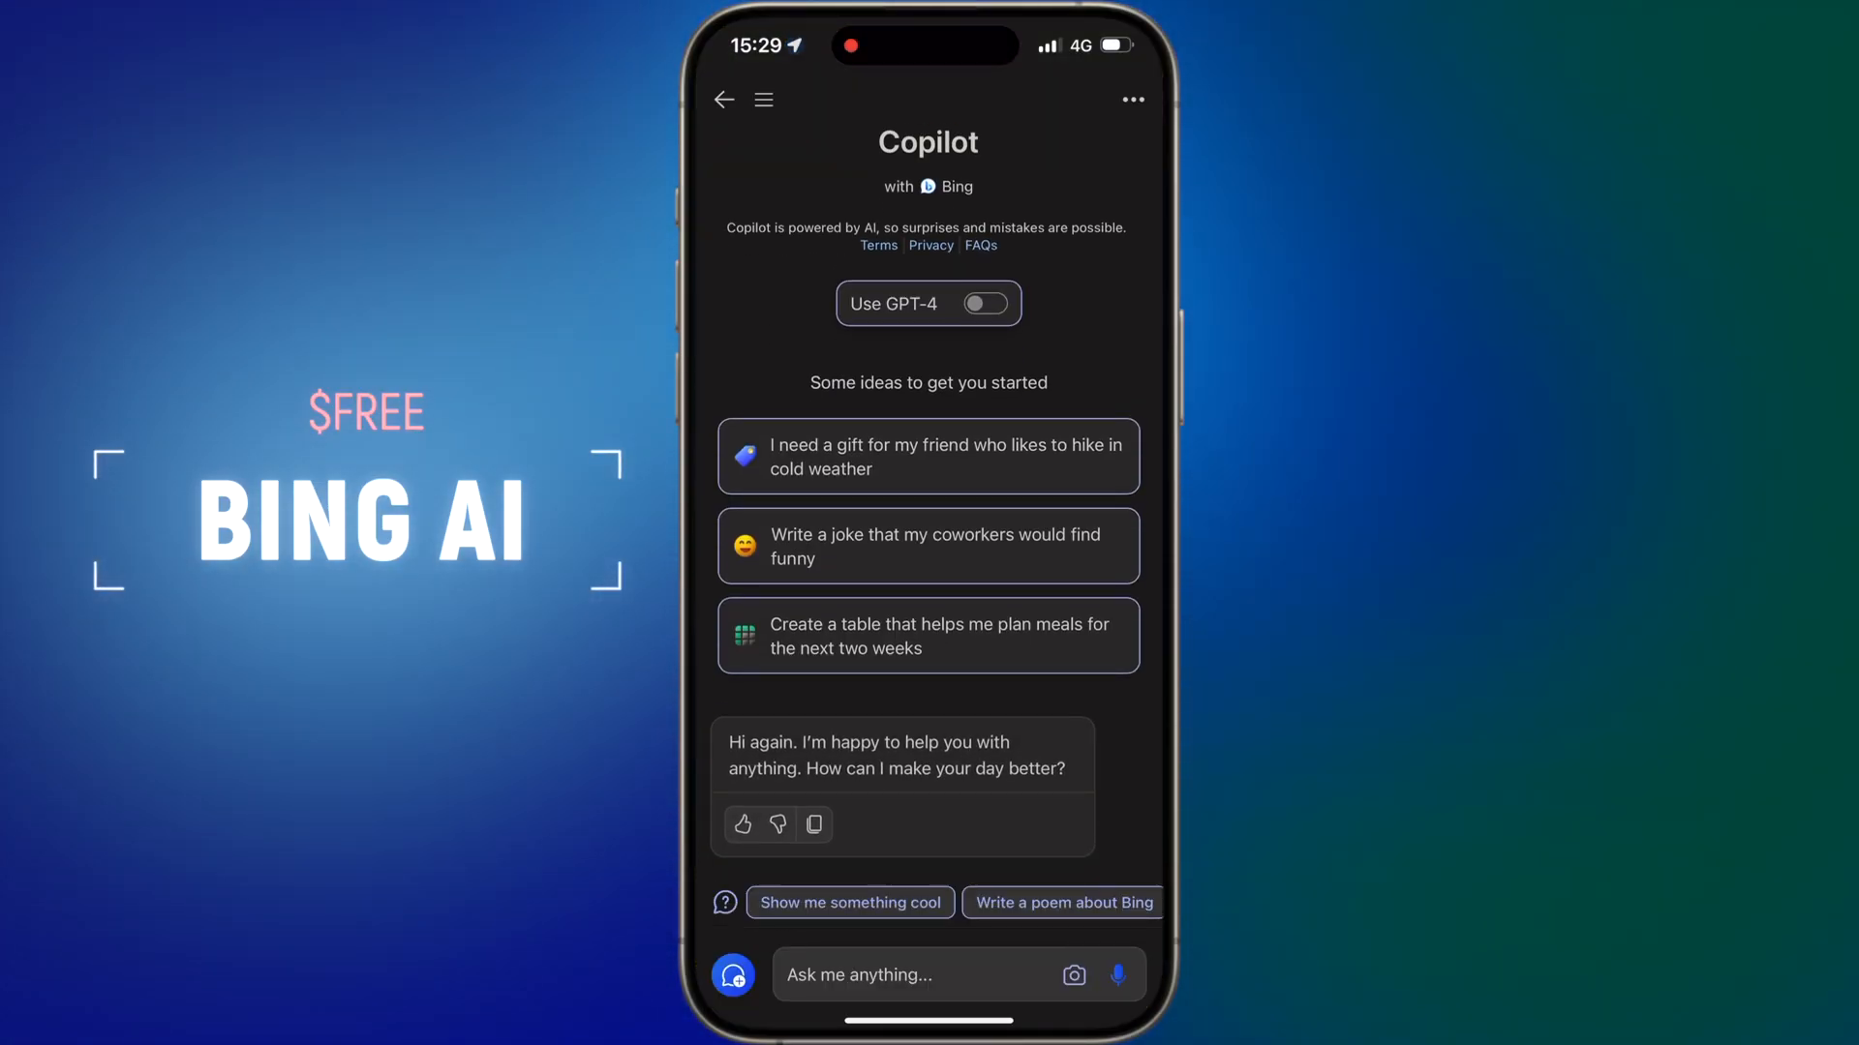
- Enable GPT-4 mode in Copilot and start a message with 'hi bro'
click(984, 304)
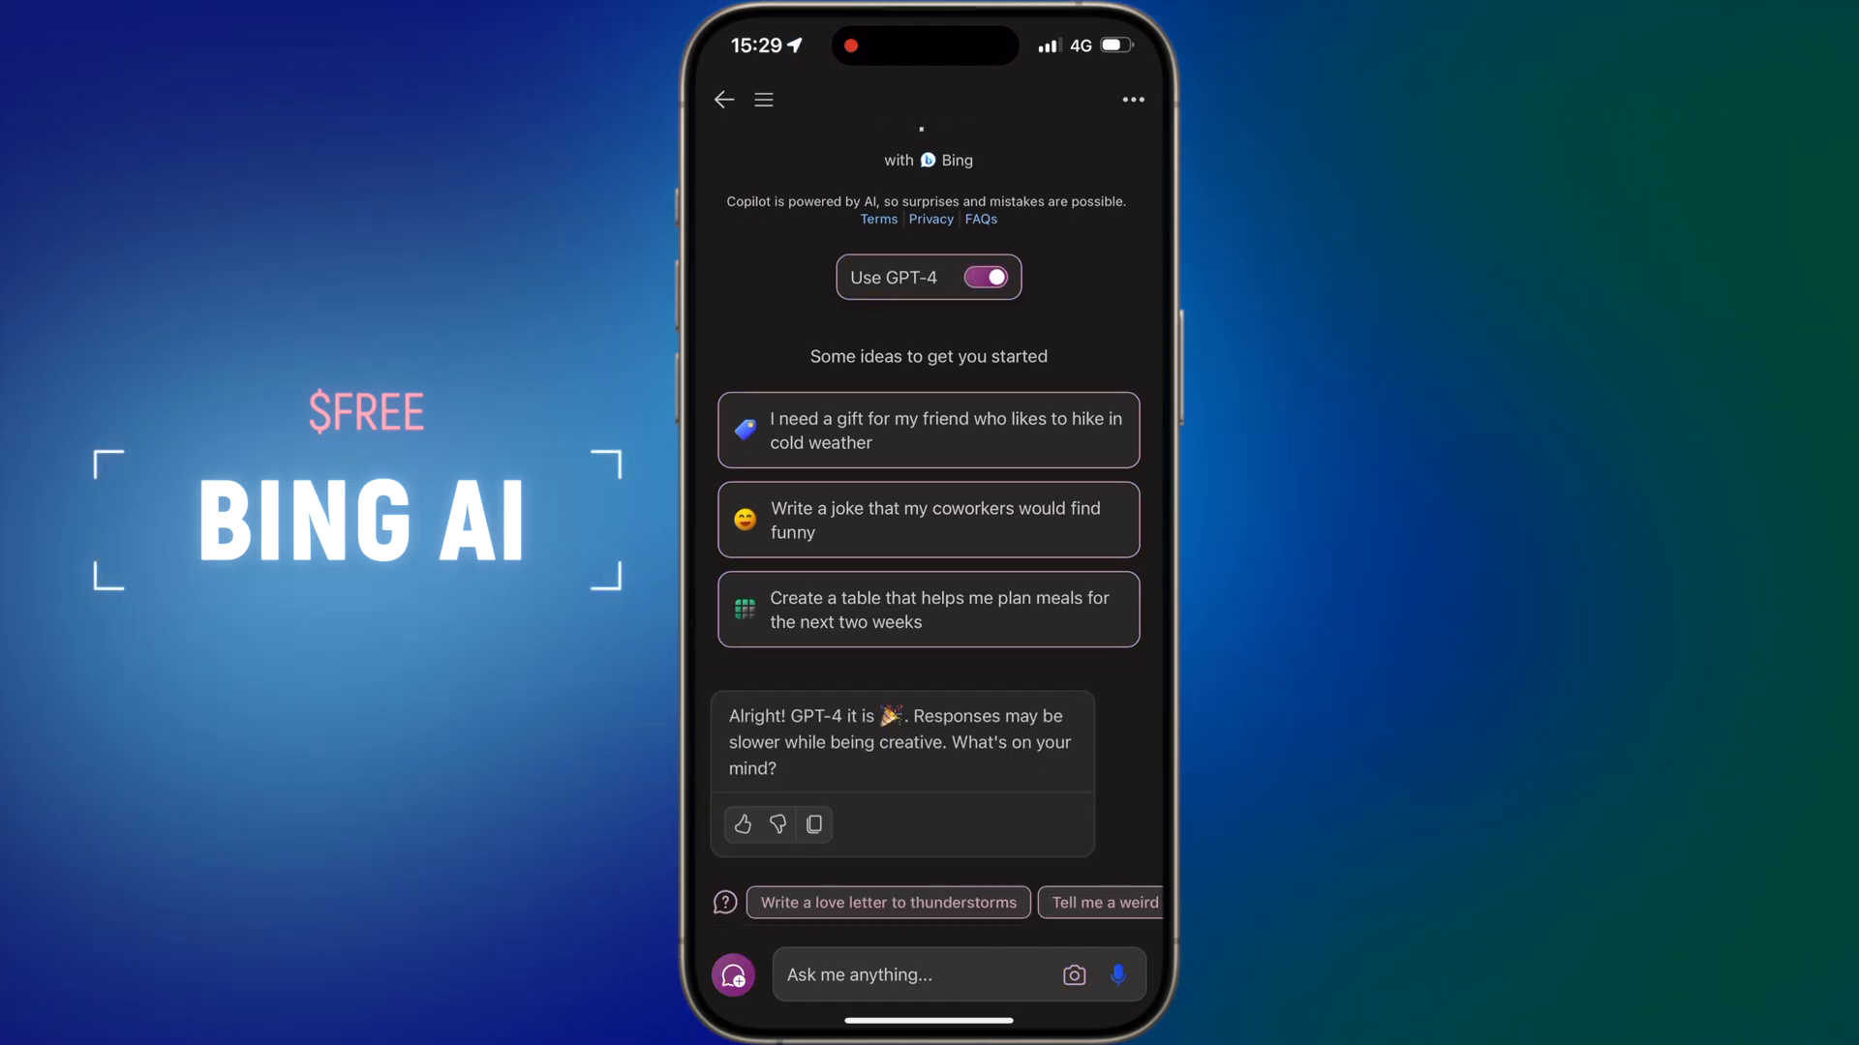
text(hi bro)
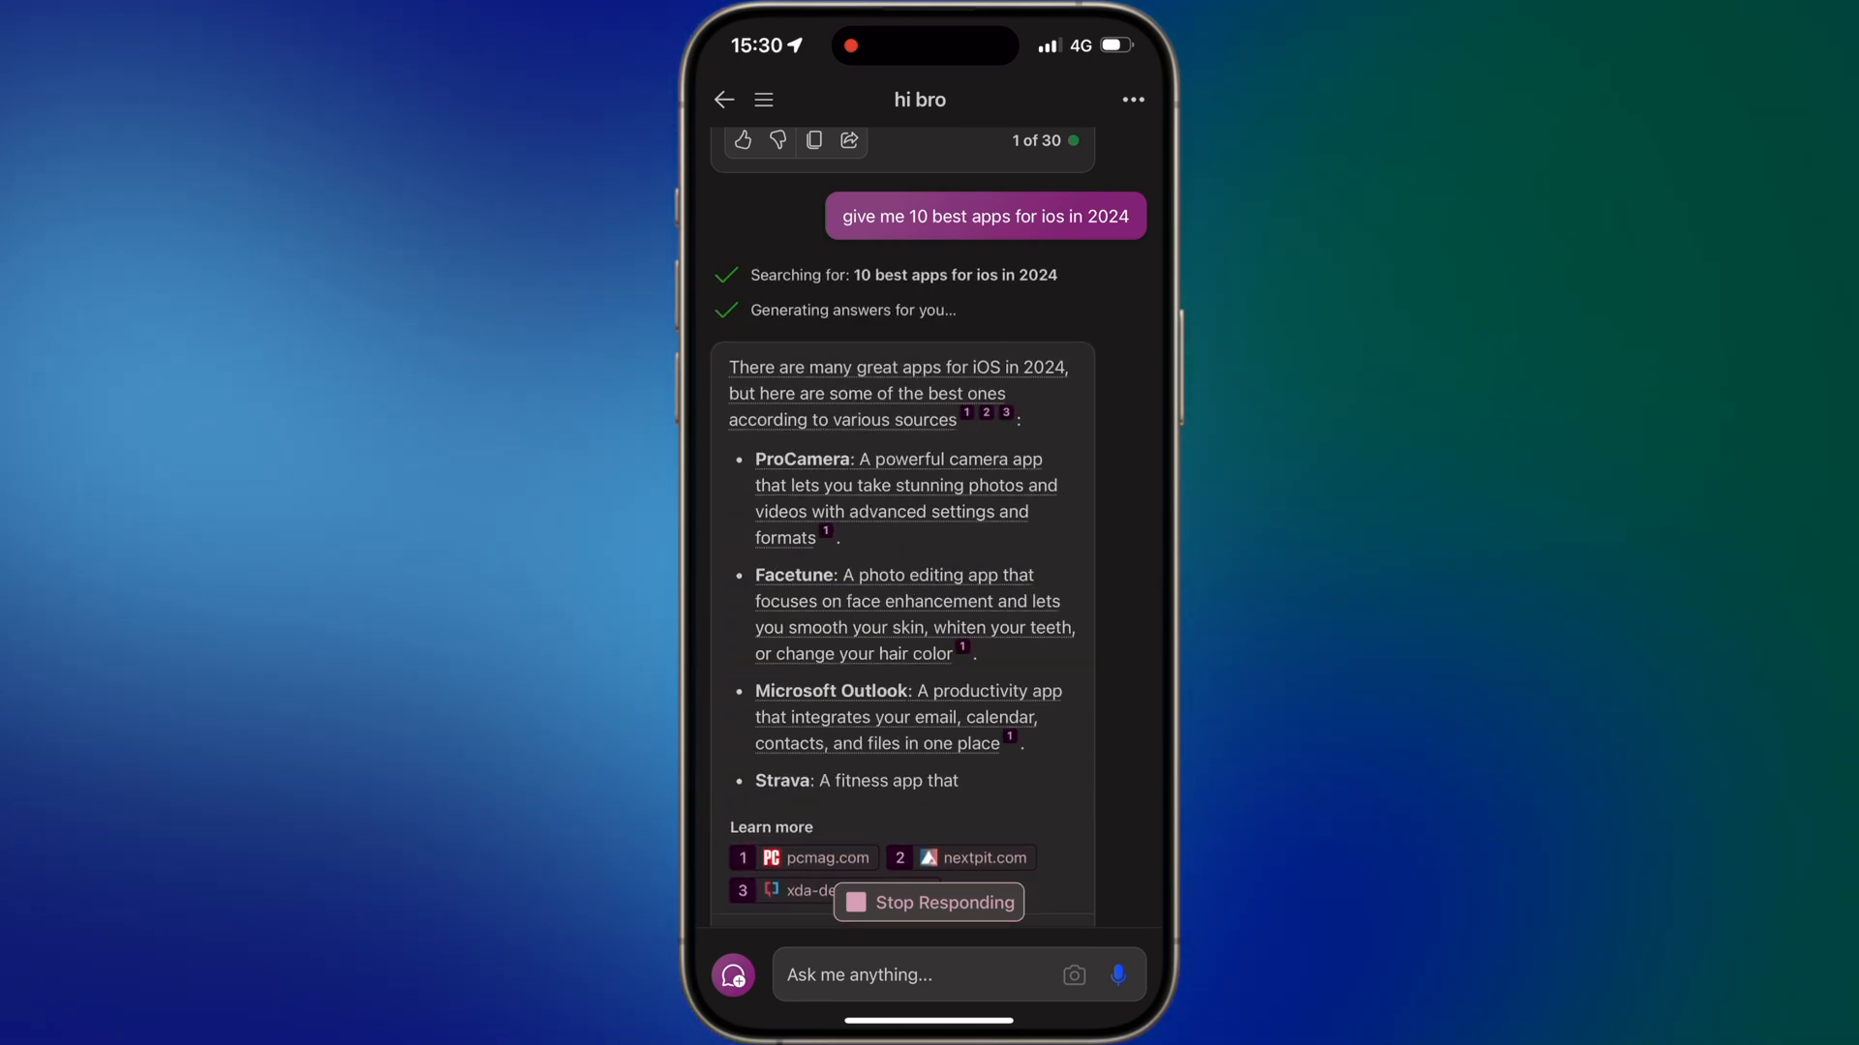
- Scroll through Copilot's best iOS apps for 2024 list down to Audible
scroll(down, 3)
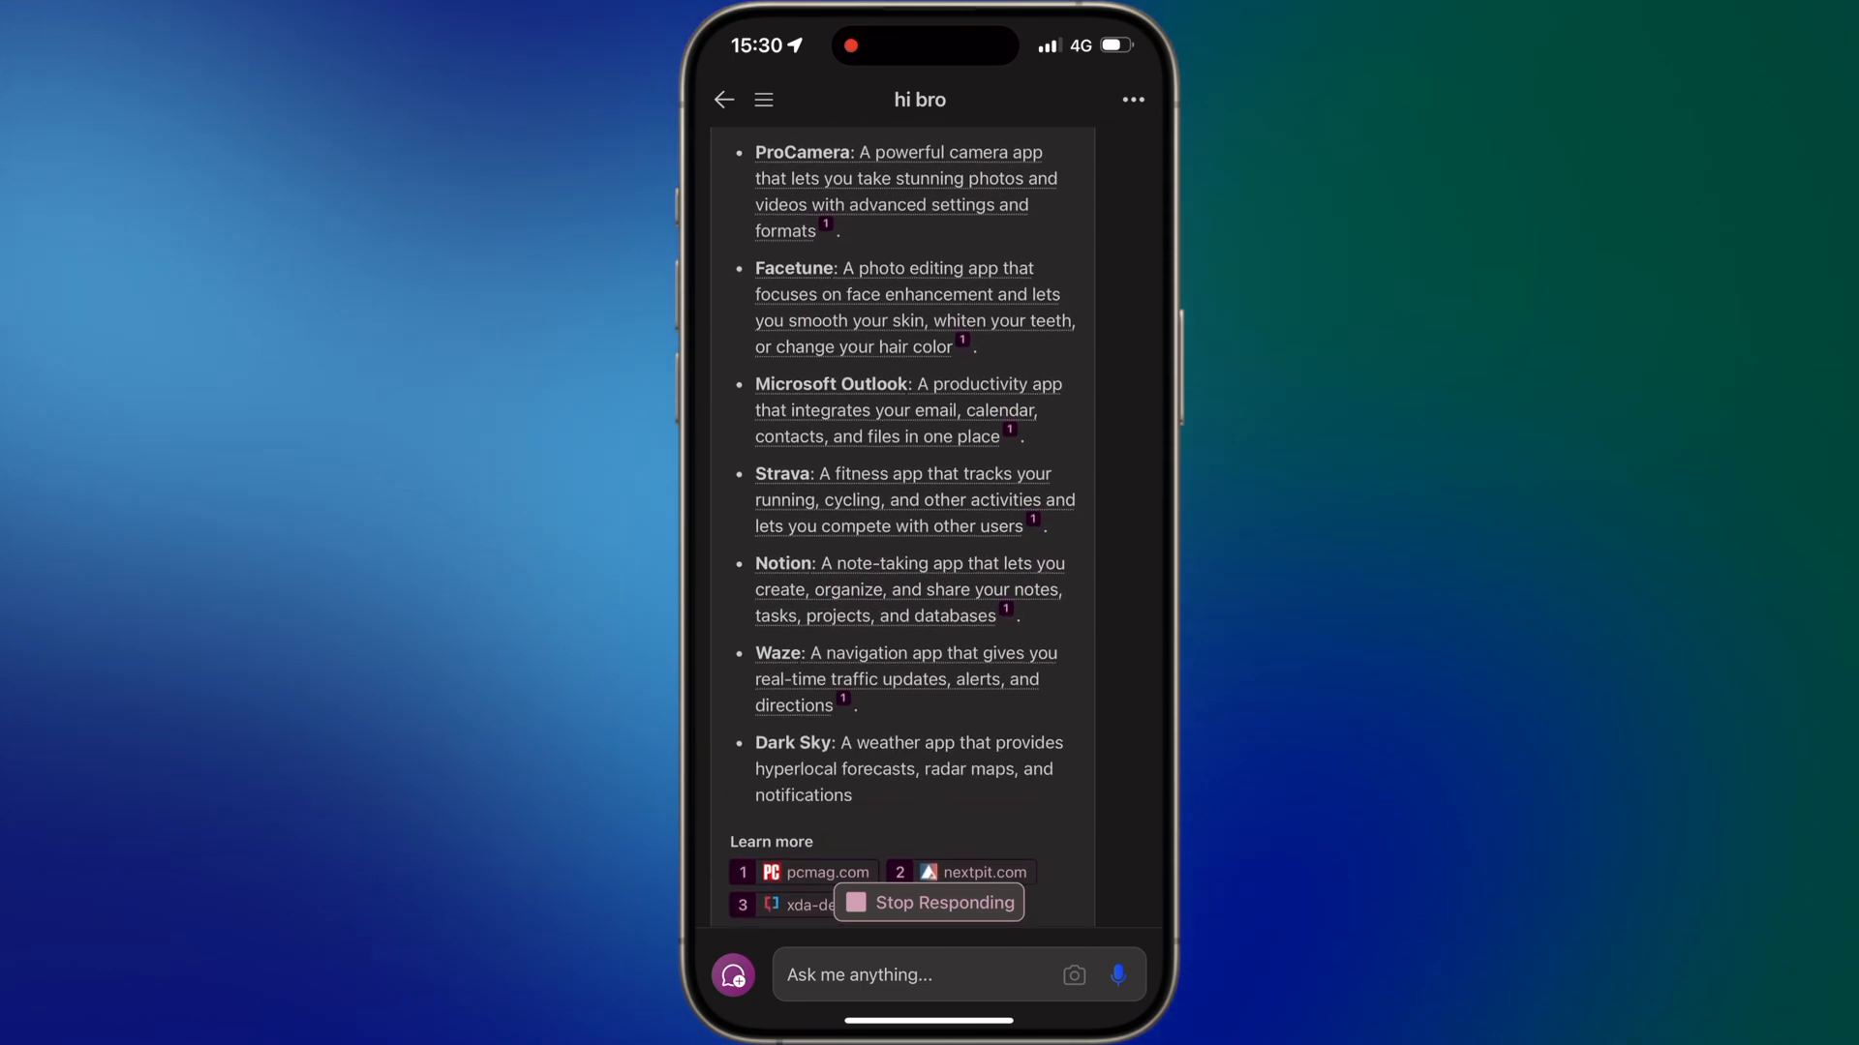
scroll(down, 3)
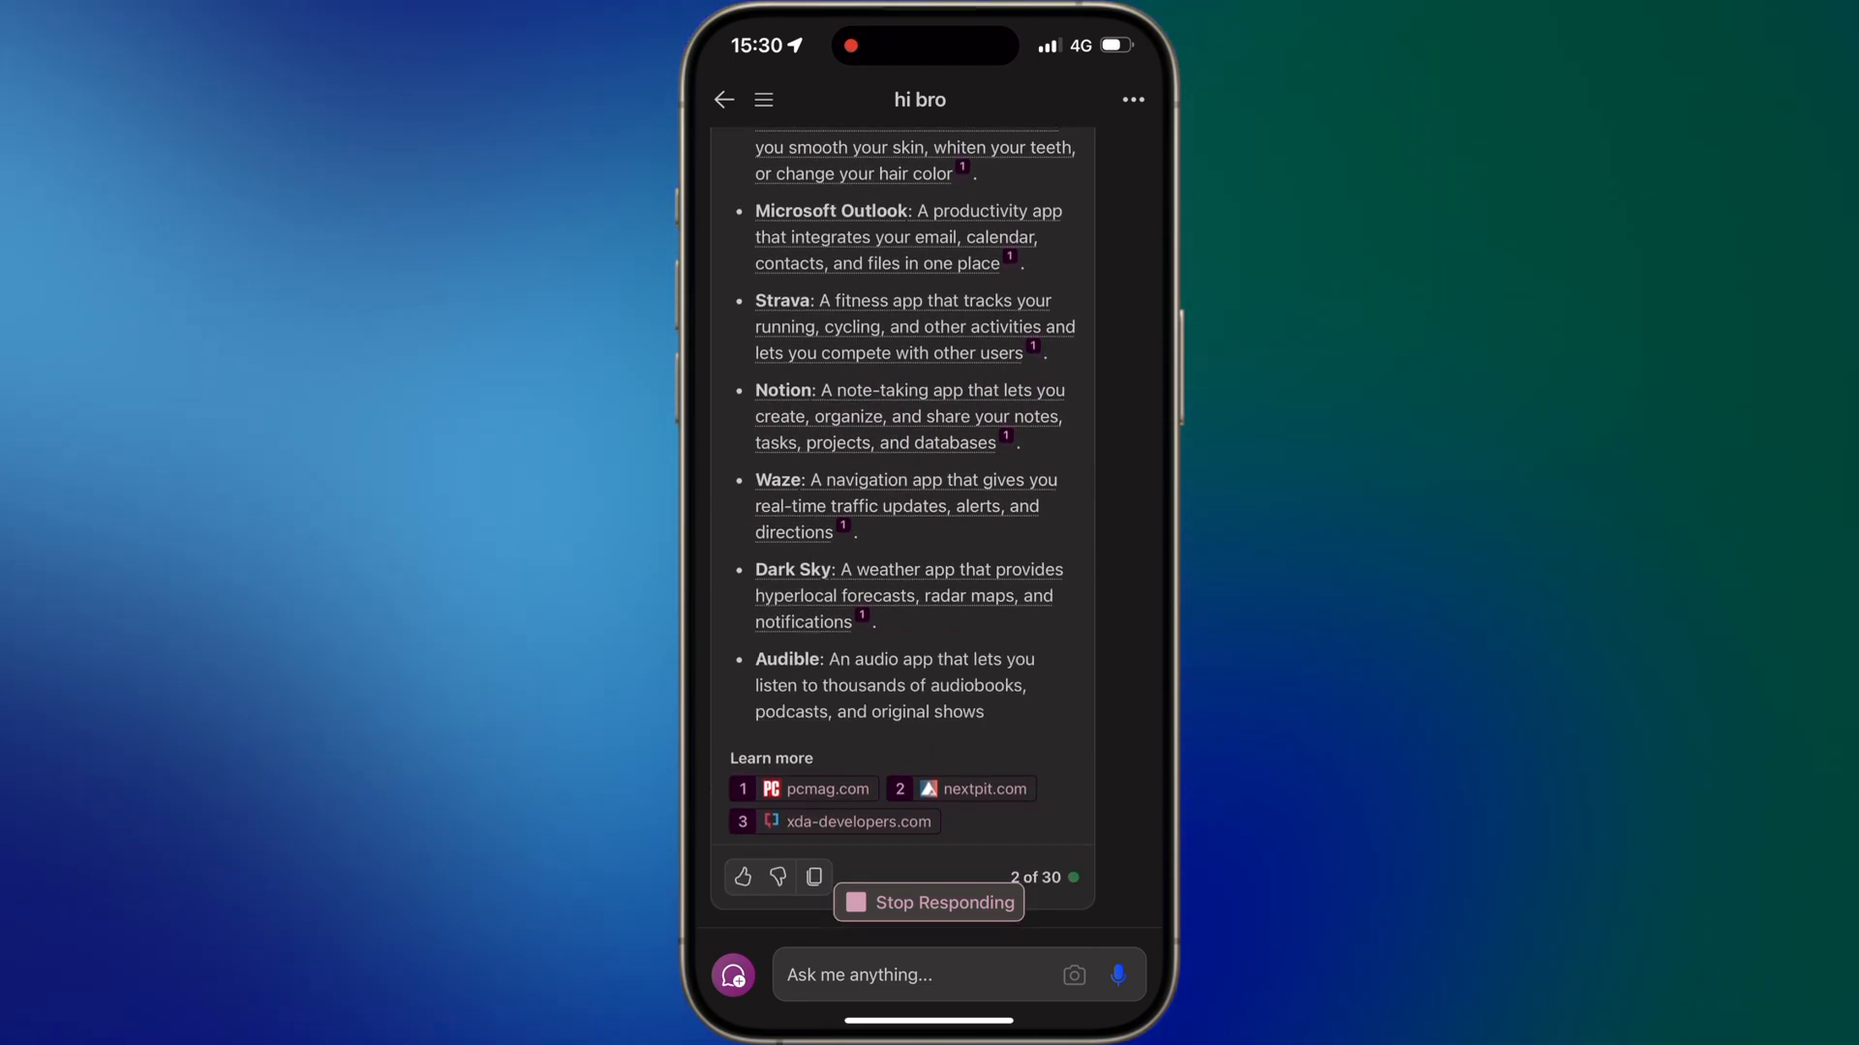
scroll(down, 3)
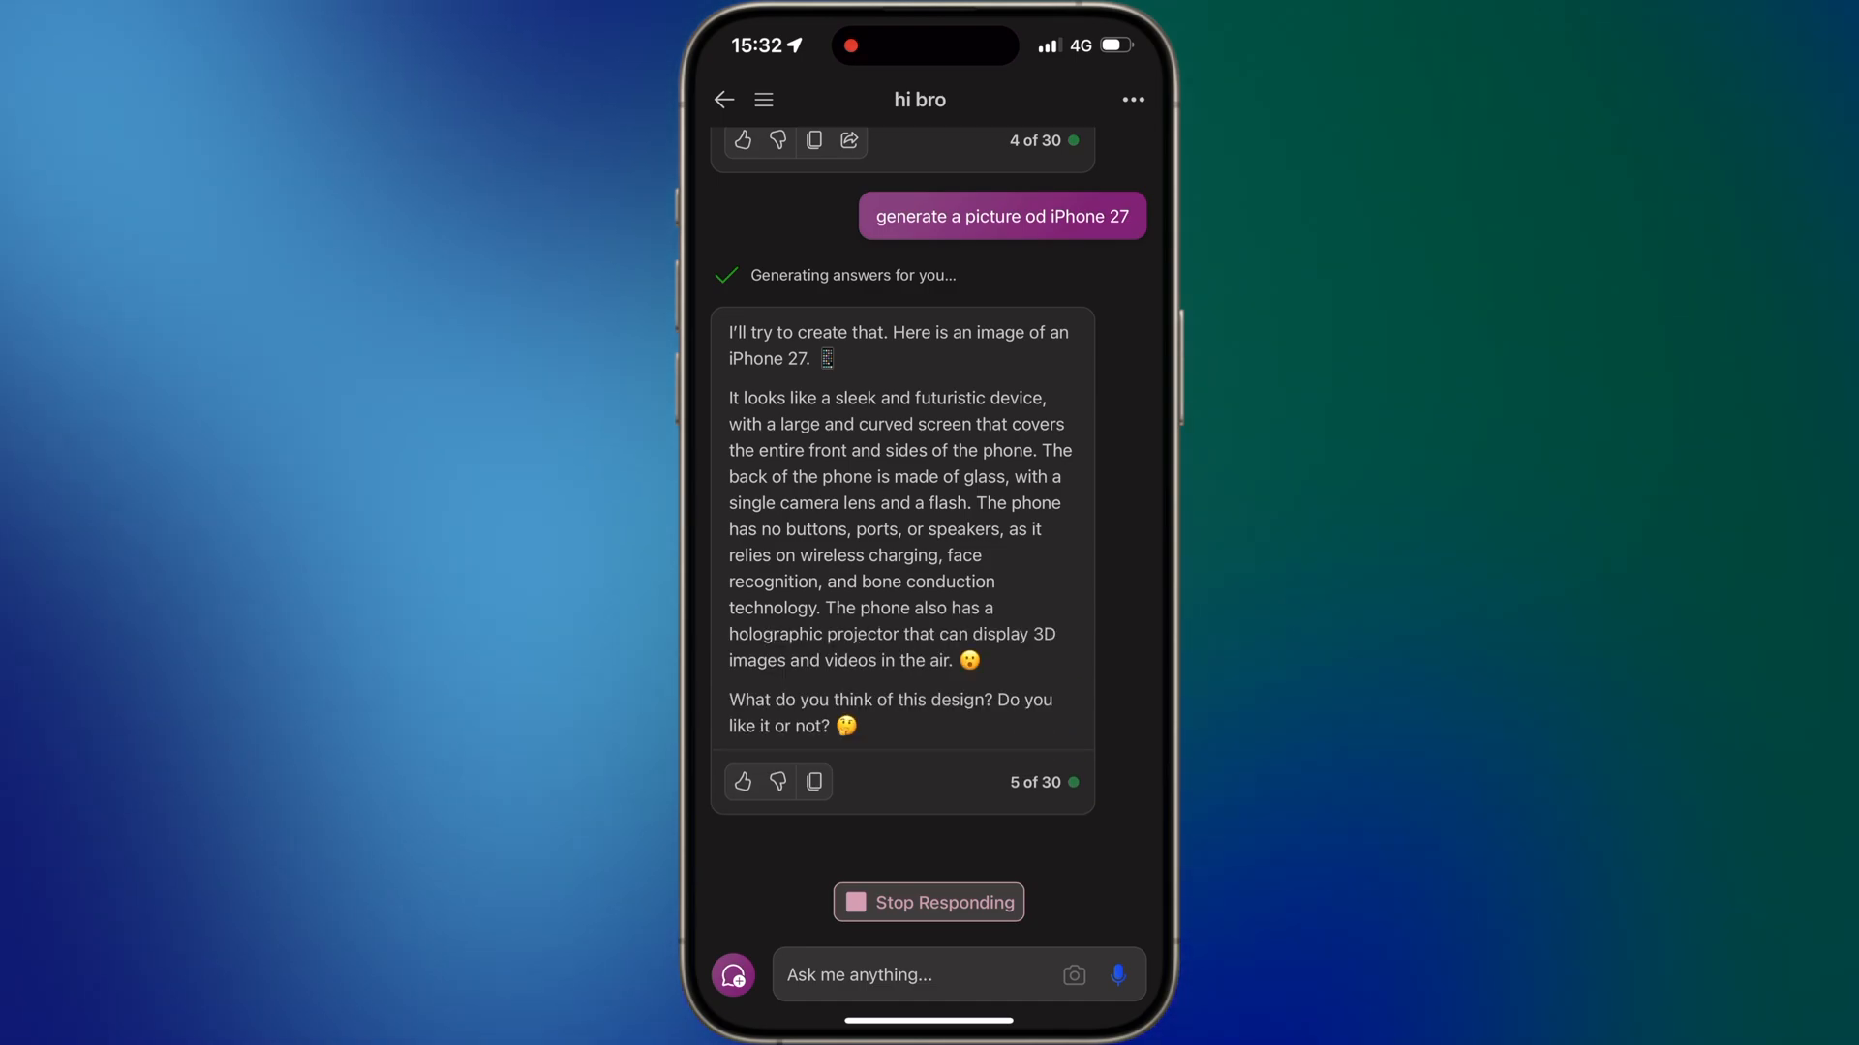
- Send 'yes i like it' in reply to the iPhone 27 images
text(yes i like it)
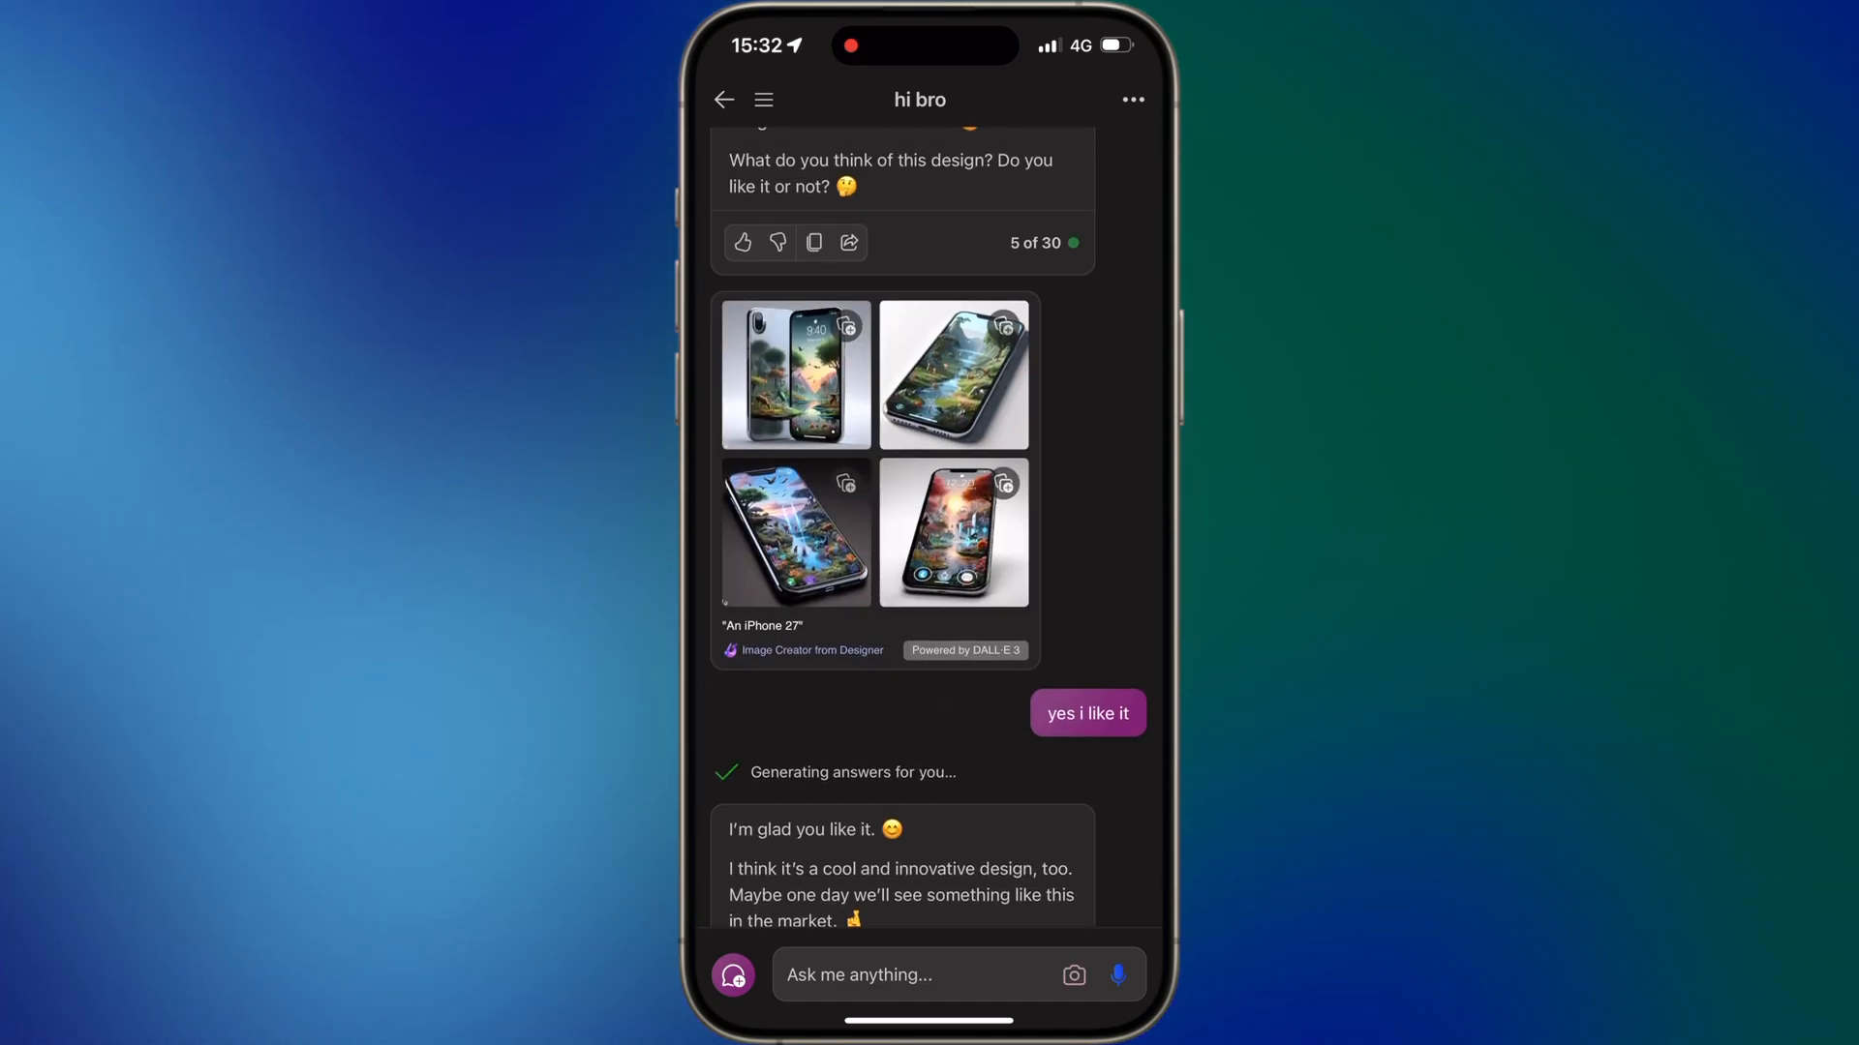
click(795, 375)
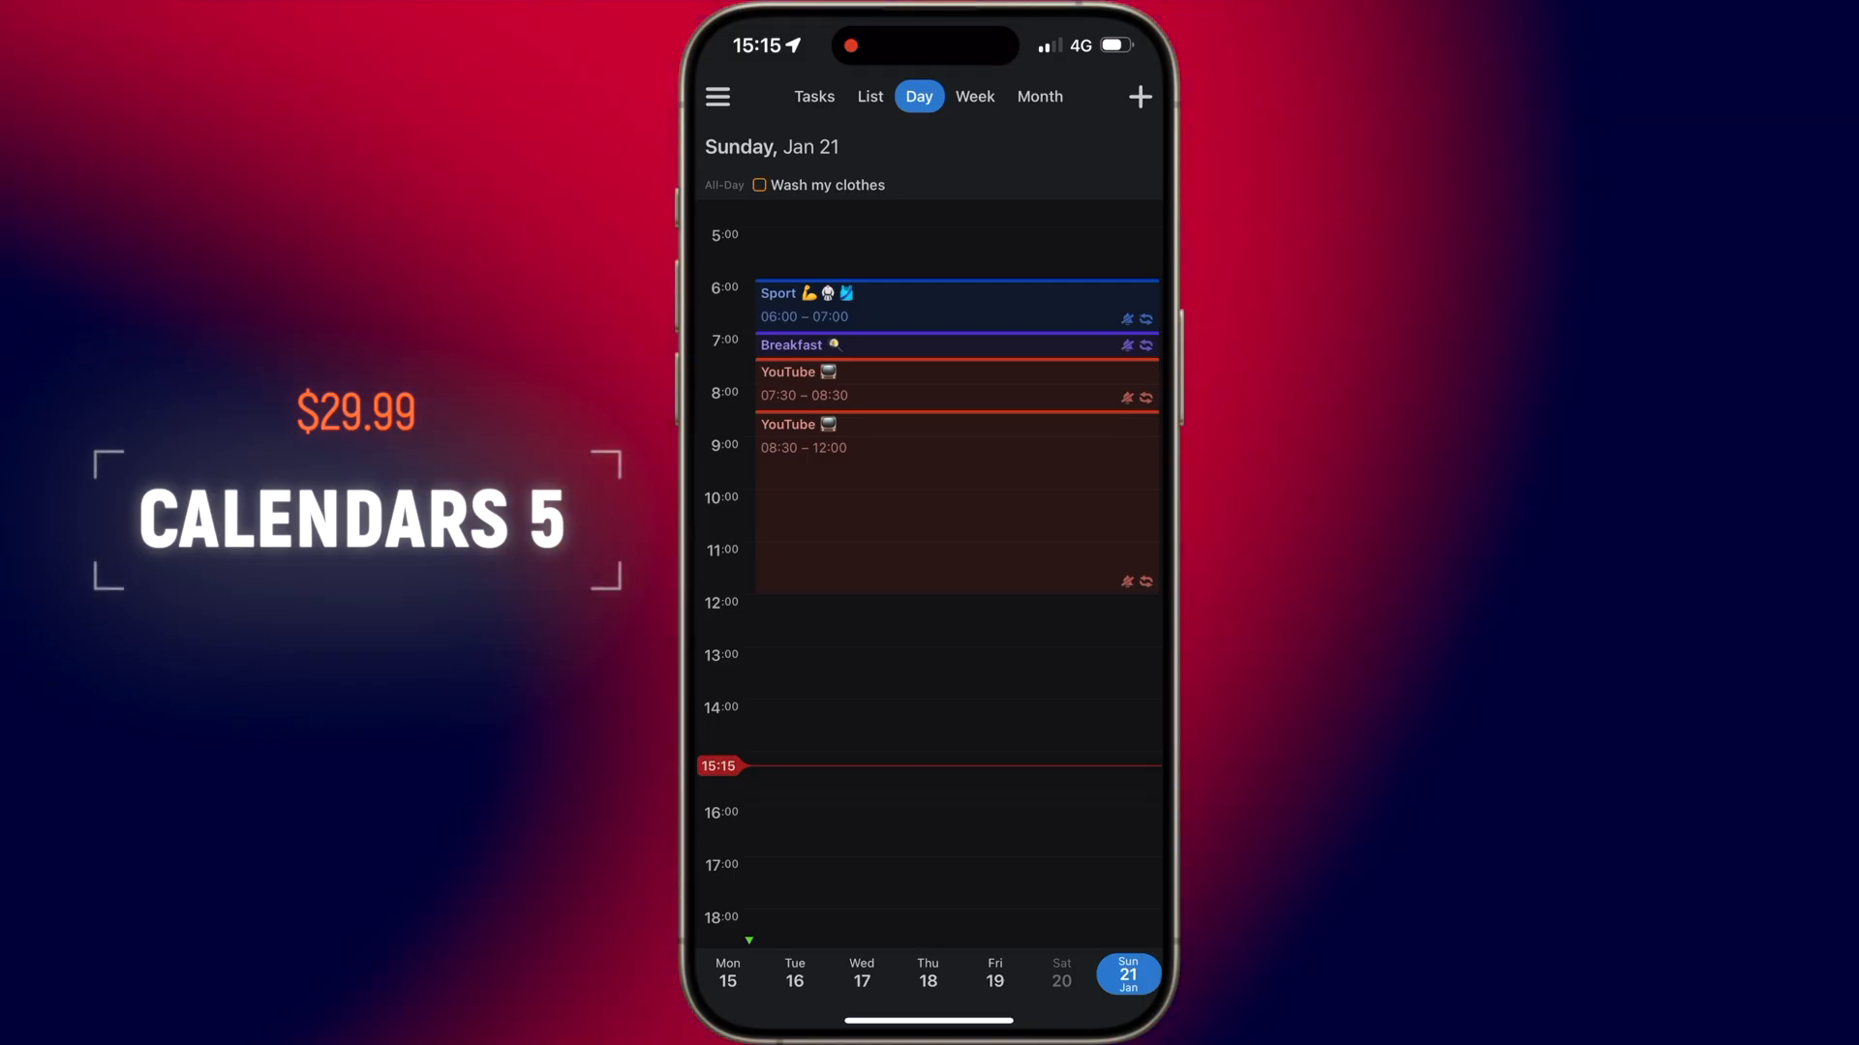
- Scroll Sunday, January 21's events, switch to Month view, and start a new event
scroll(down, 3)
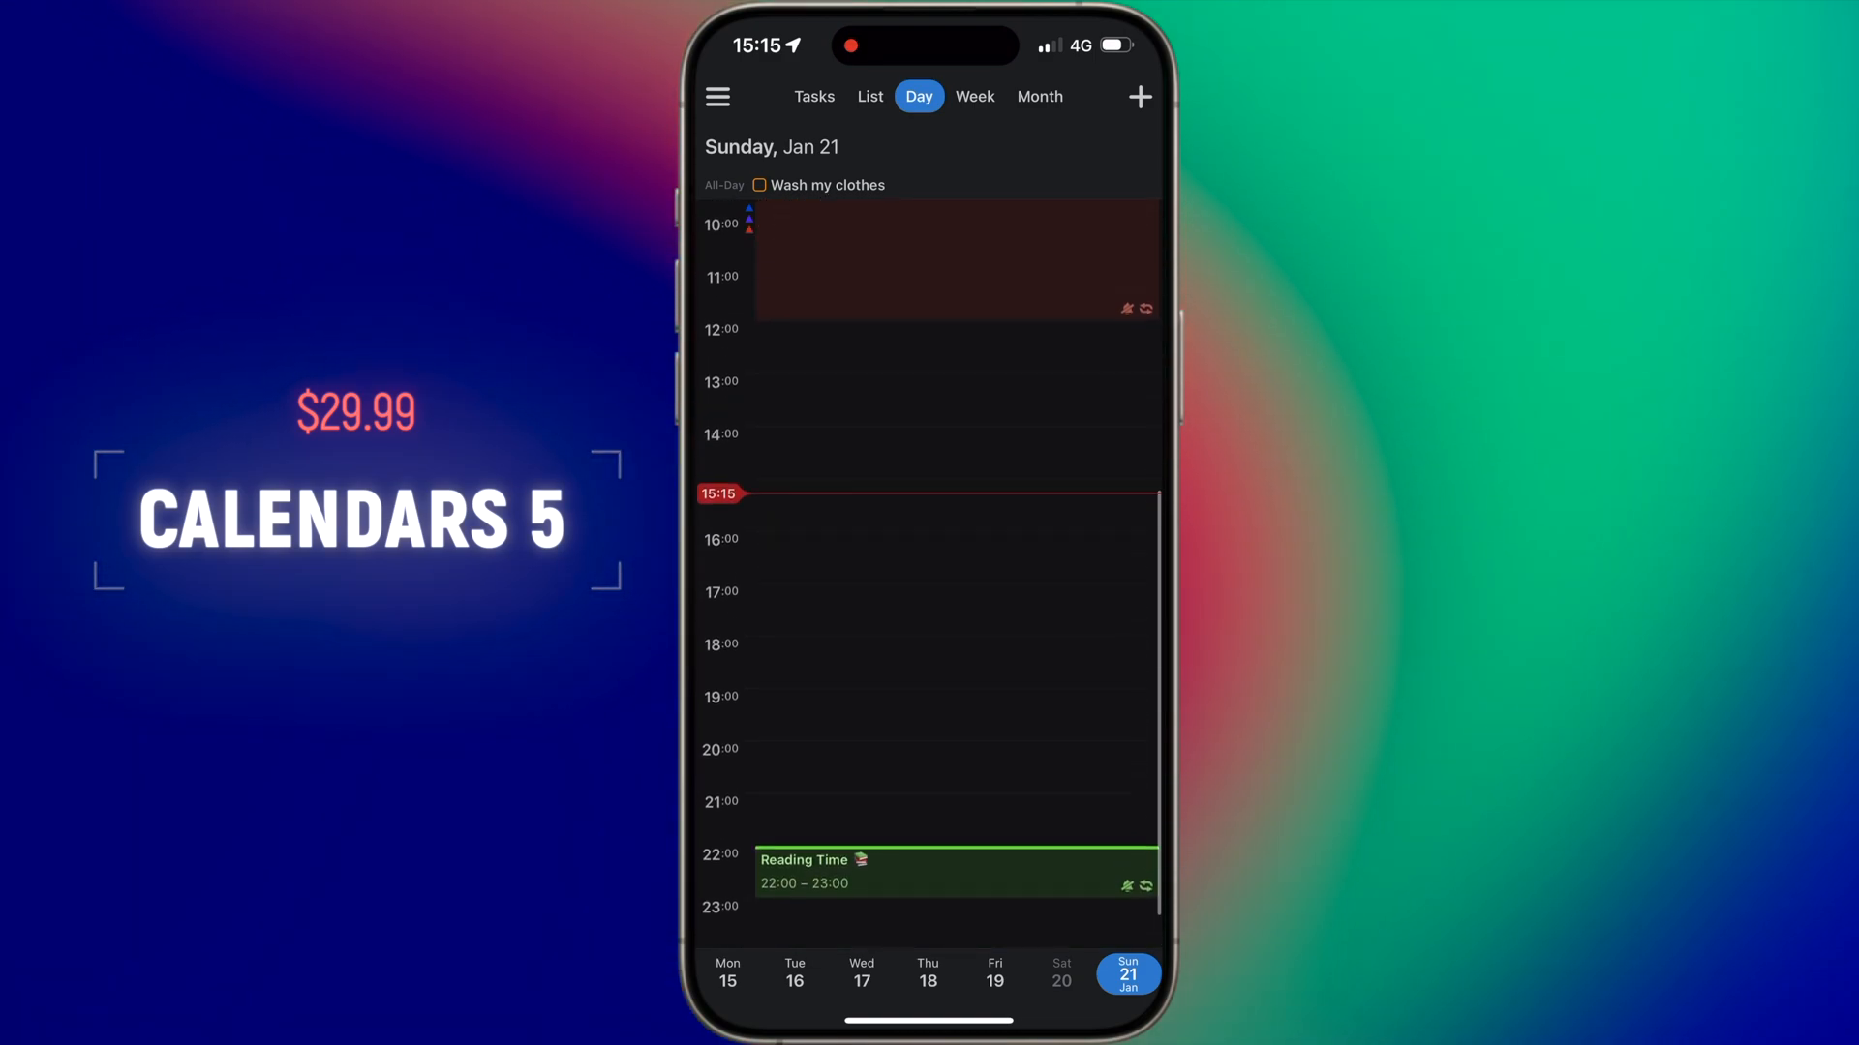
click(1039, 96)
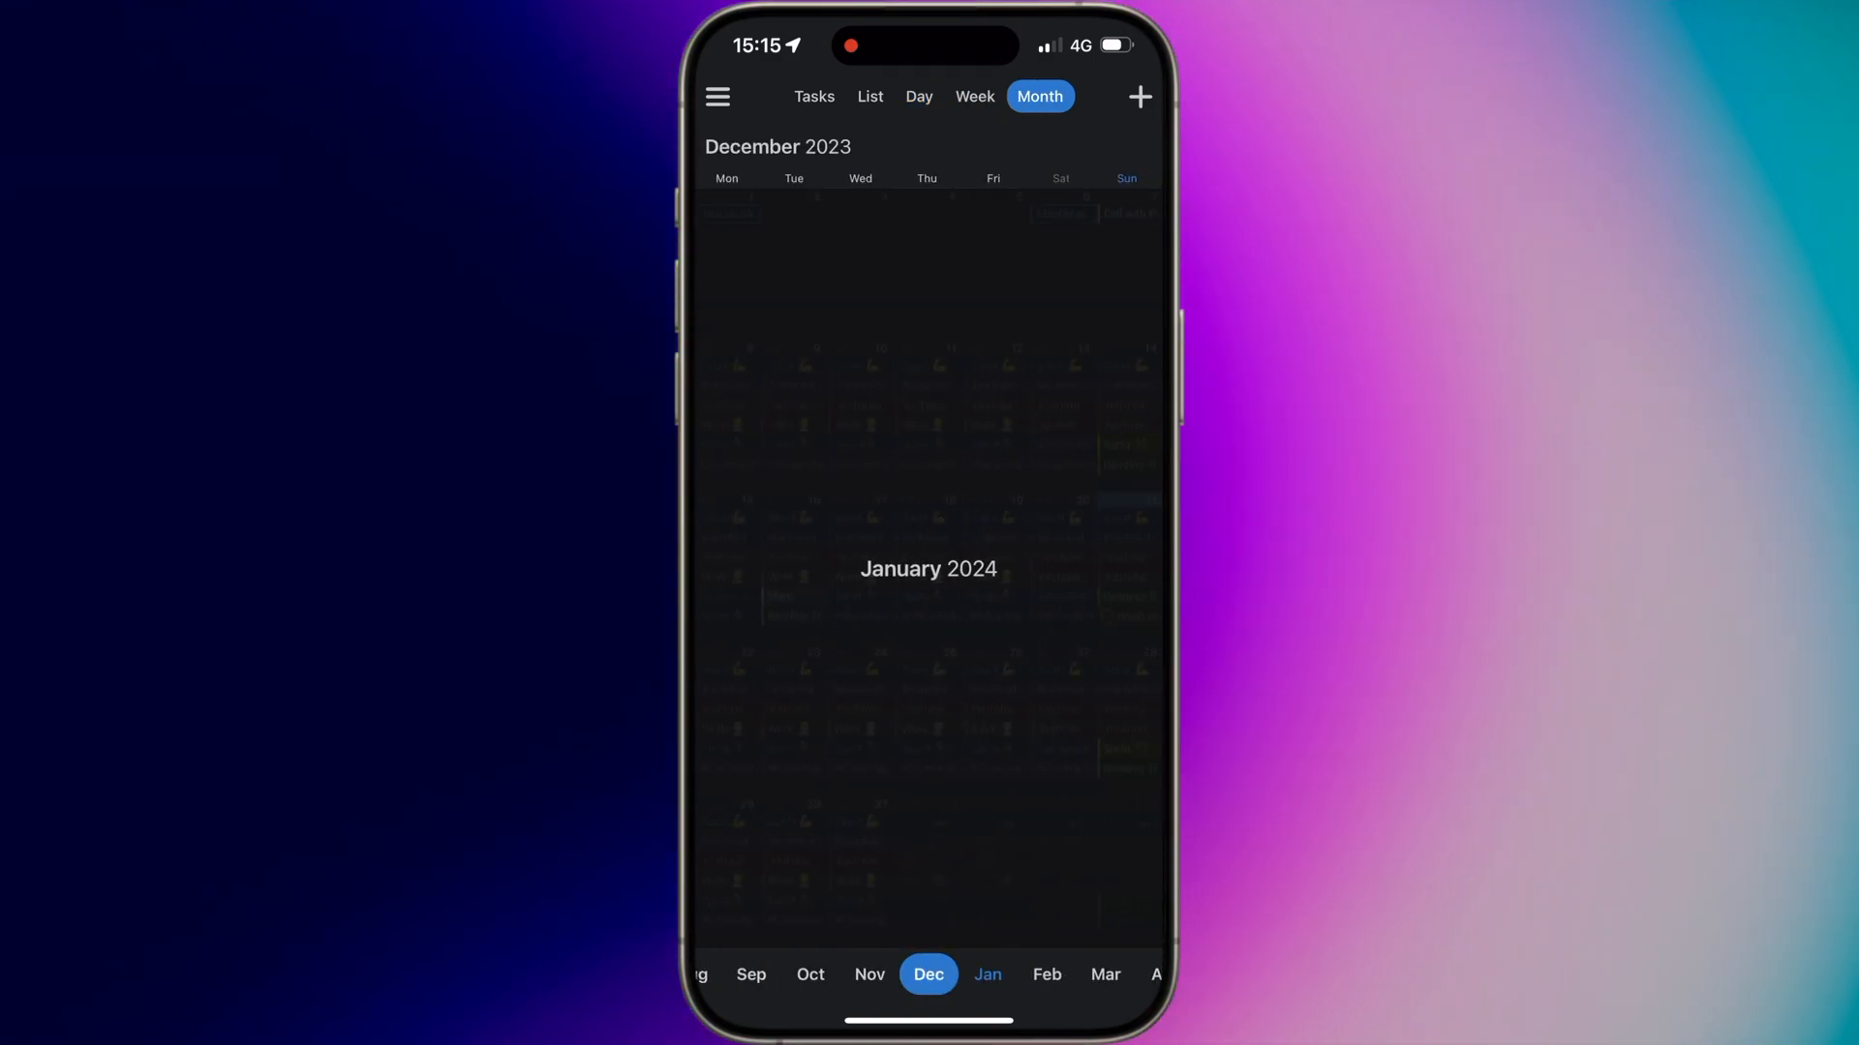
click(919, 96)
text(Edit youtube video a)
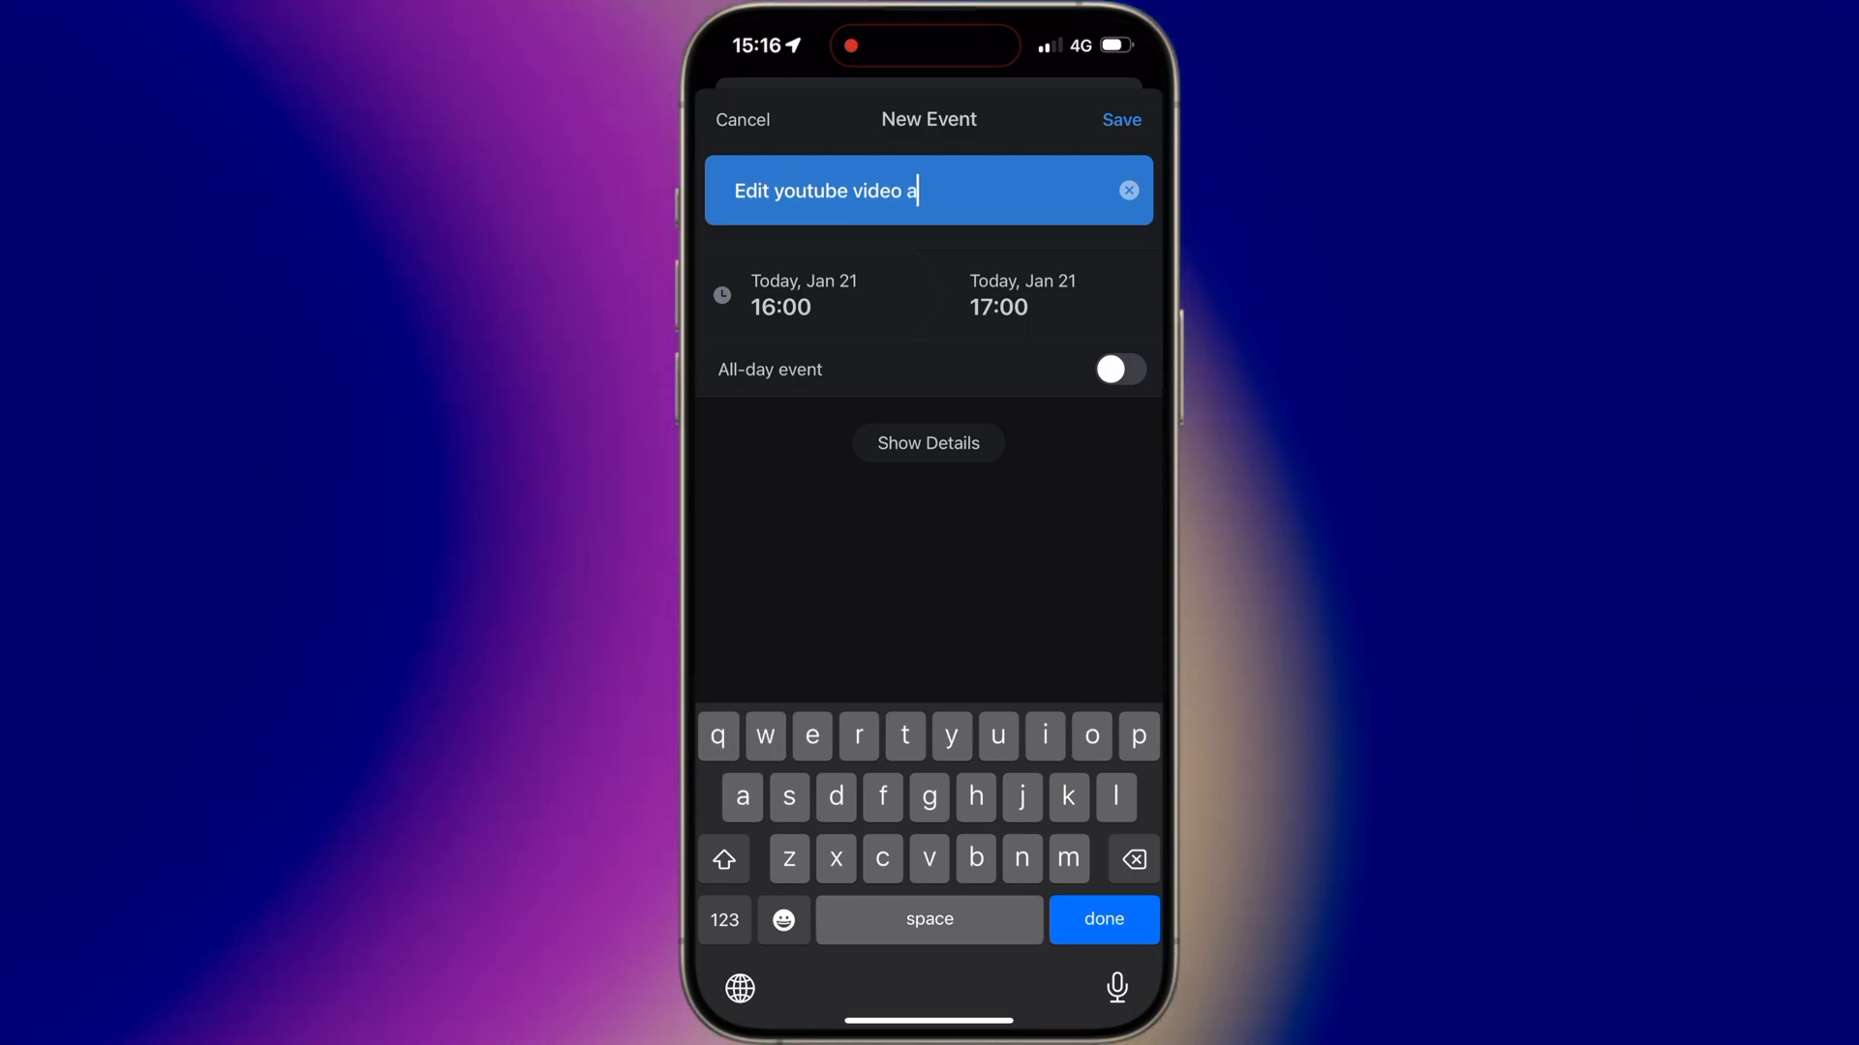
- Save 'Edit youtube video' today at 7 pm, then open it for editing
text(t 7 pm)
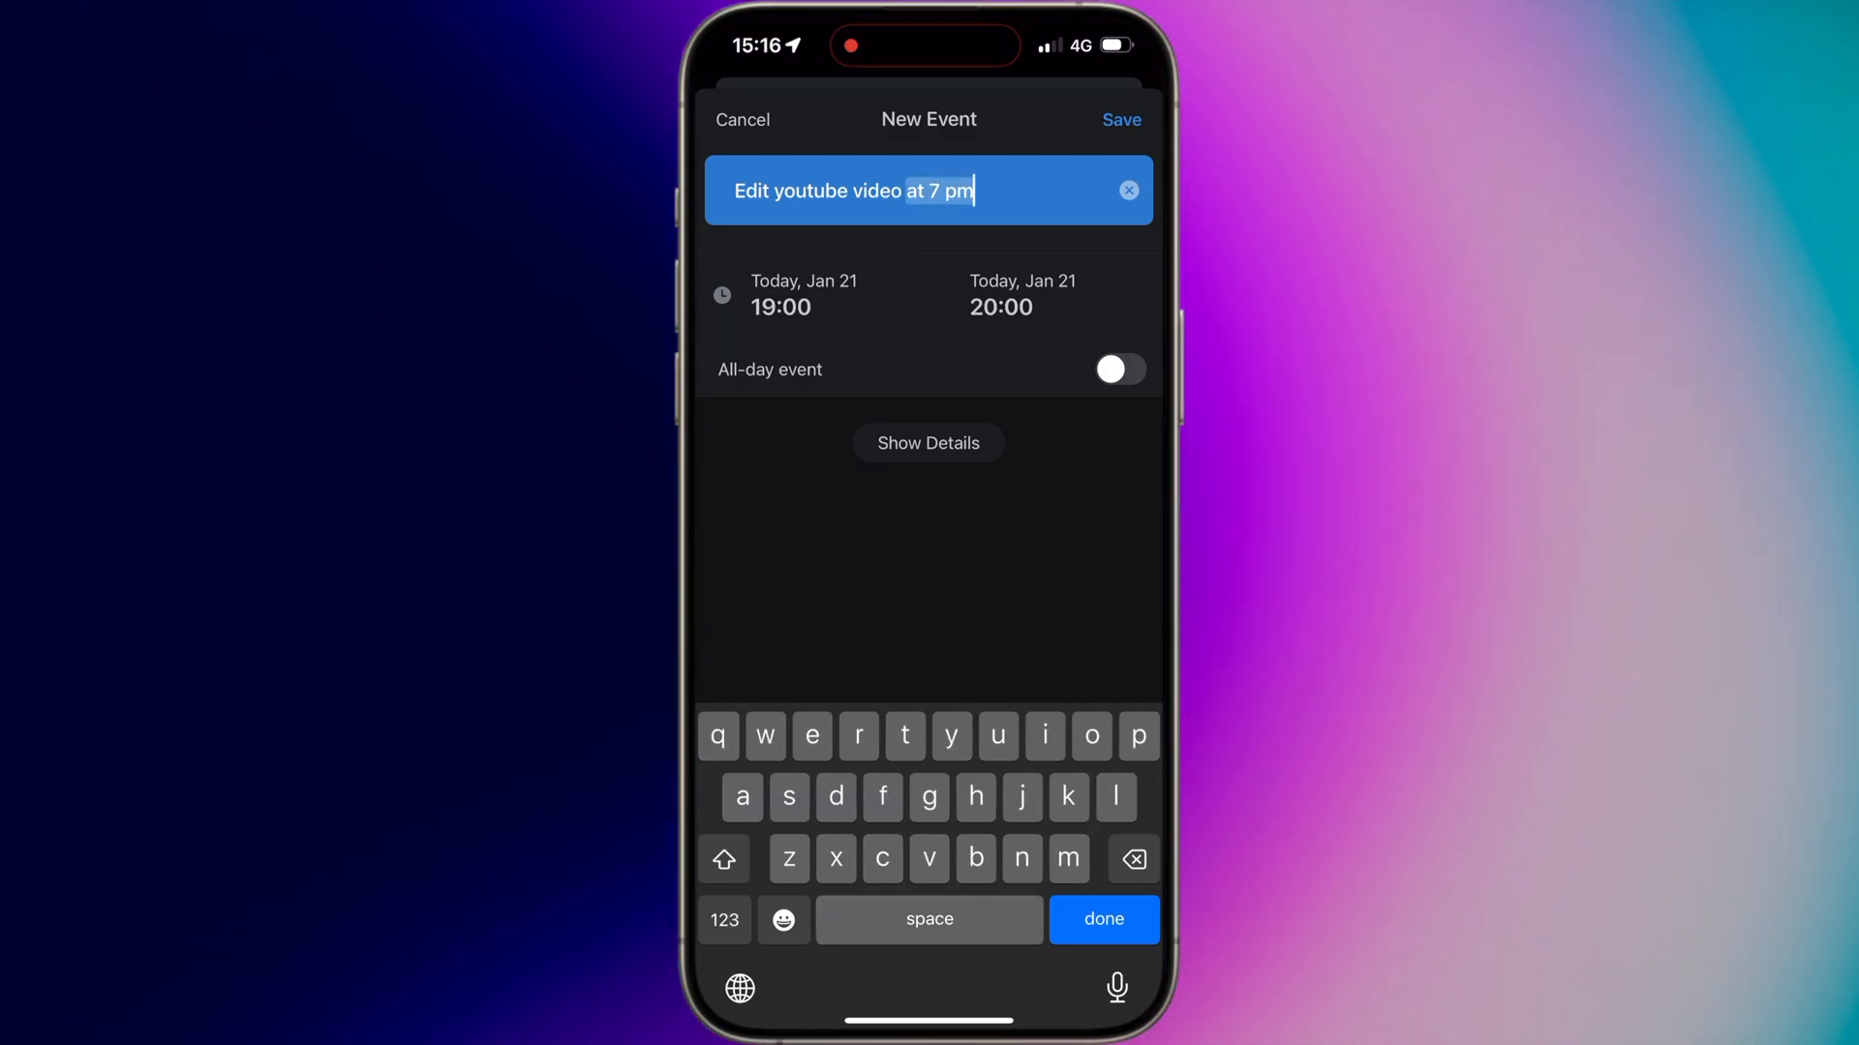
click(1121, 119)
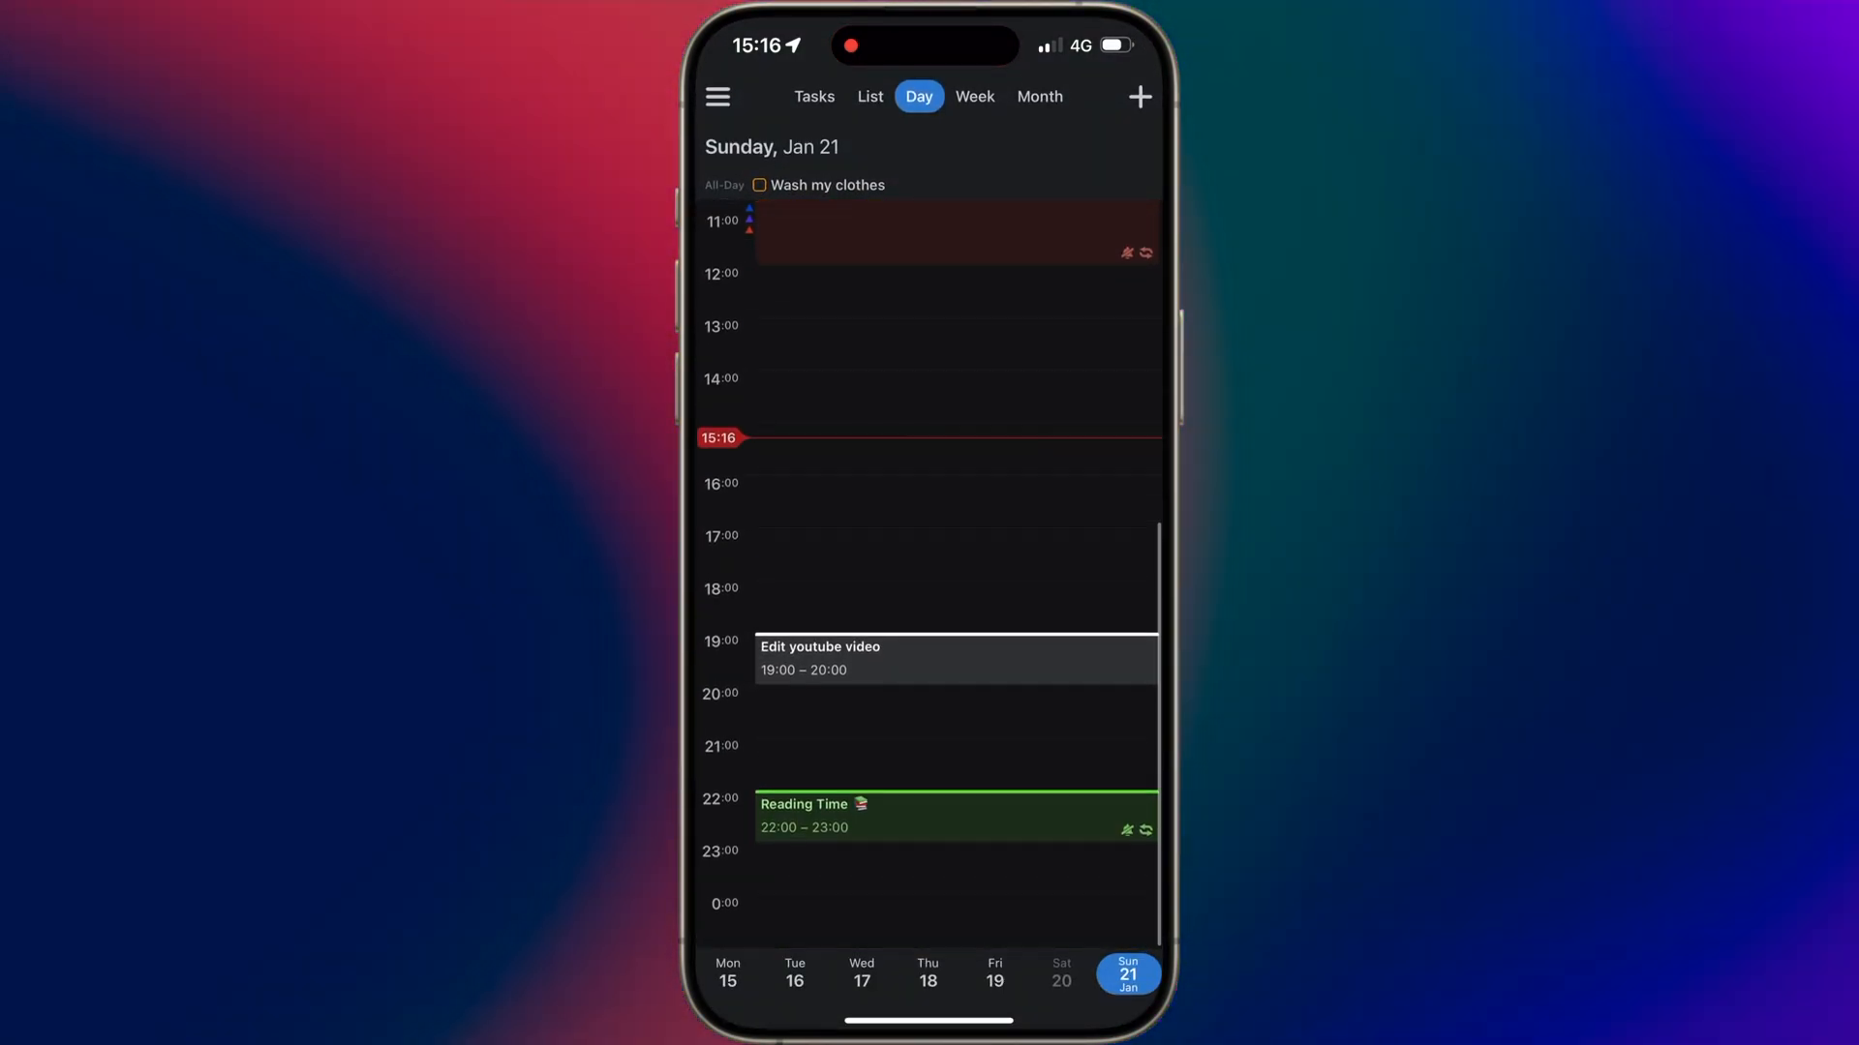
click(955, 659)
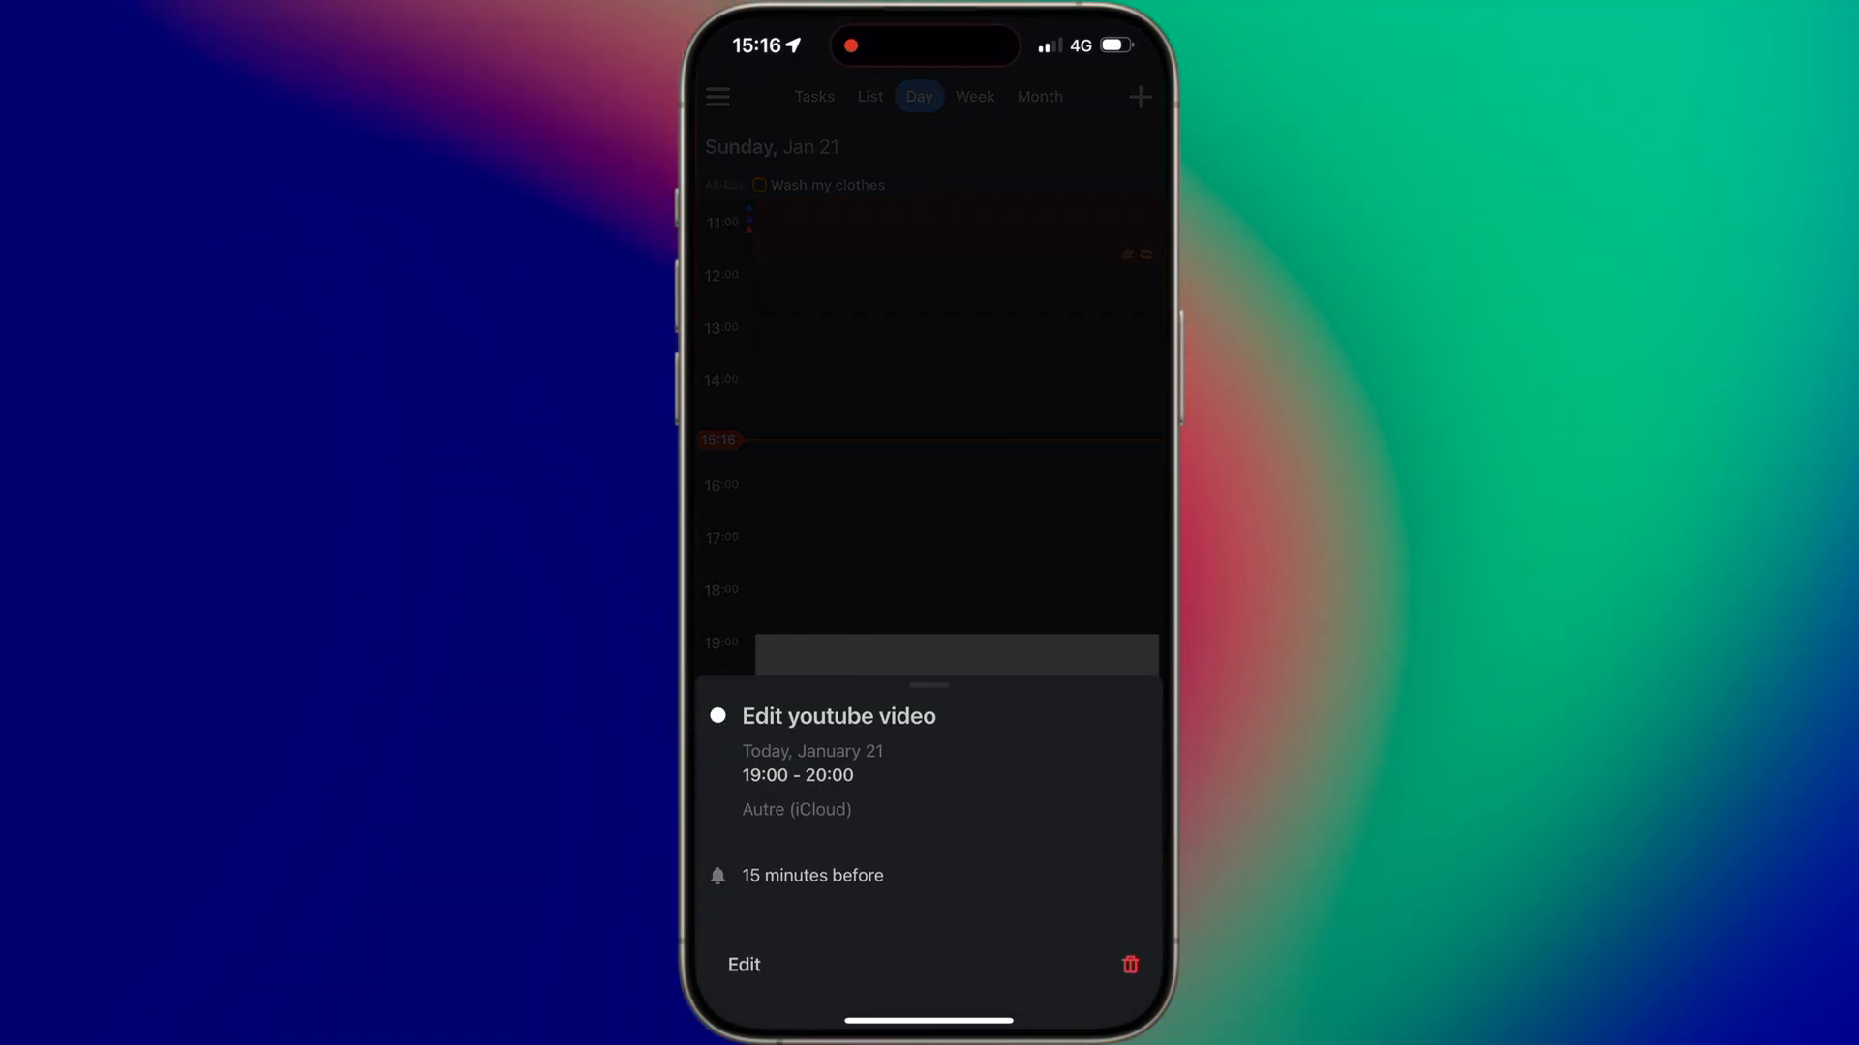
click(744, 964)
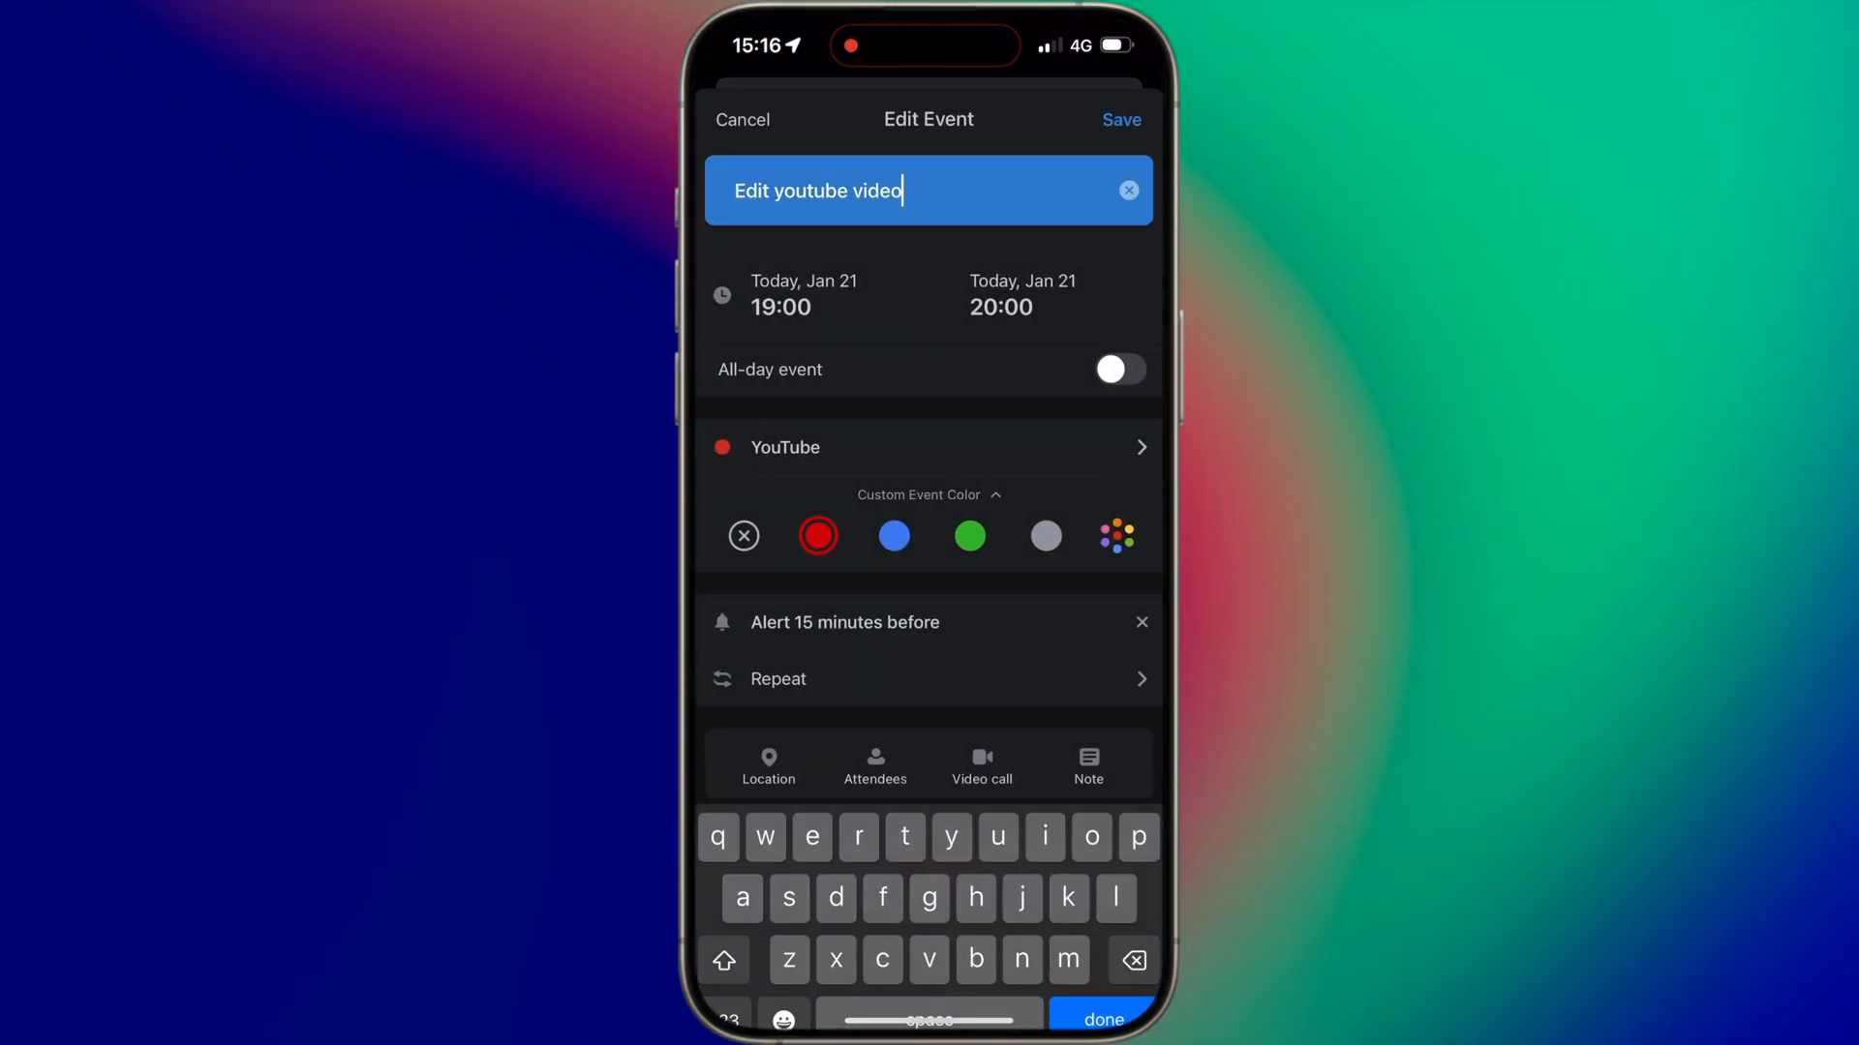
- Reschedule the event 'from 7 to 9', save it, and move to Monday, January 22
text(from)
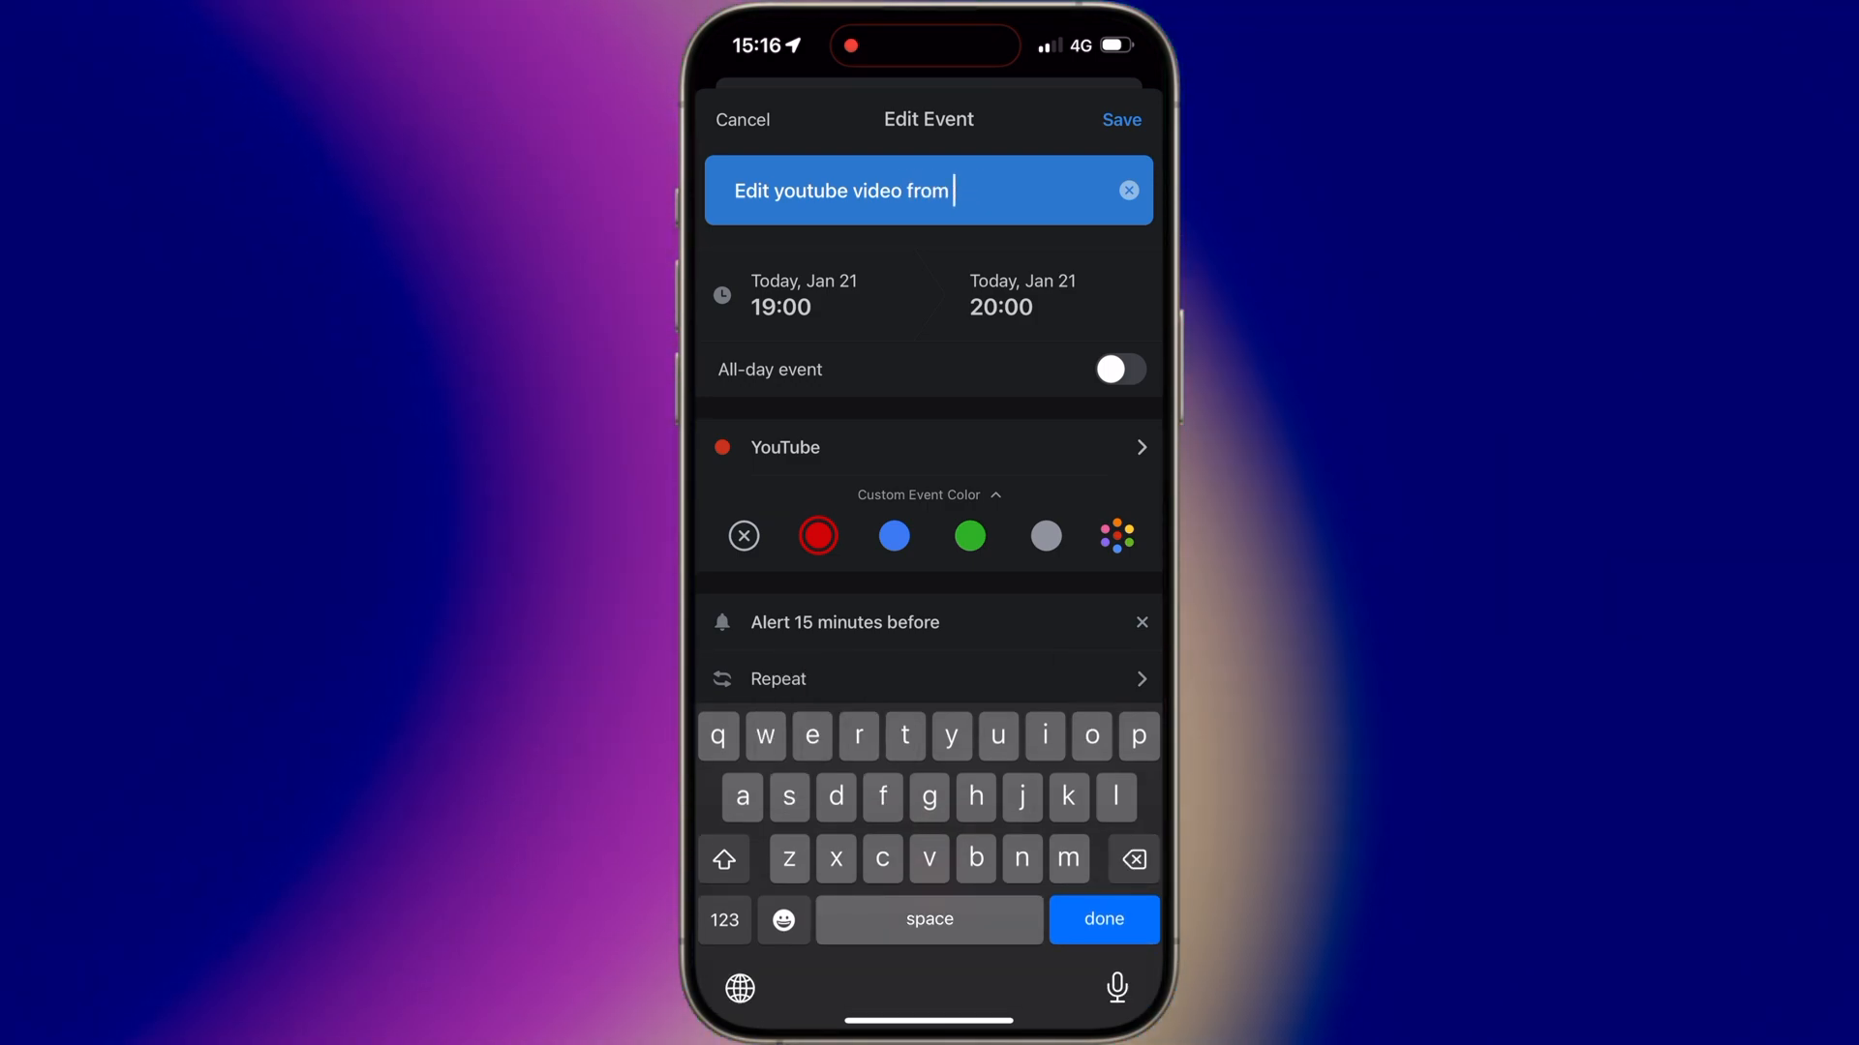
text(7 to 9)
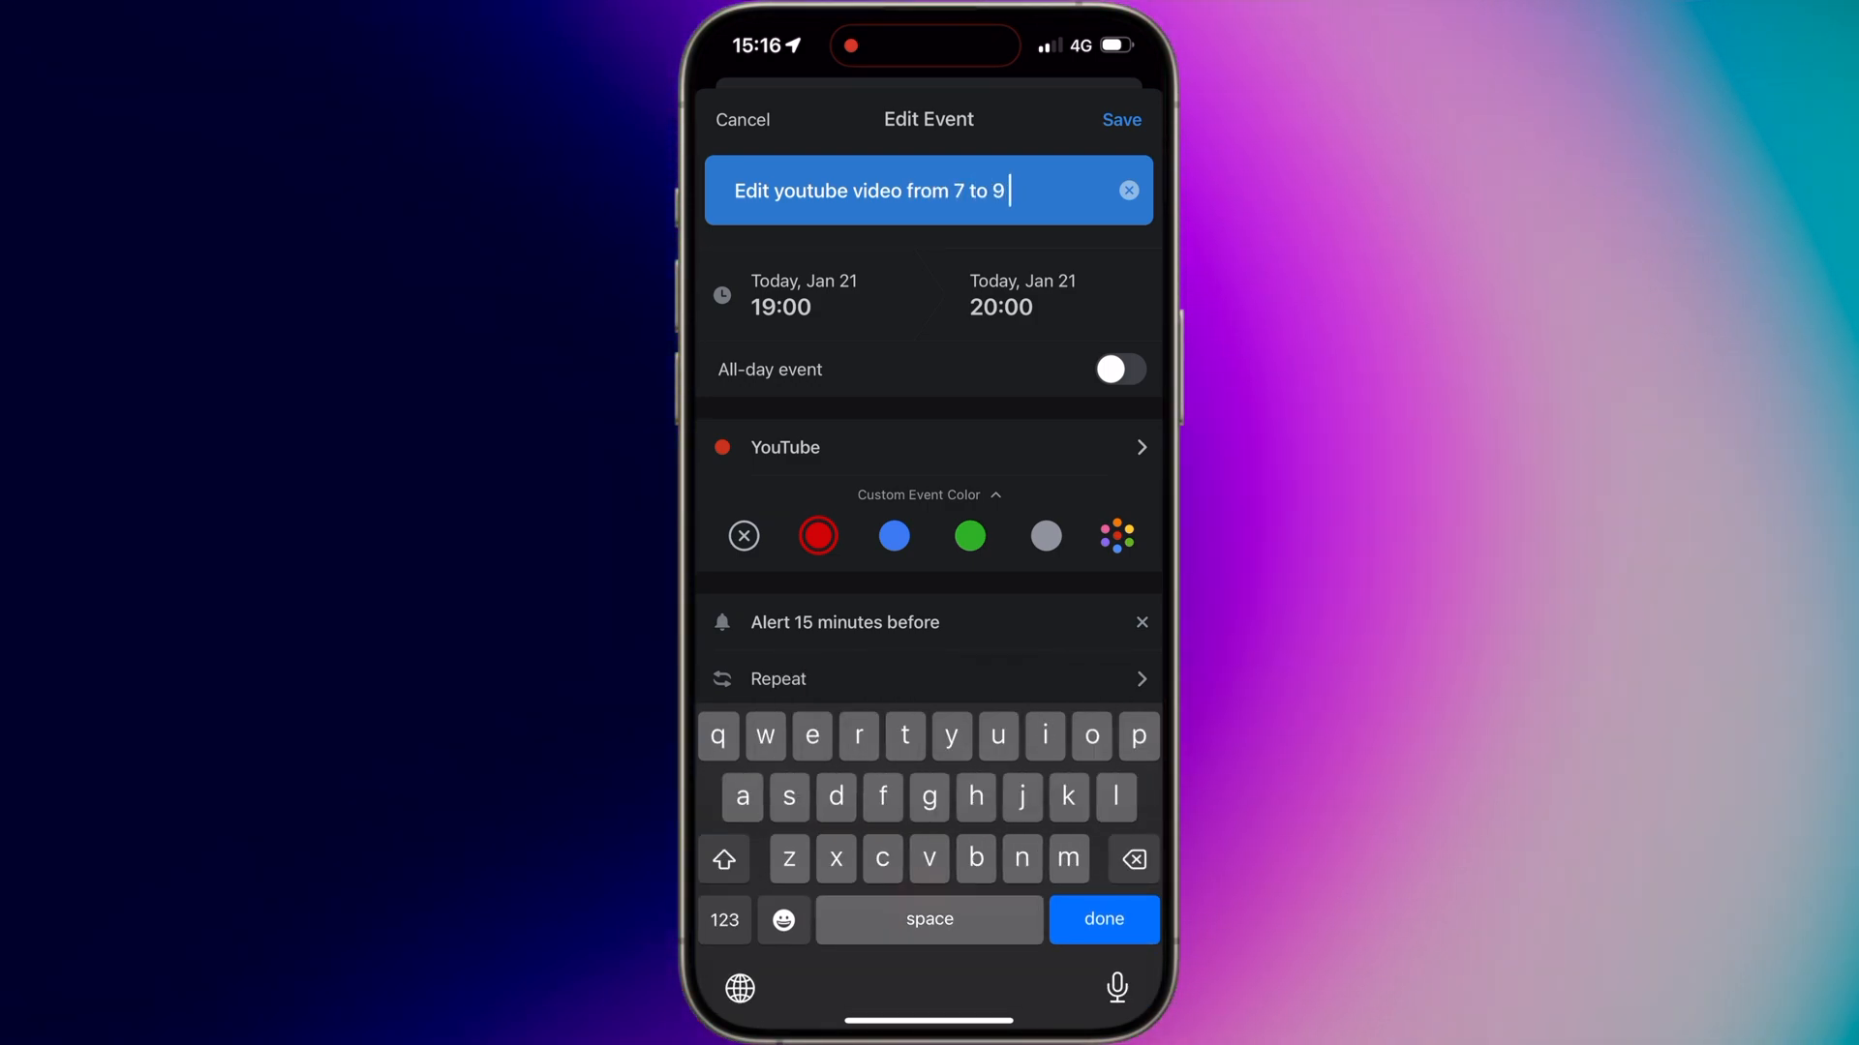
click(1121, 119)
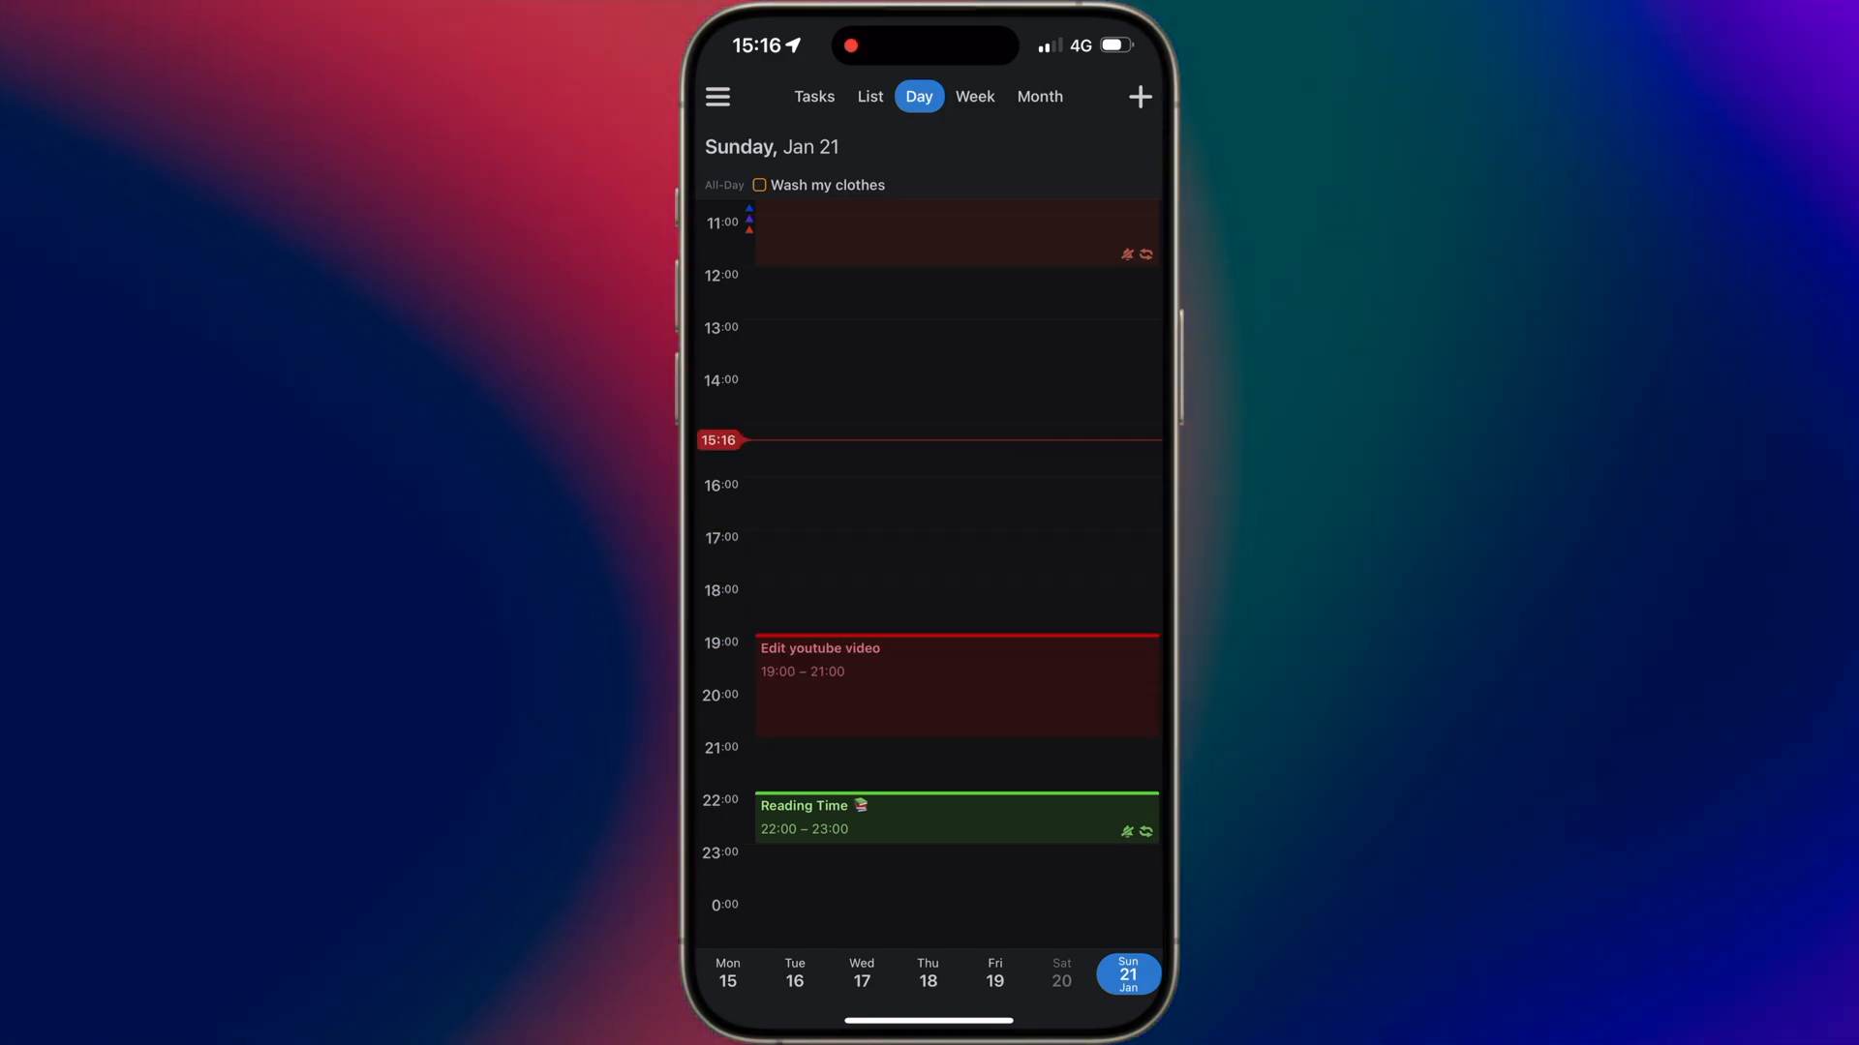
click(718, 96)
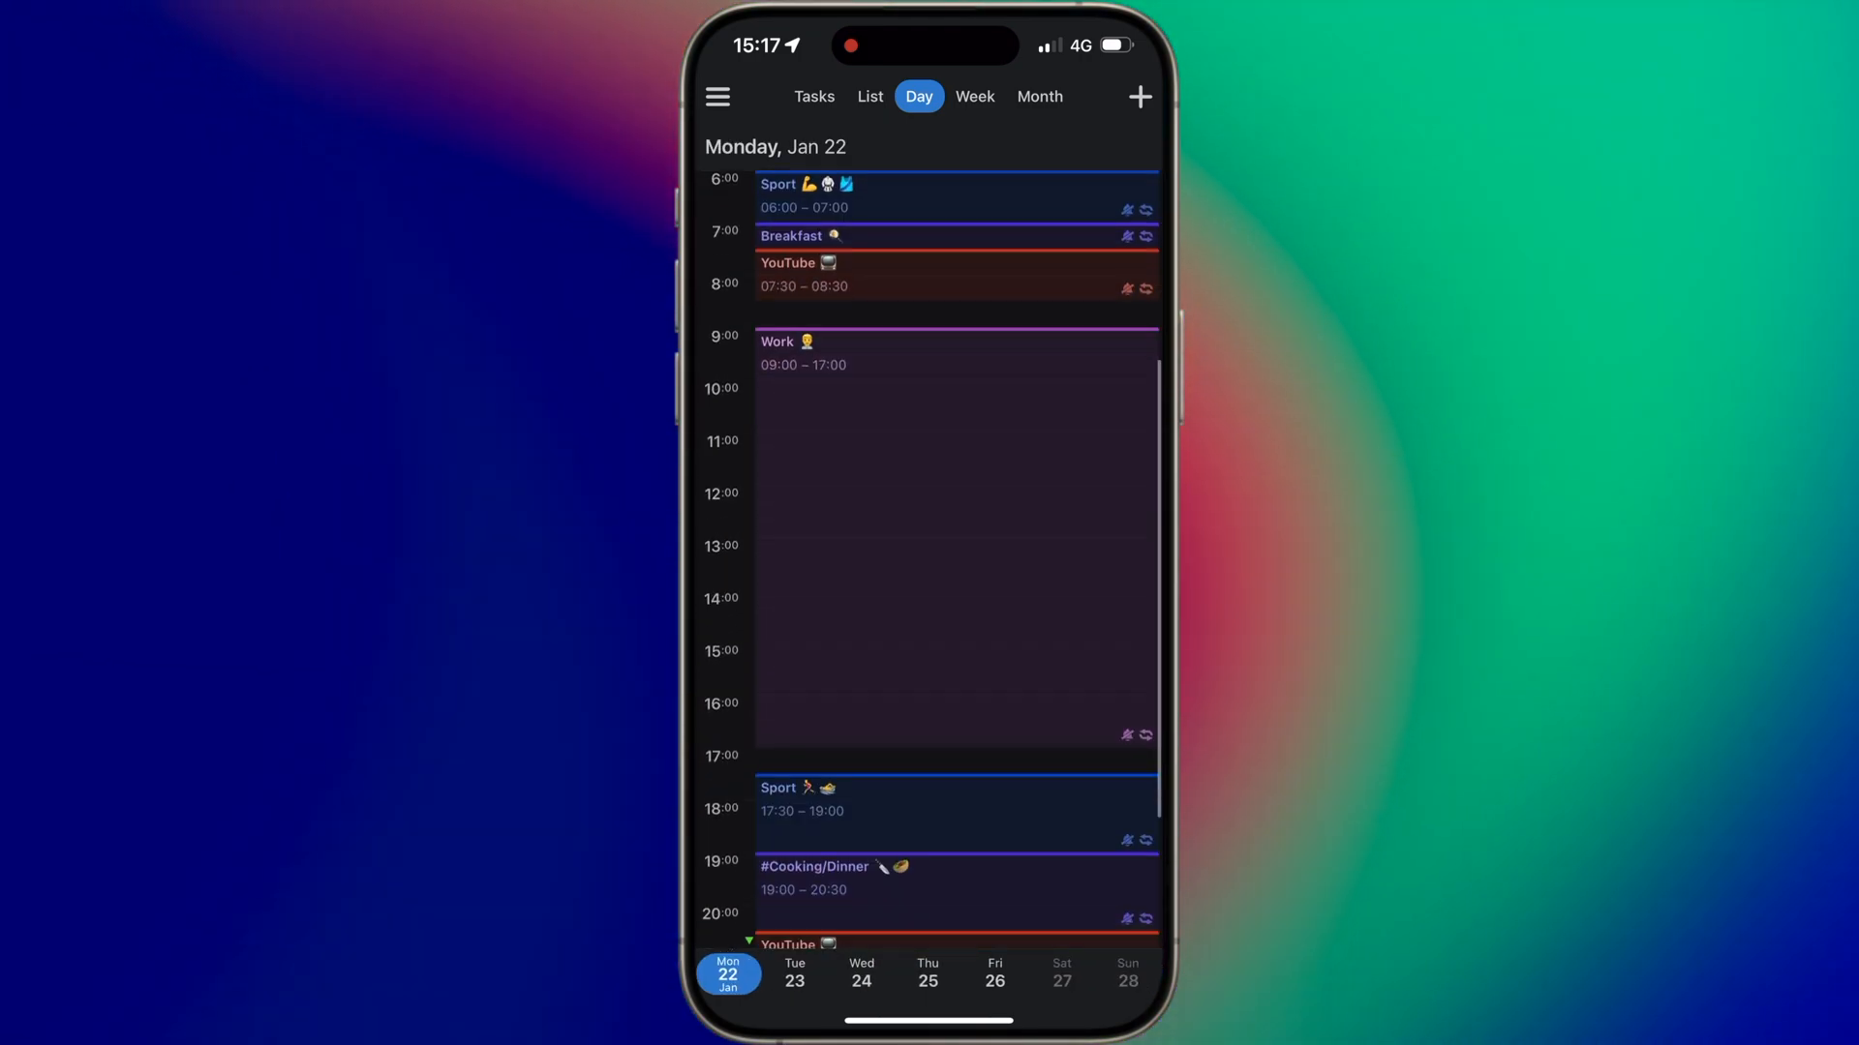
- Scroll Monday's schedule and start a new event titled 'Go to the doctor on'
scroll(down, 3)
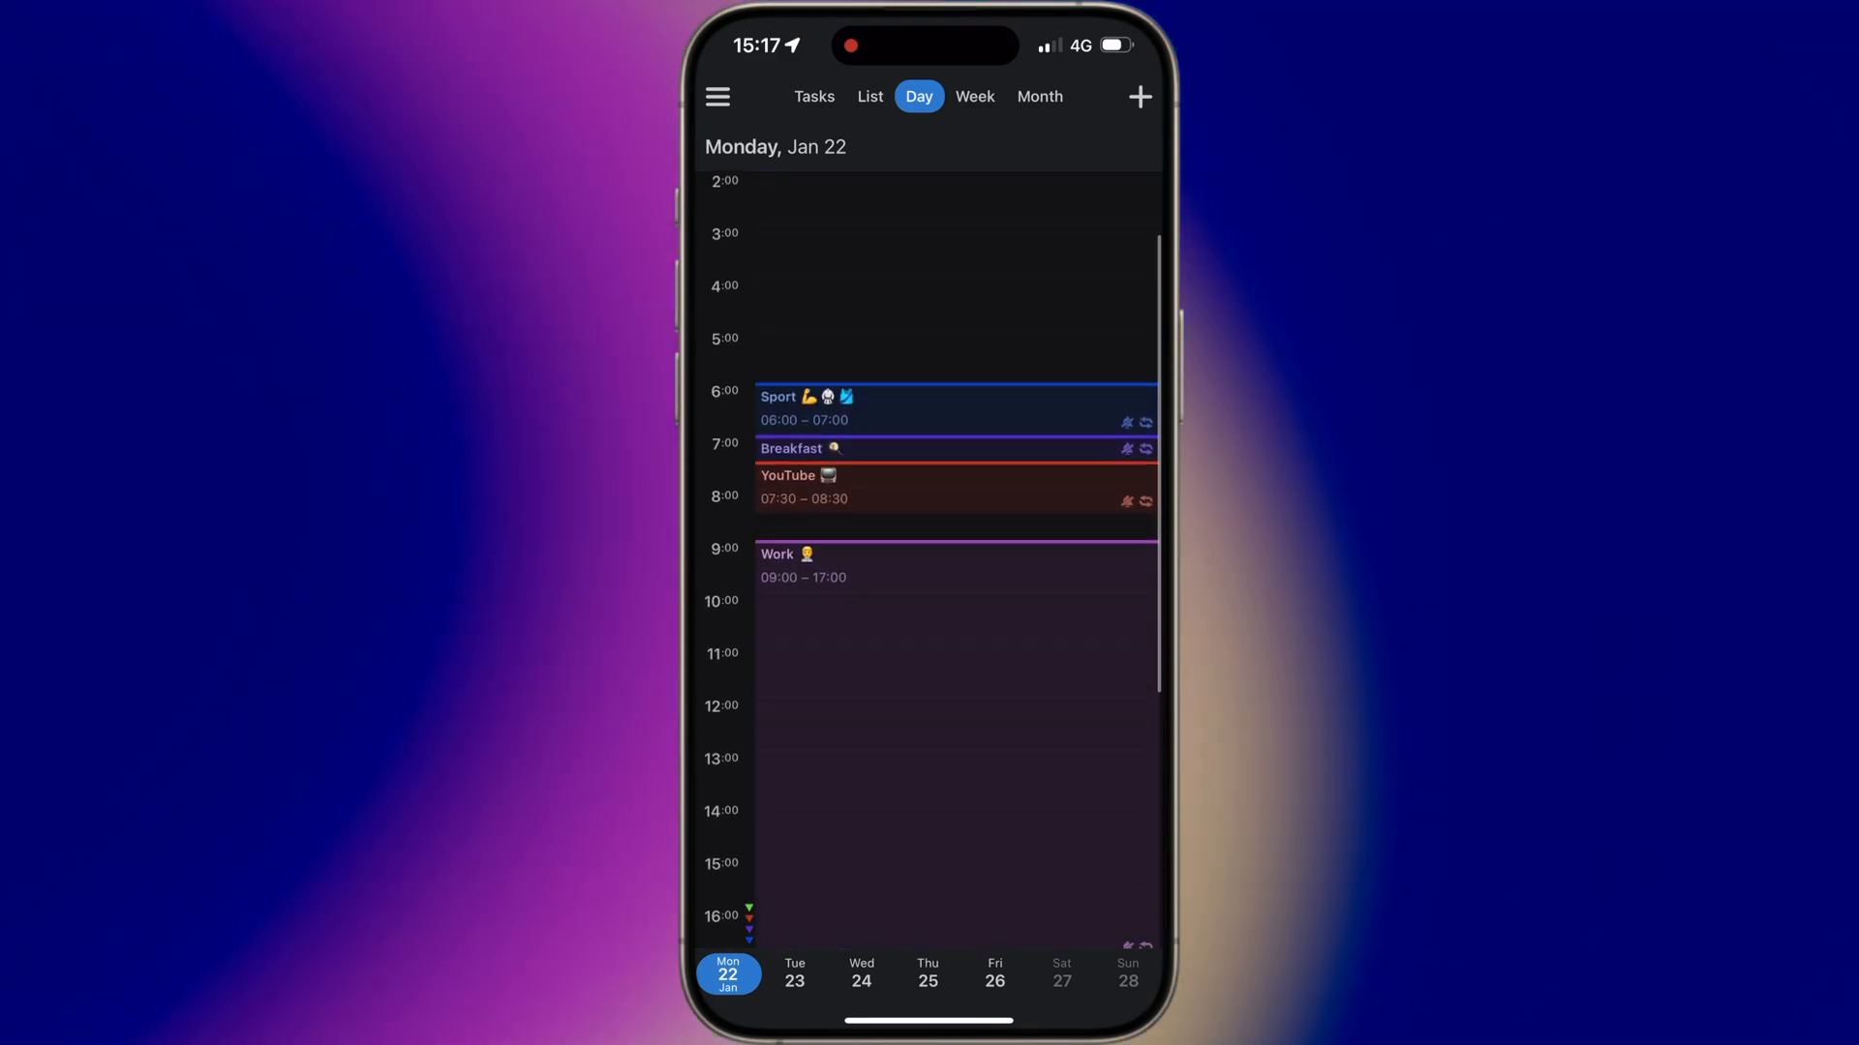
scroll(down, 3)
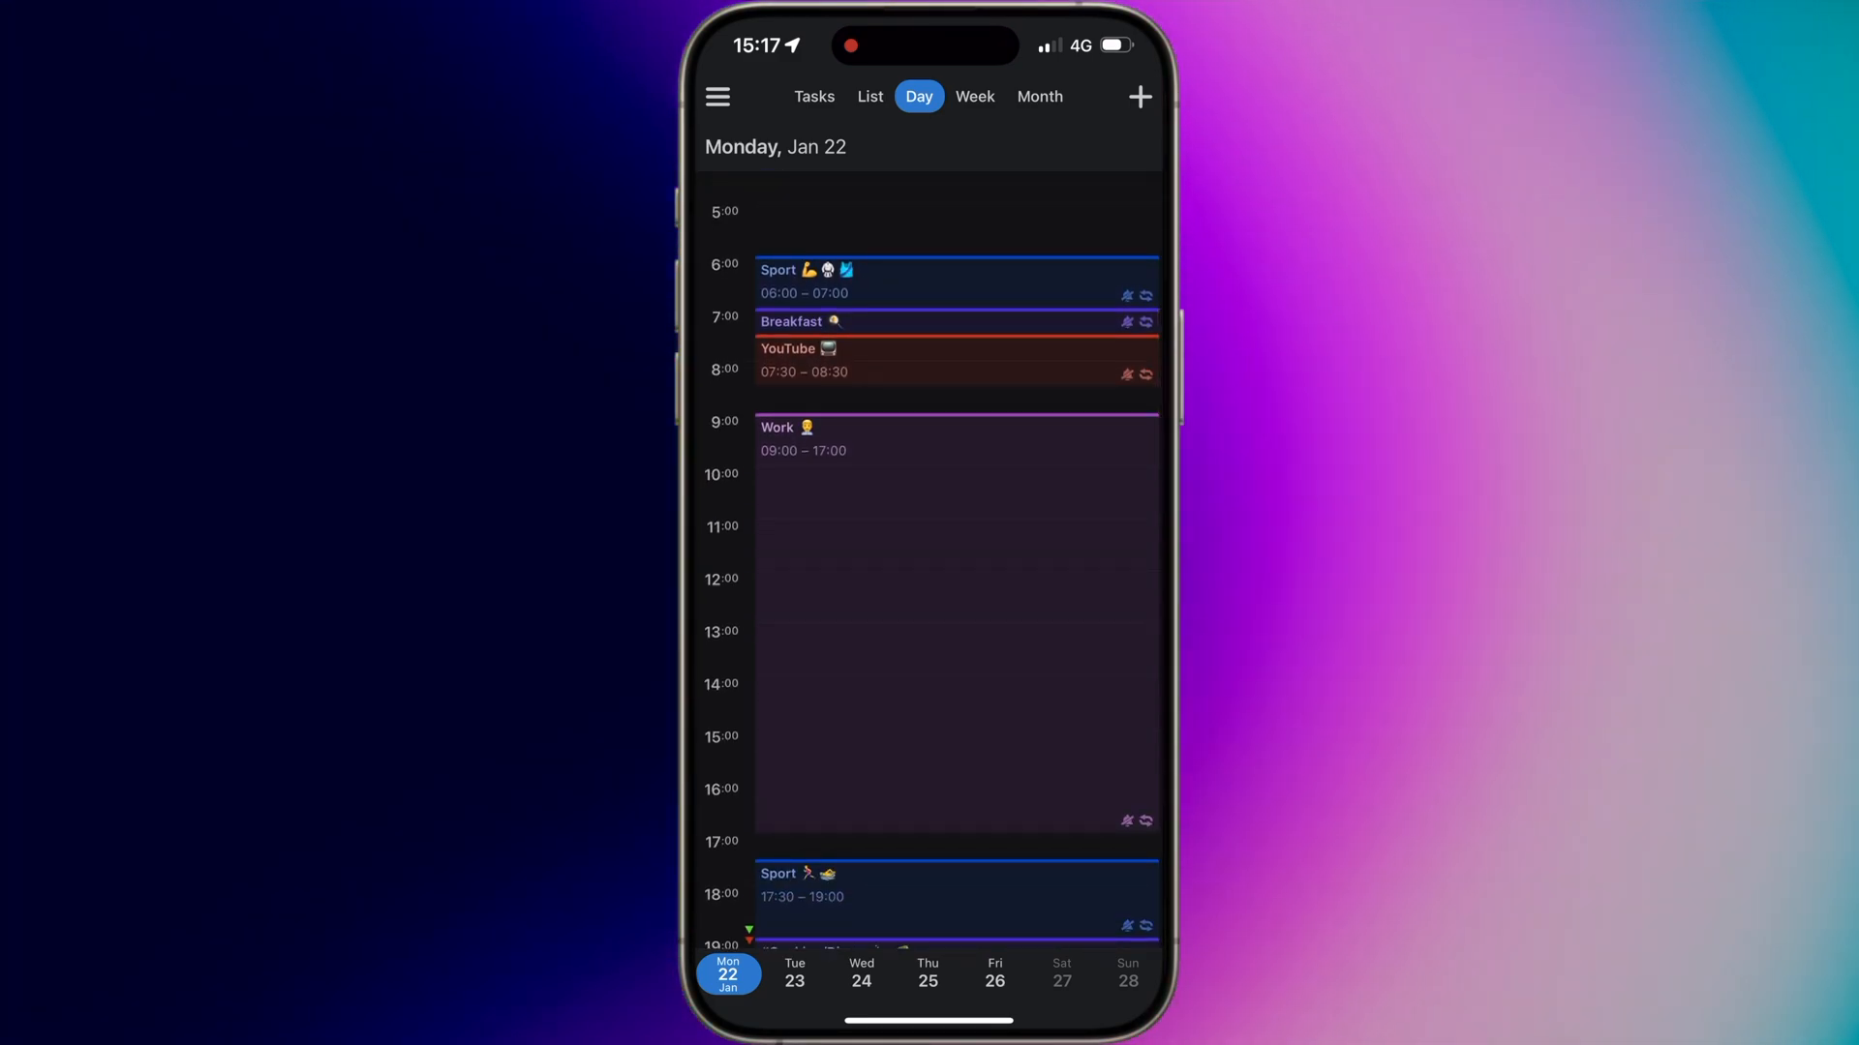
click(776, 146)
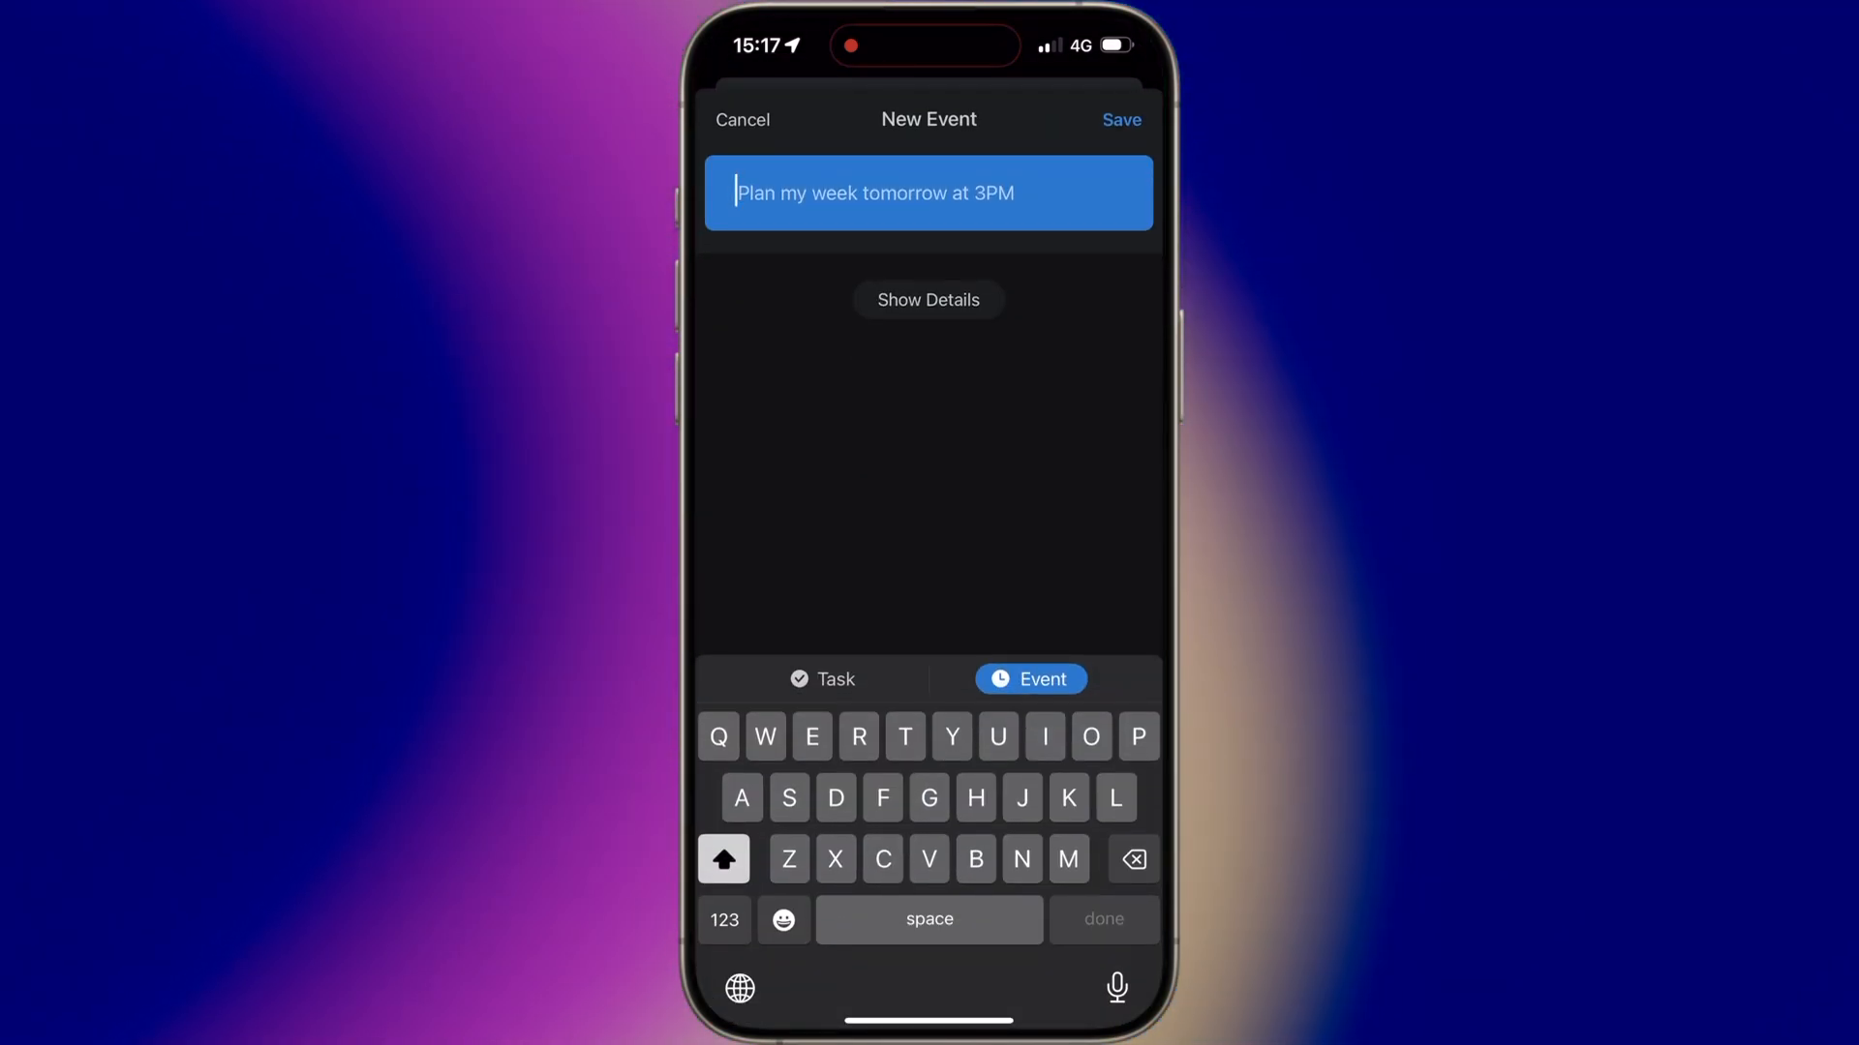
text(Go to the doctor on)
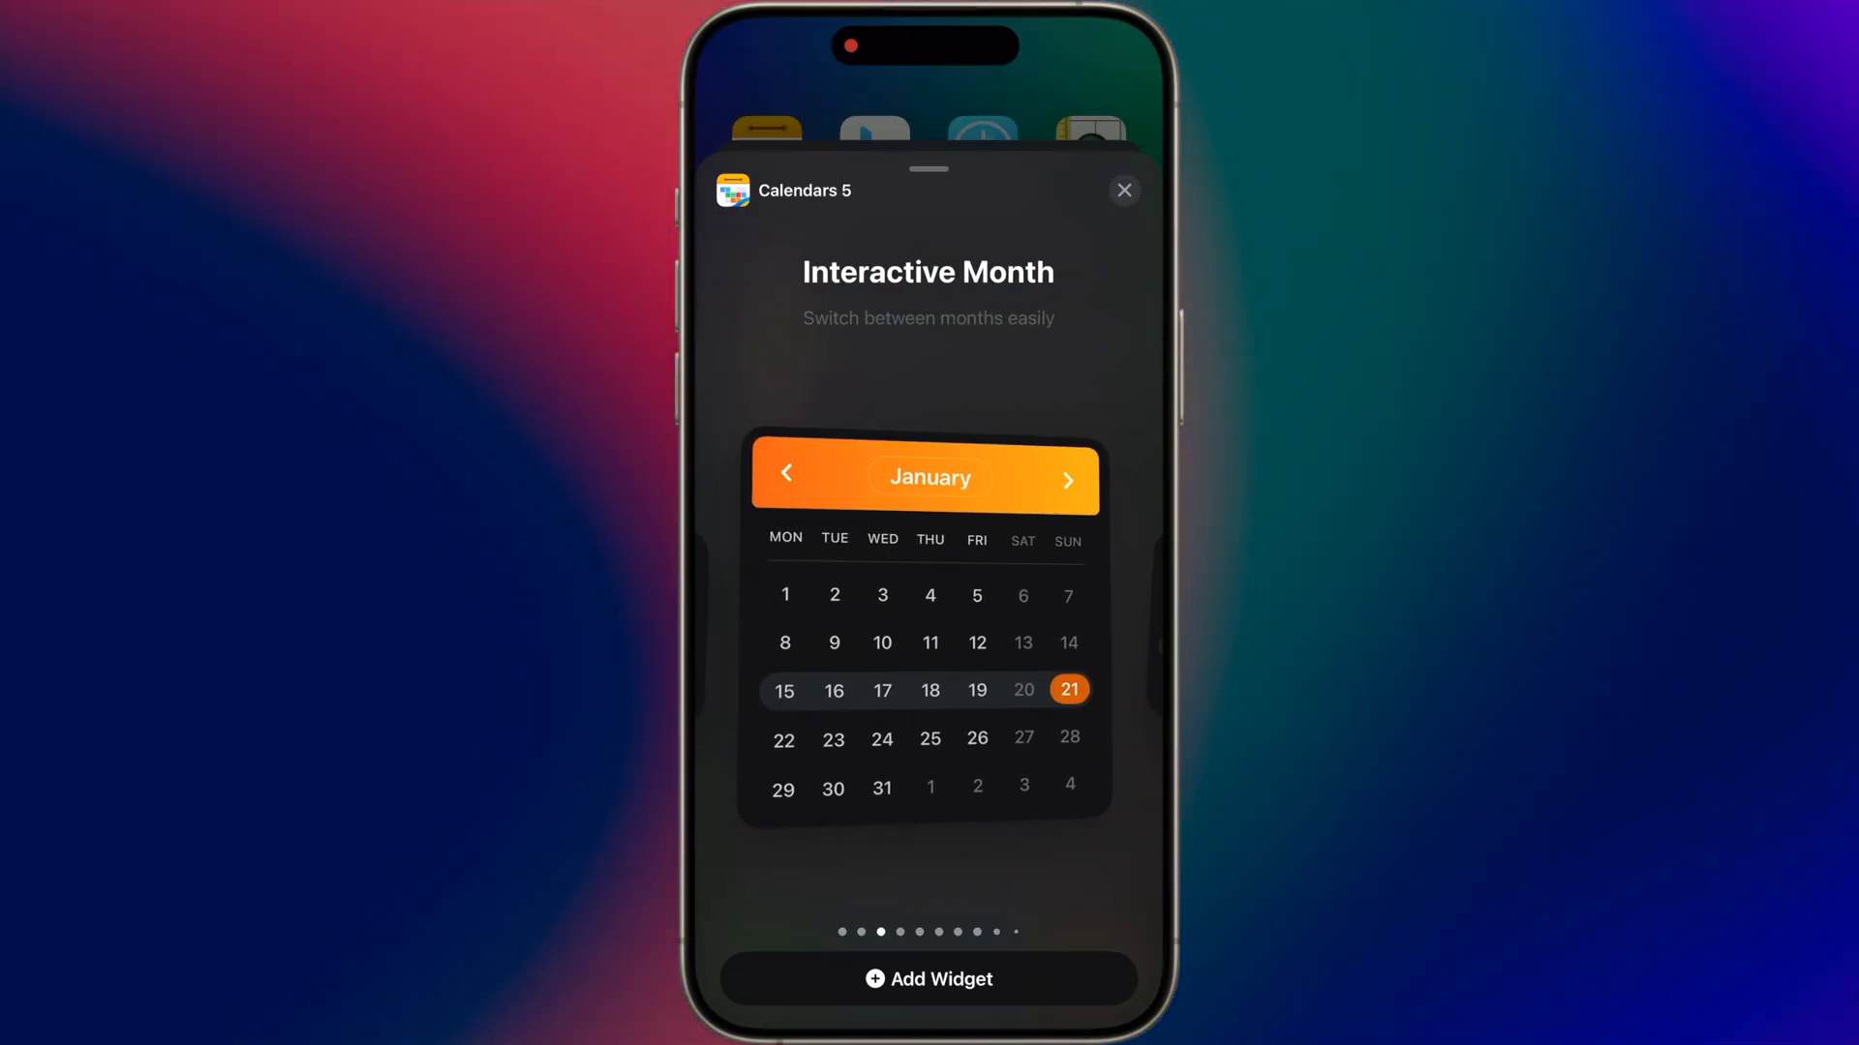
- Swipe through the Calendars 5 widget gallery, including the Interactive Month widget
scroll(left, 3)
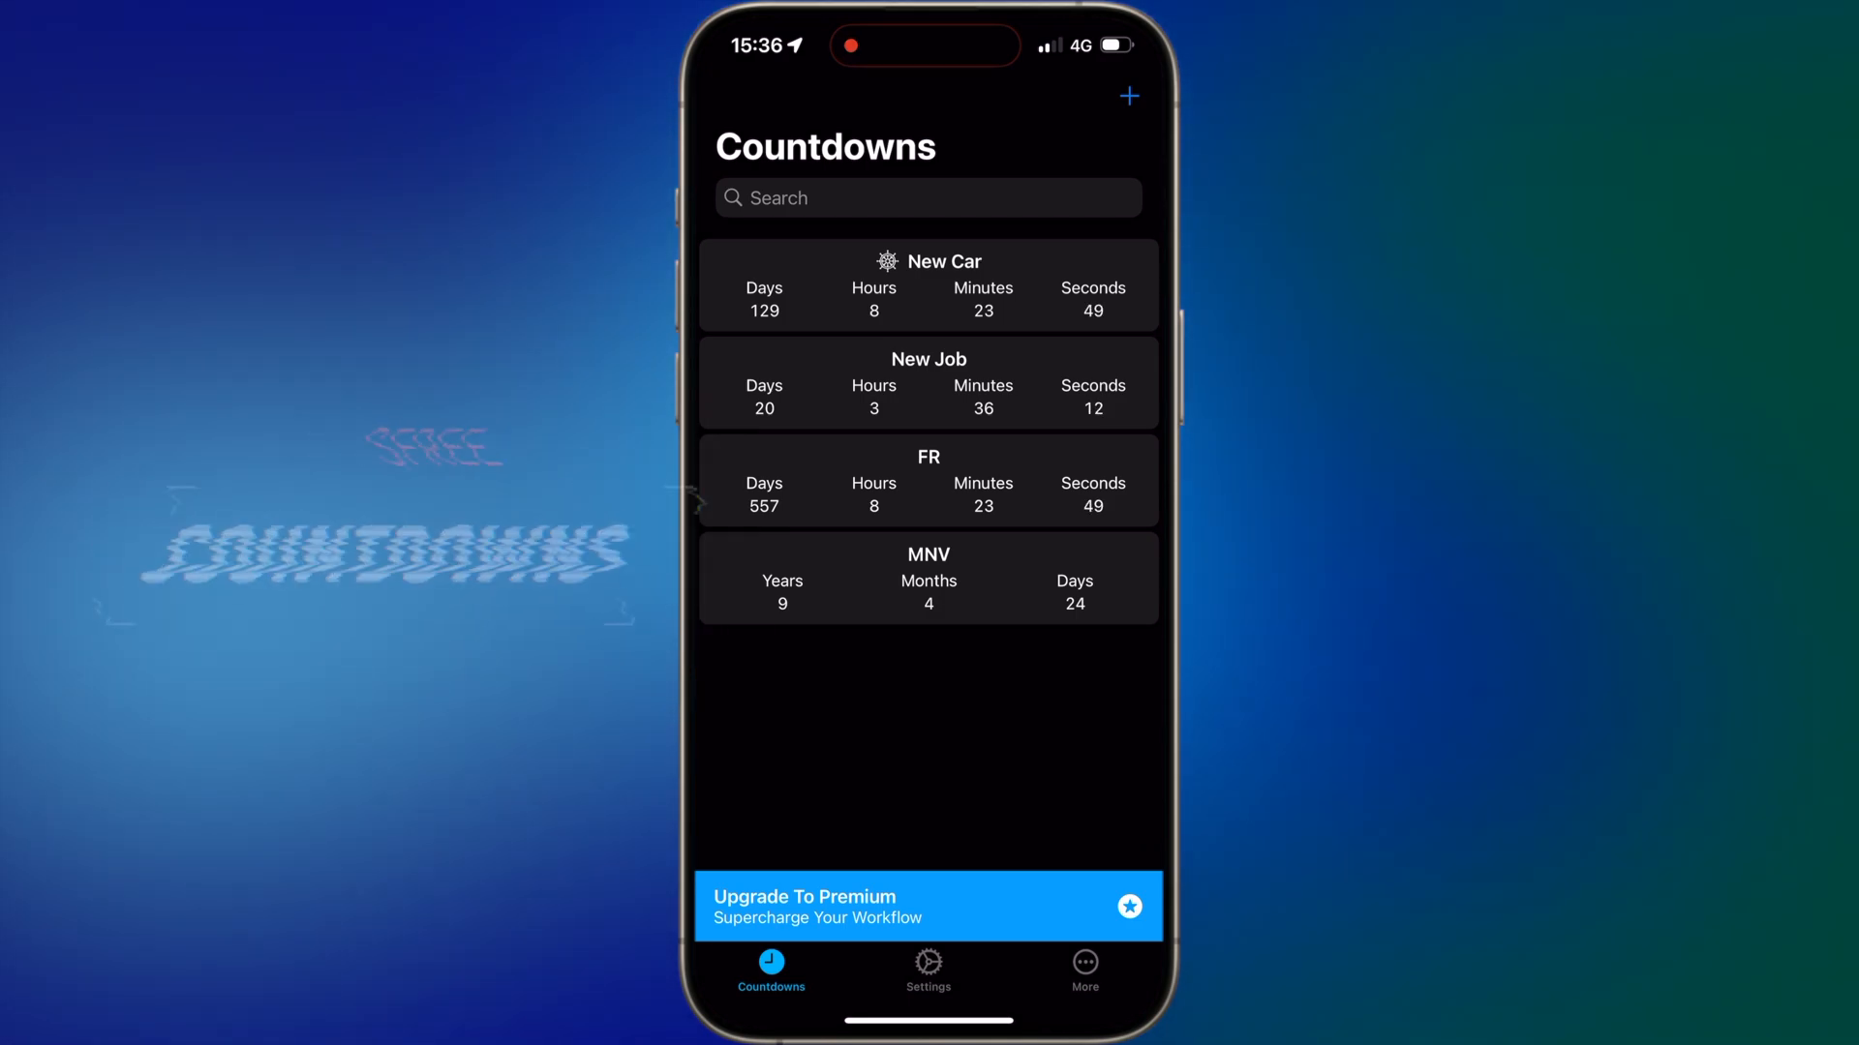
click(928, 284)
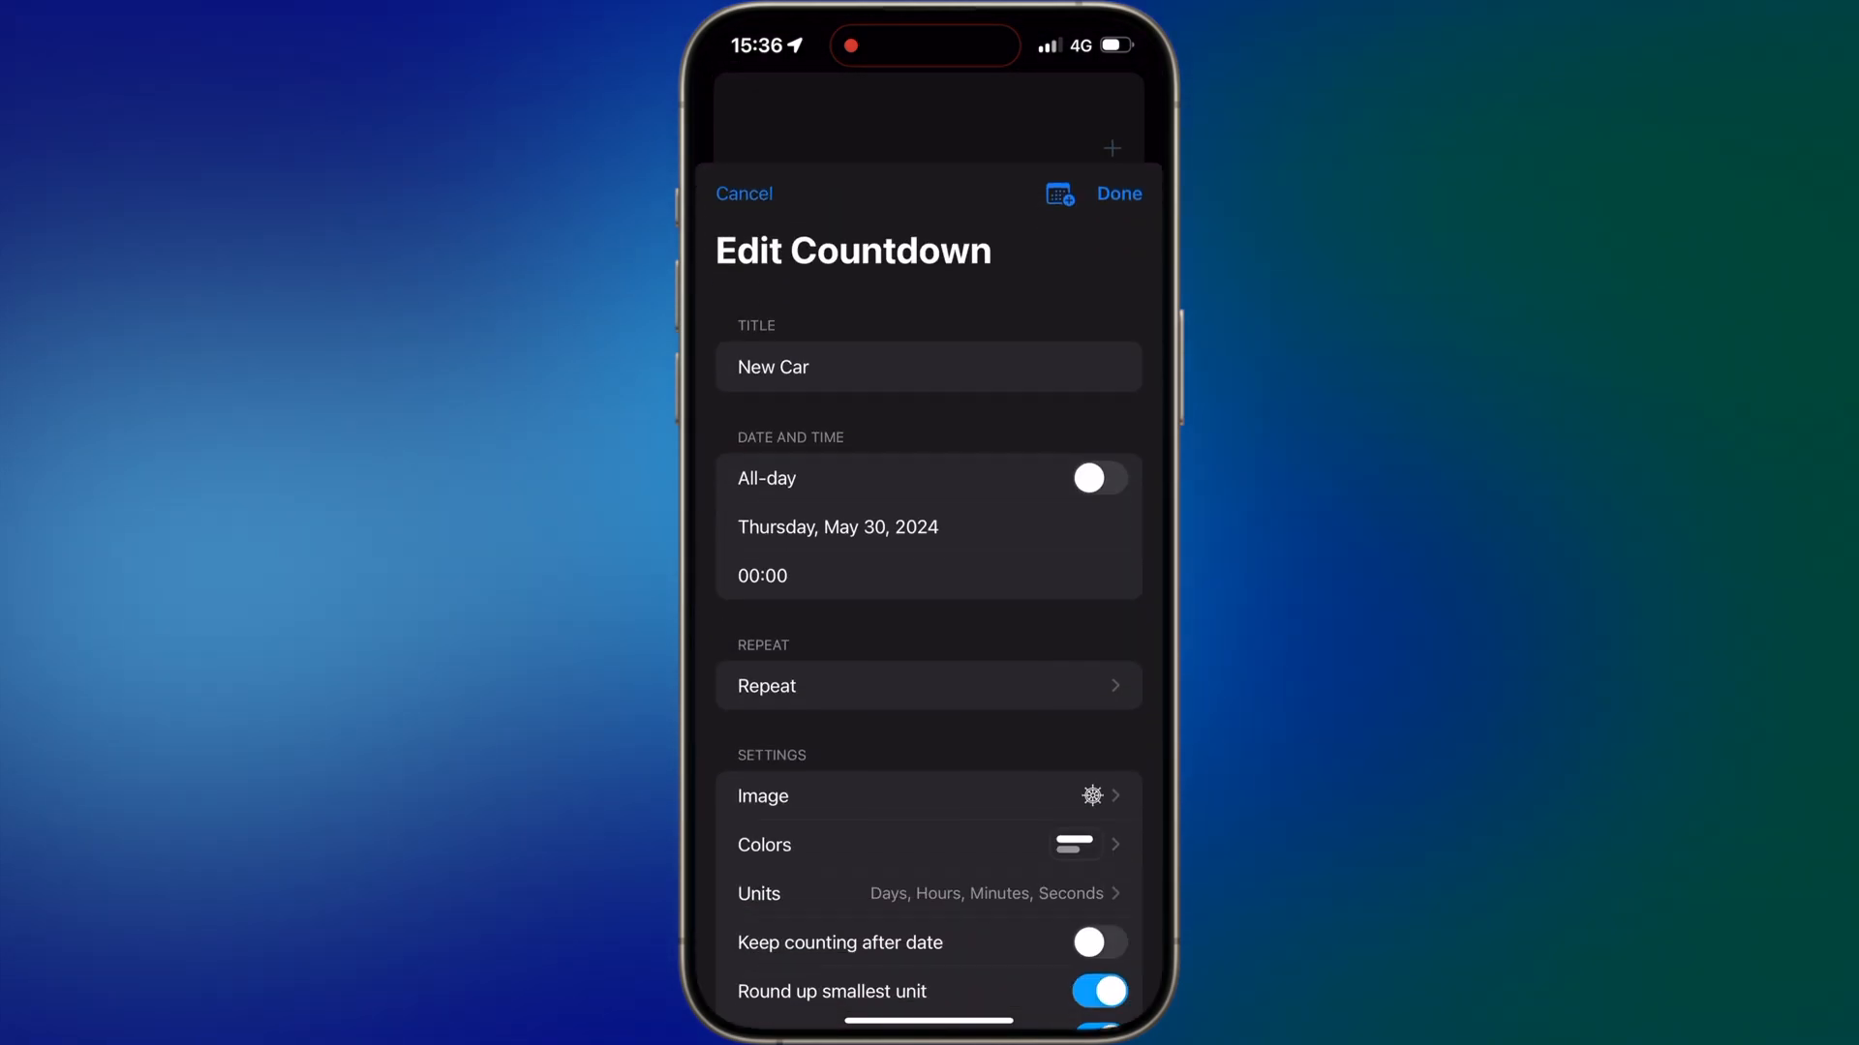
scroll(down, 3)
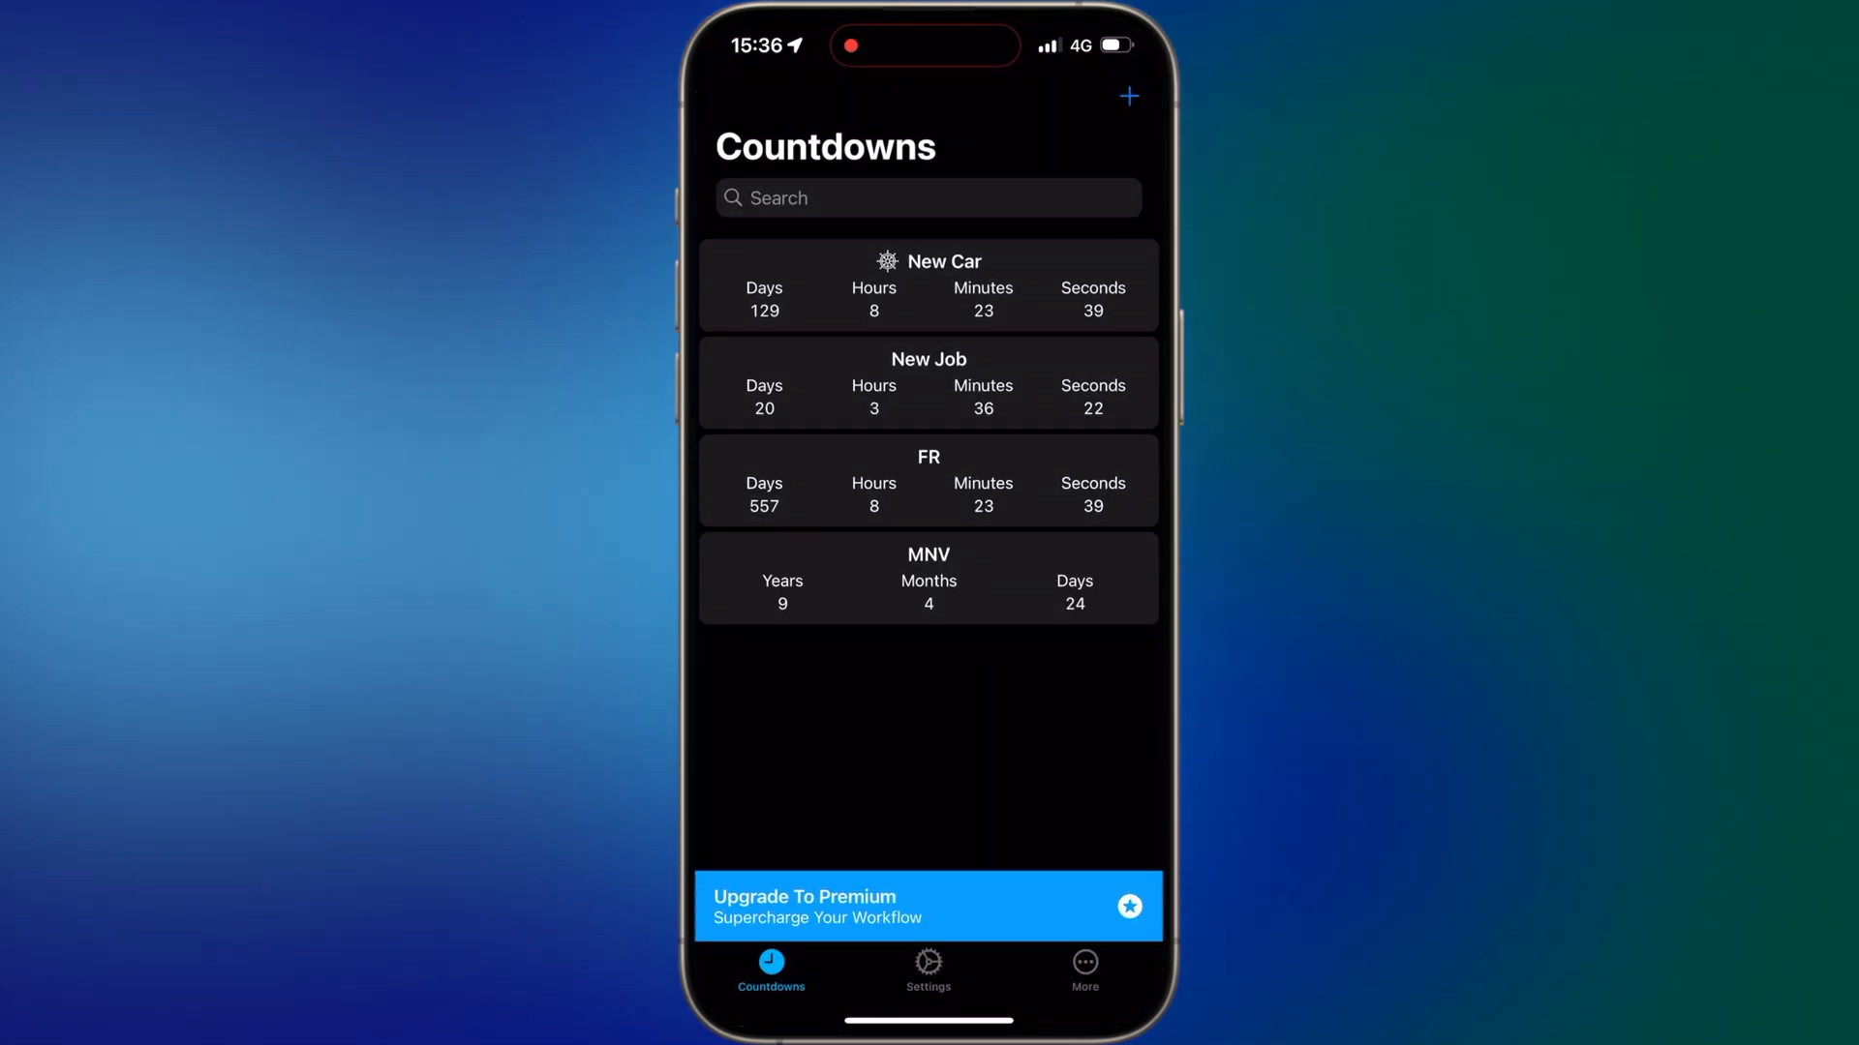
- Create a countdown titled 'Test' dated Saturday, January 27, 2024
click(1128, 95)
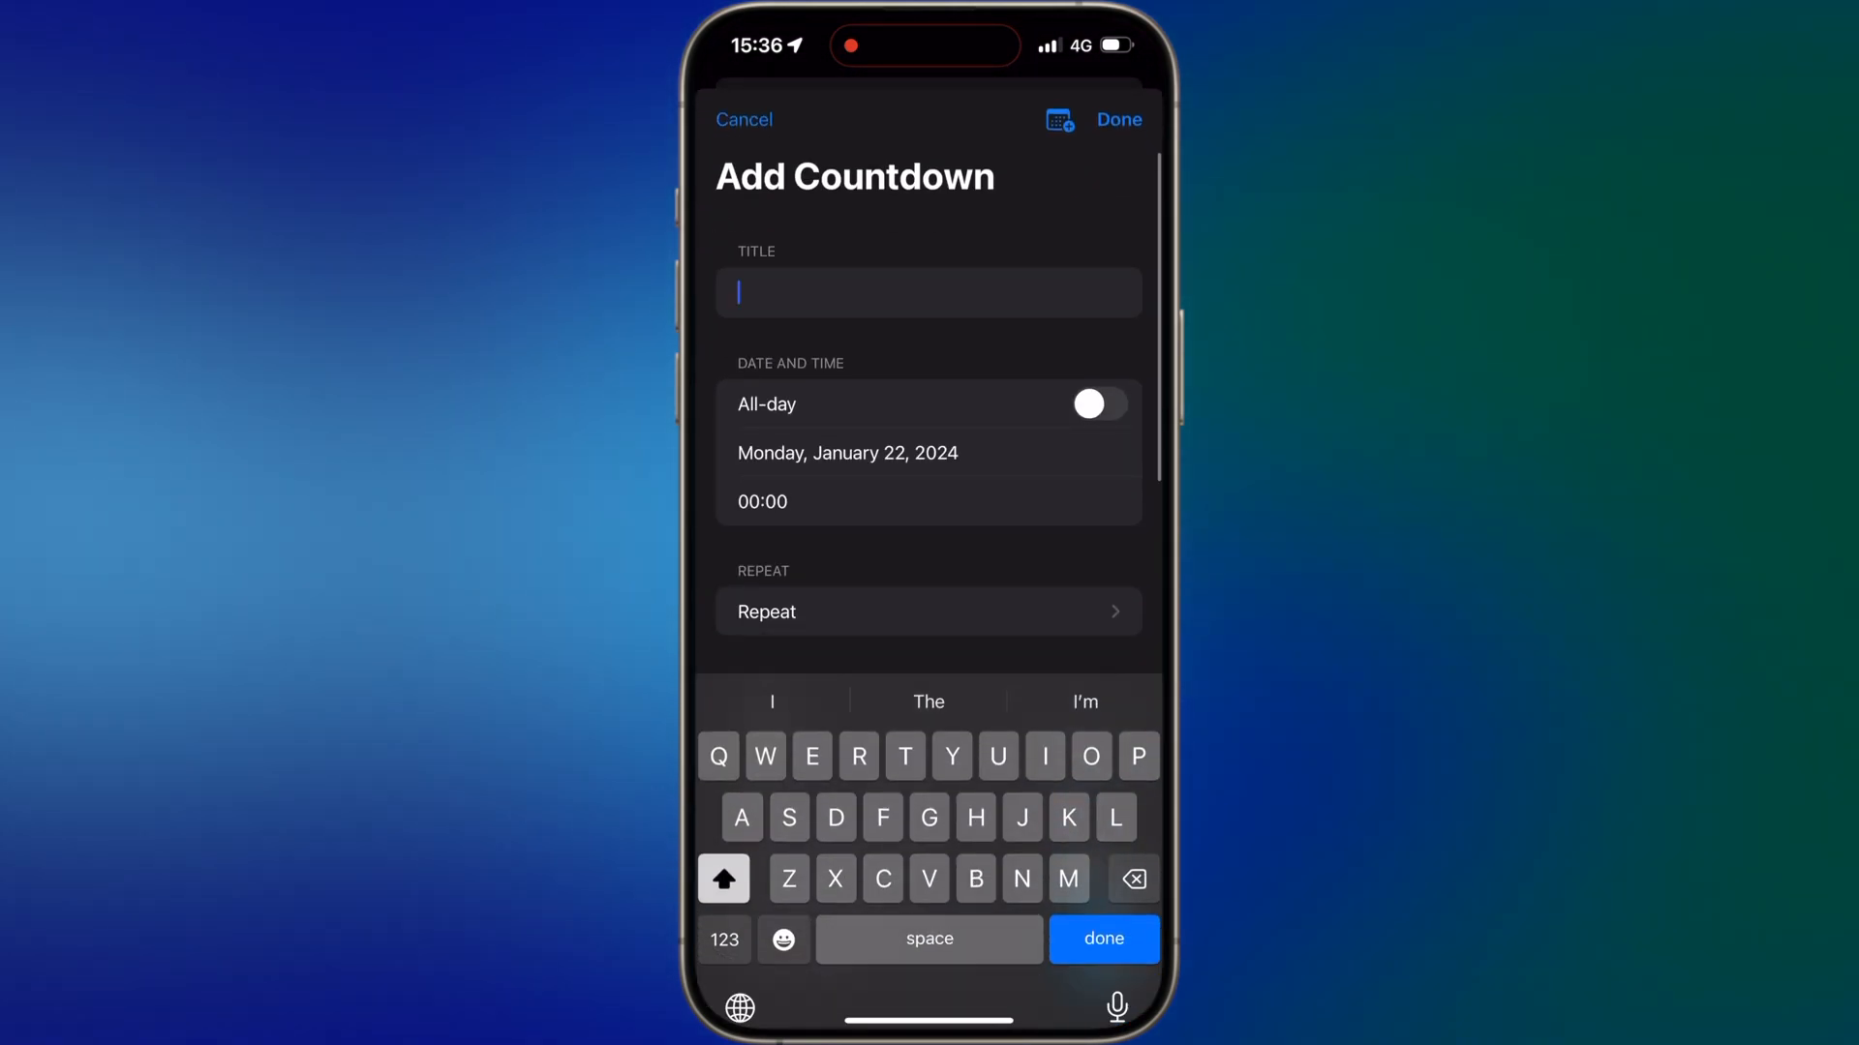
text(Test)
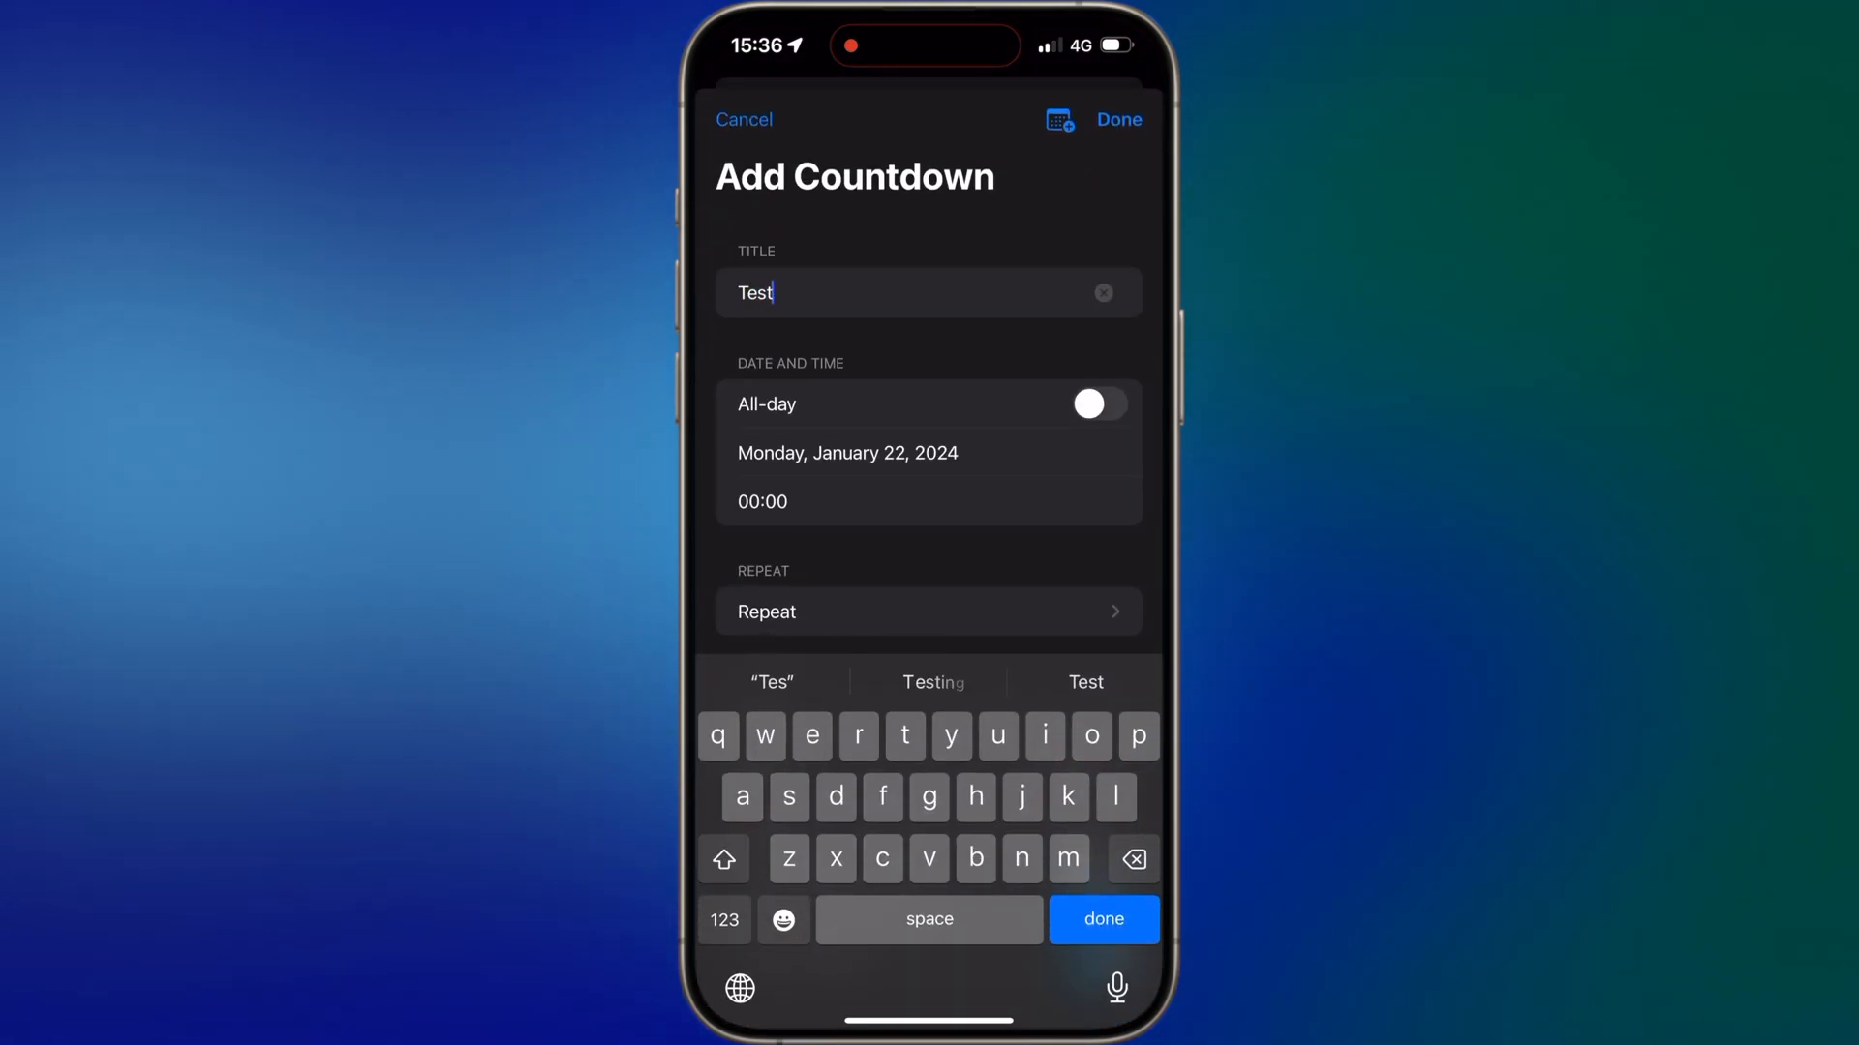
scroll(down, 3)
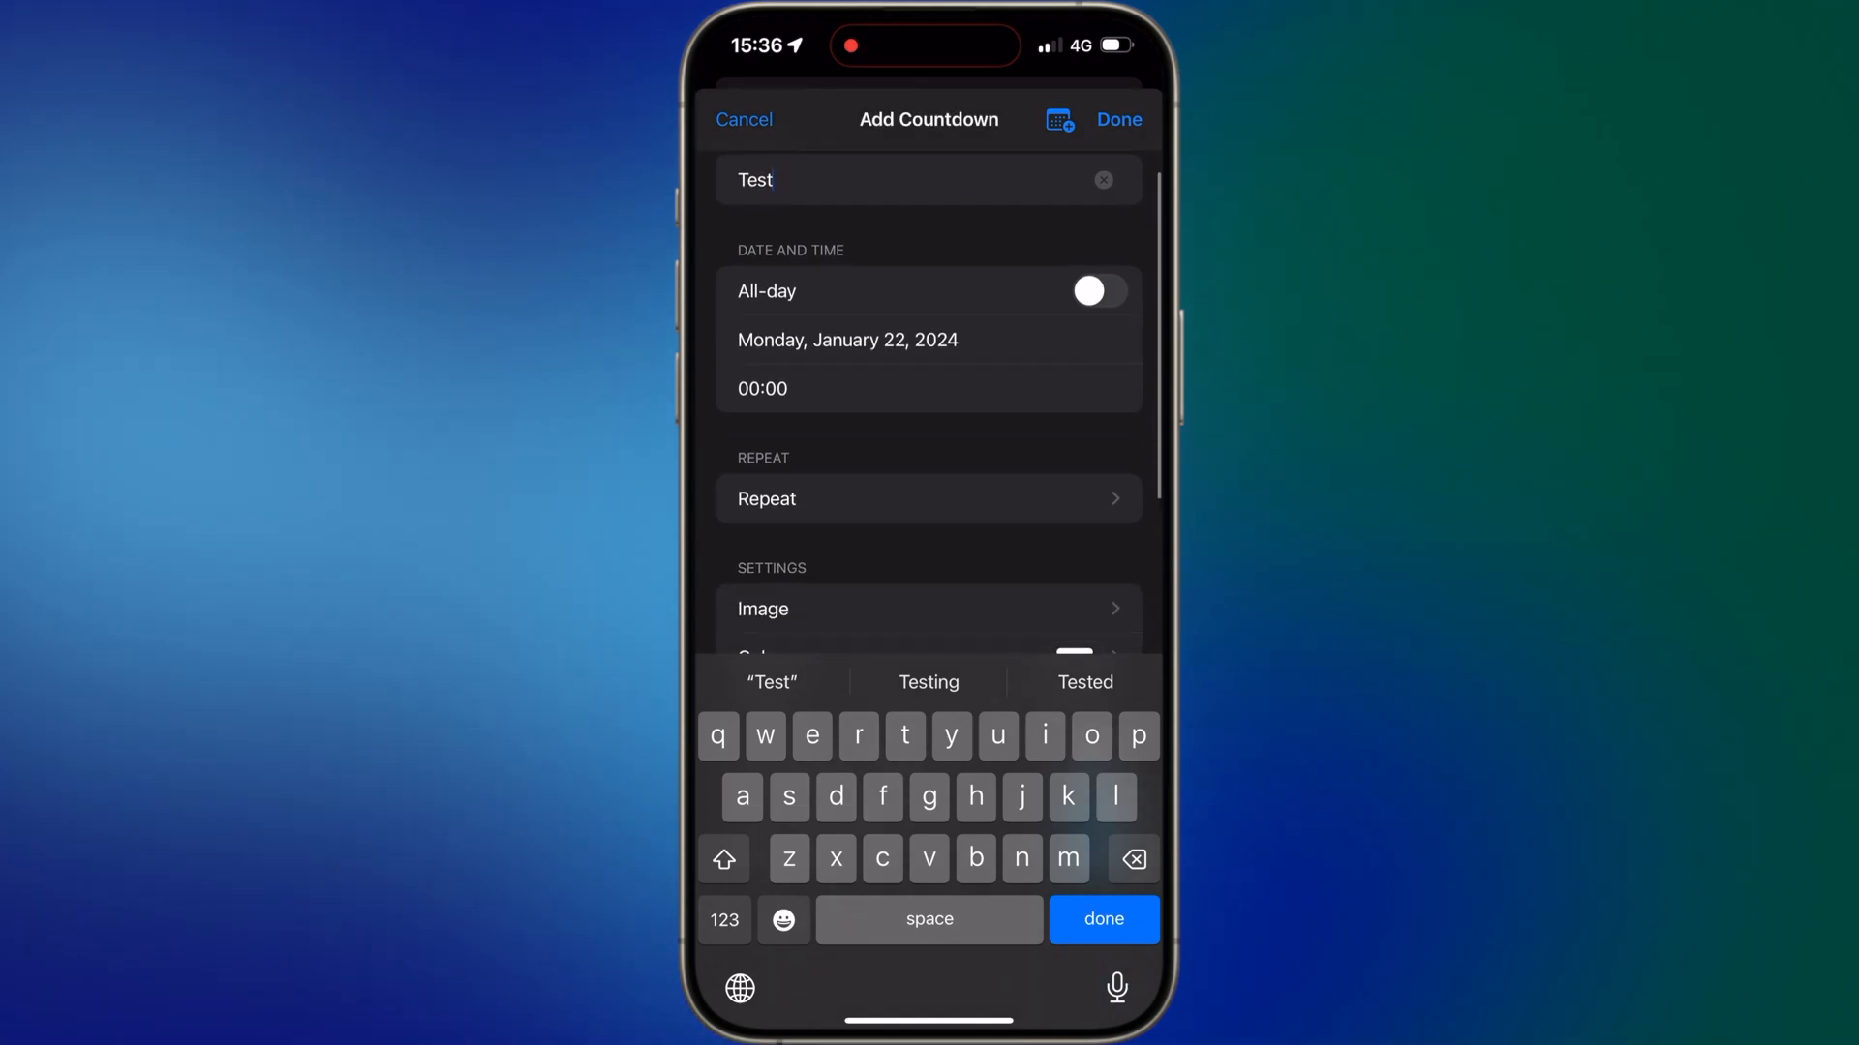
click(847, 339)
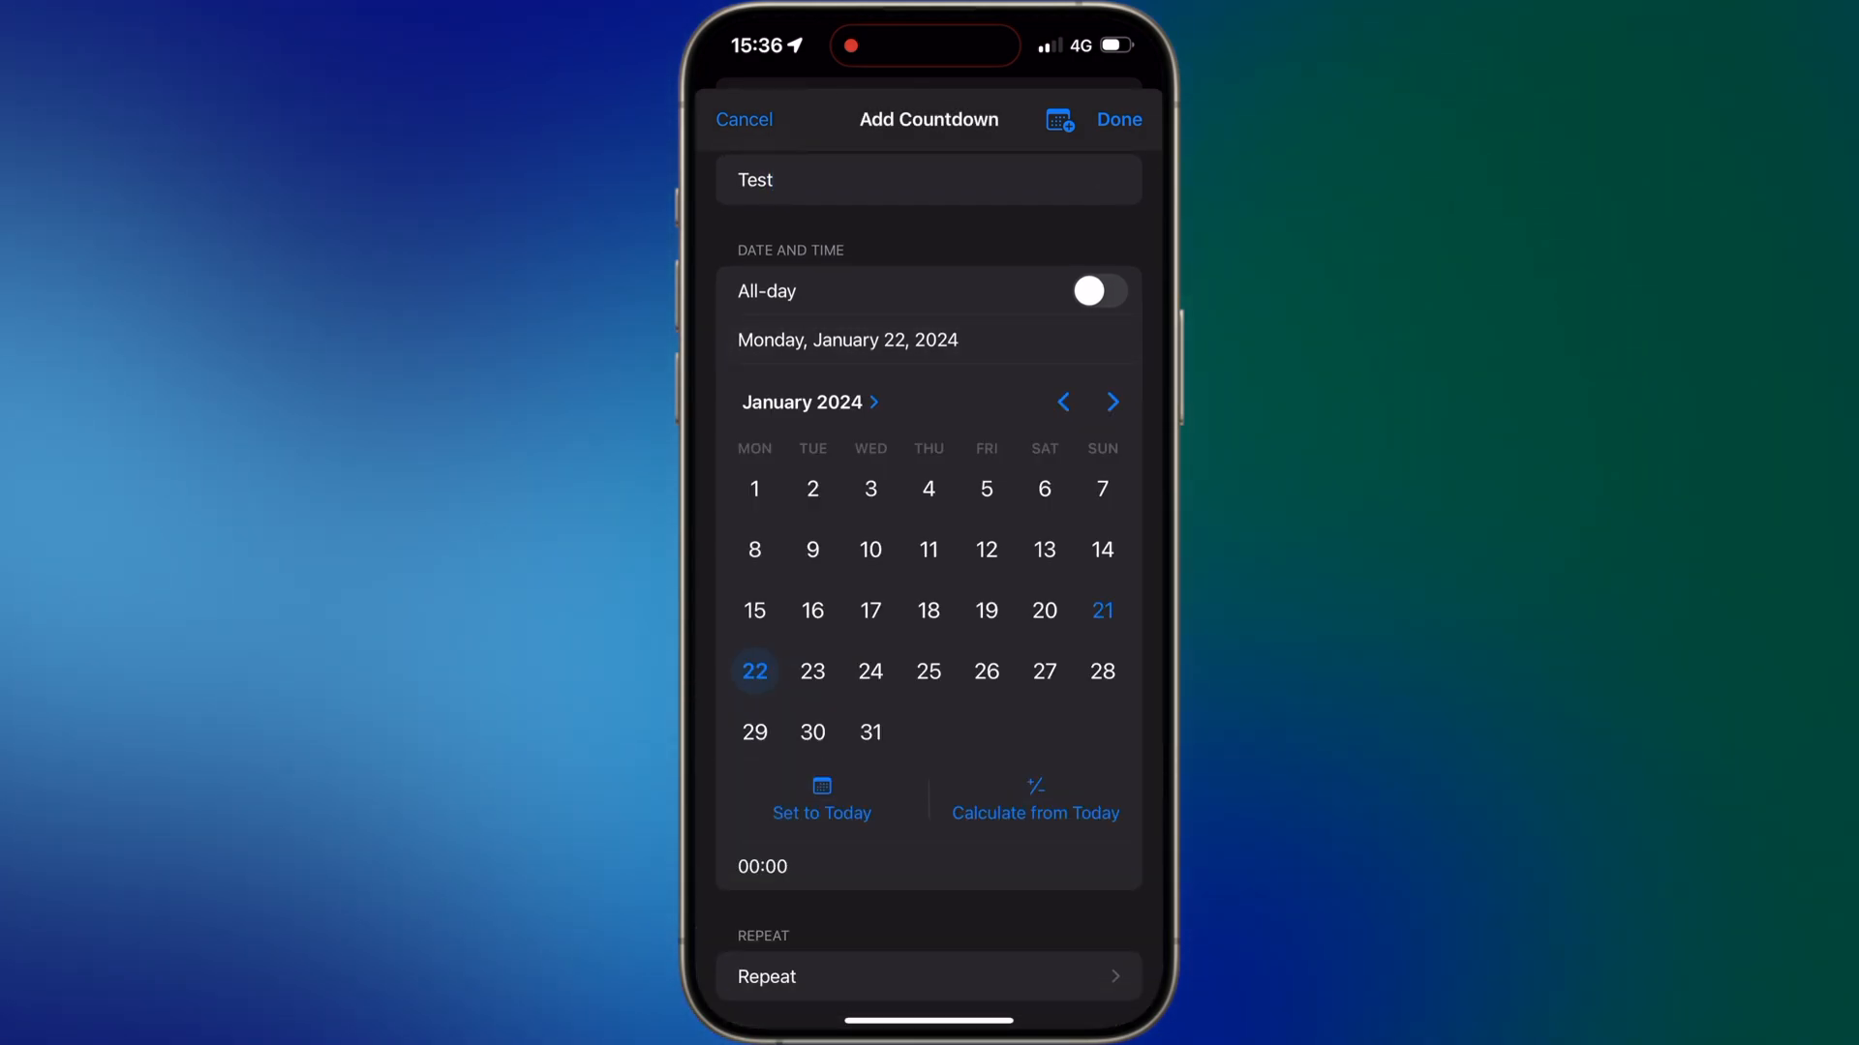
click(1045, 671)
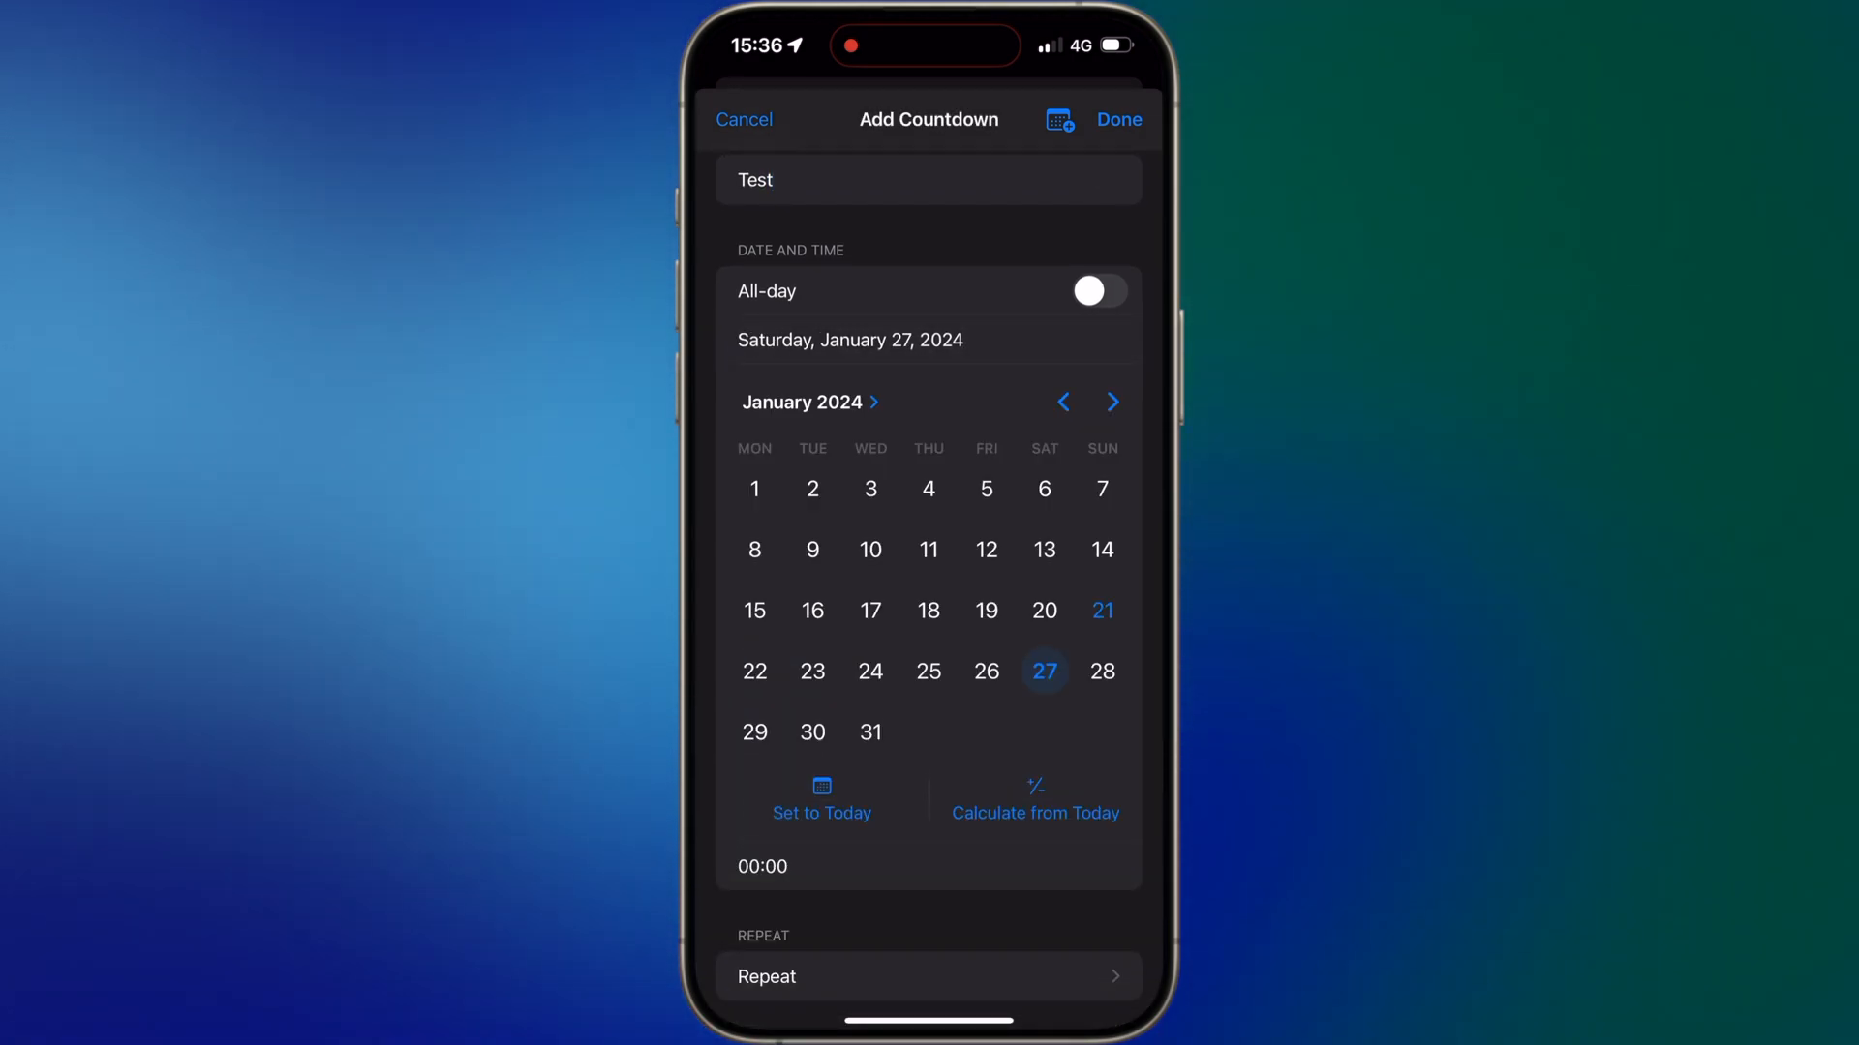
scroll(down, 3)
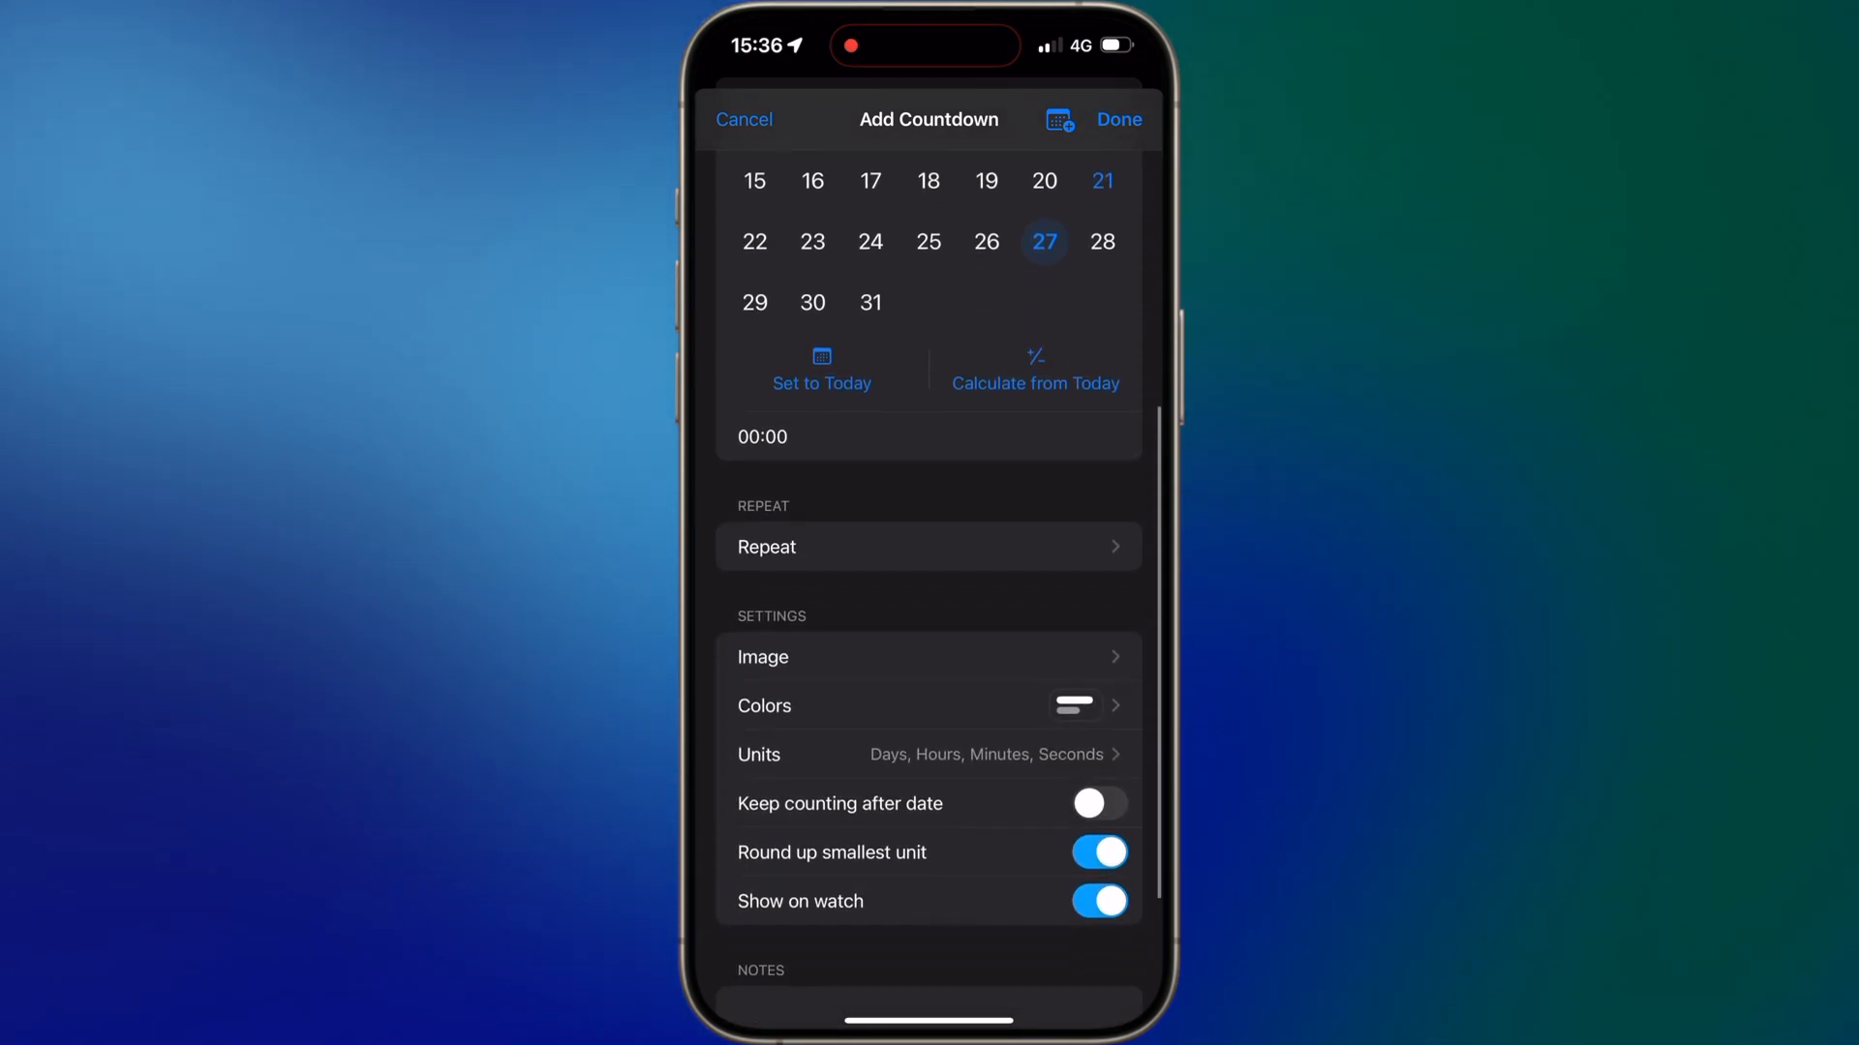
click(763, 657)
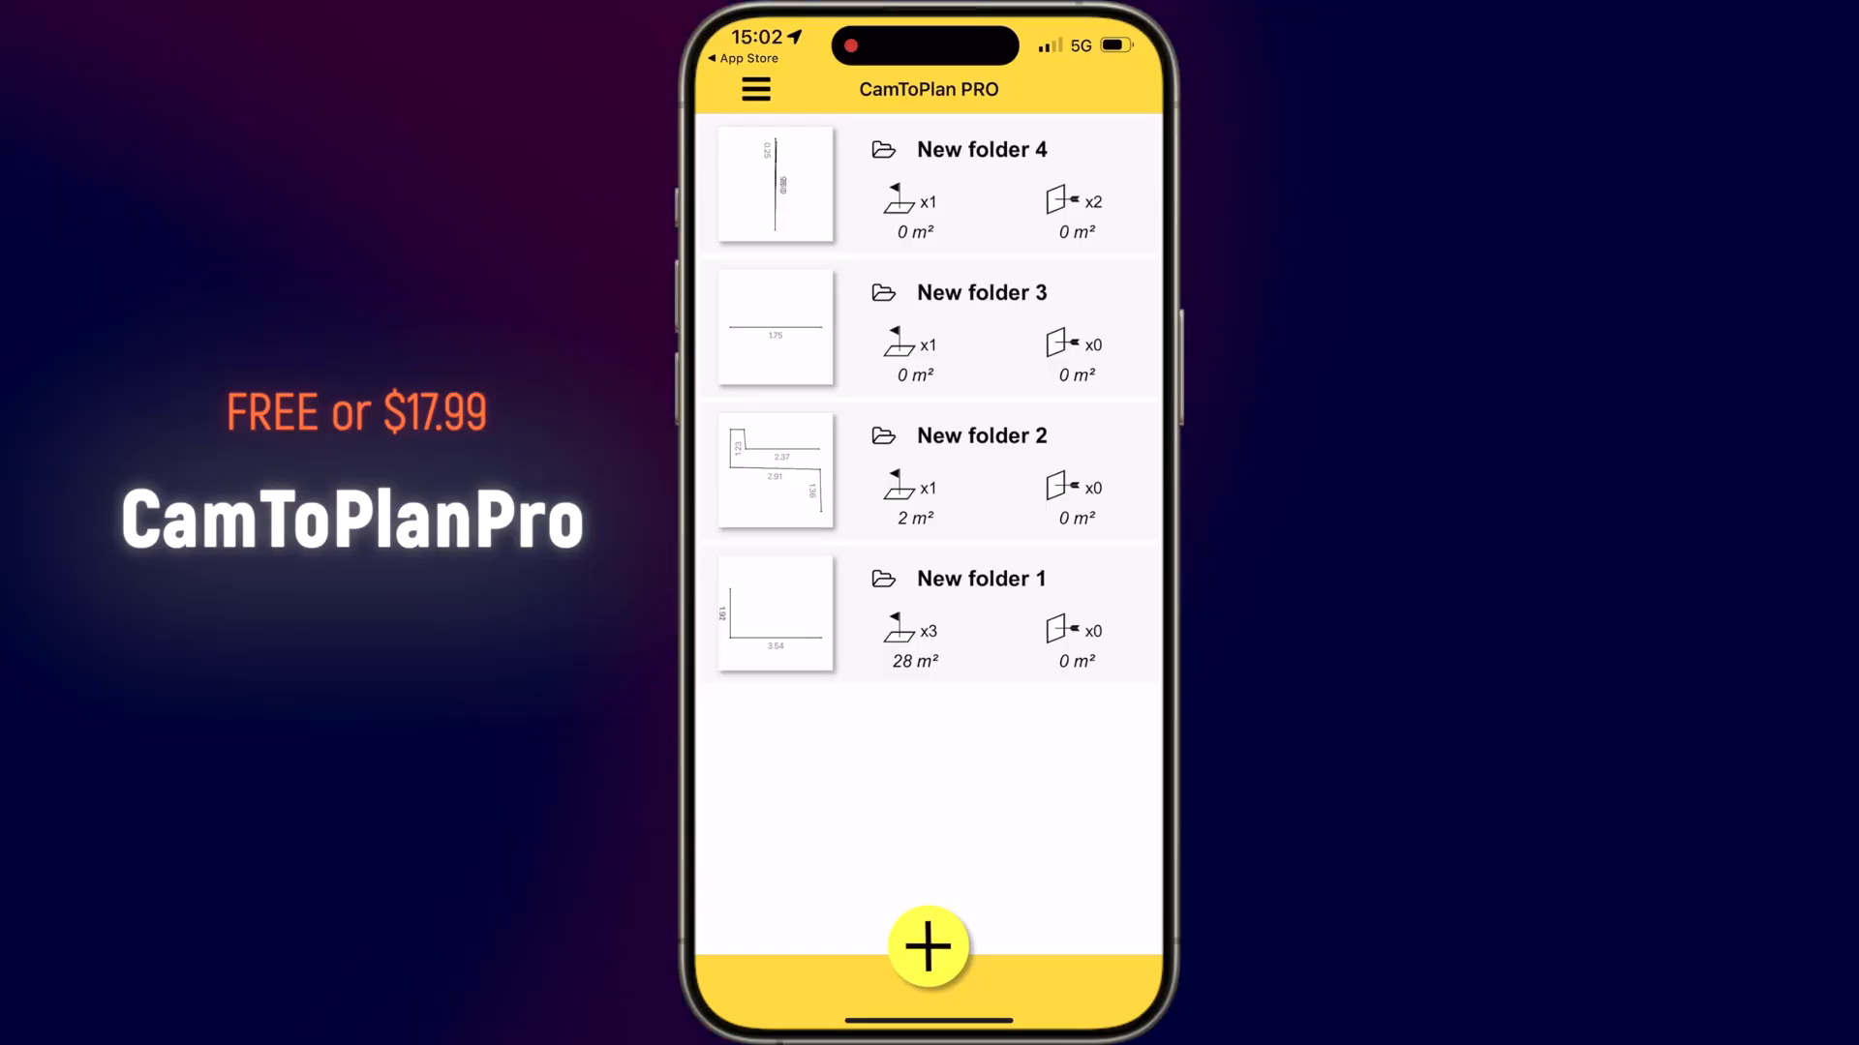
- Start a new measurement in Horizontal floor-measuring mode
click(928, 948)
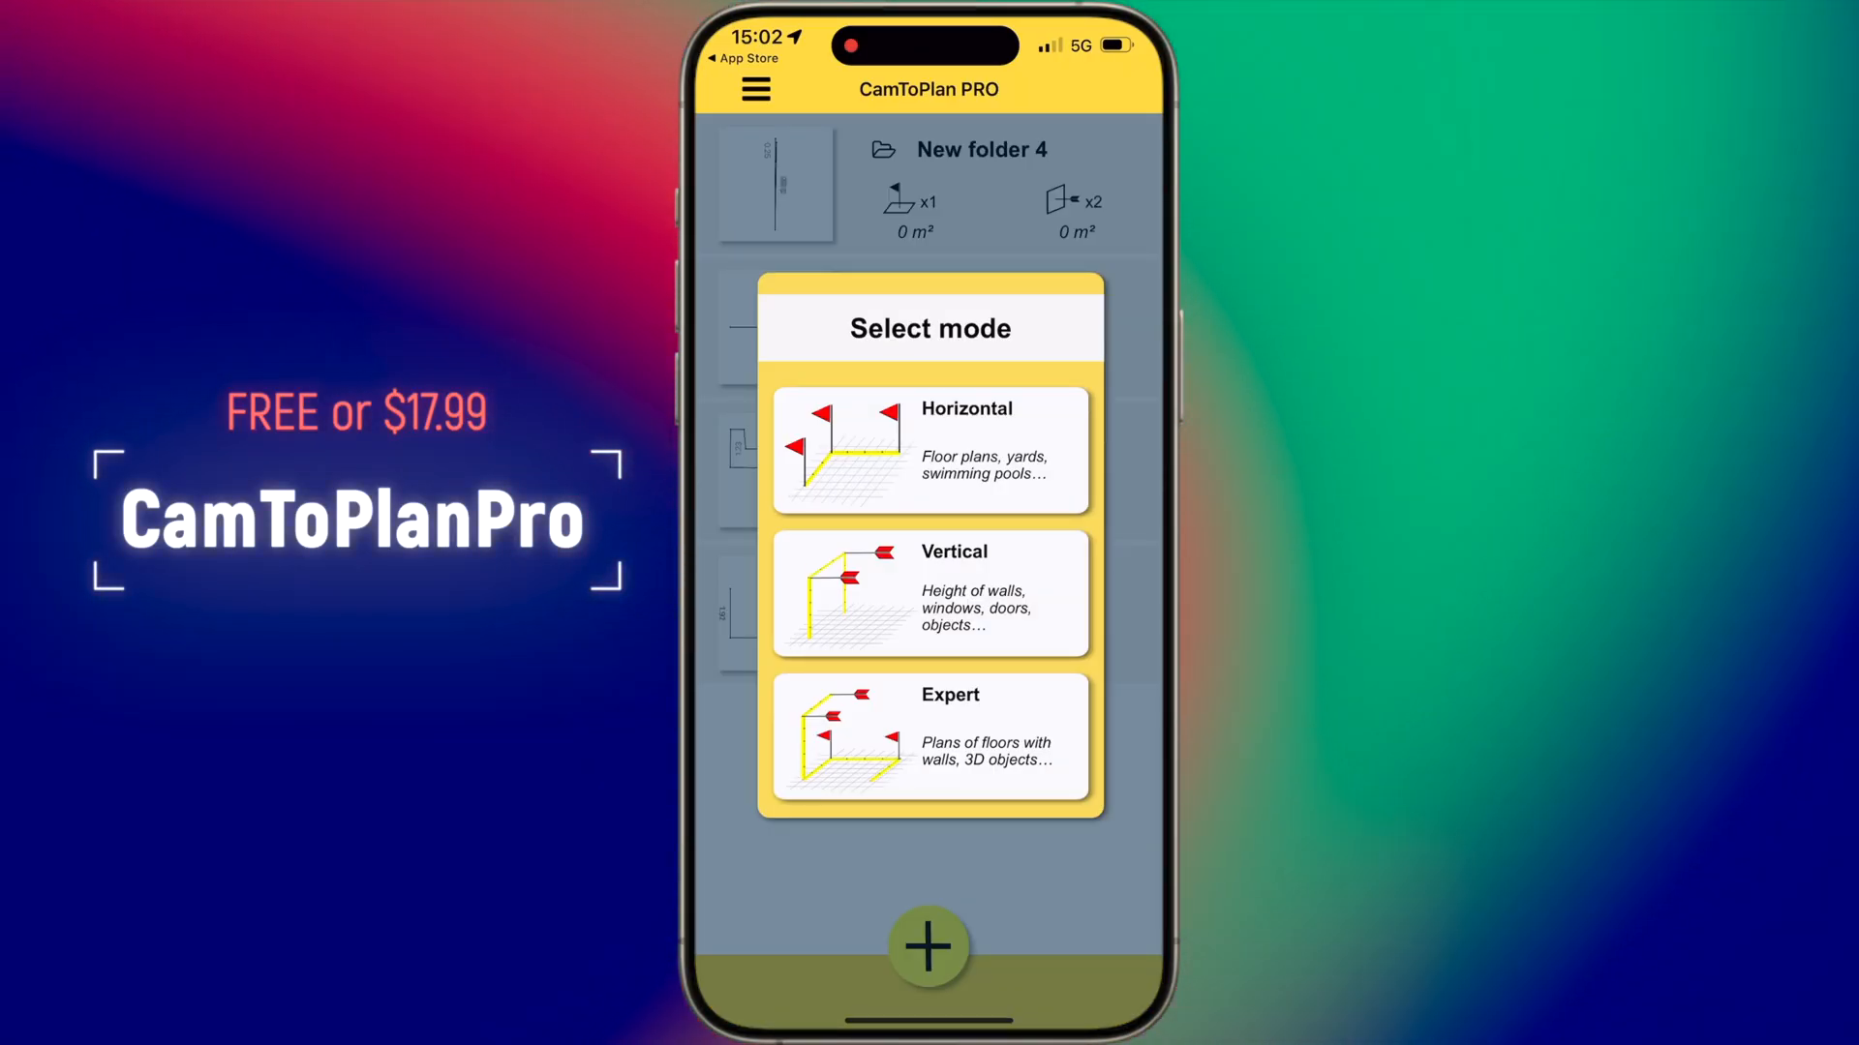
click(929, 450)
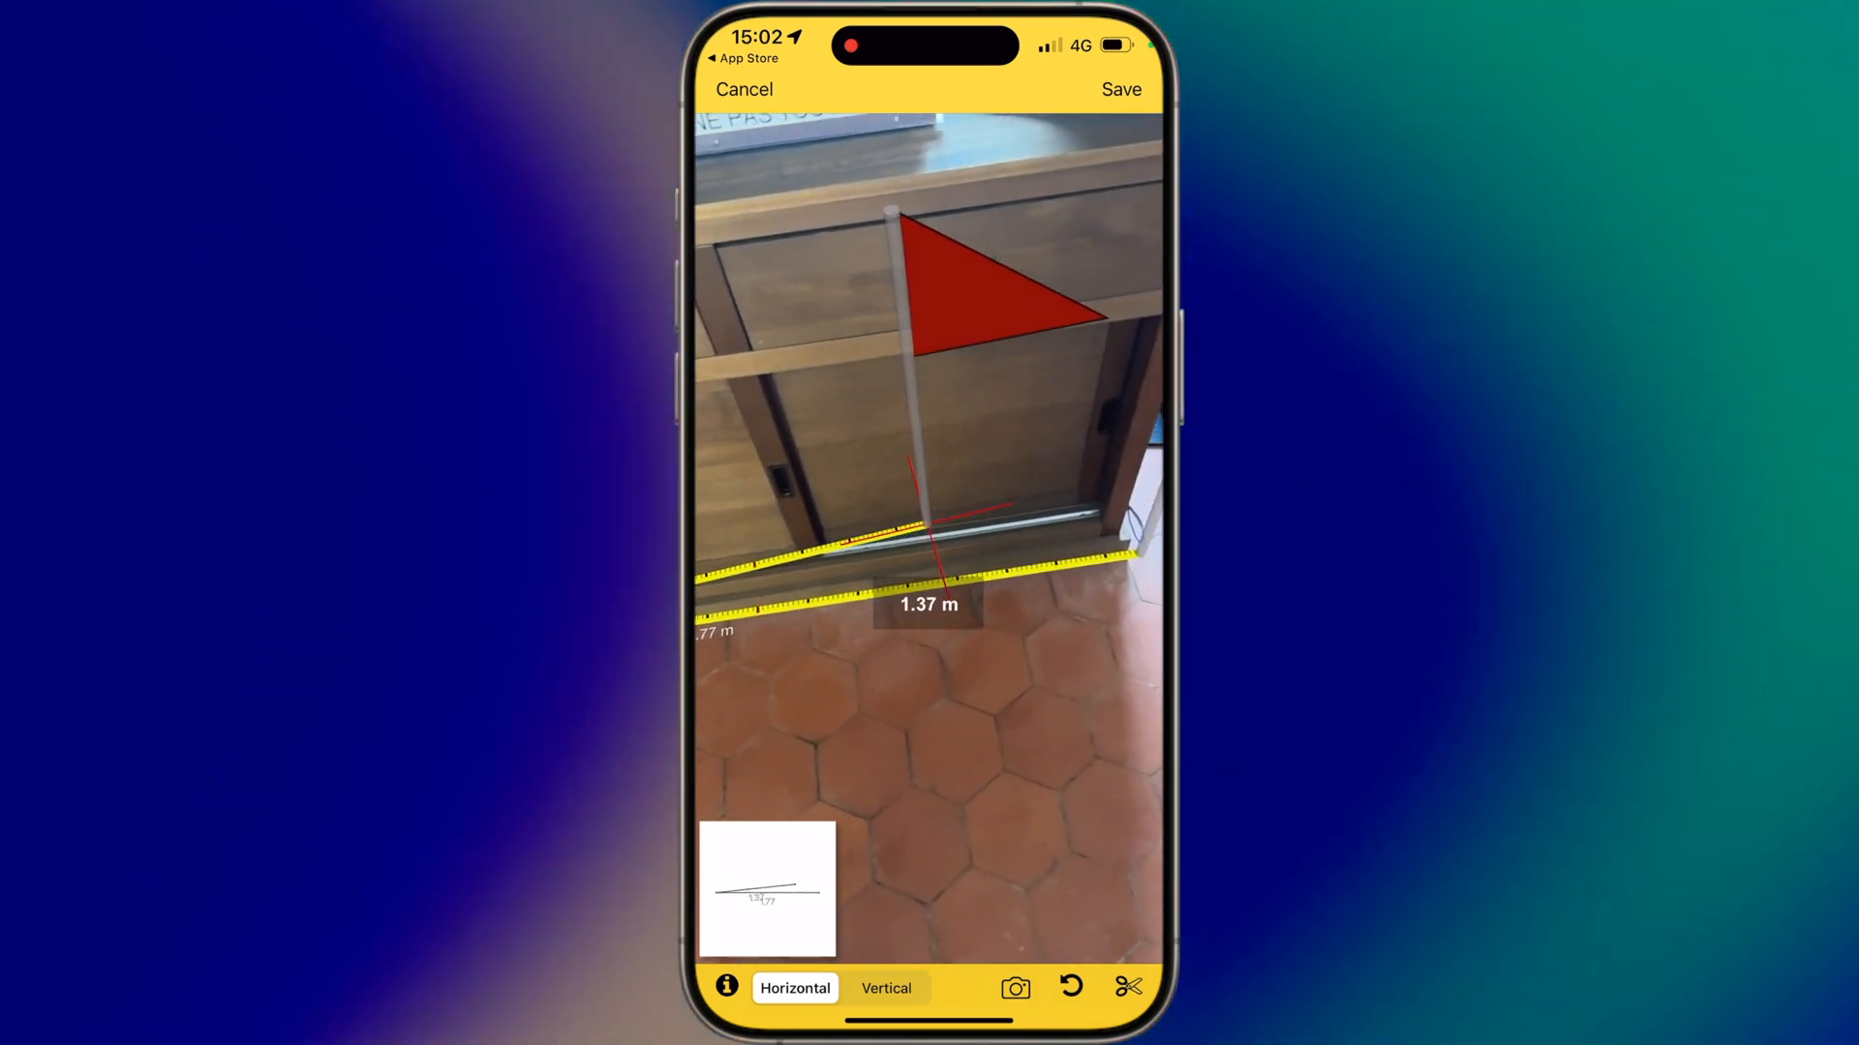
- Switch CamToPlan to Vertical mode and mark the cabinet's height, reading 0.85 m
click(886, 988)
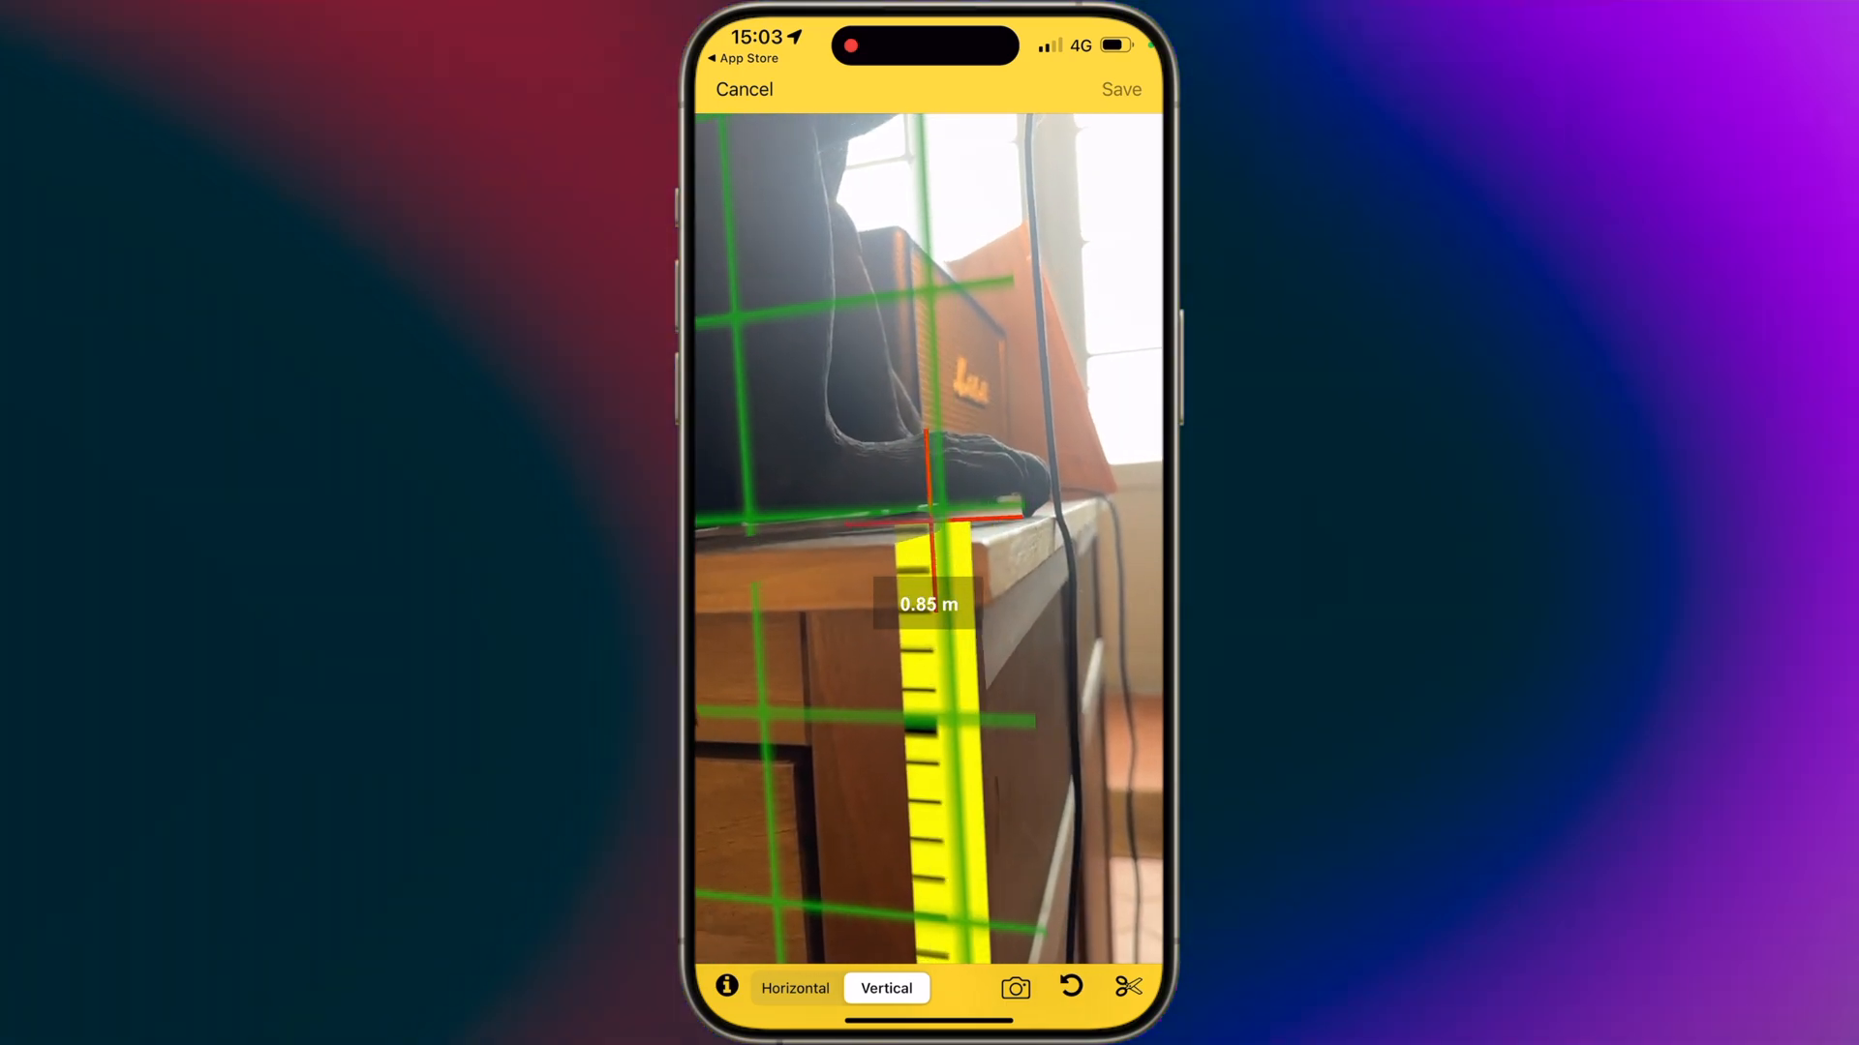
click(1017, 988)
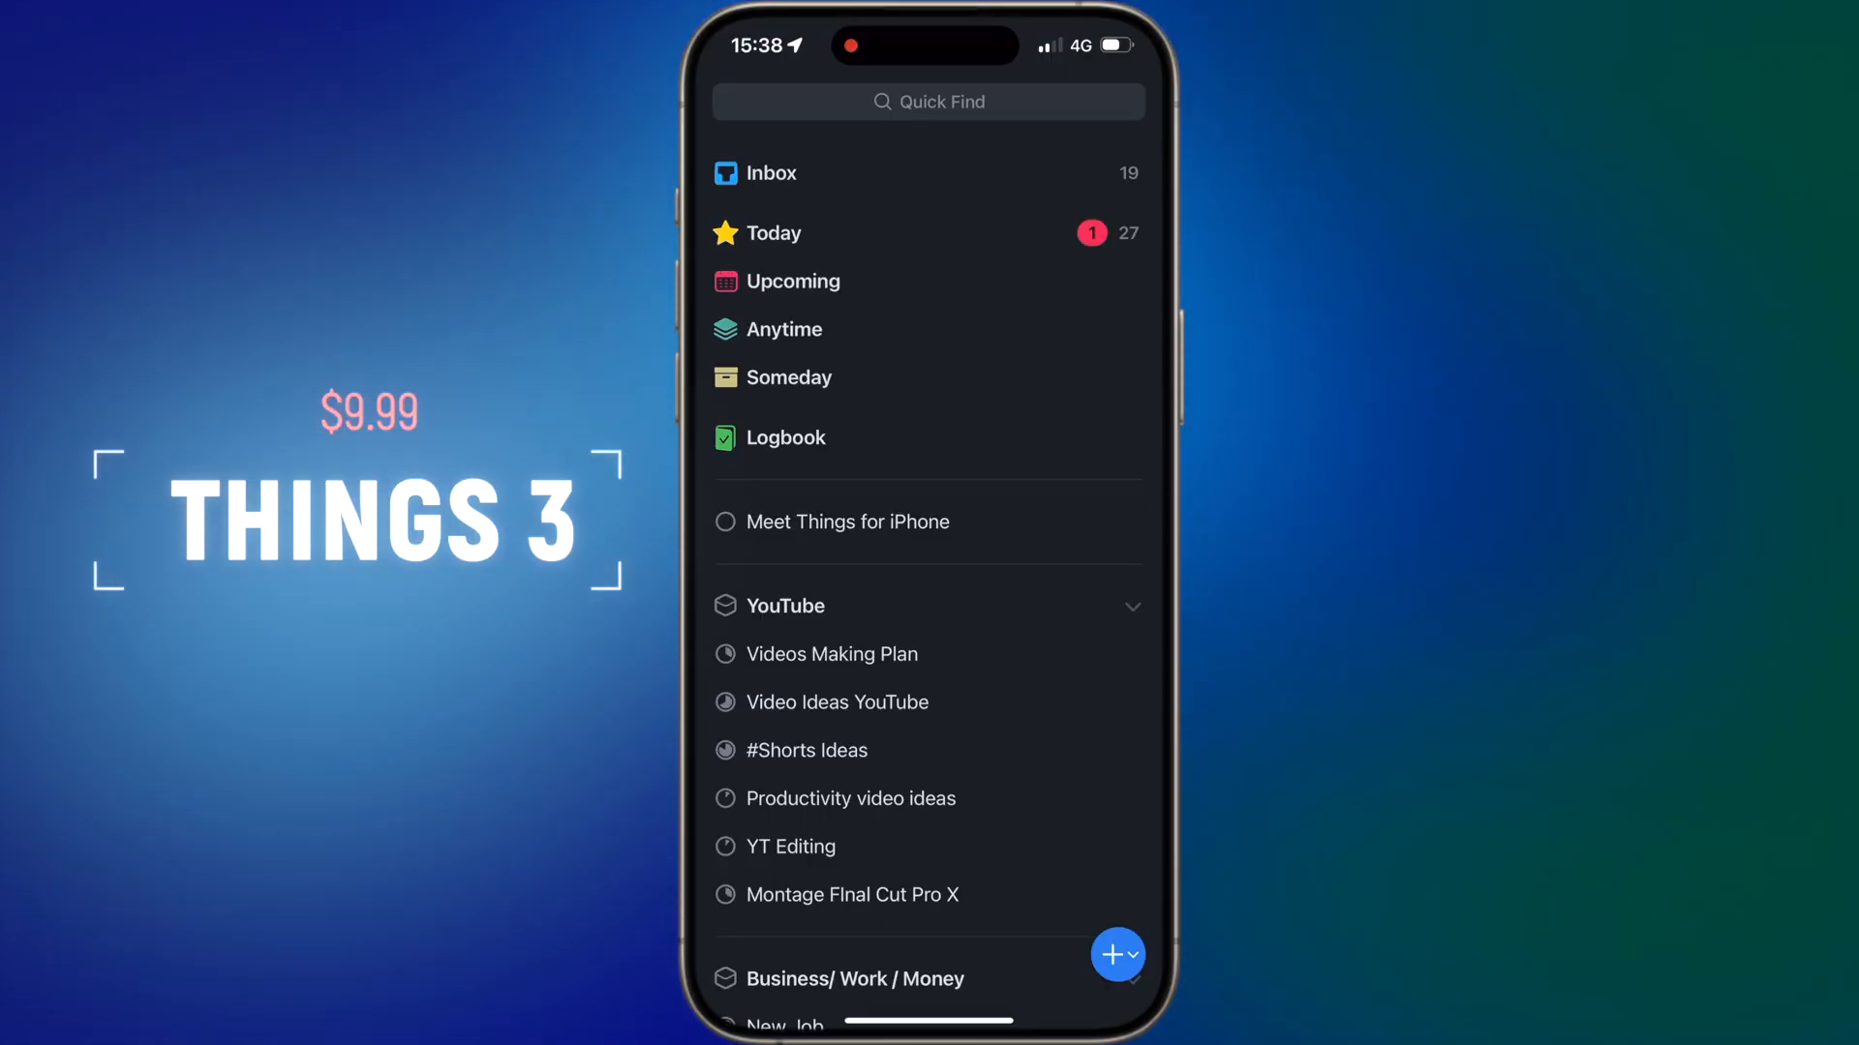
- Open Today and check off the Pharmacie to-do, dropping Today to 26
click(774, 233)
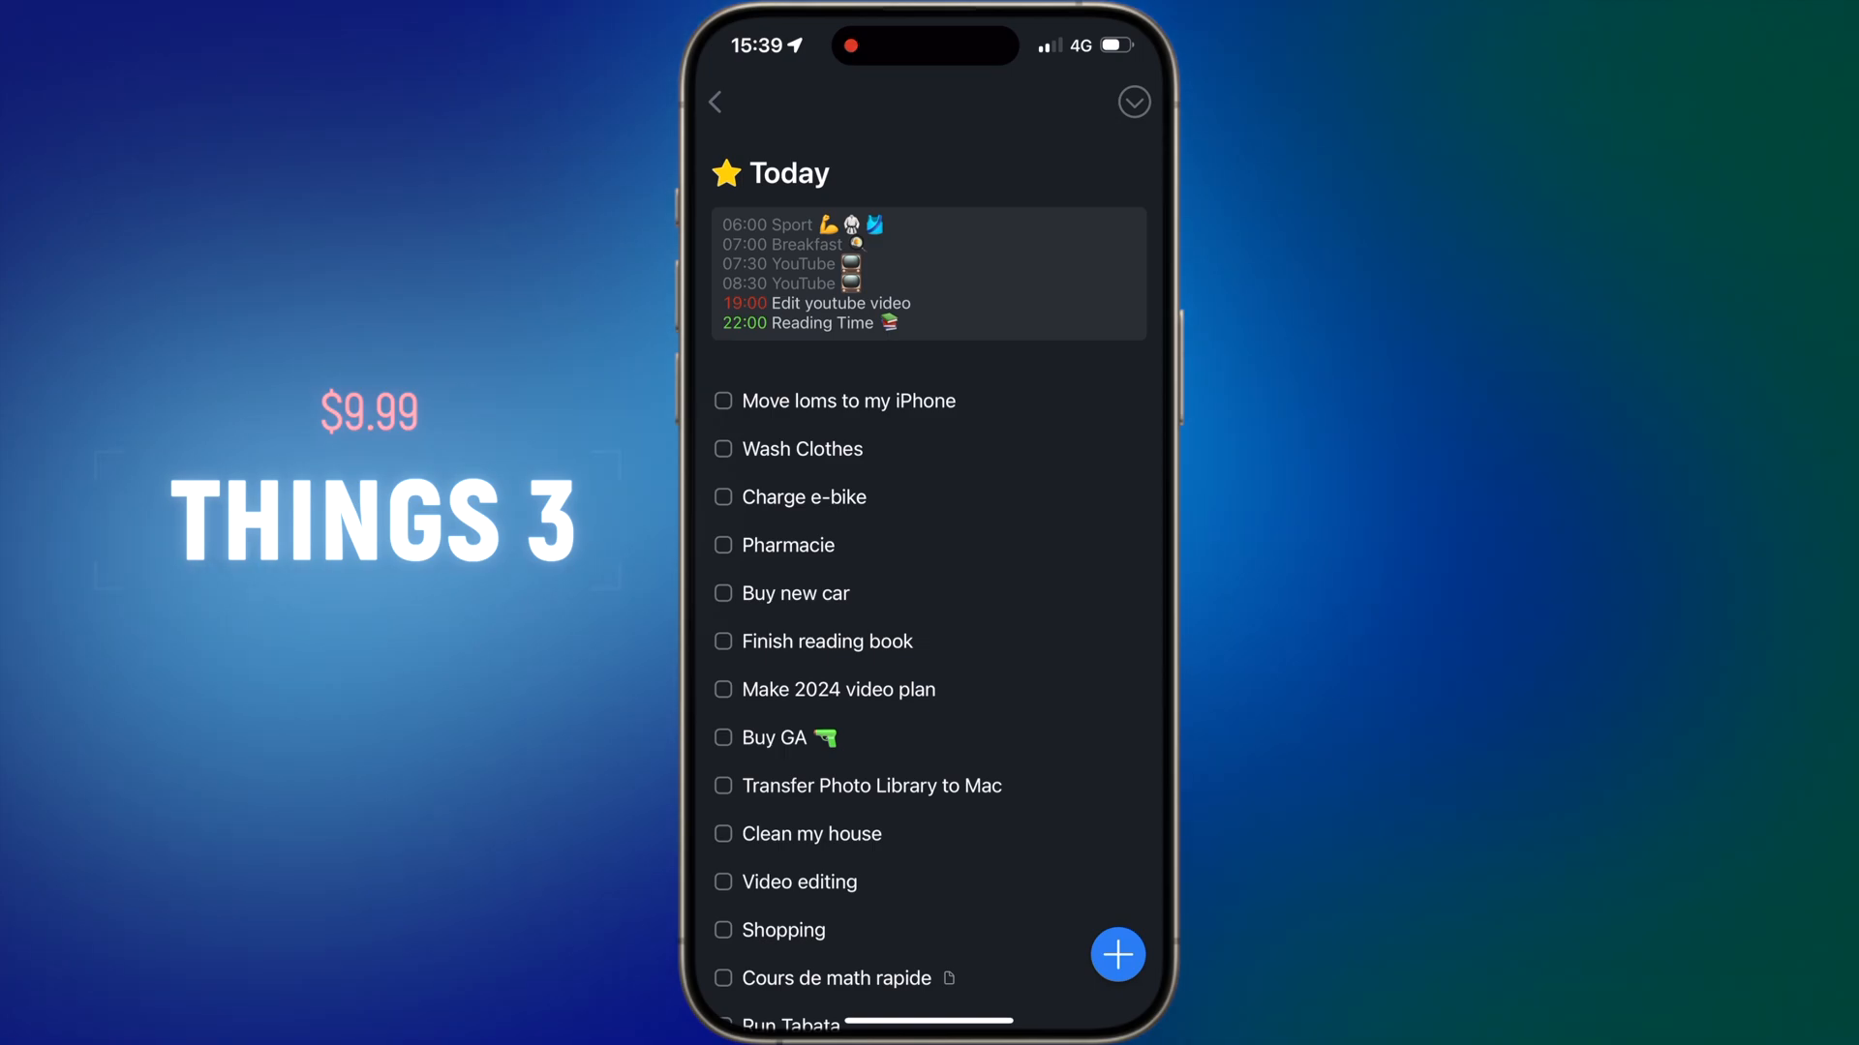
click(723, 545)
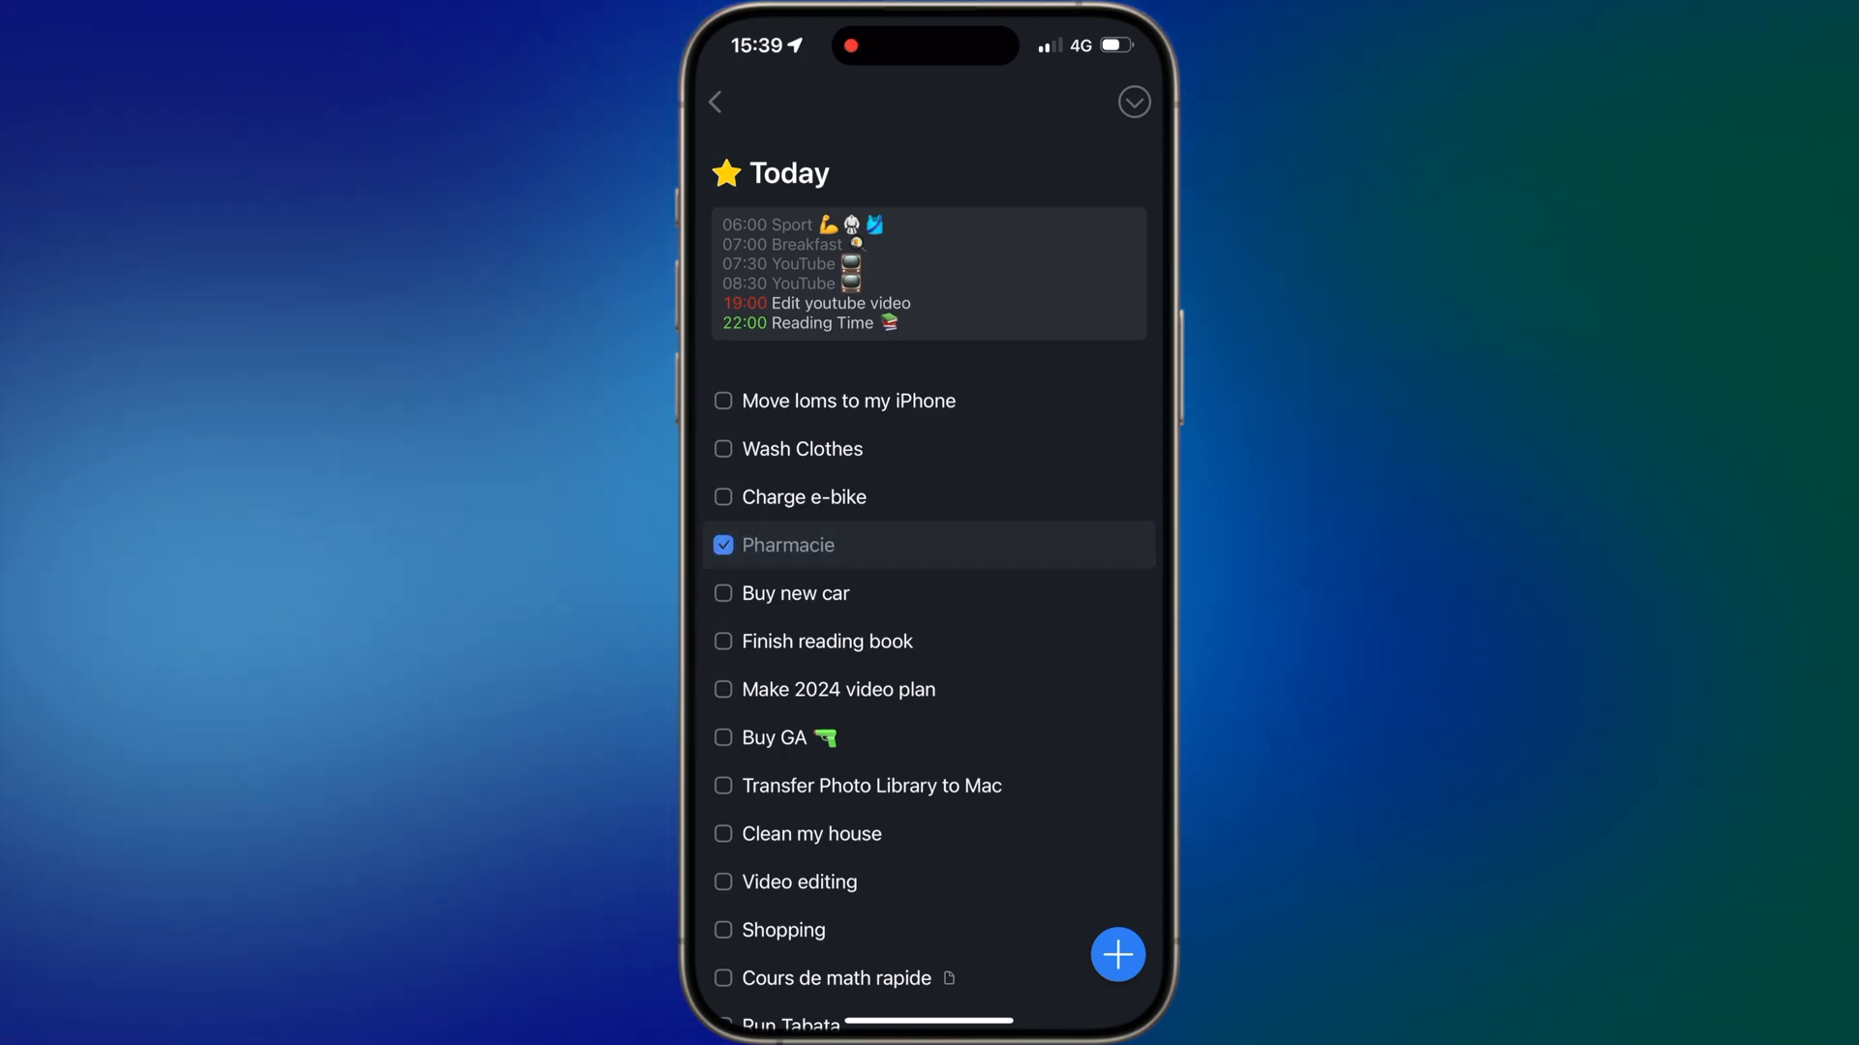
click(722, 545)
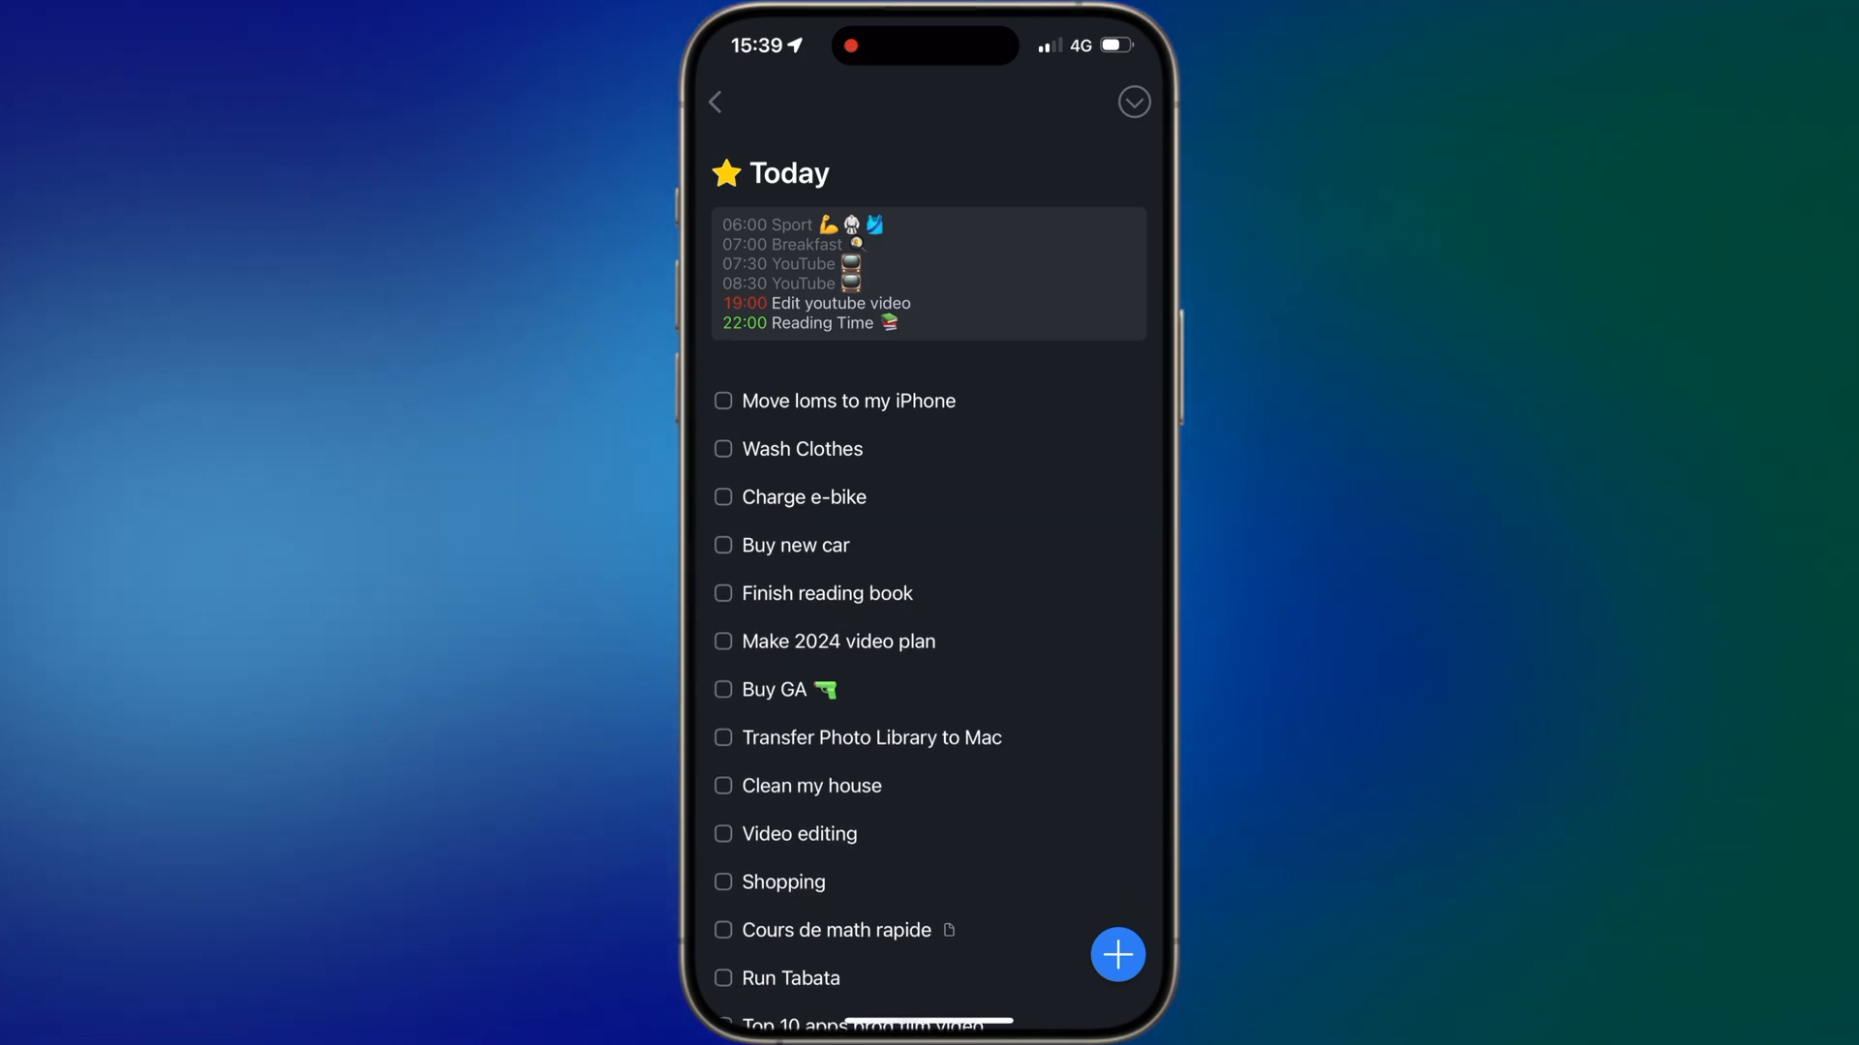
- Look through the Meet Things for iPhone project, then return to the main lists
click(1117, 955)
text(Test)
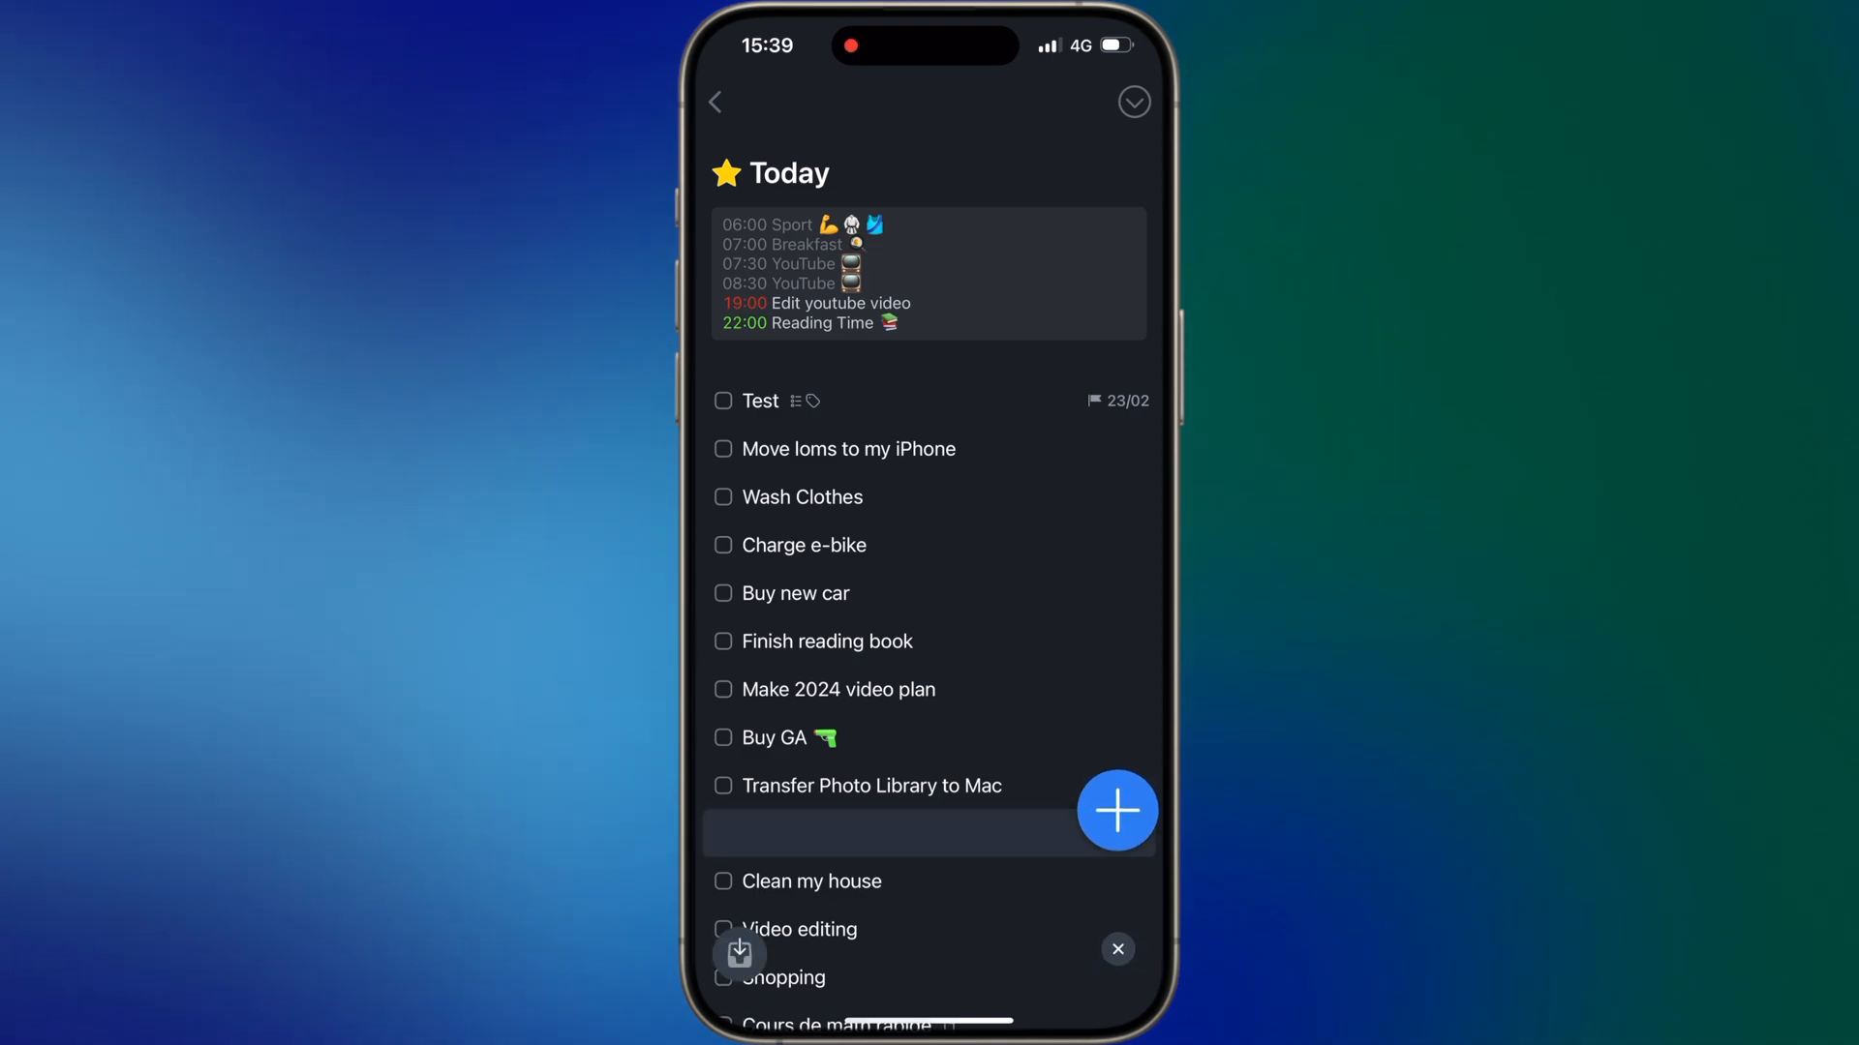
click(760, 400)
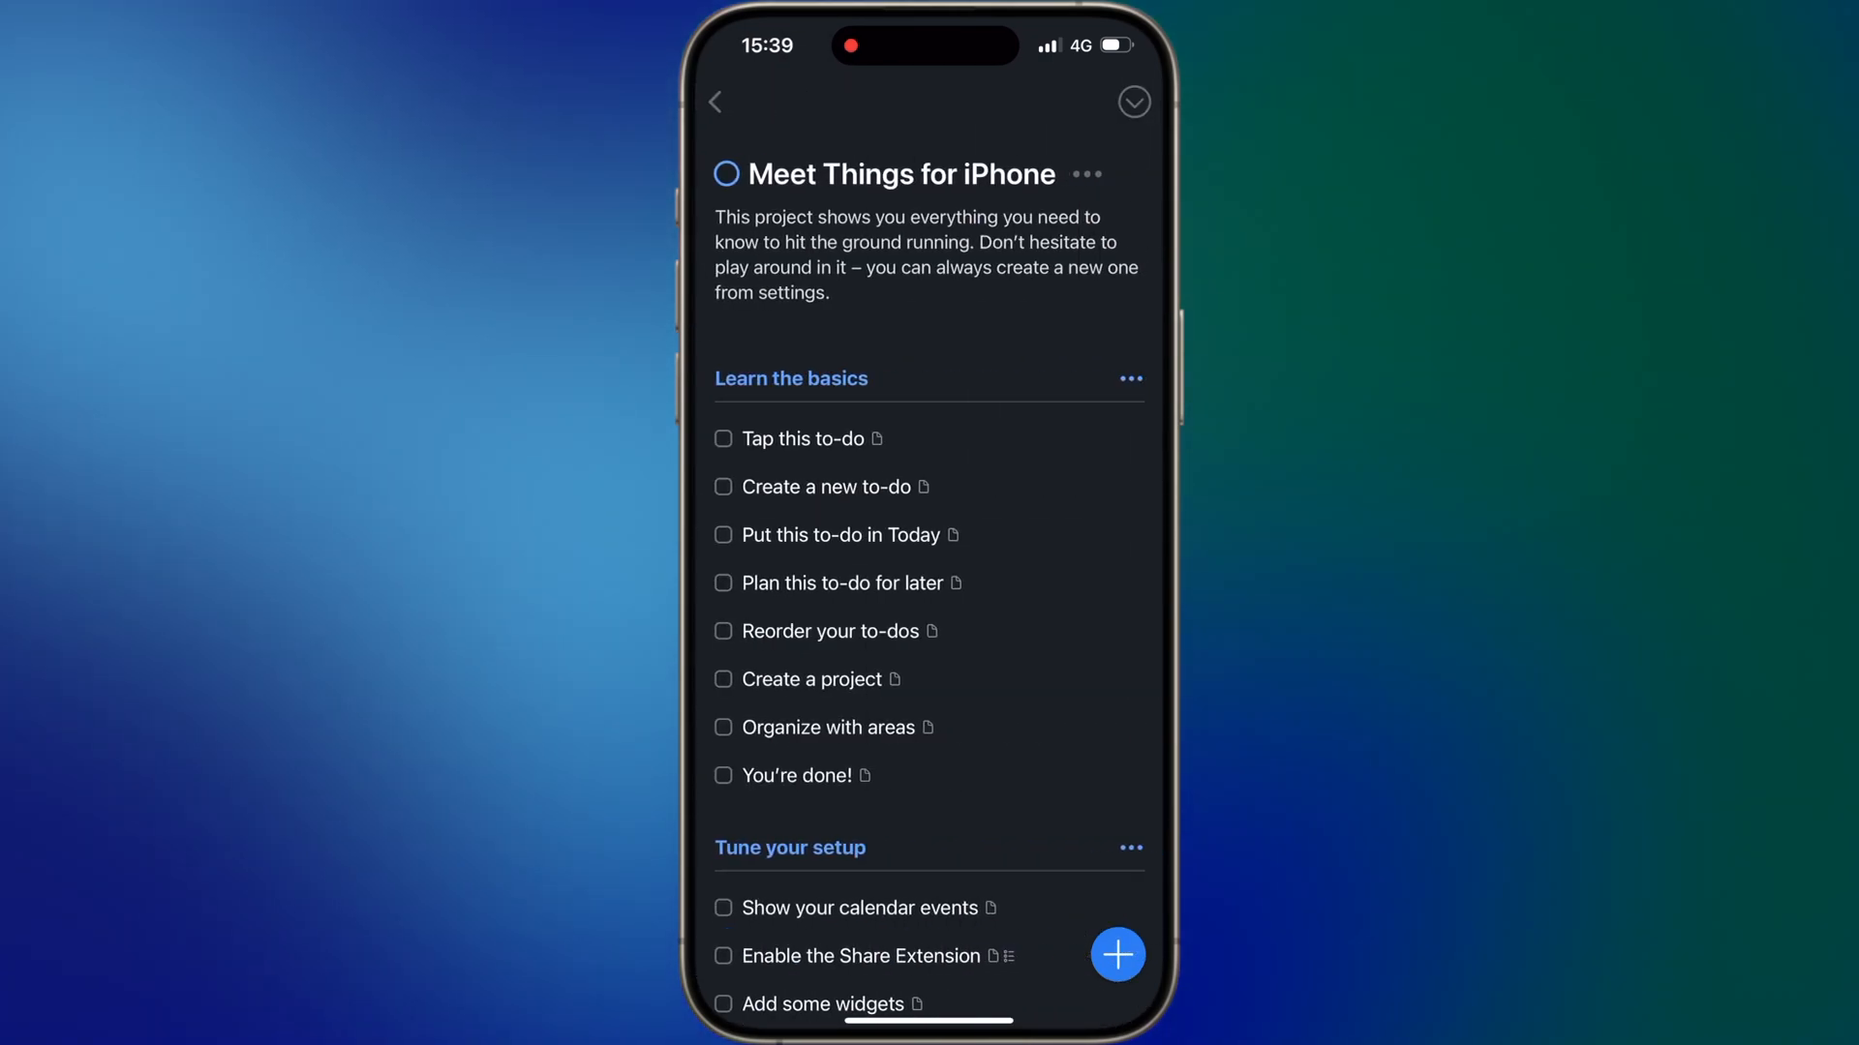
click(828, 486)
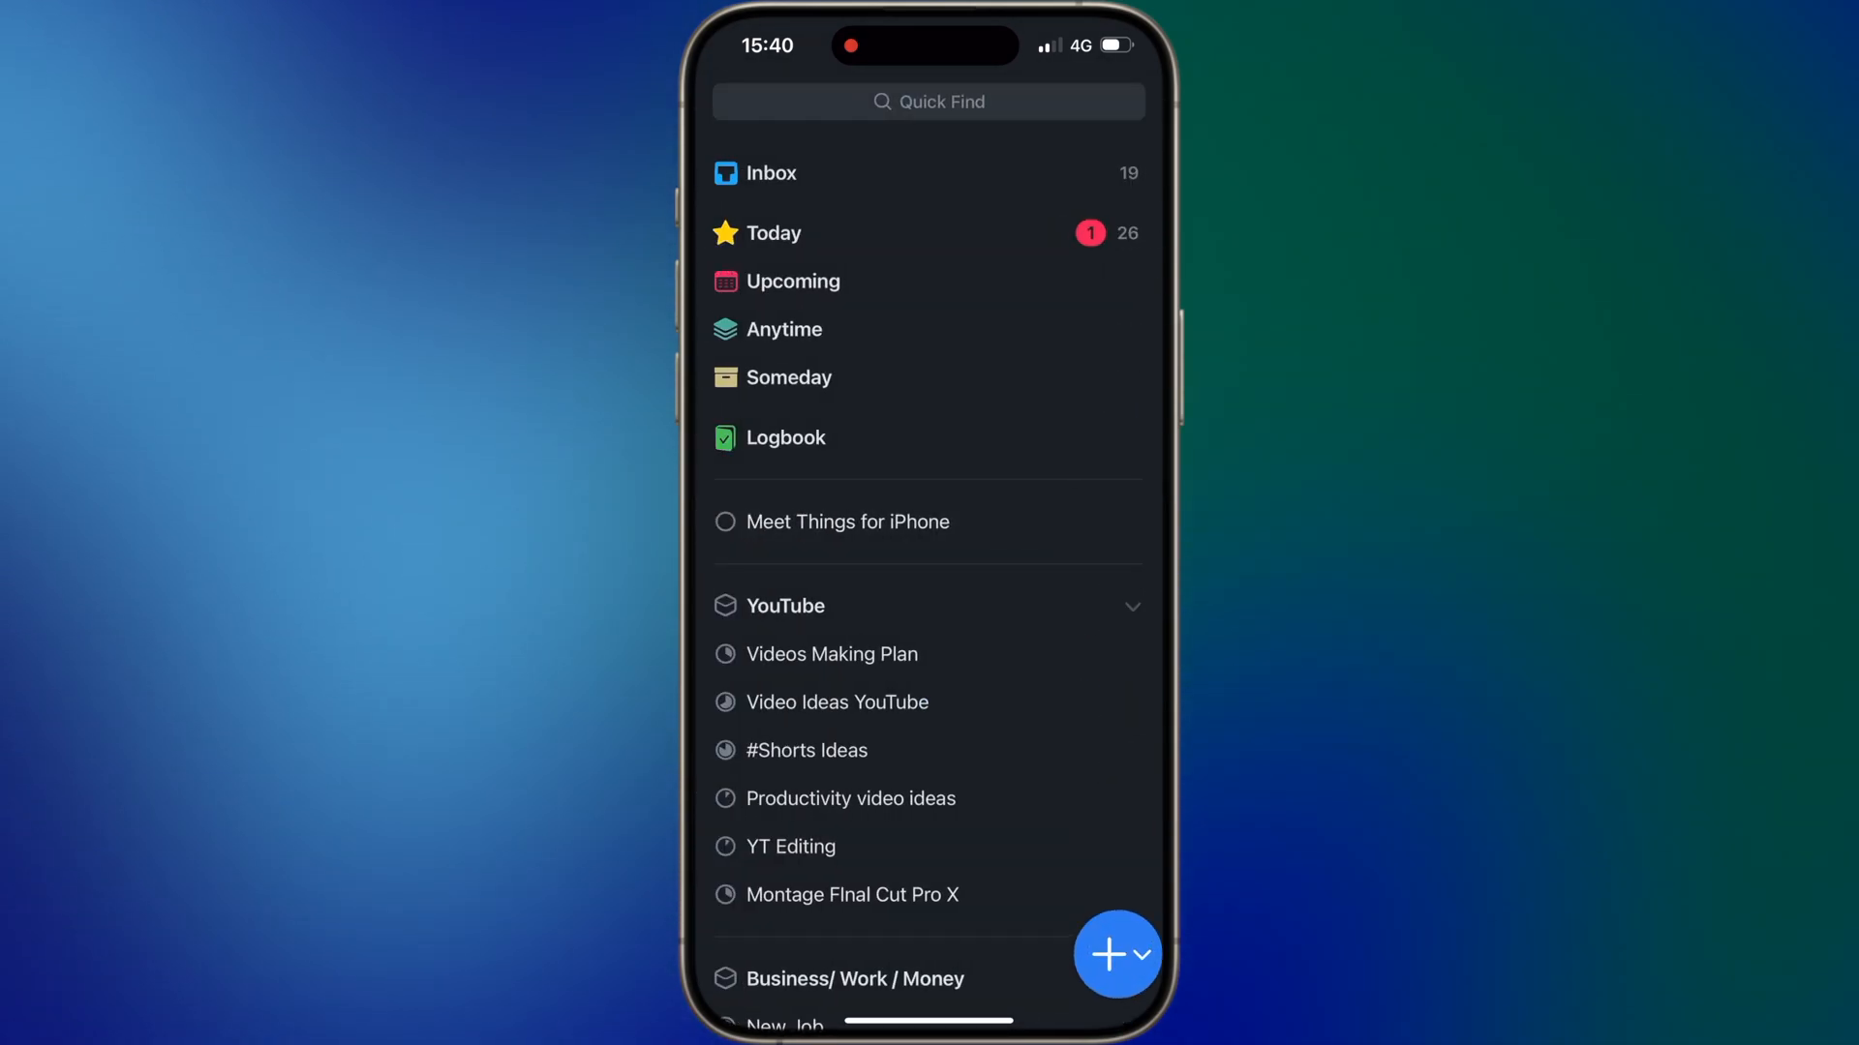
- Add a new to-do in the Test project and pick its destination project via Move
click(1111, 953)
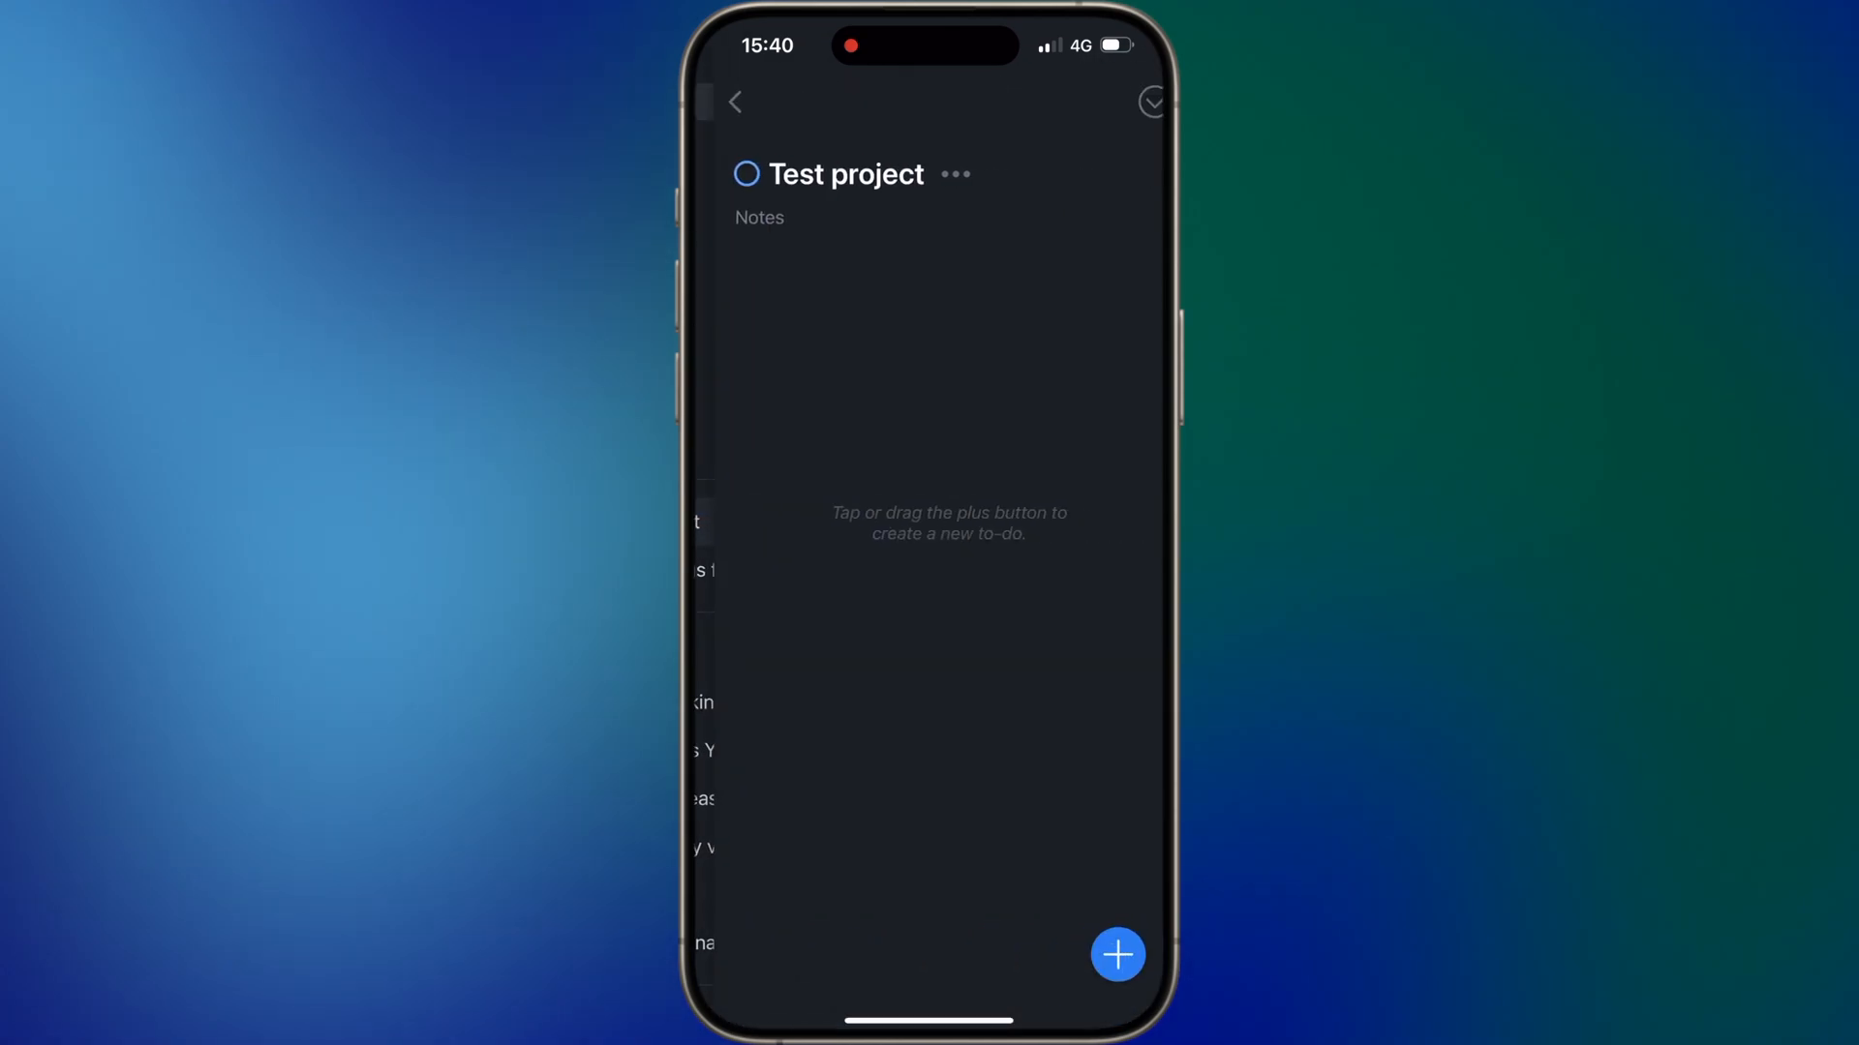
click(1117, 955)
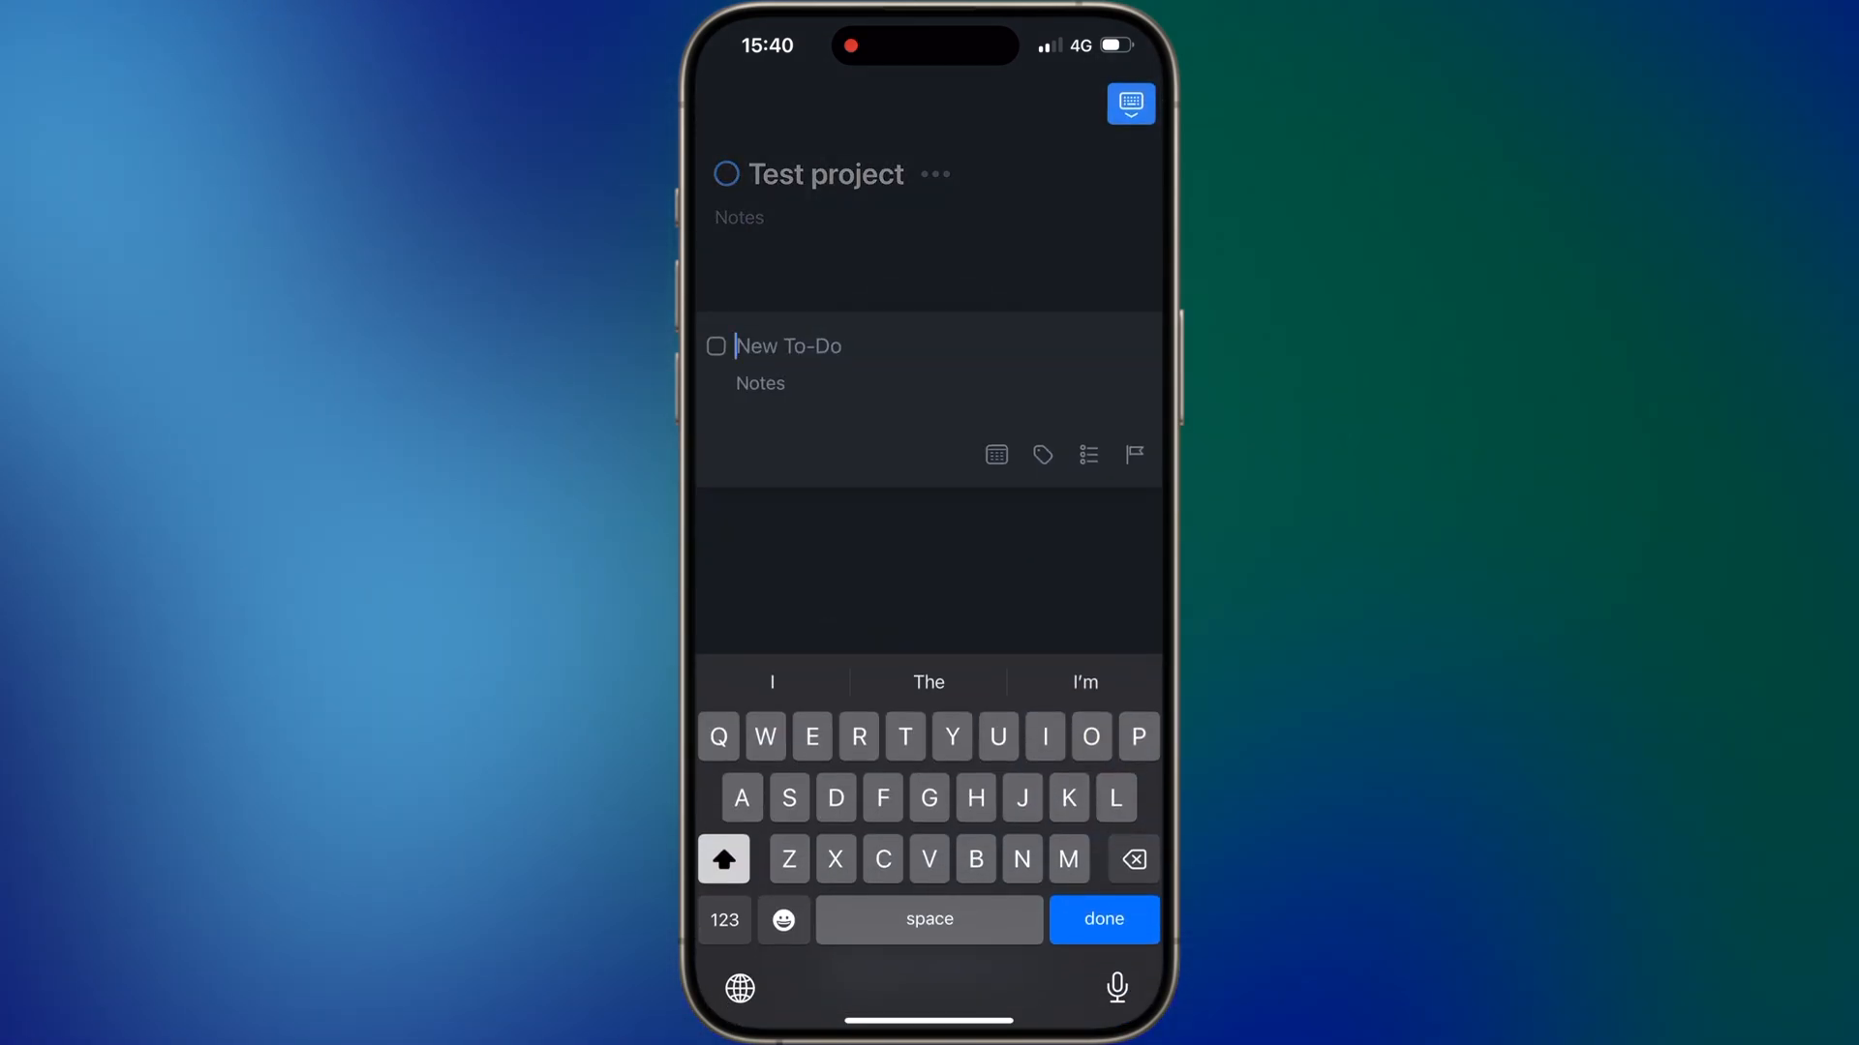
click(1104, 919)
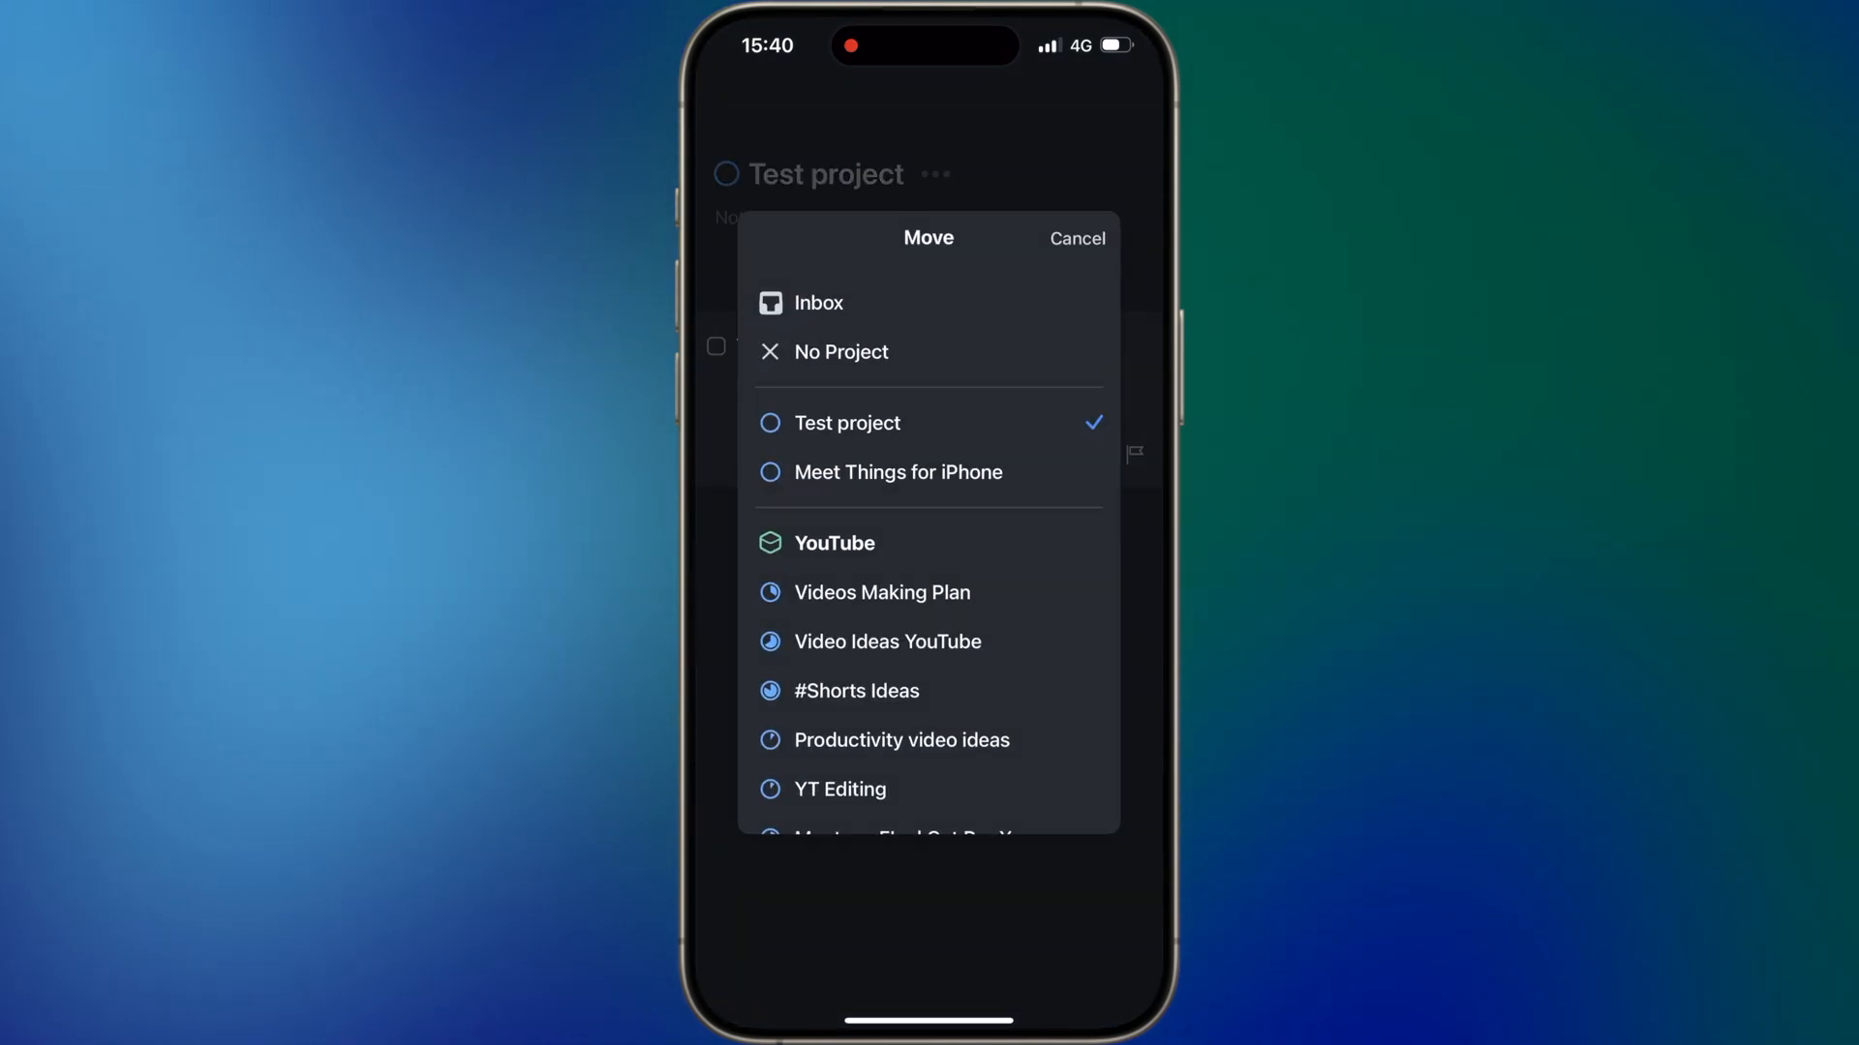
click(1077, 239)
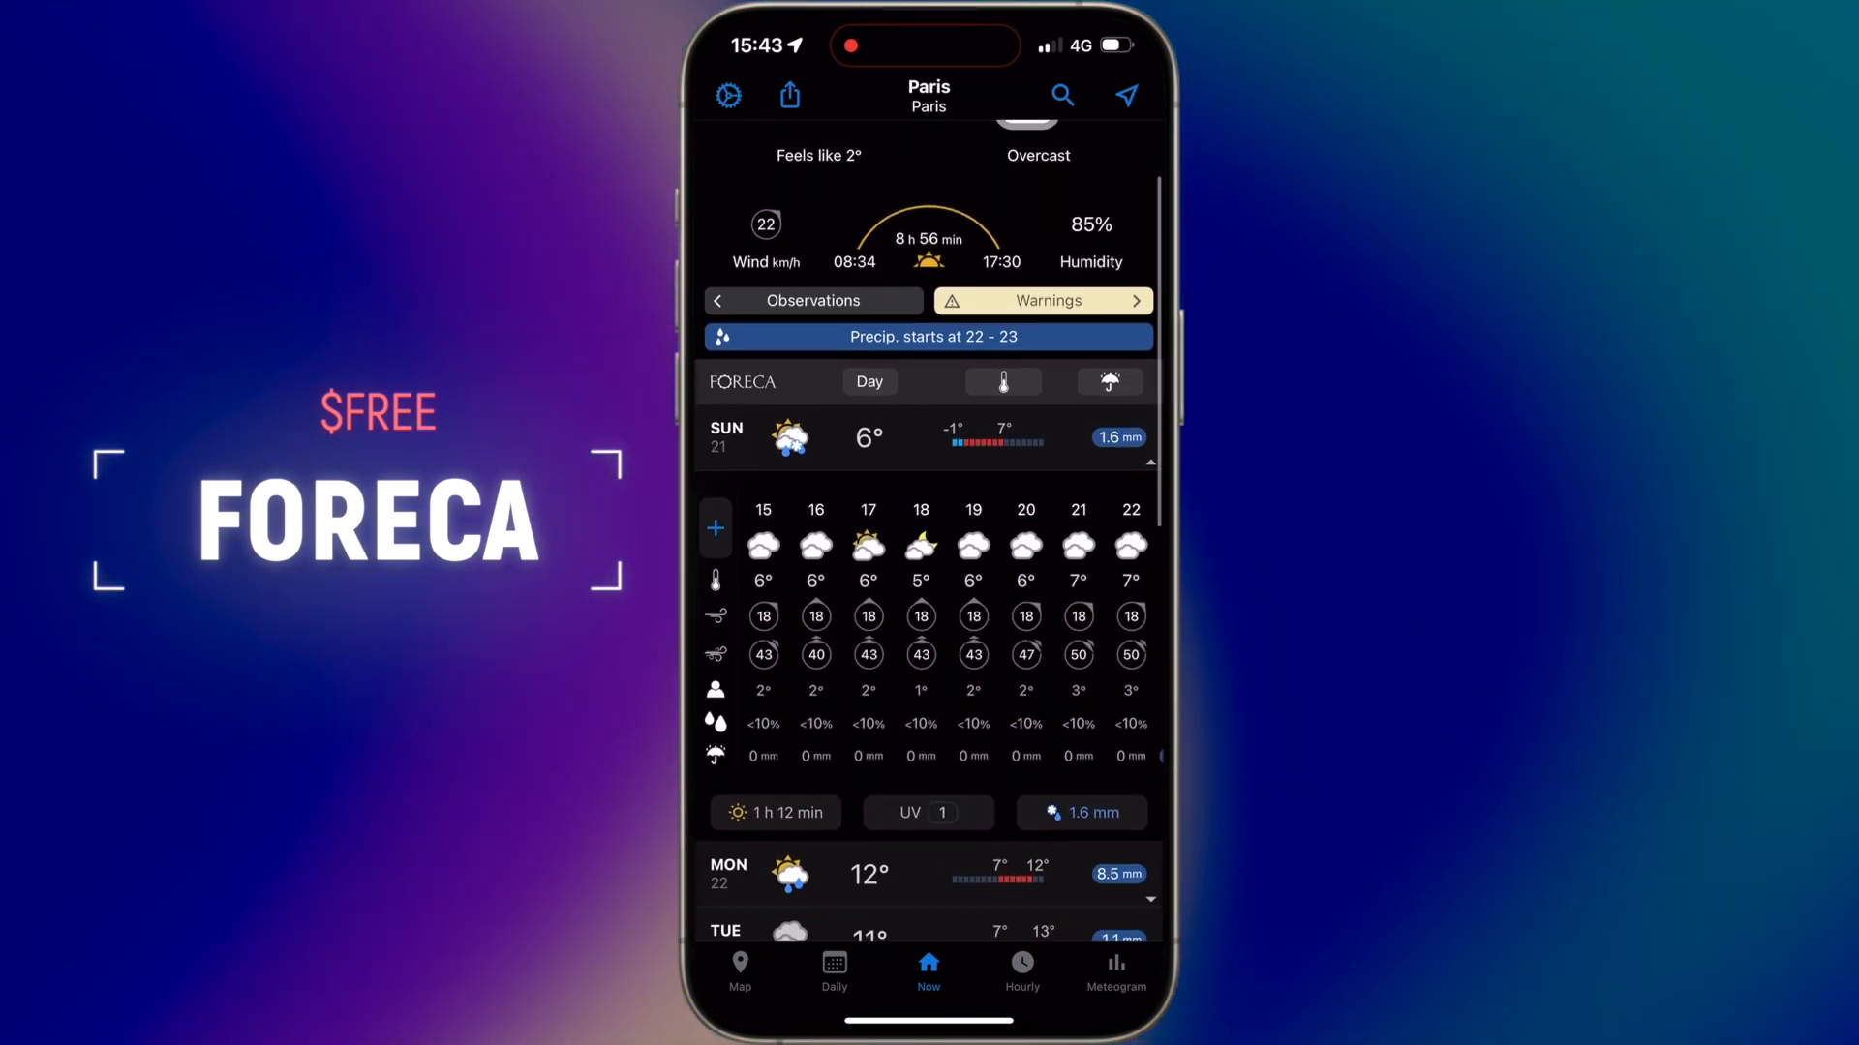
- Scroll Paris's Now forecast, the Sunday daily meteogram and hourly table, ending on the radar map
scroll(left, 3)
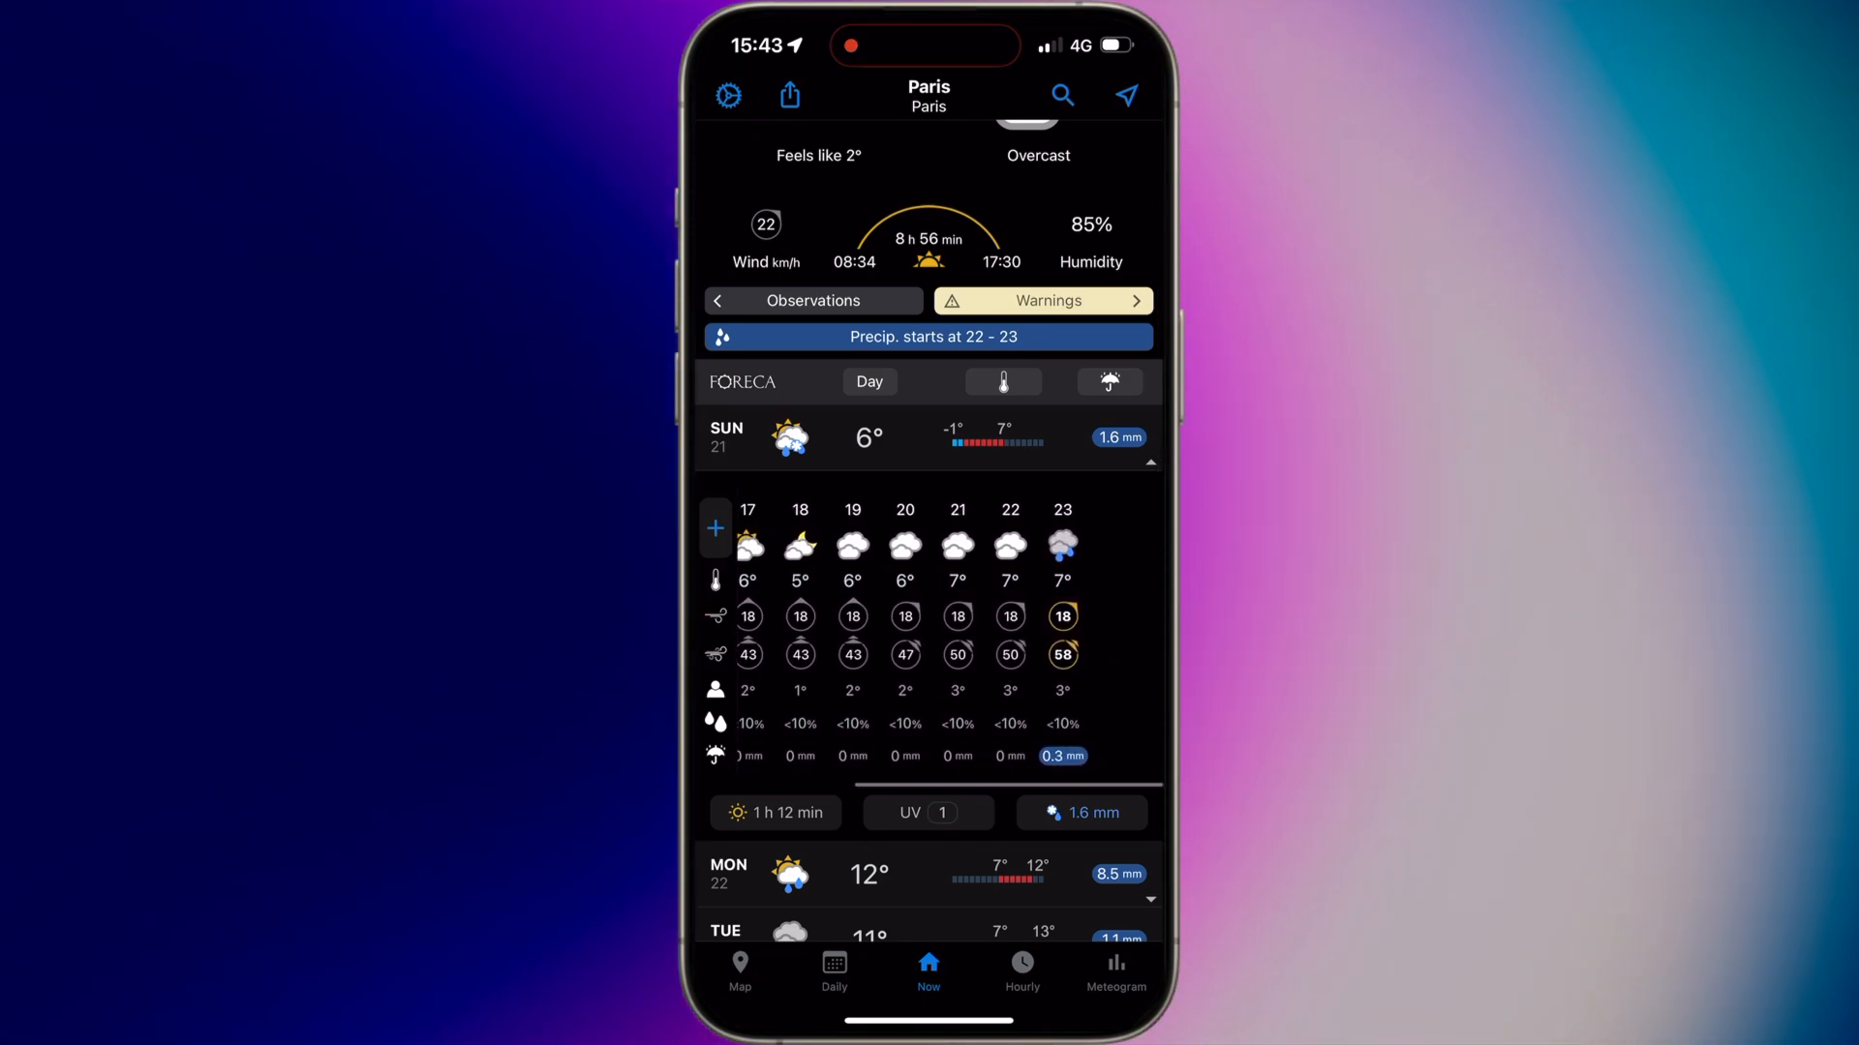
scroll(down, 3)
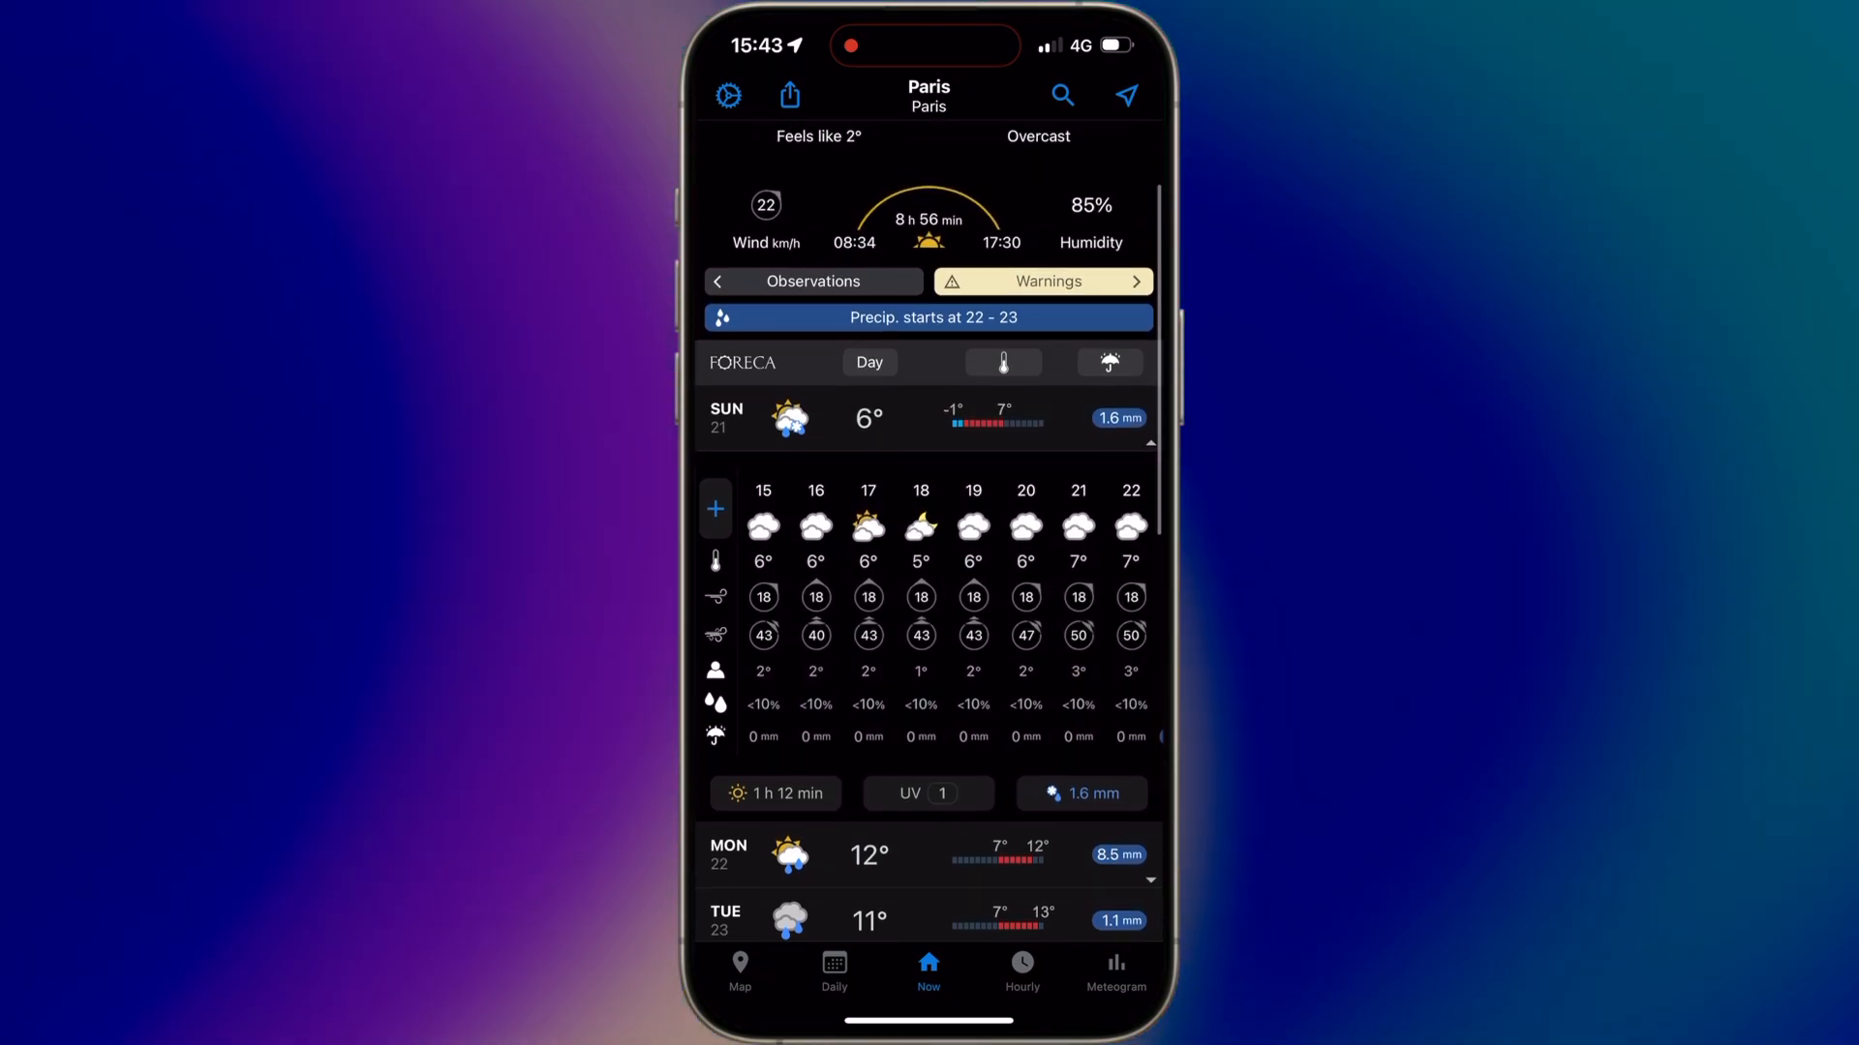
click(833, 969)
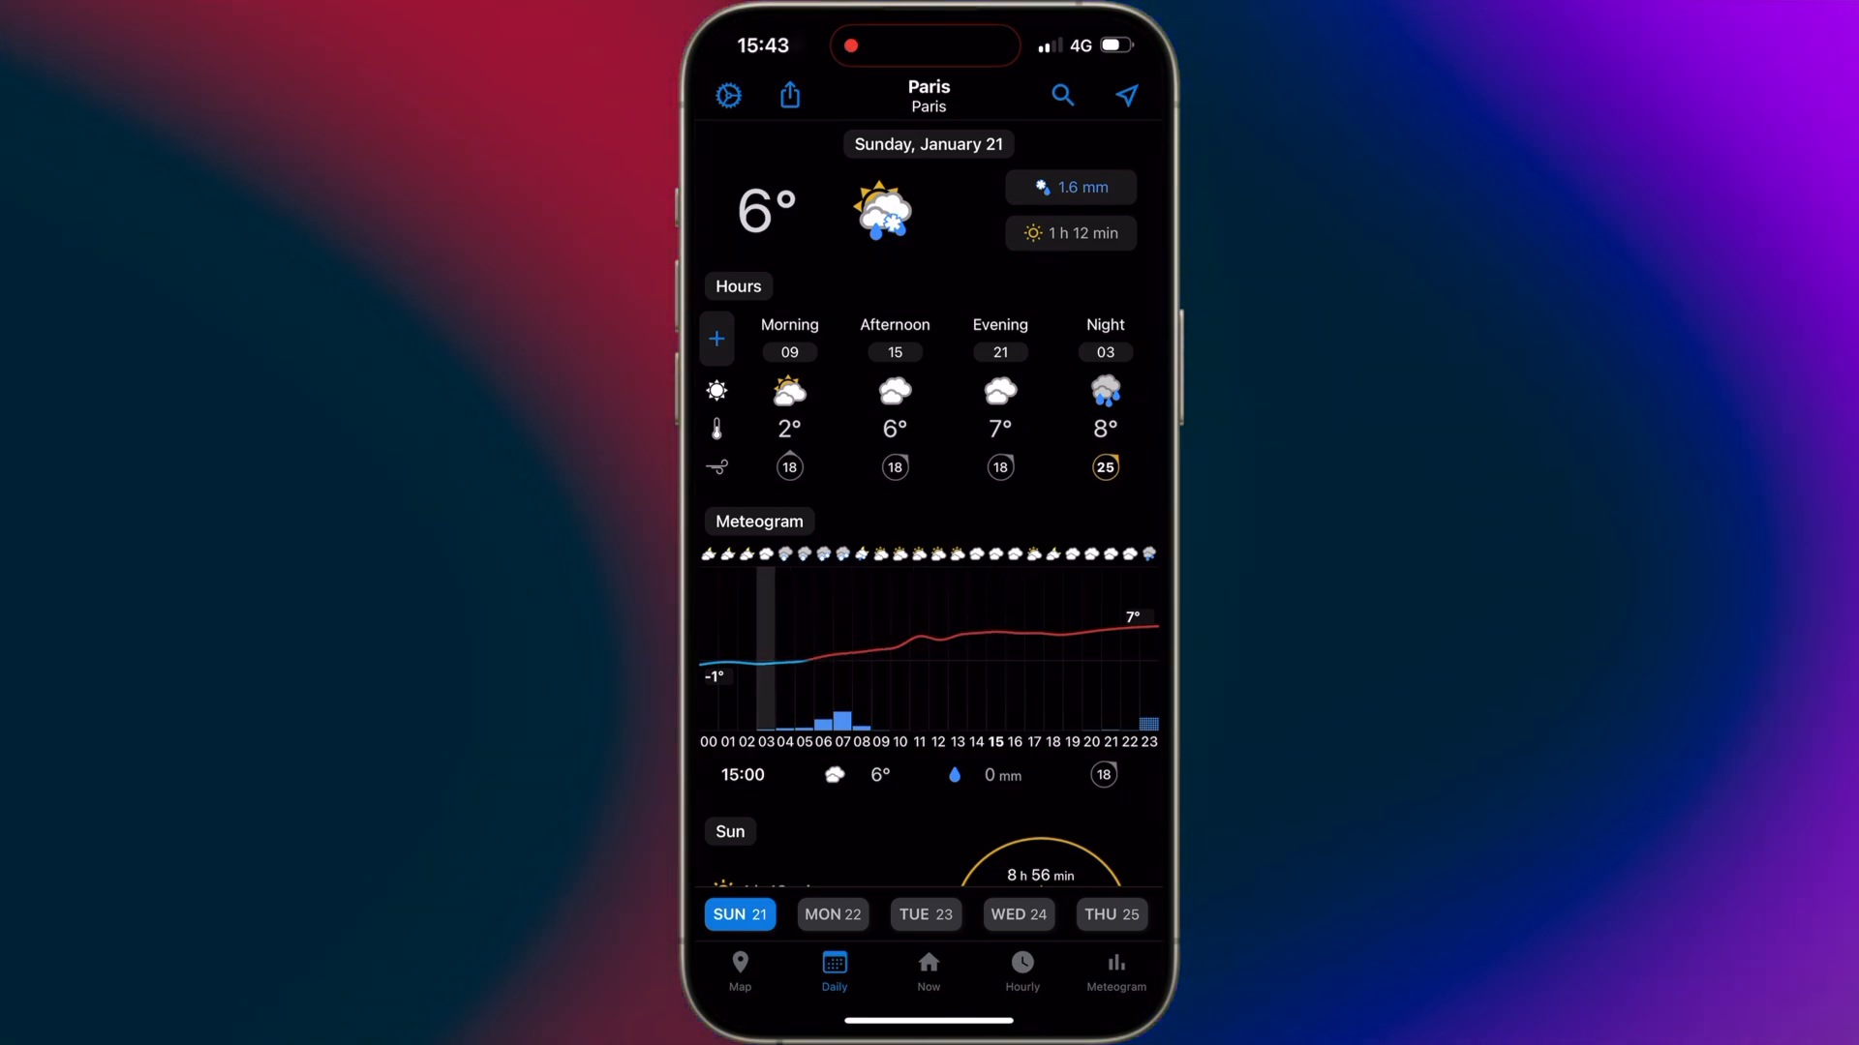
scroll(down, 3)
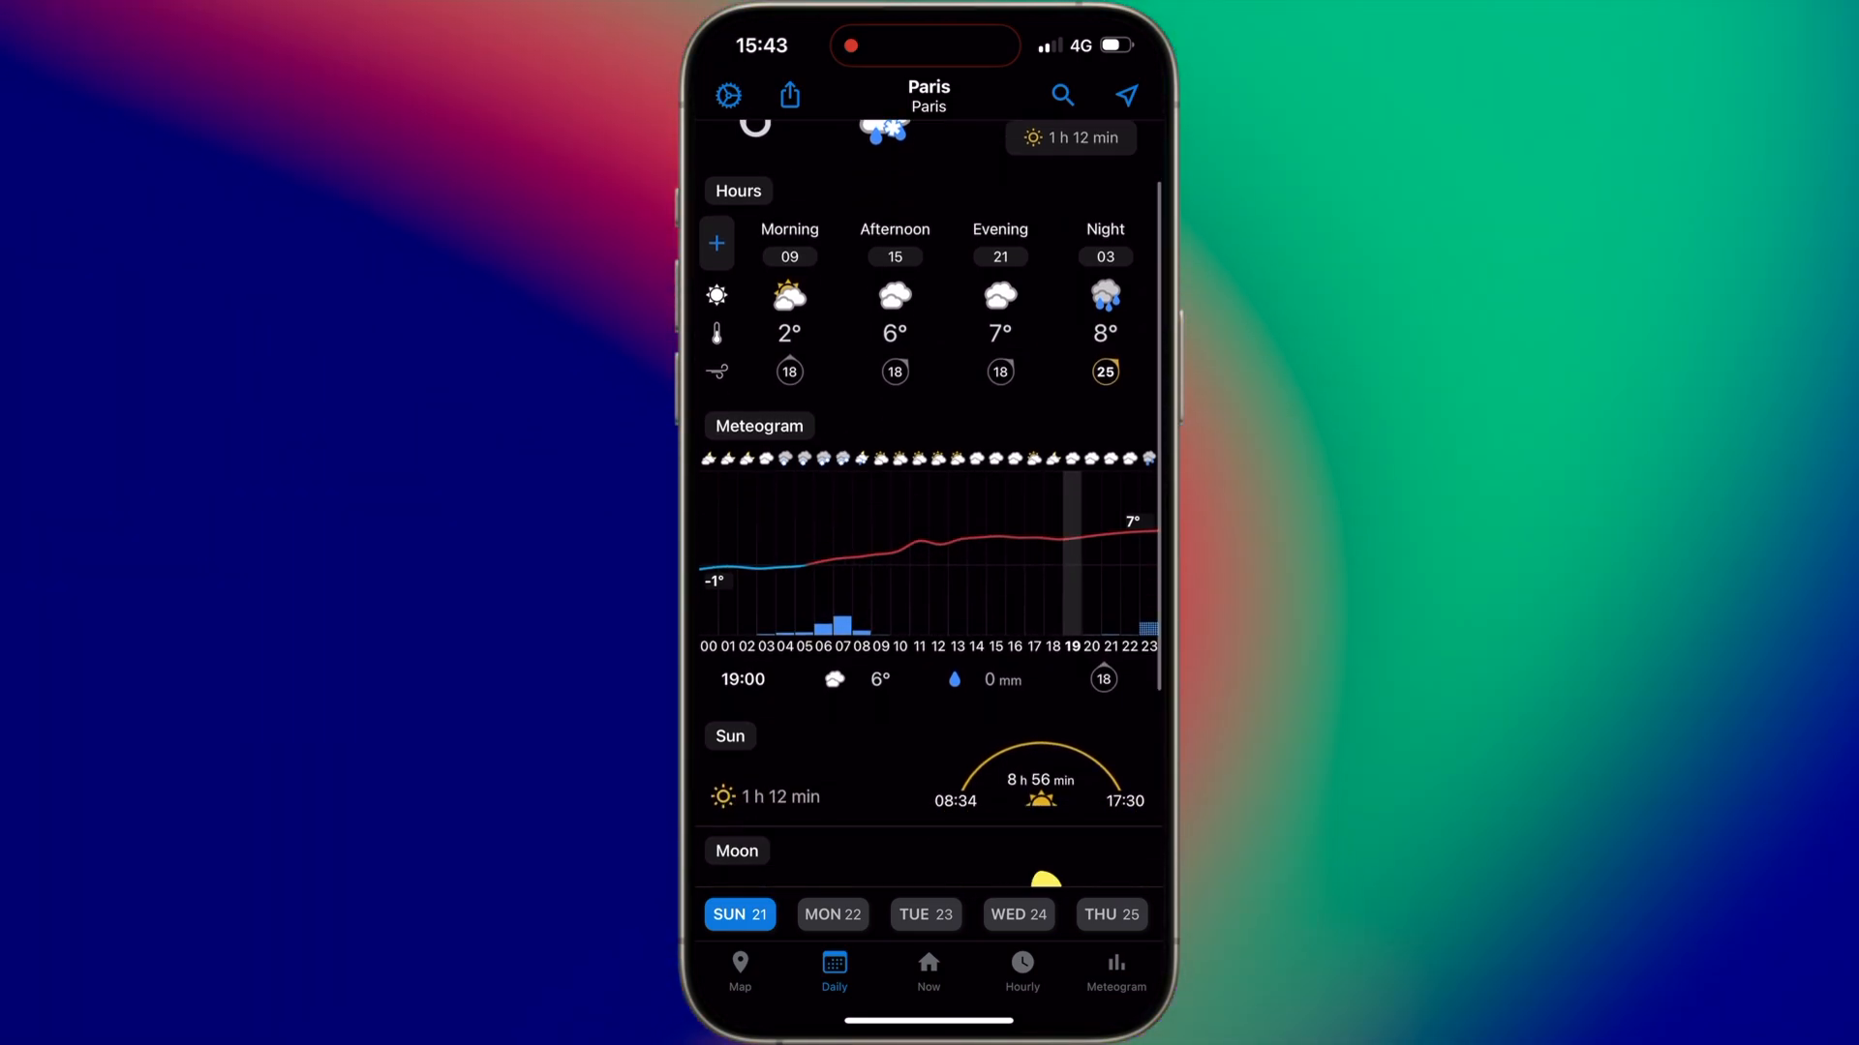
scroll(down, 3)
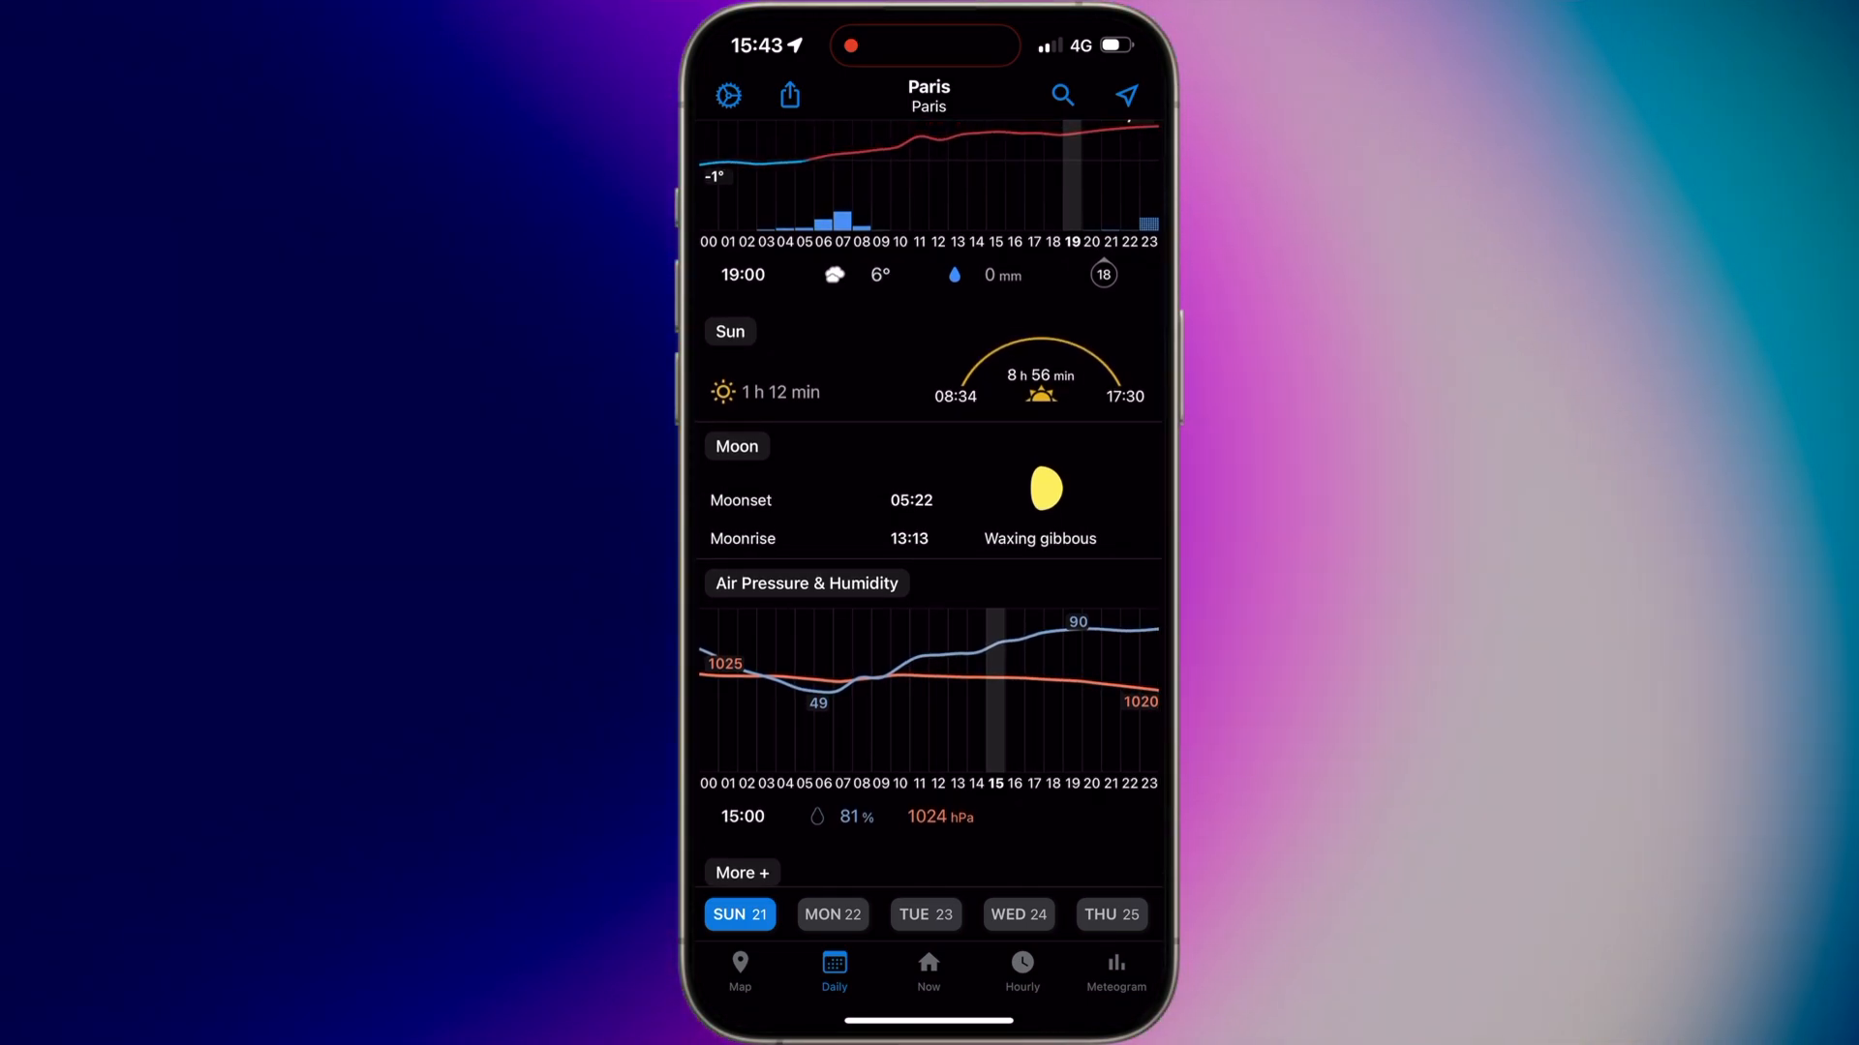
click(1021, 966)
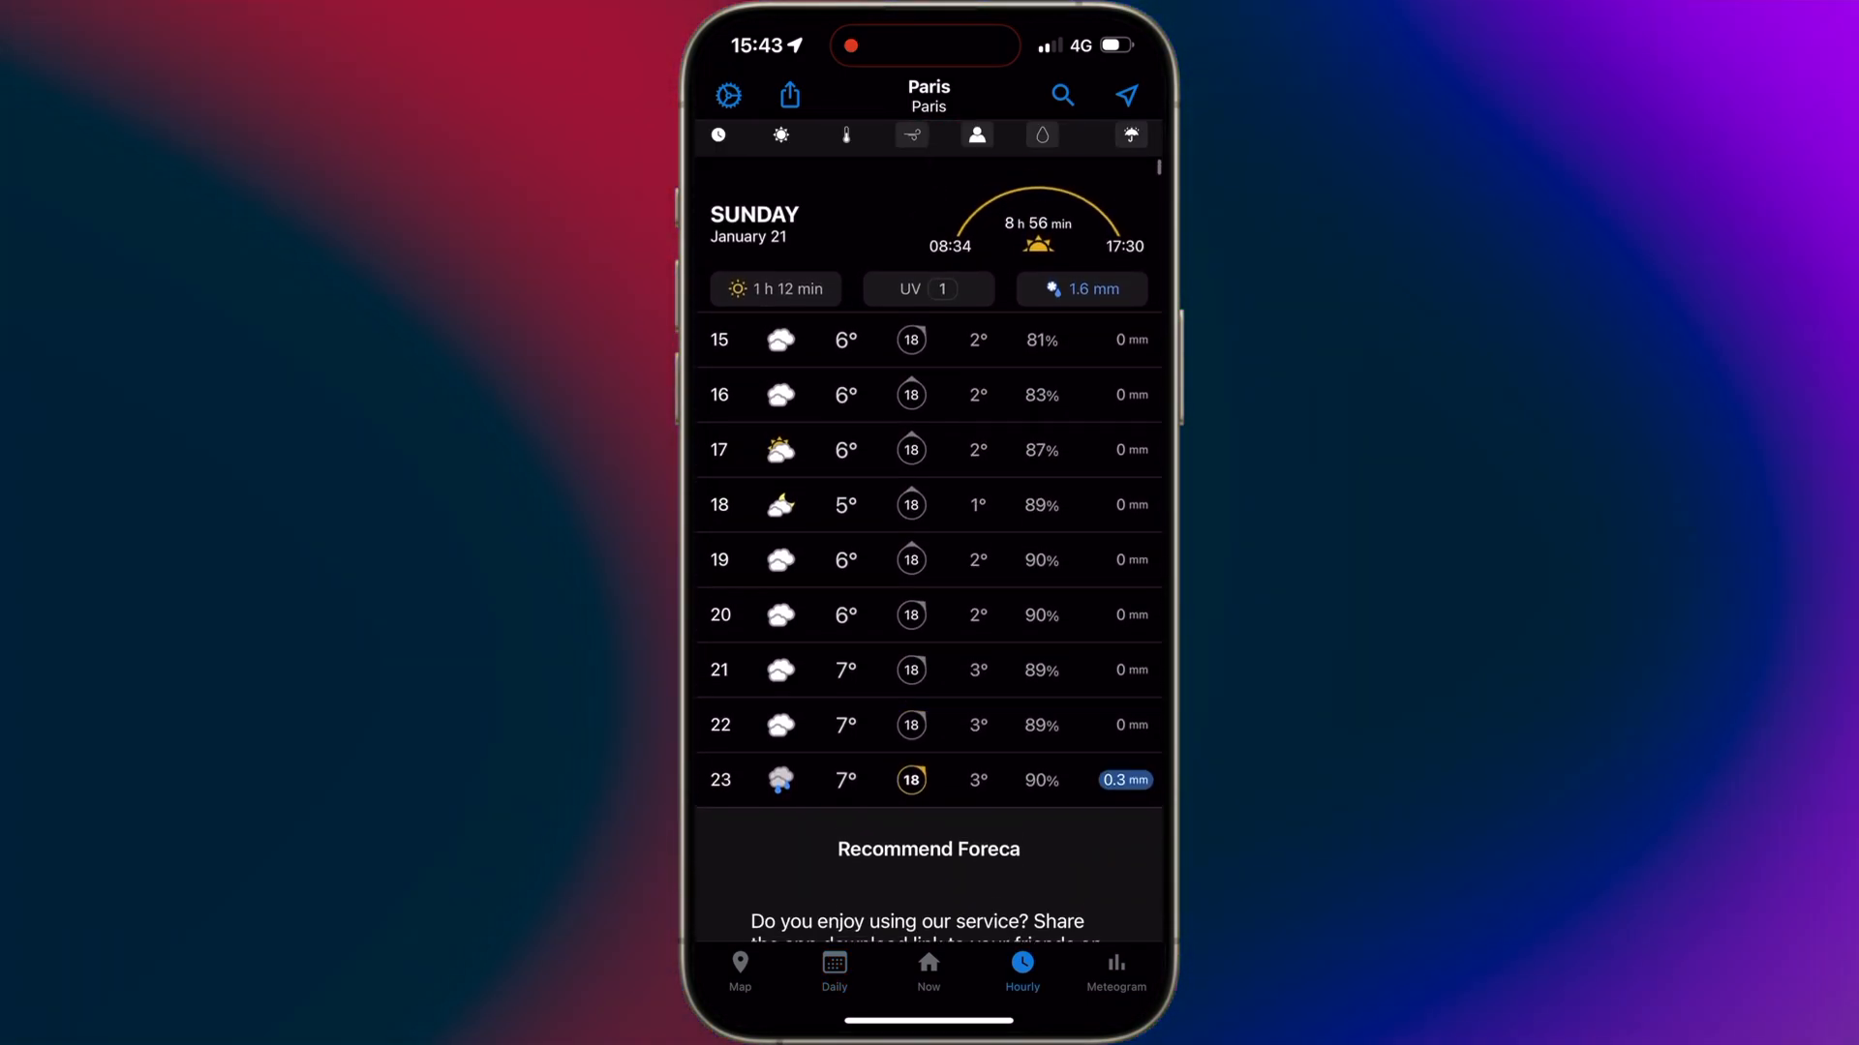
click(739, 966)
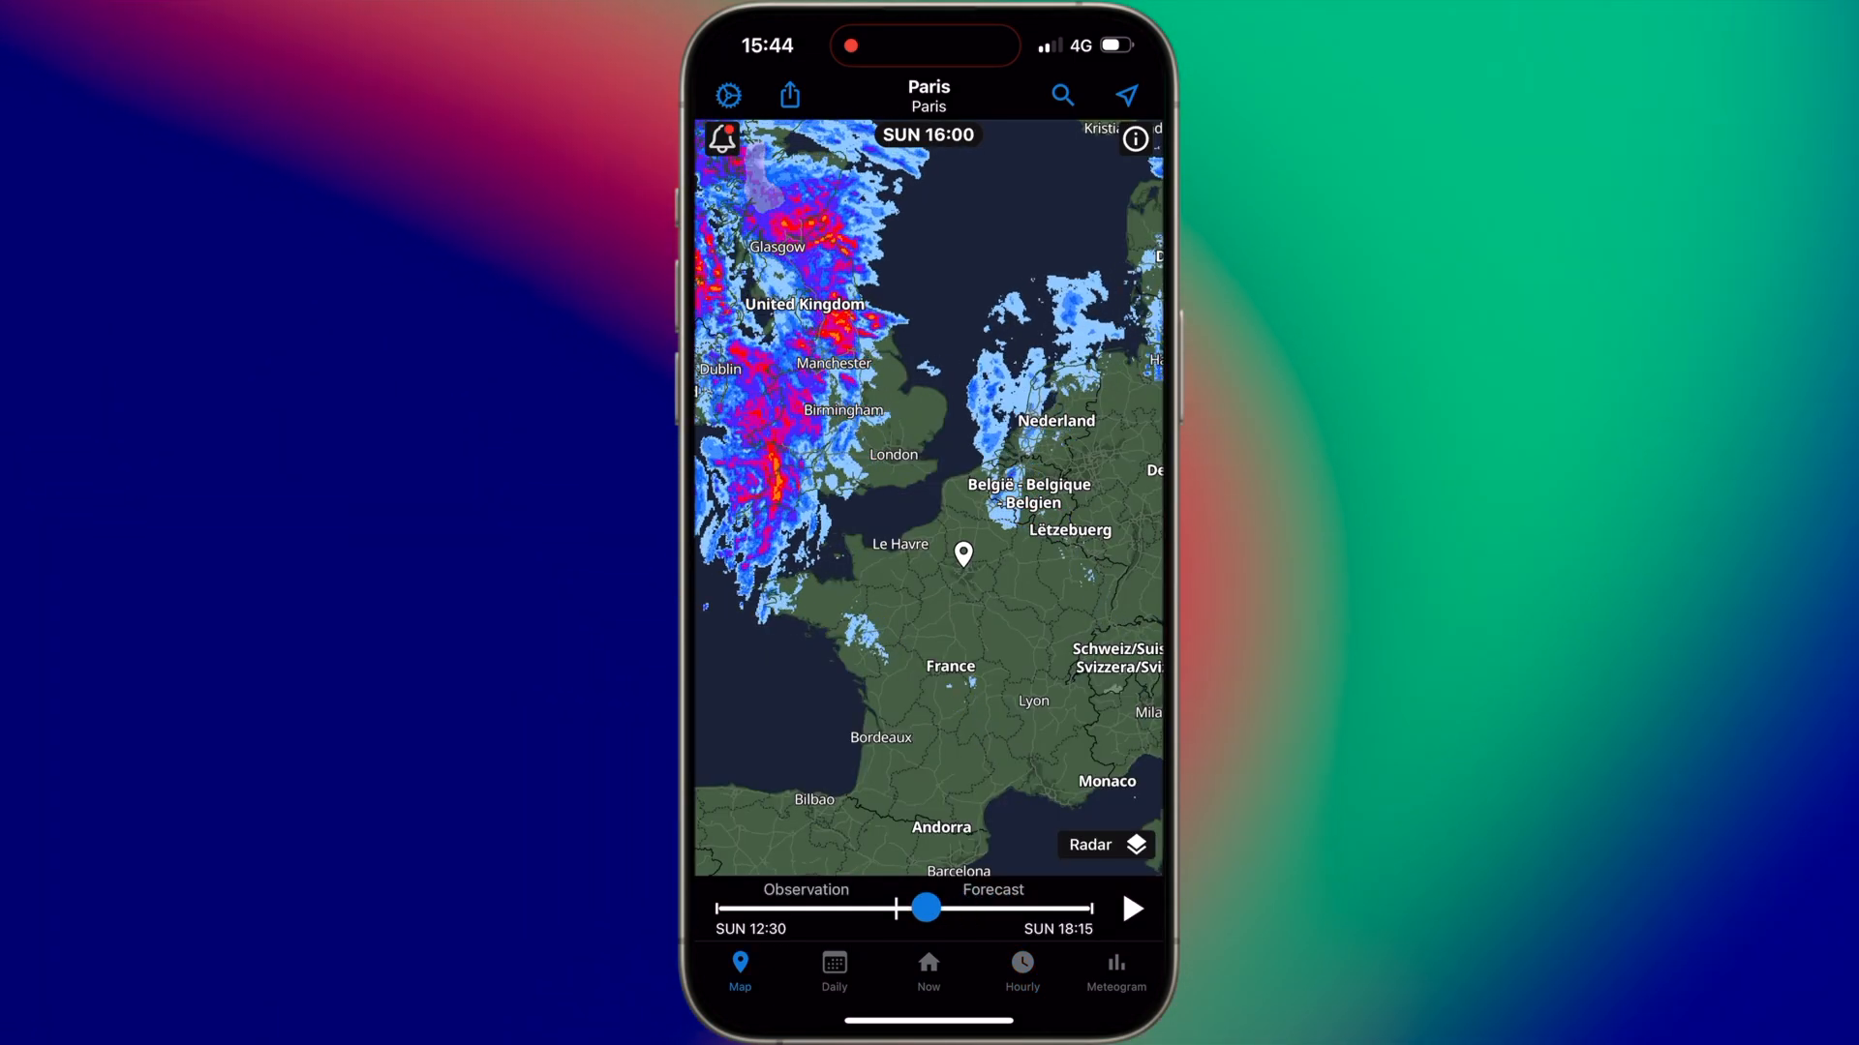
- Scrub the radar timeline to 17:15 and switch the map layer to Precip. 24h
drag(928, 908, 793, 908)
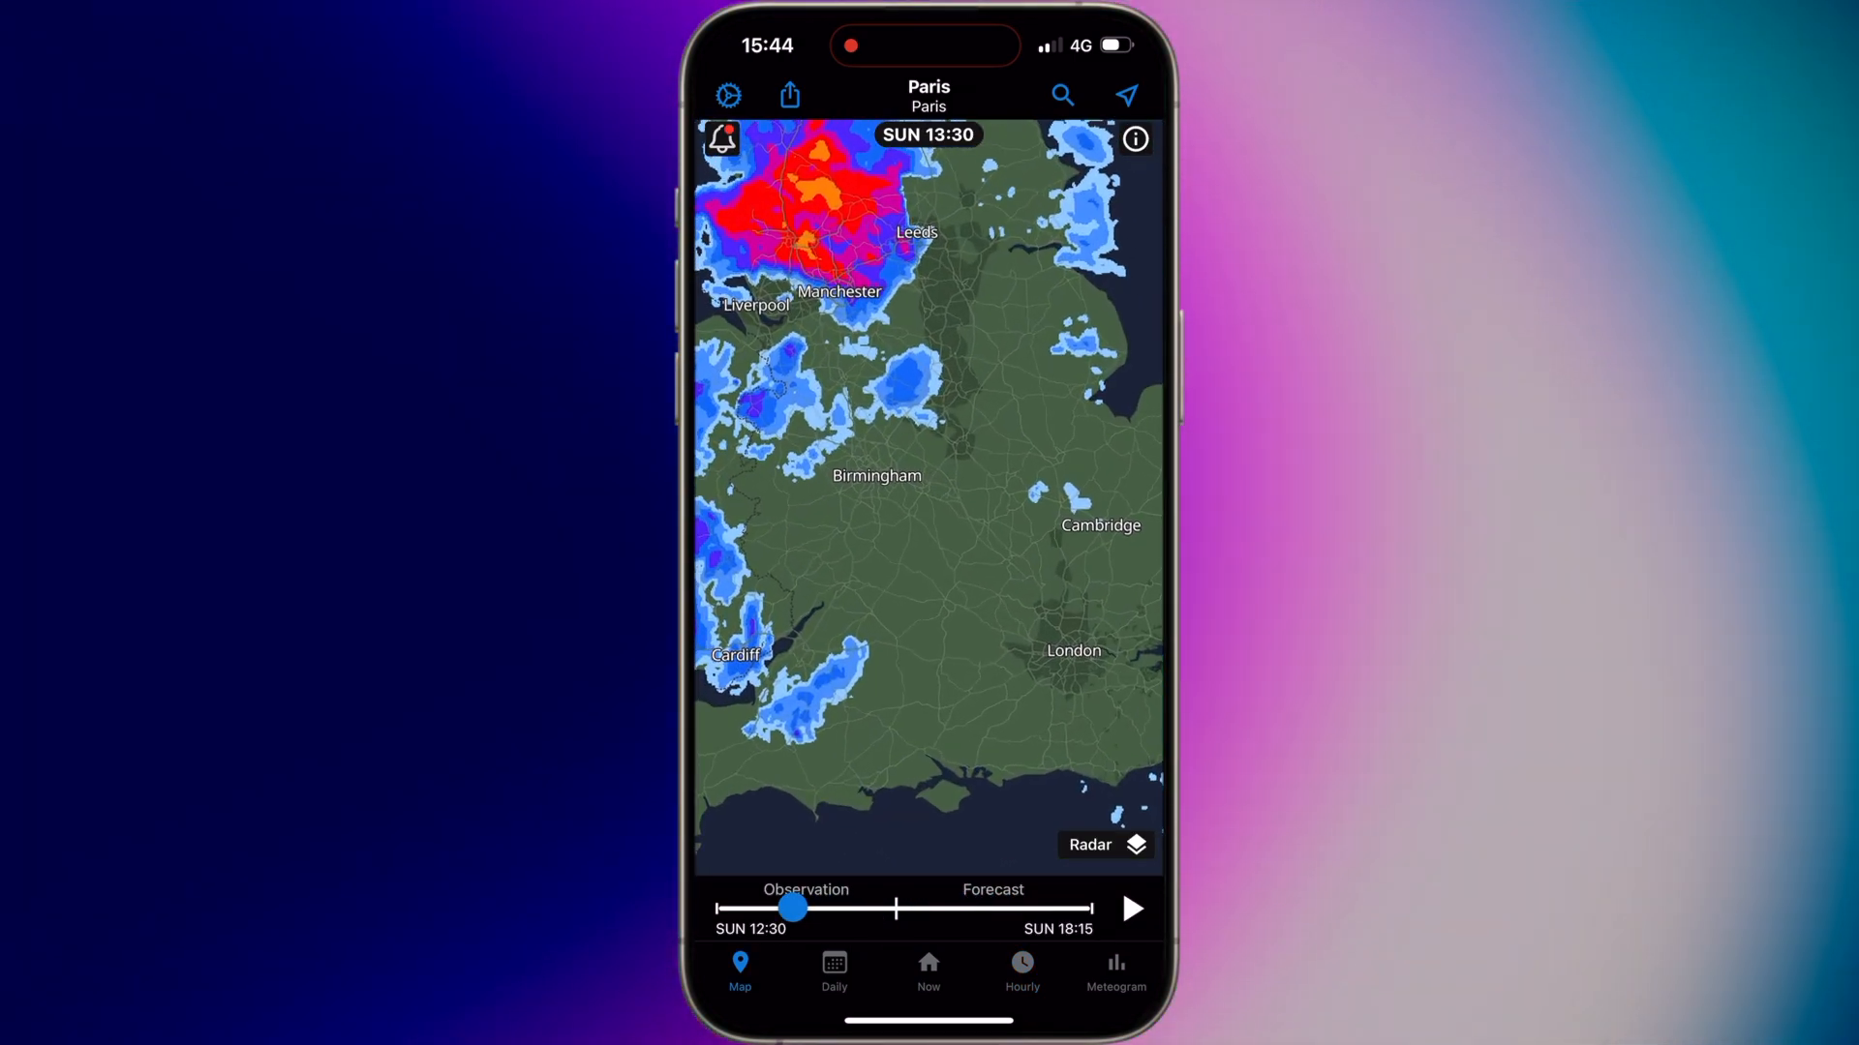
drag(793, 907, 882, 907)
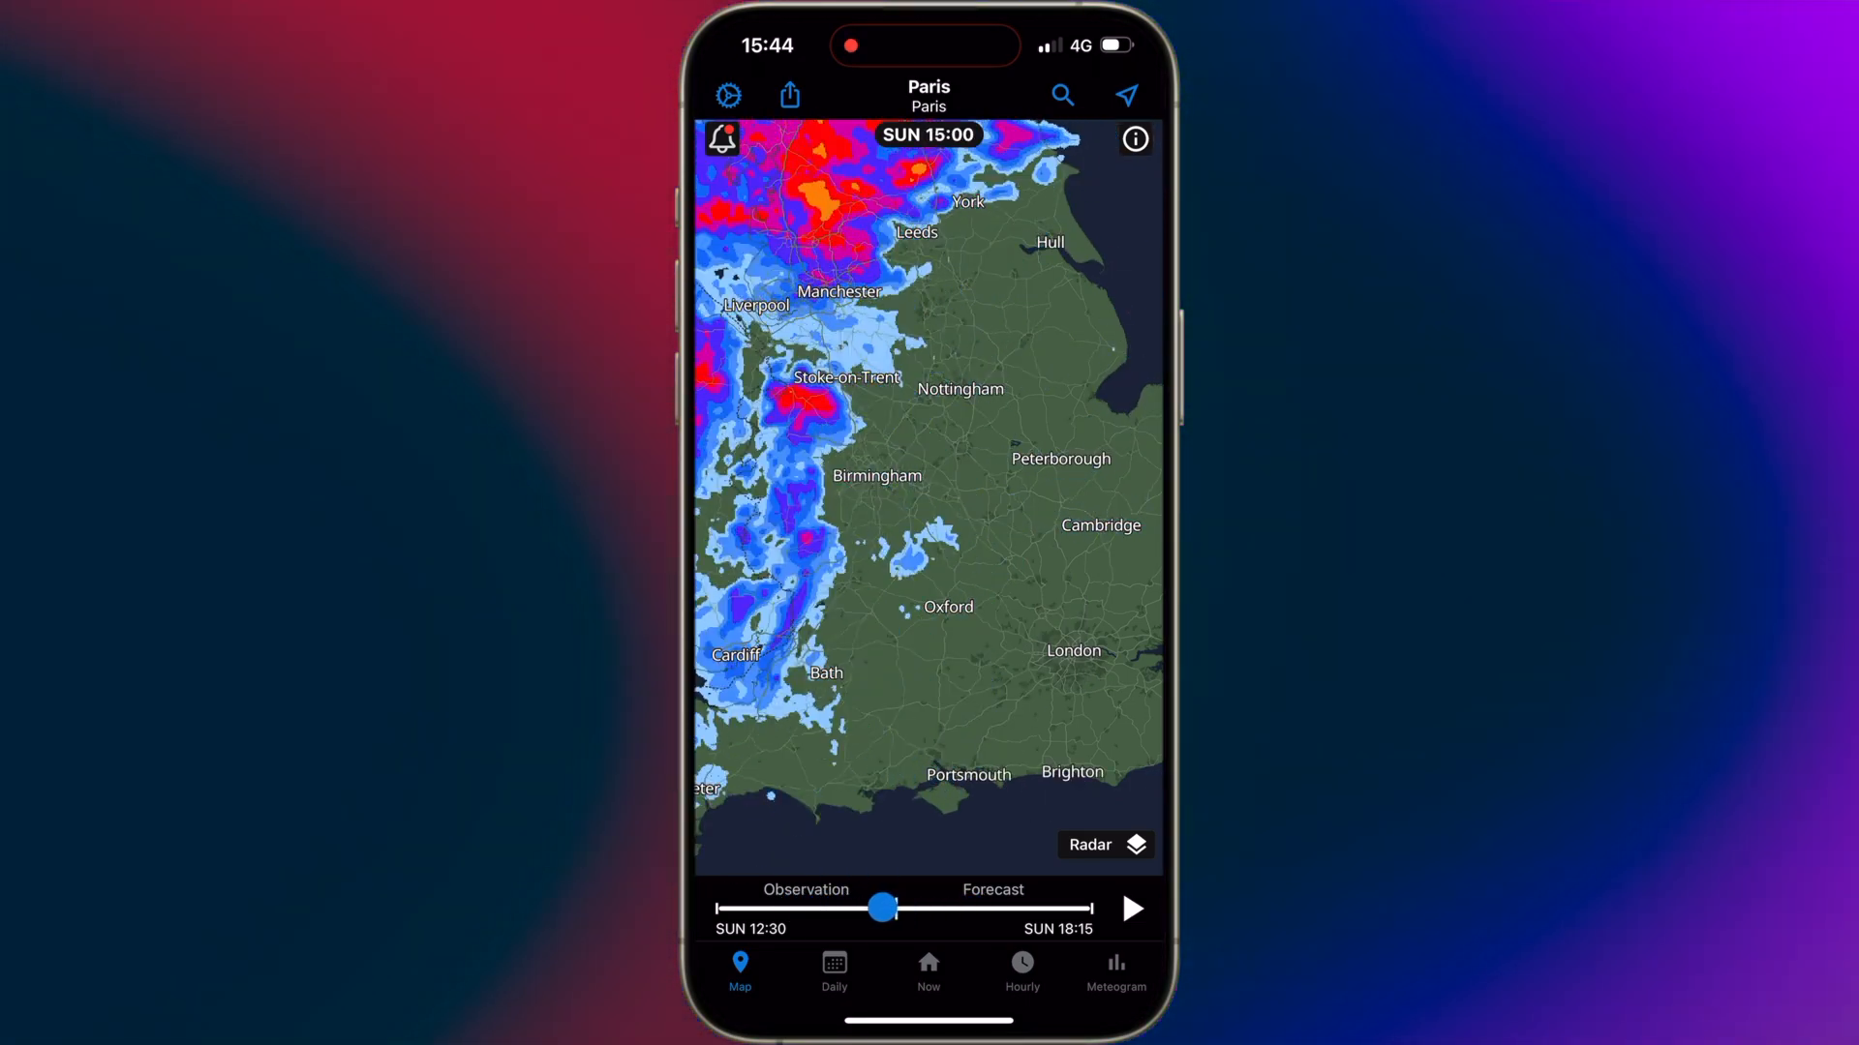
drag(882, 908, 1013, 908)
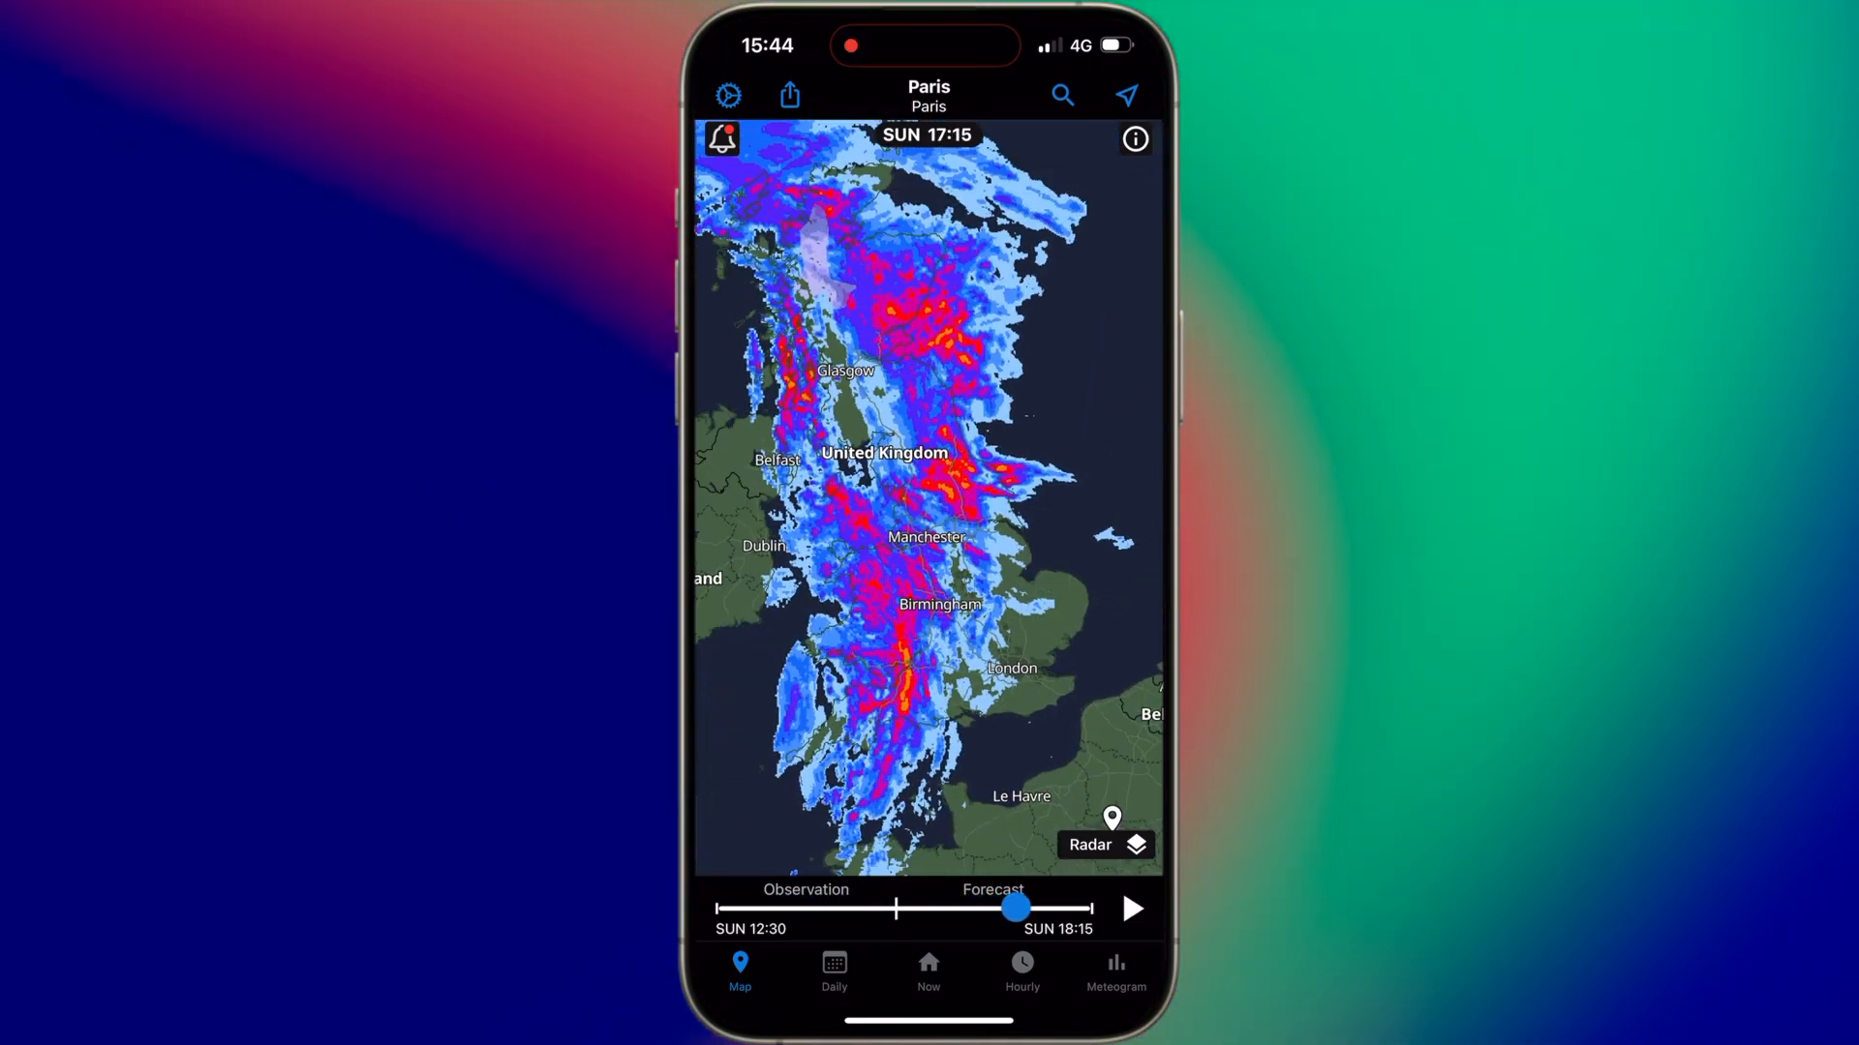
click(1106, 844)
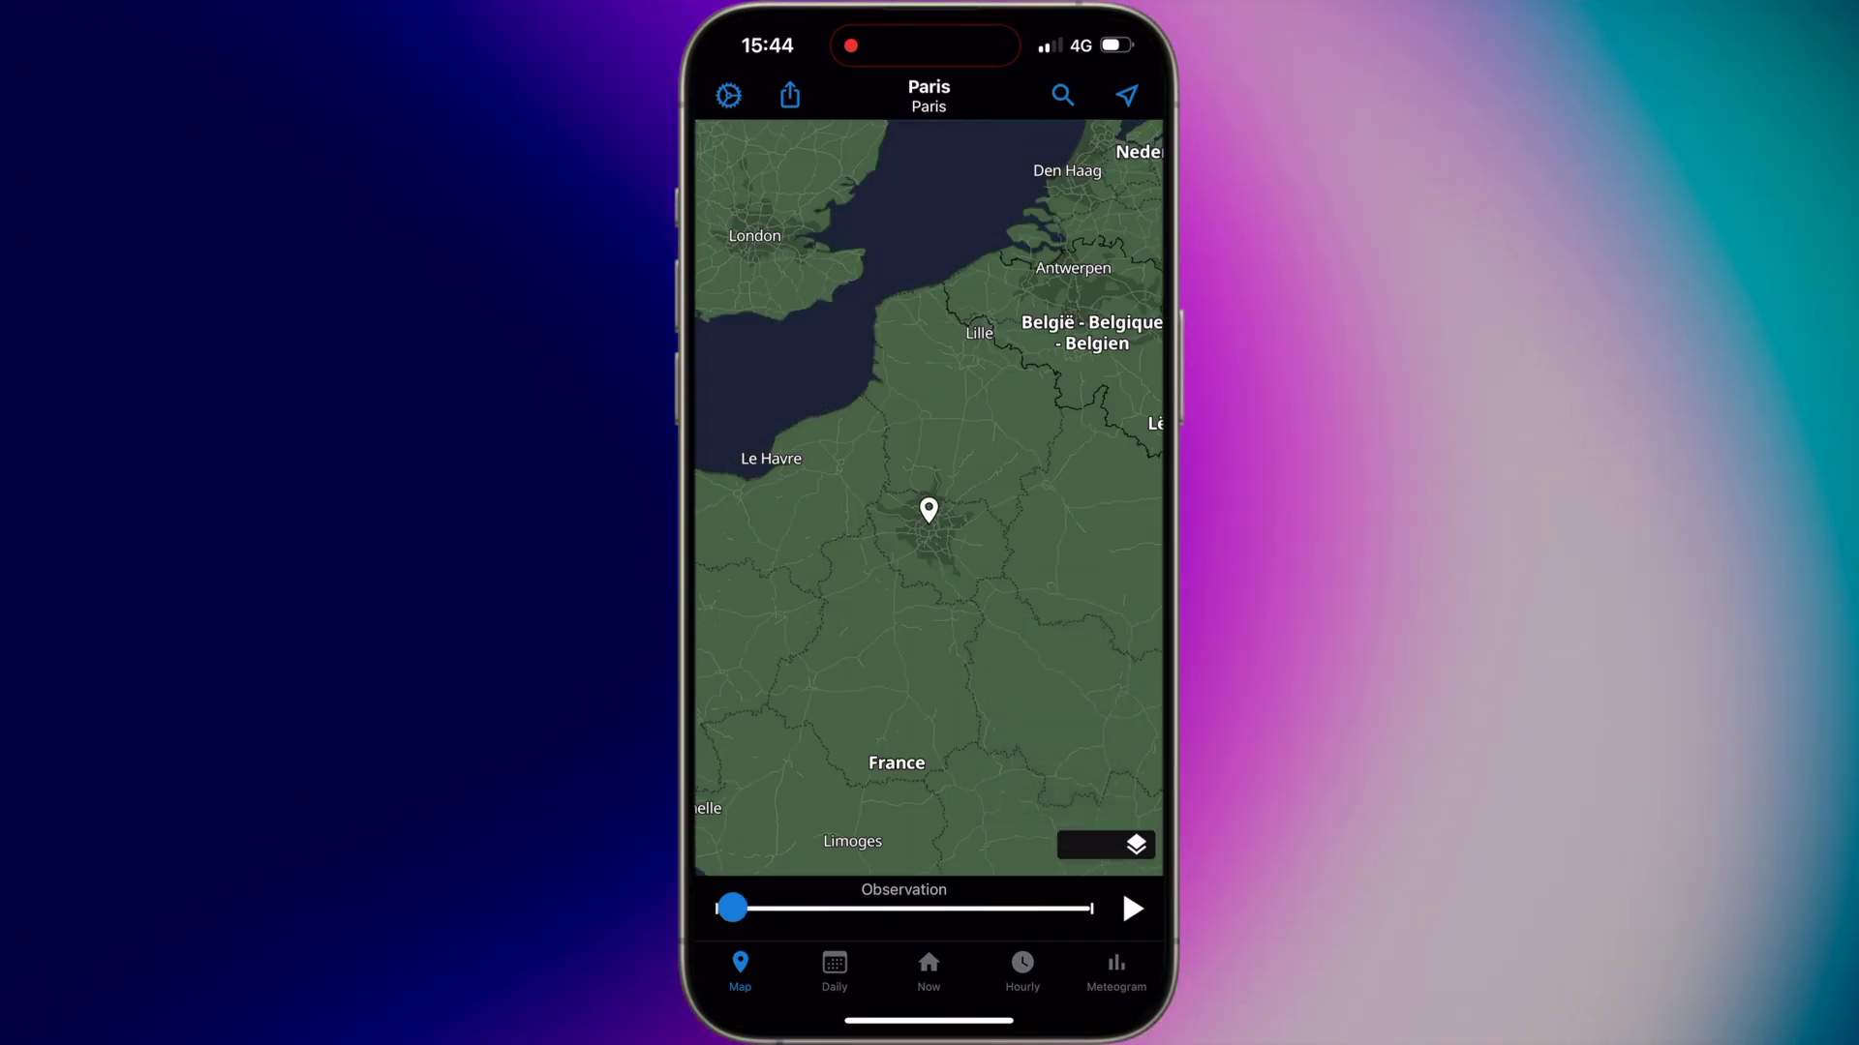
click(1105, 844)
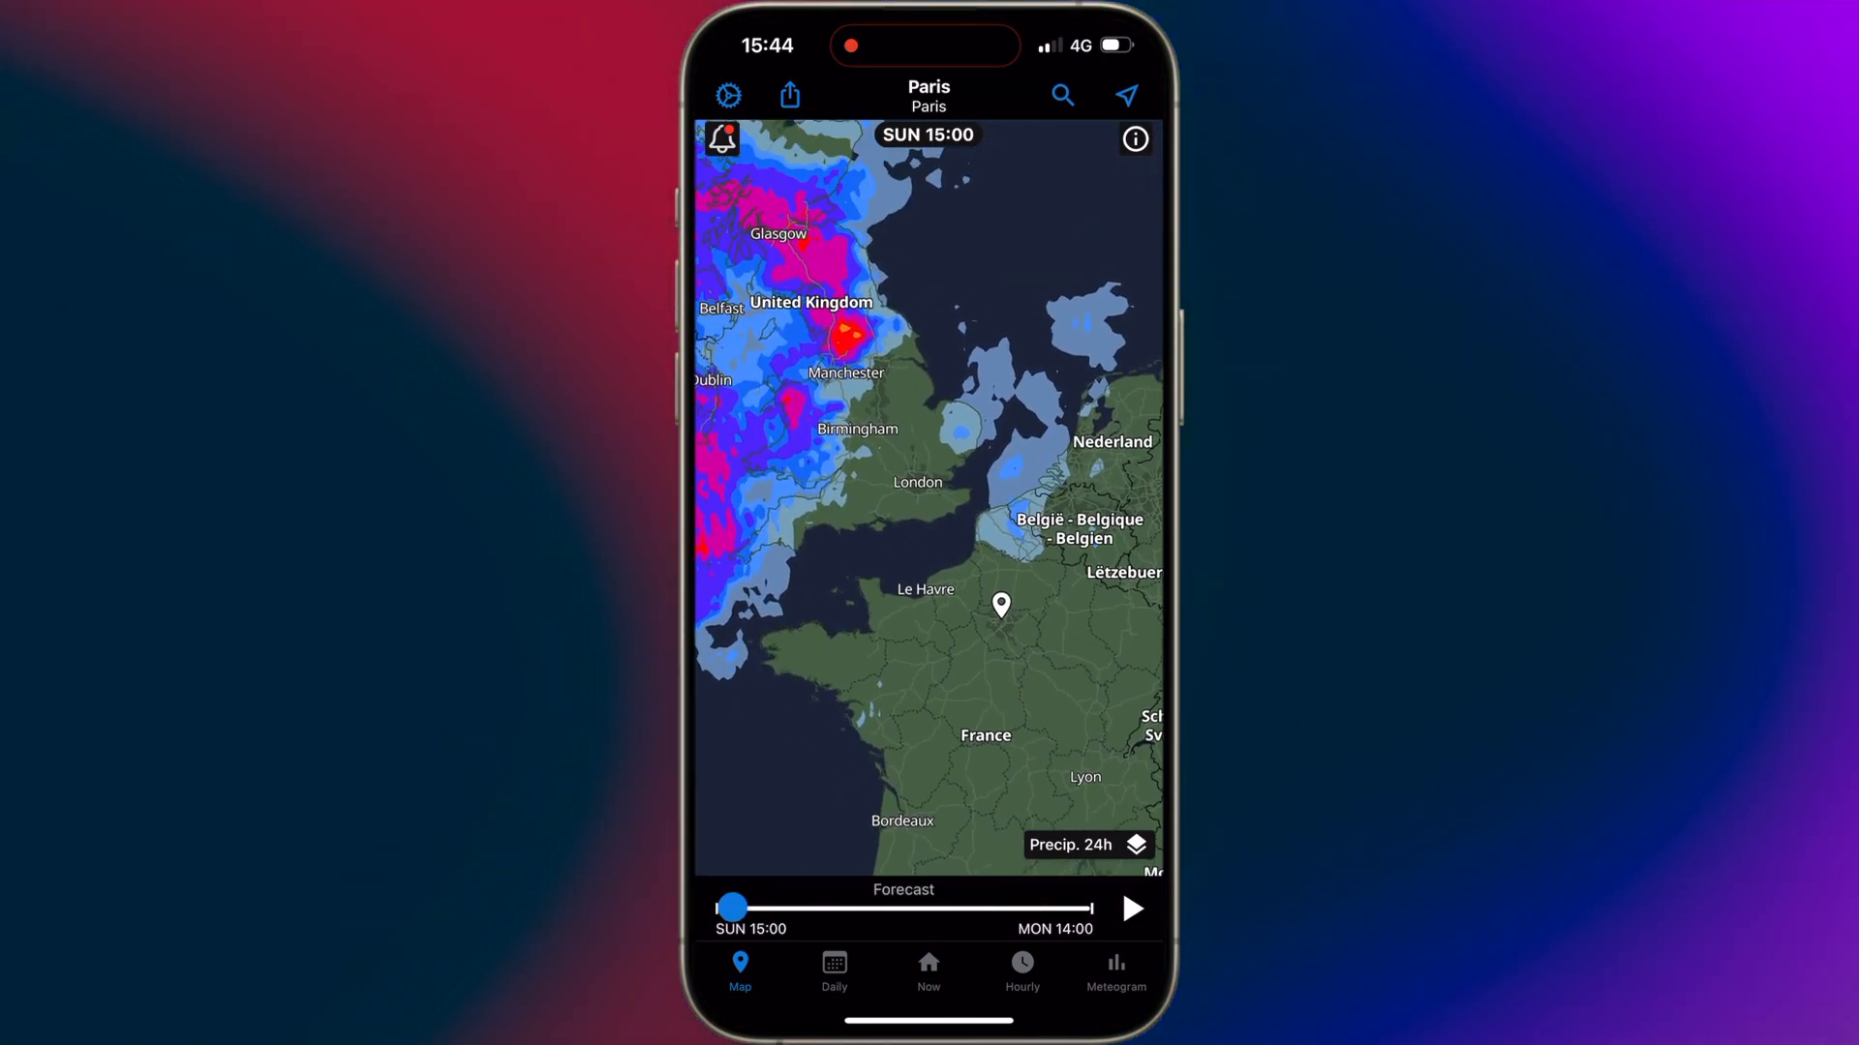
- Zoom toward Paris, scrub the precipitation forecast between Monday 08:00 and Sunday 18:00, then check Monday's details
drag(729, 908, 942, 908)
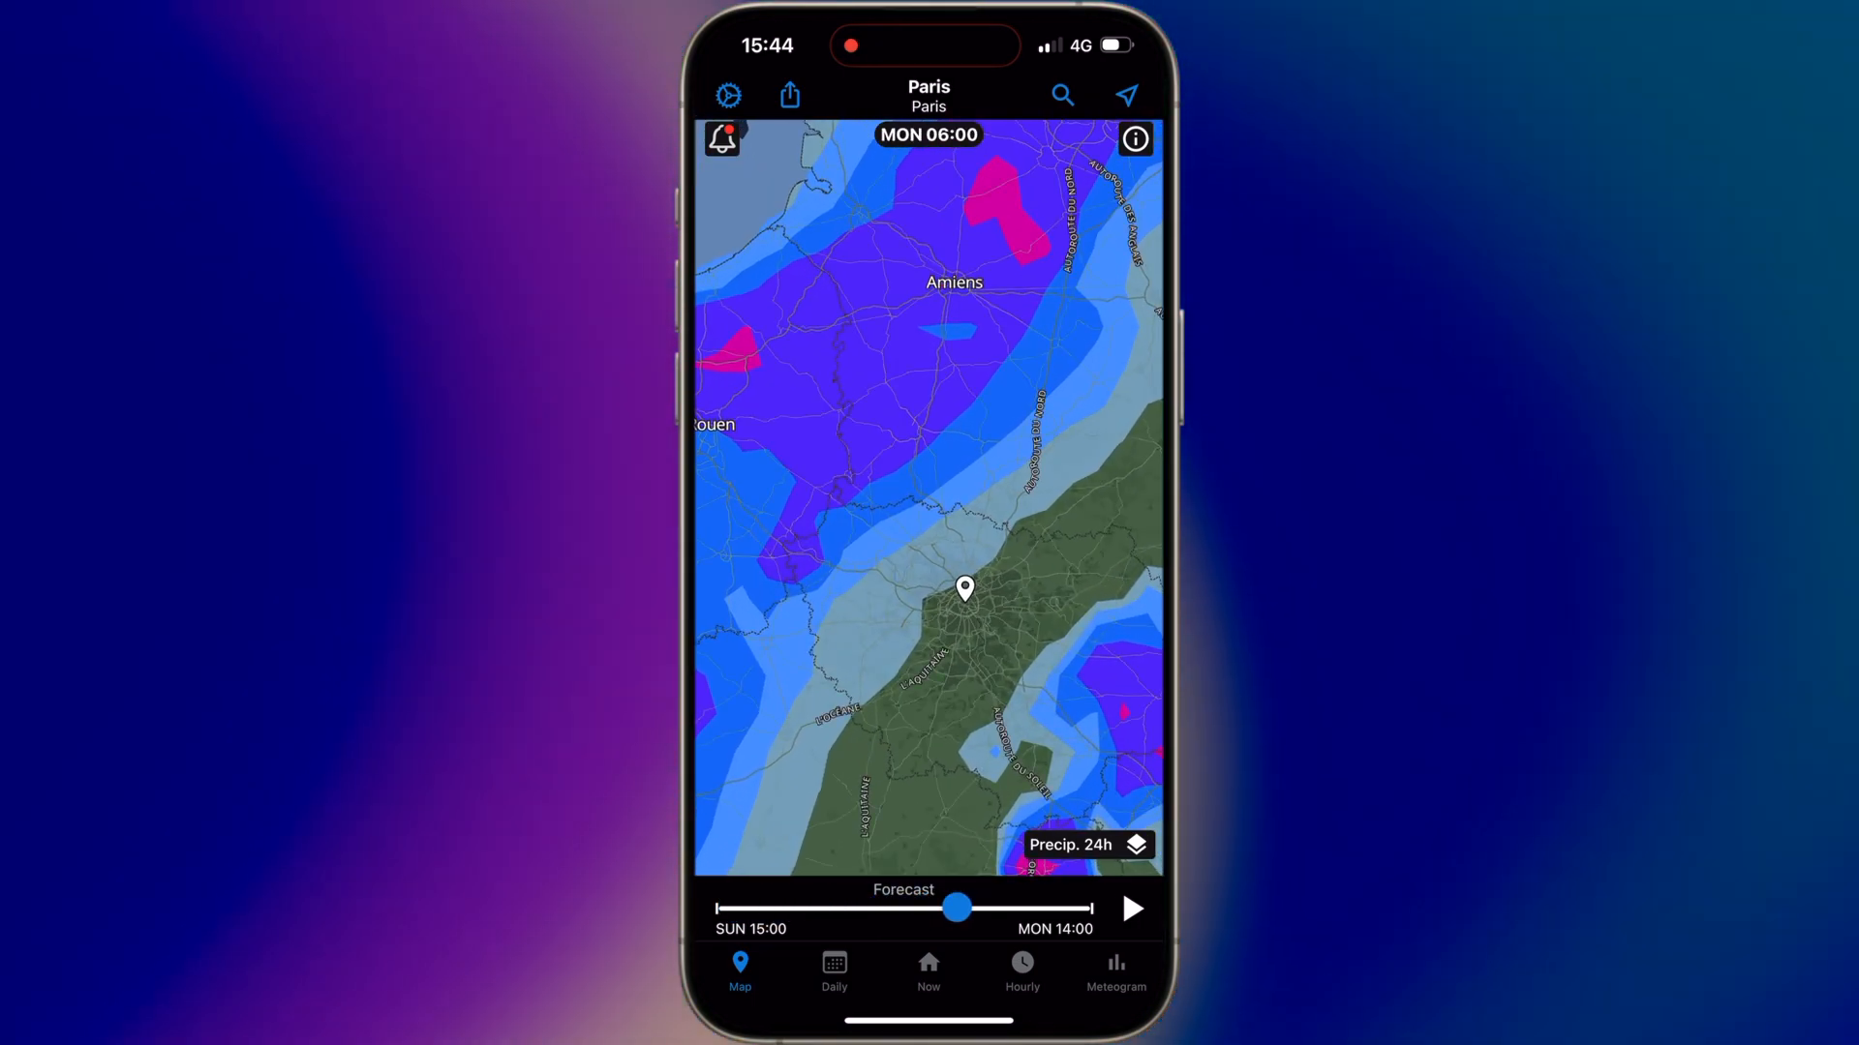
drag(956, 907, 986, 907)
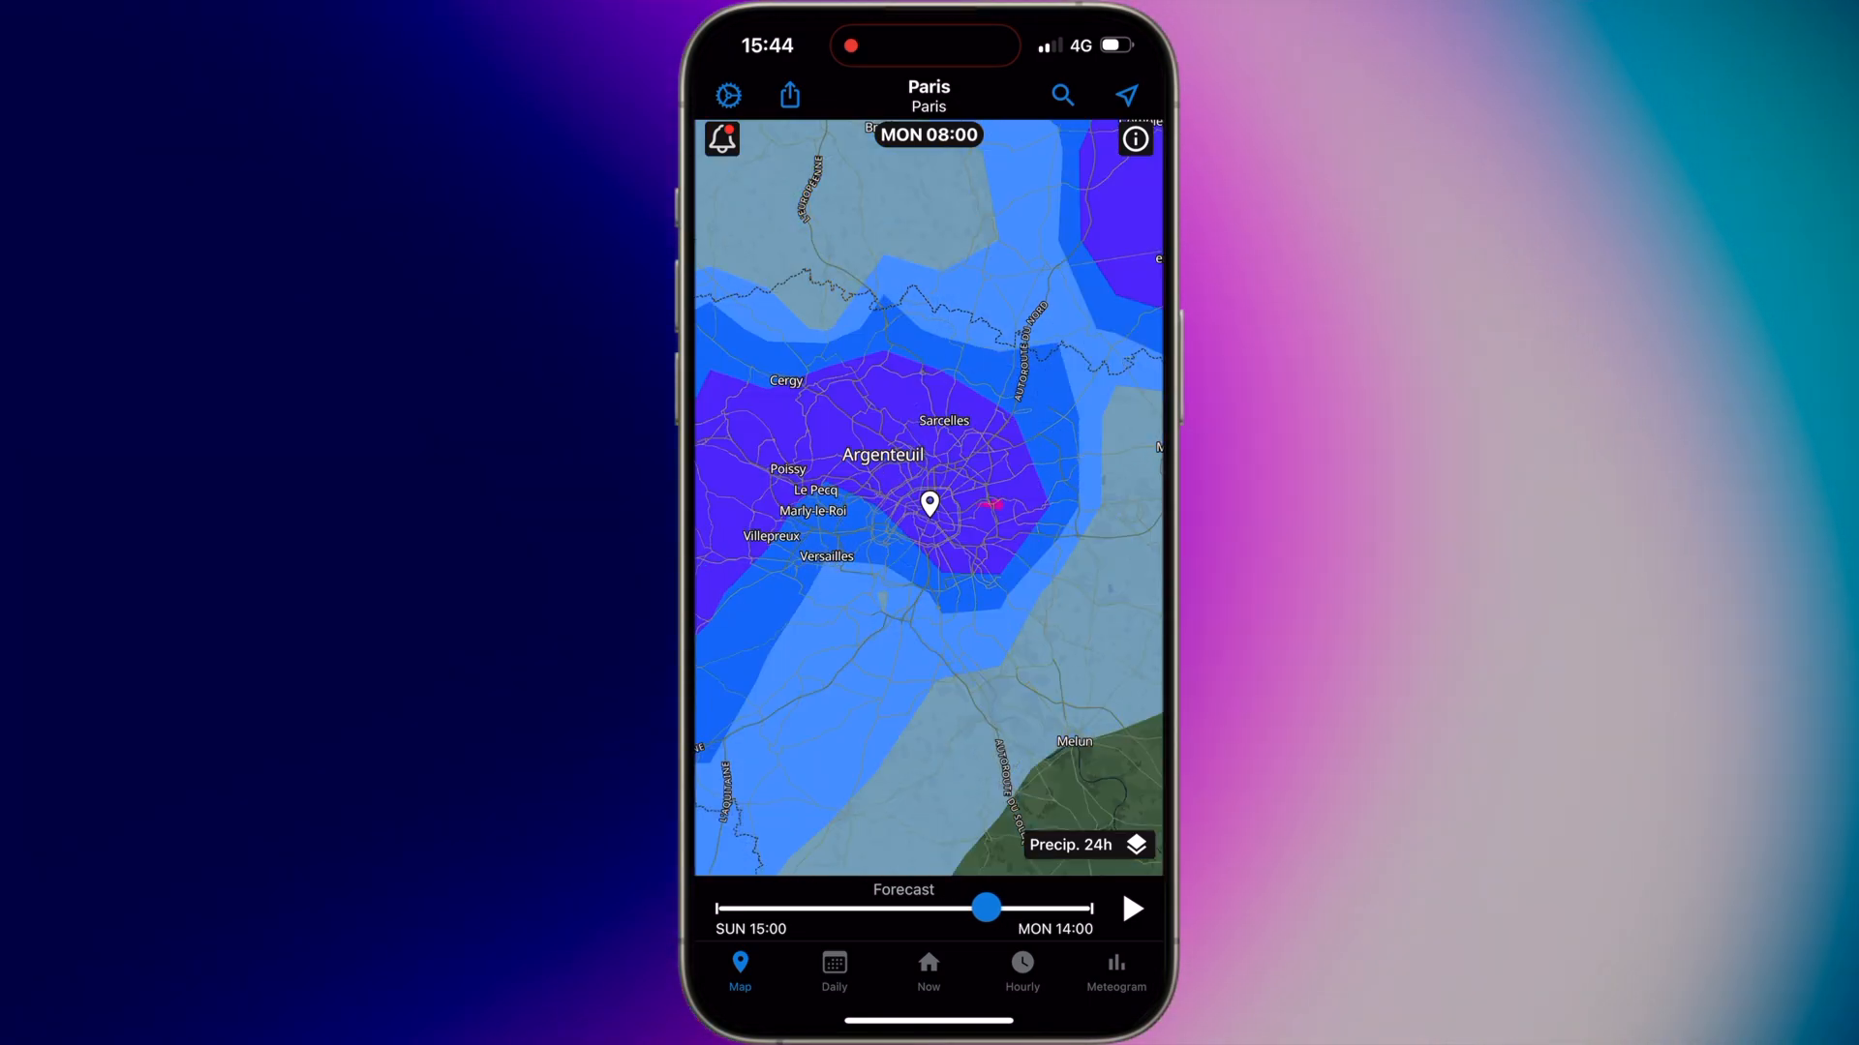
drag(984, 907, 958, 907)
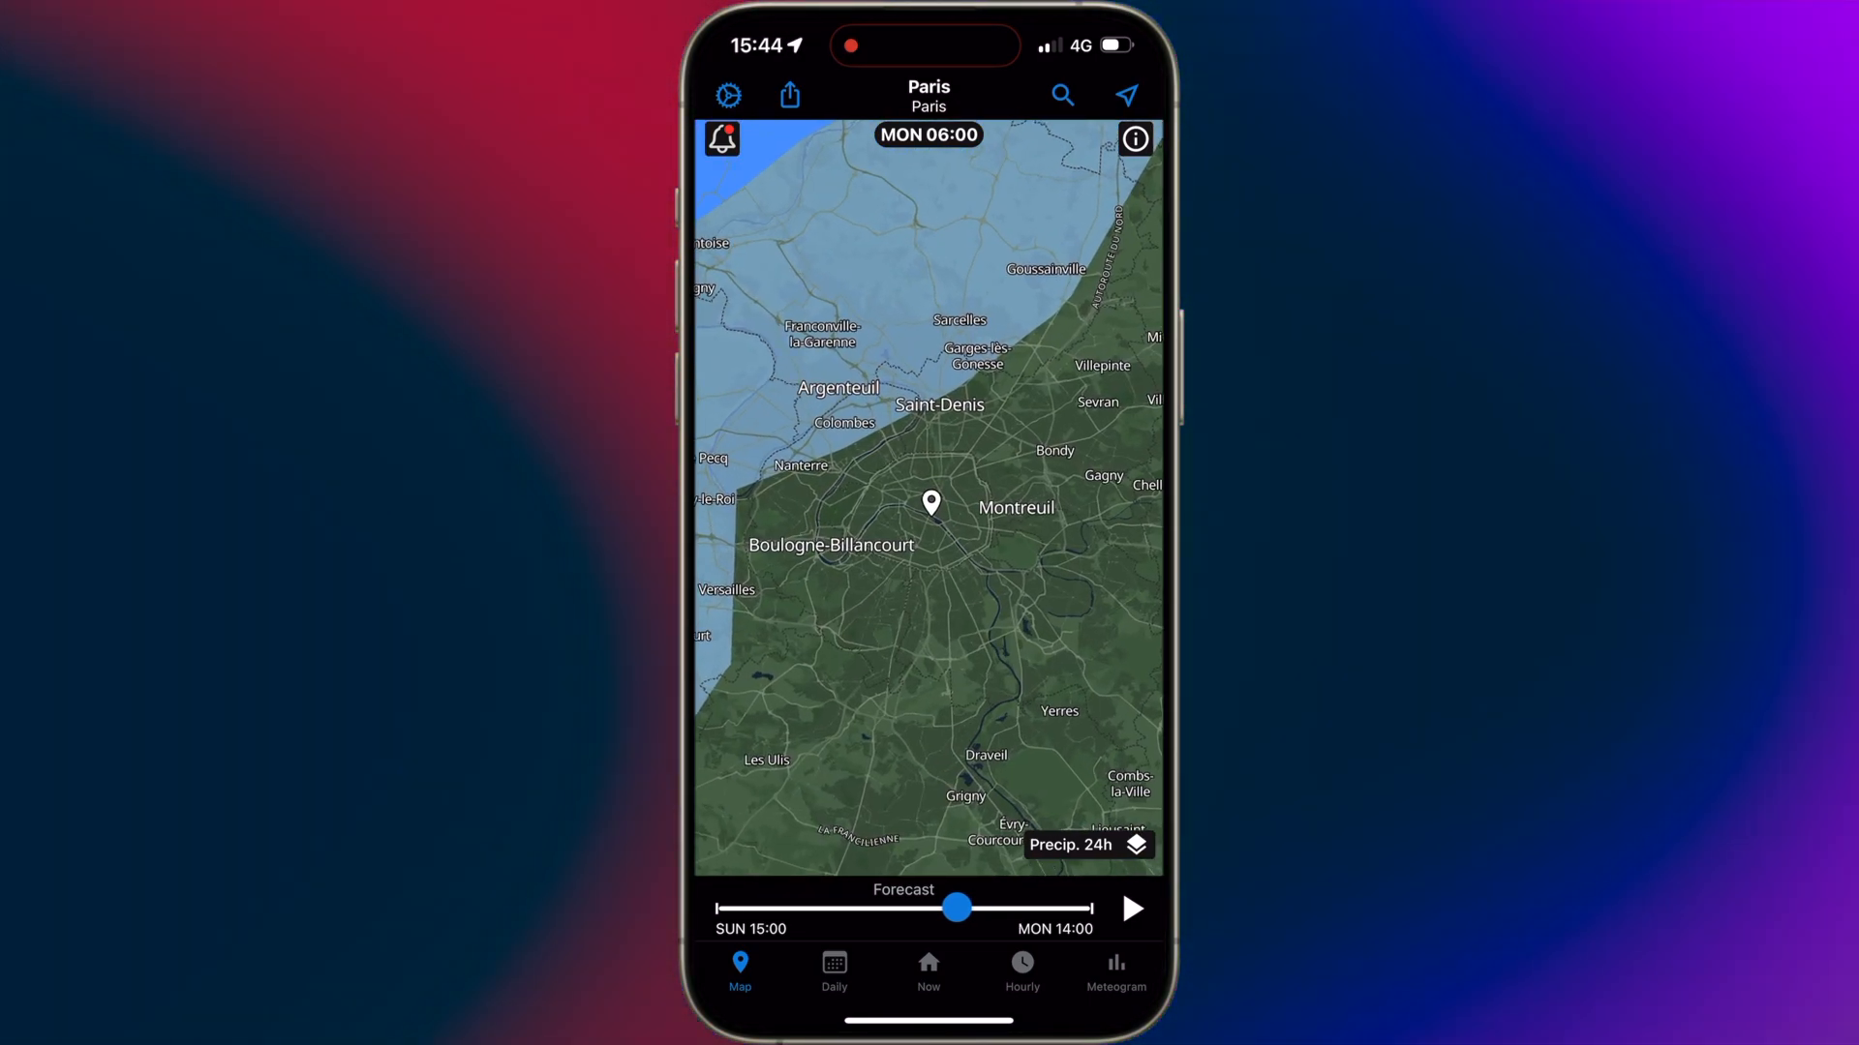
drag(957, 907, 792, 907)
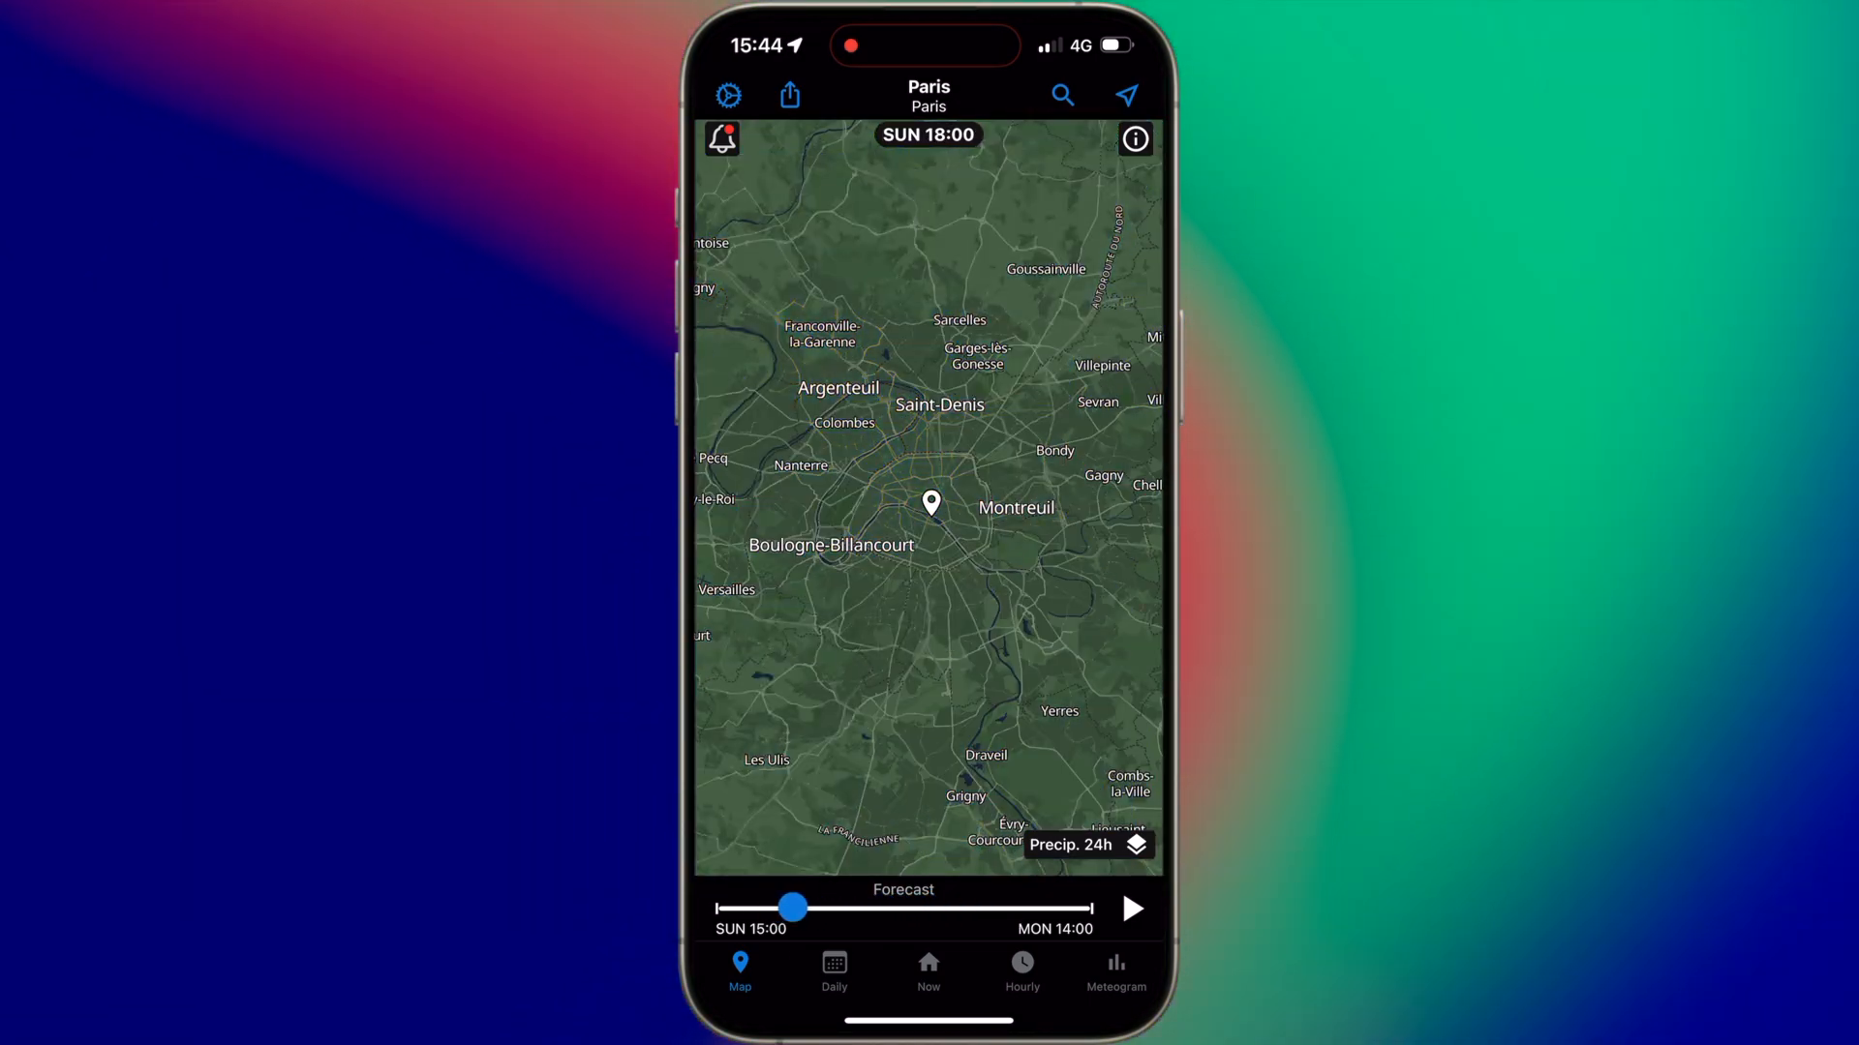
drag(792, 907, 881, 907)
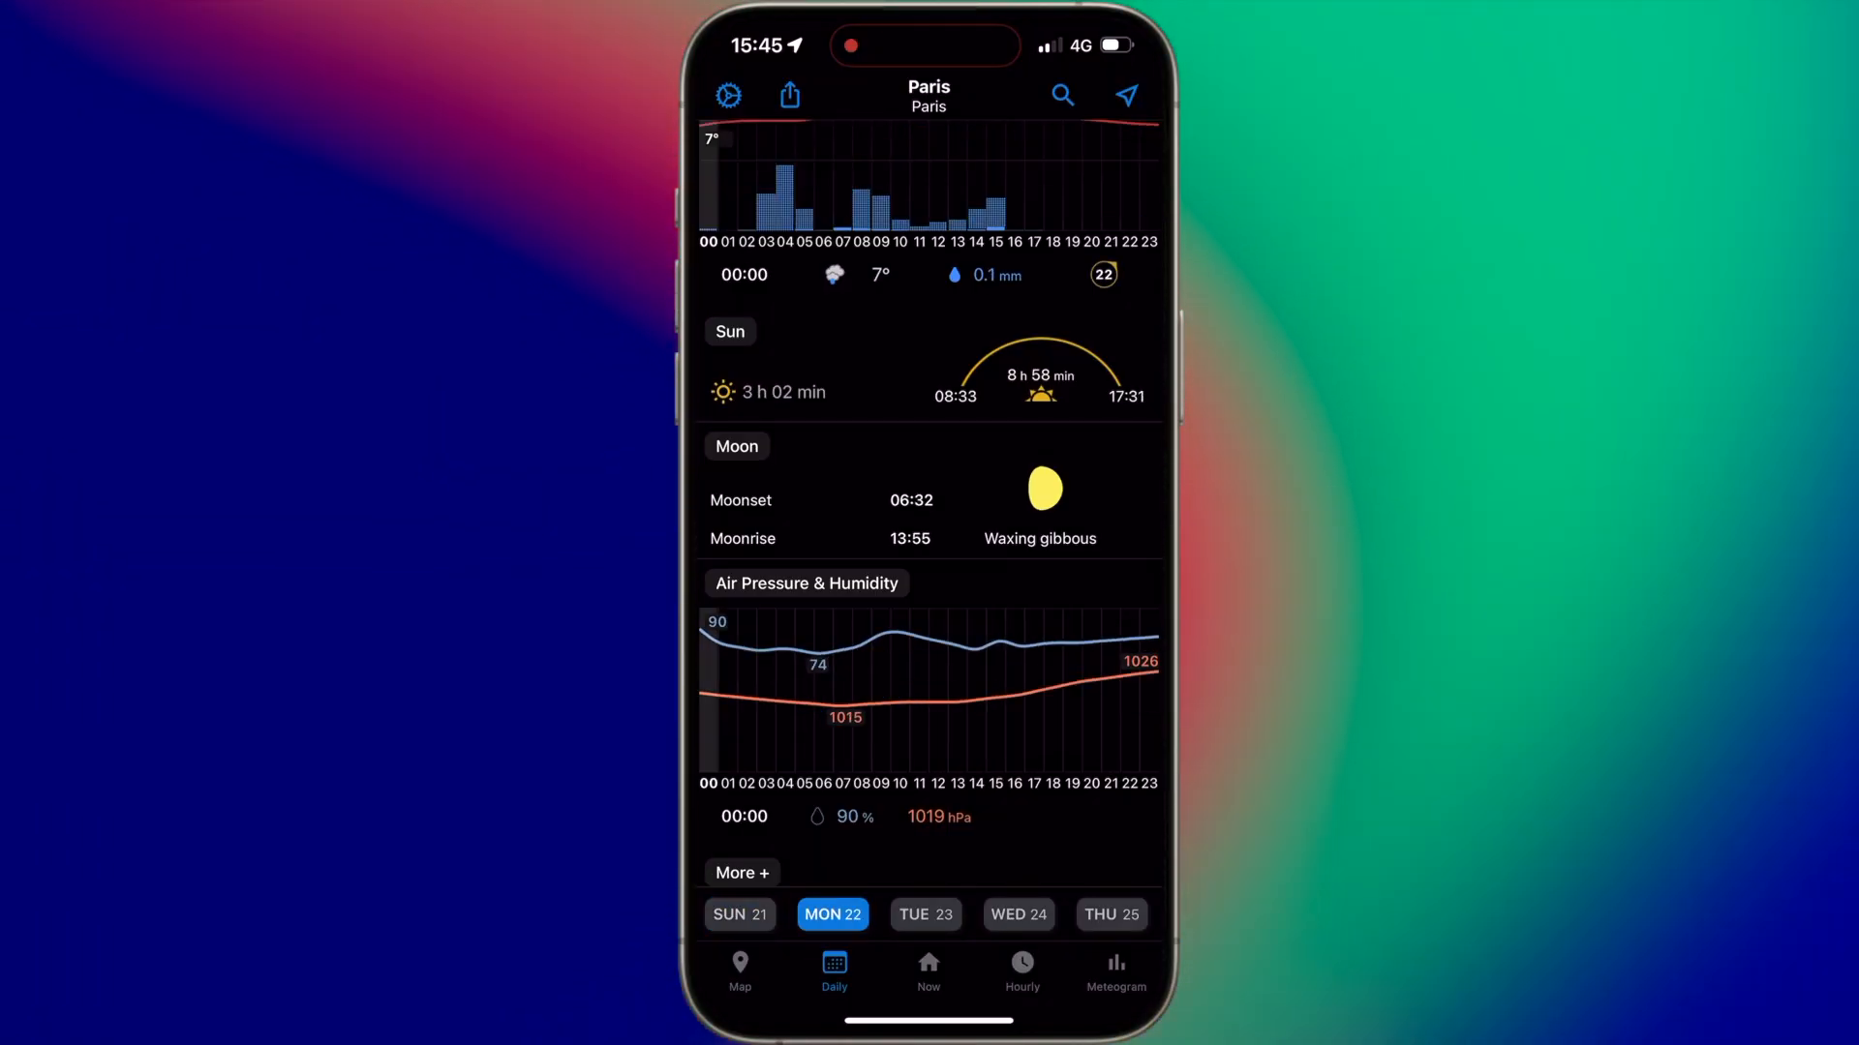
scroll(down, 3)
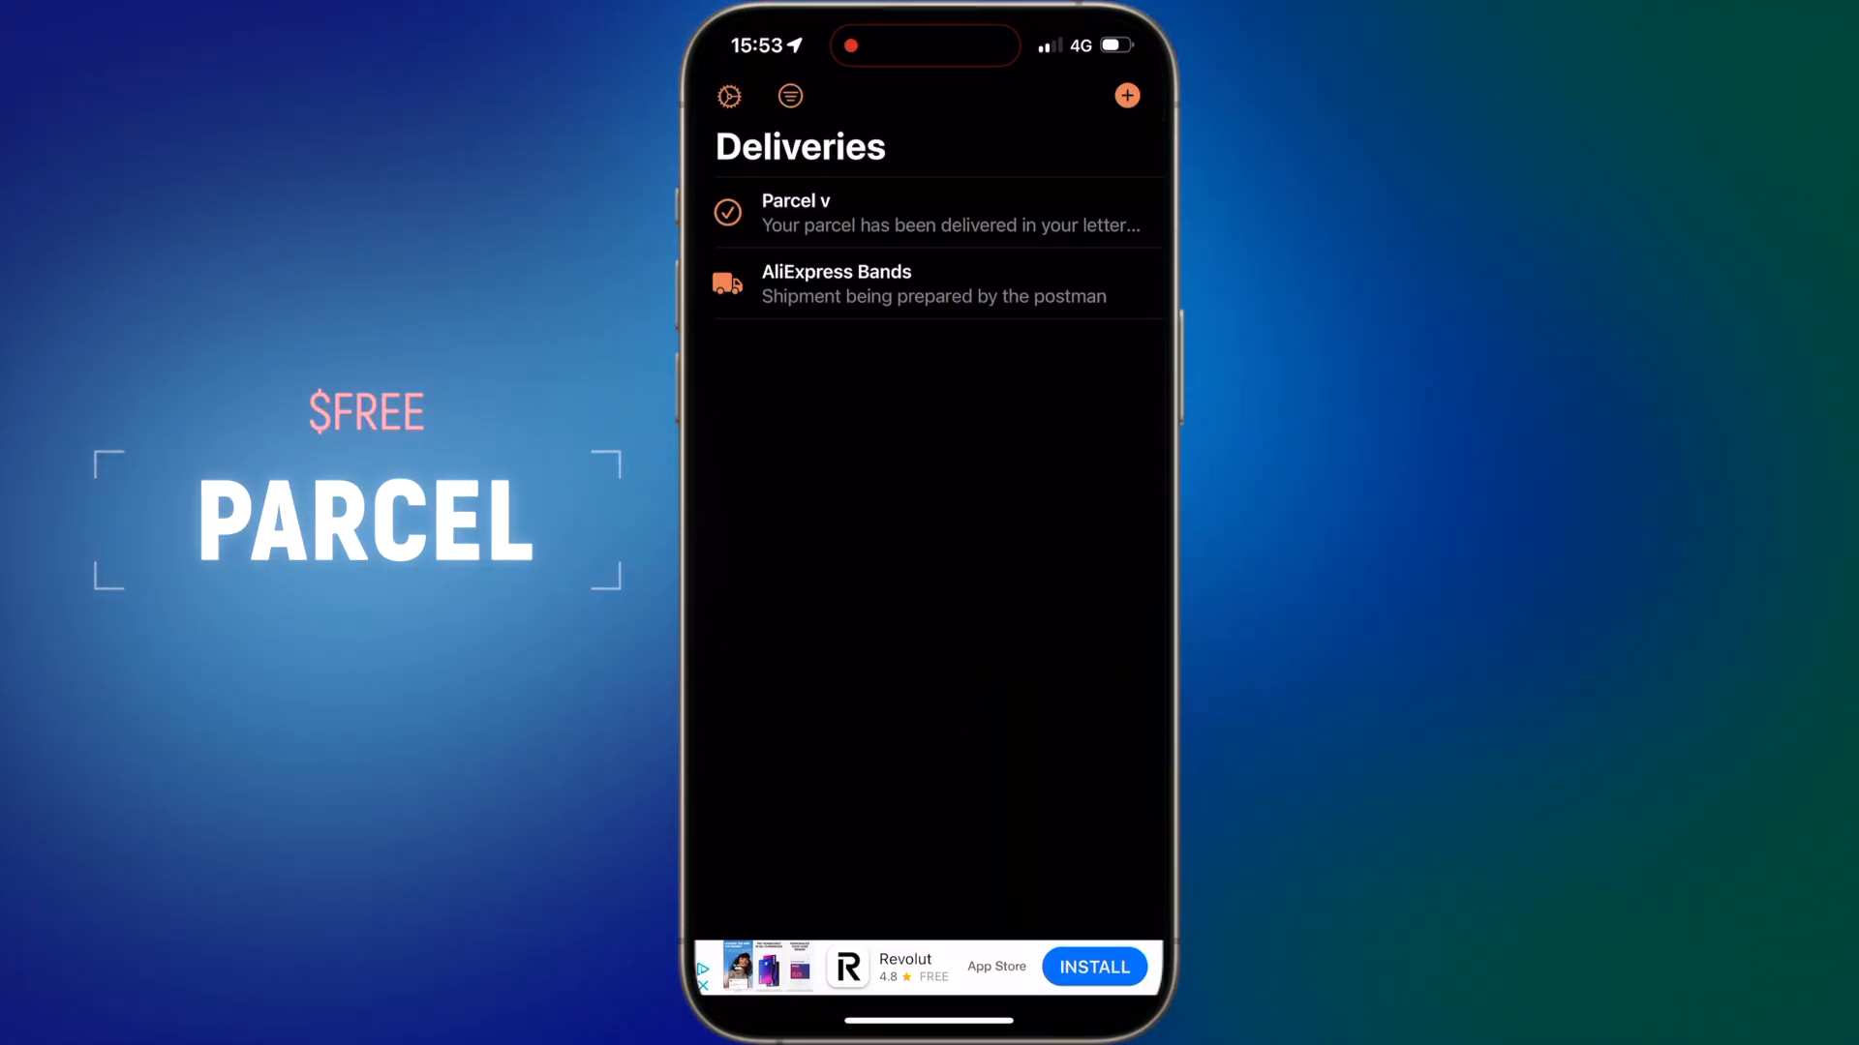
click(1127, 95)
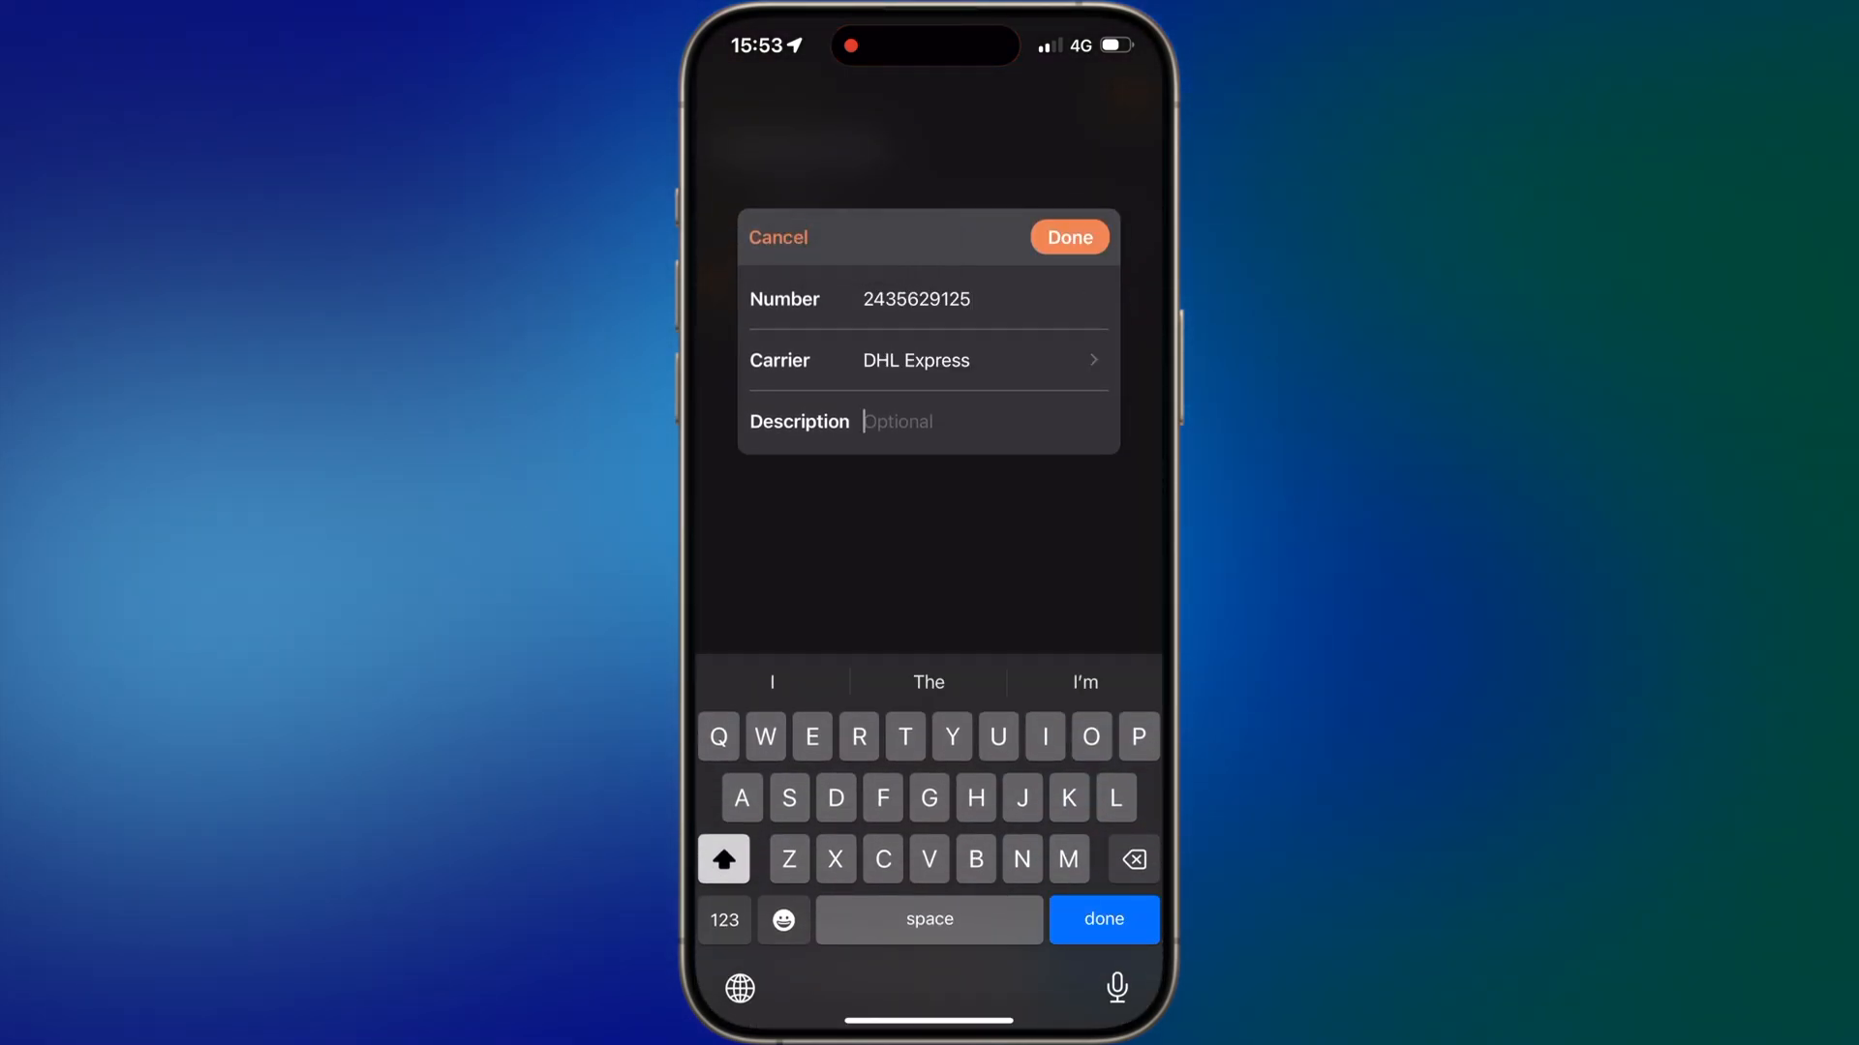
text(Order)
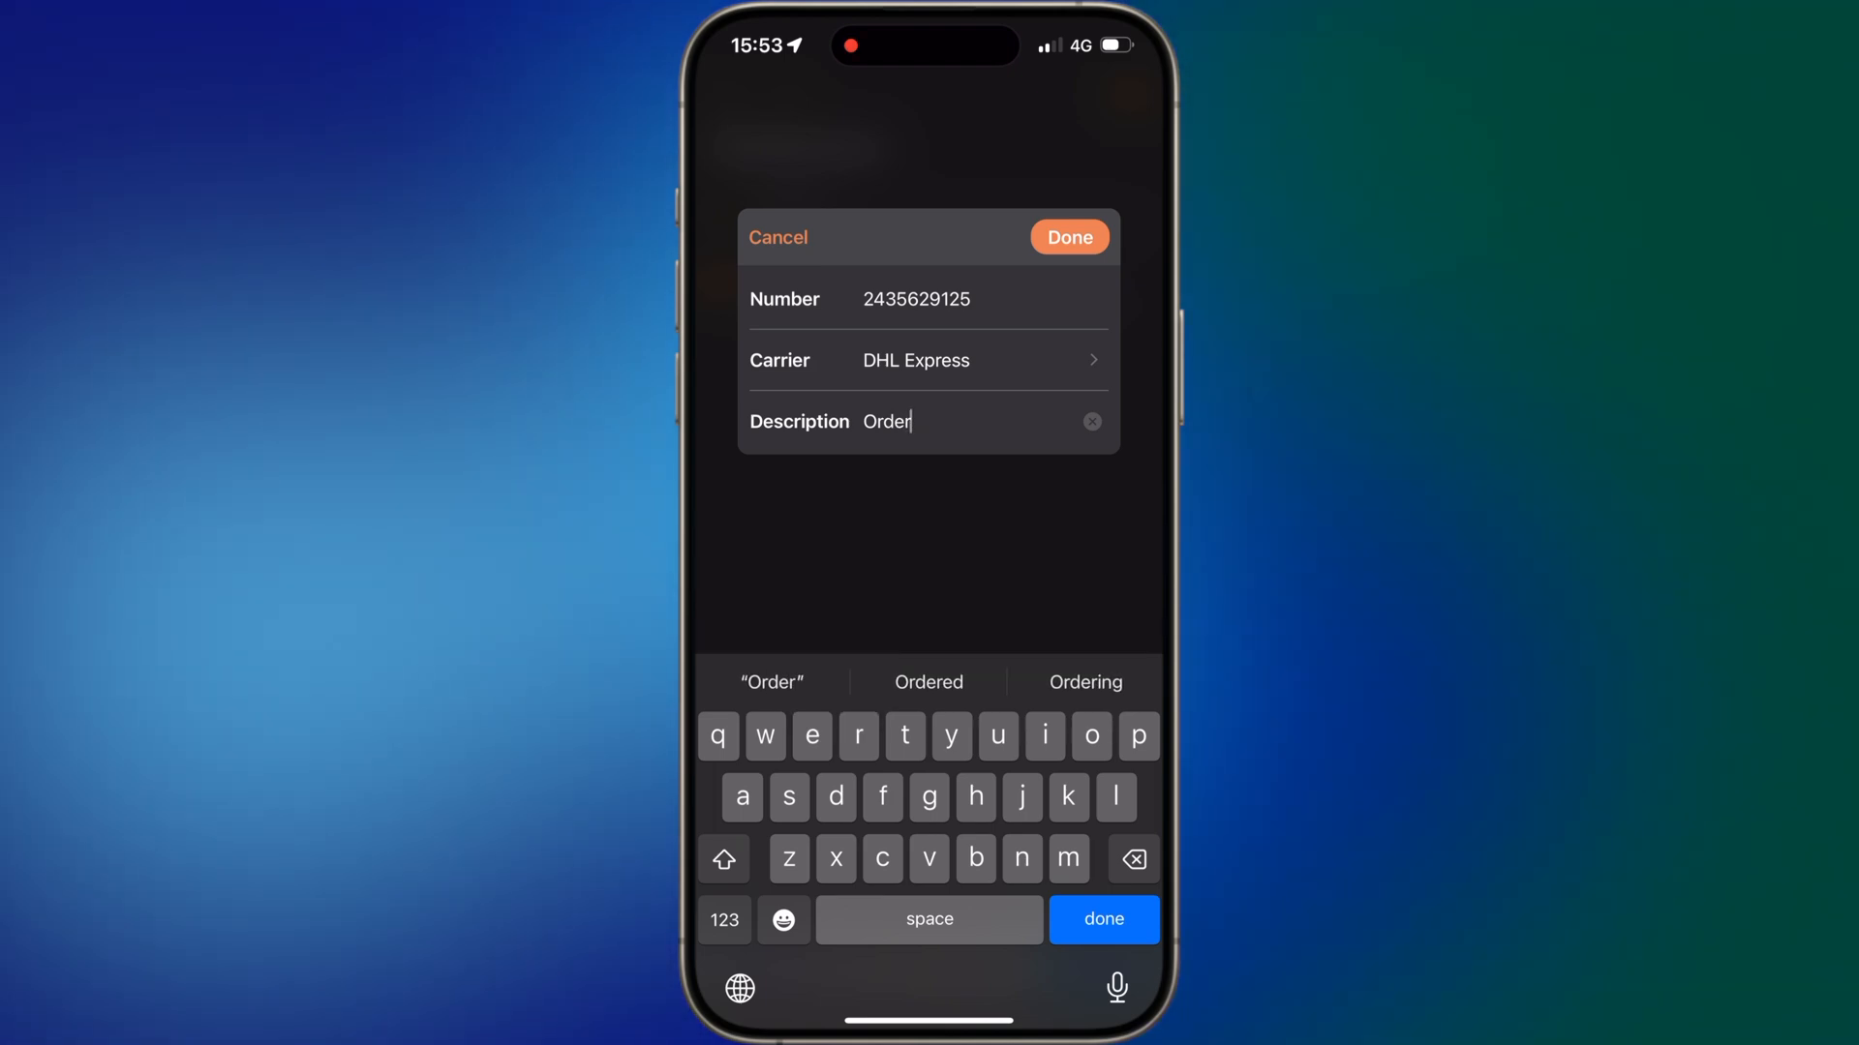
click(926, 361)
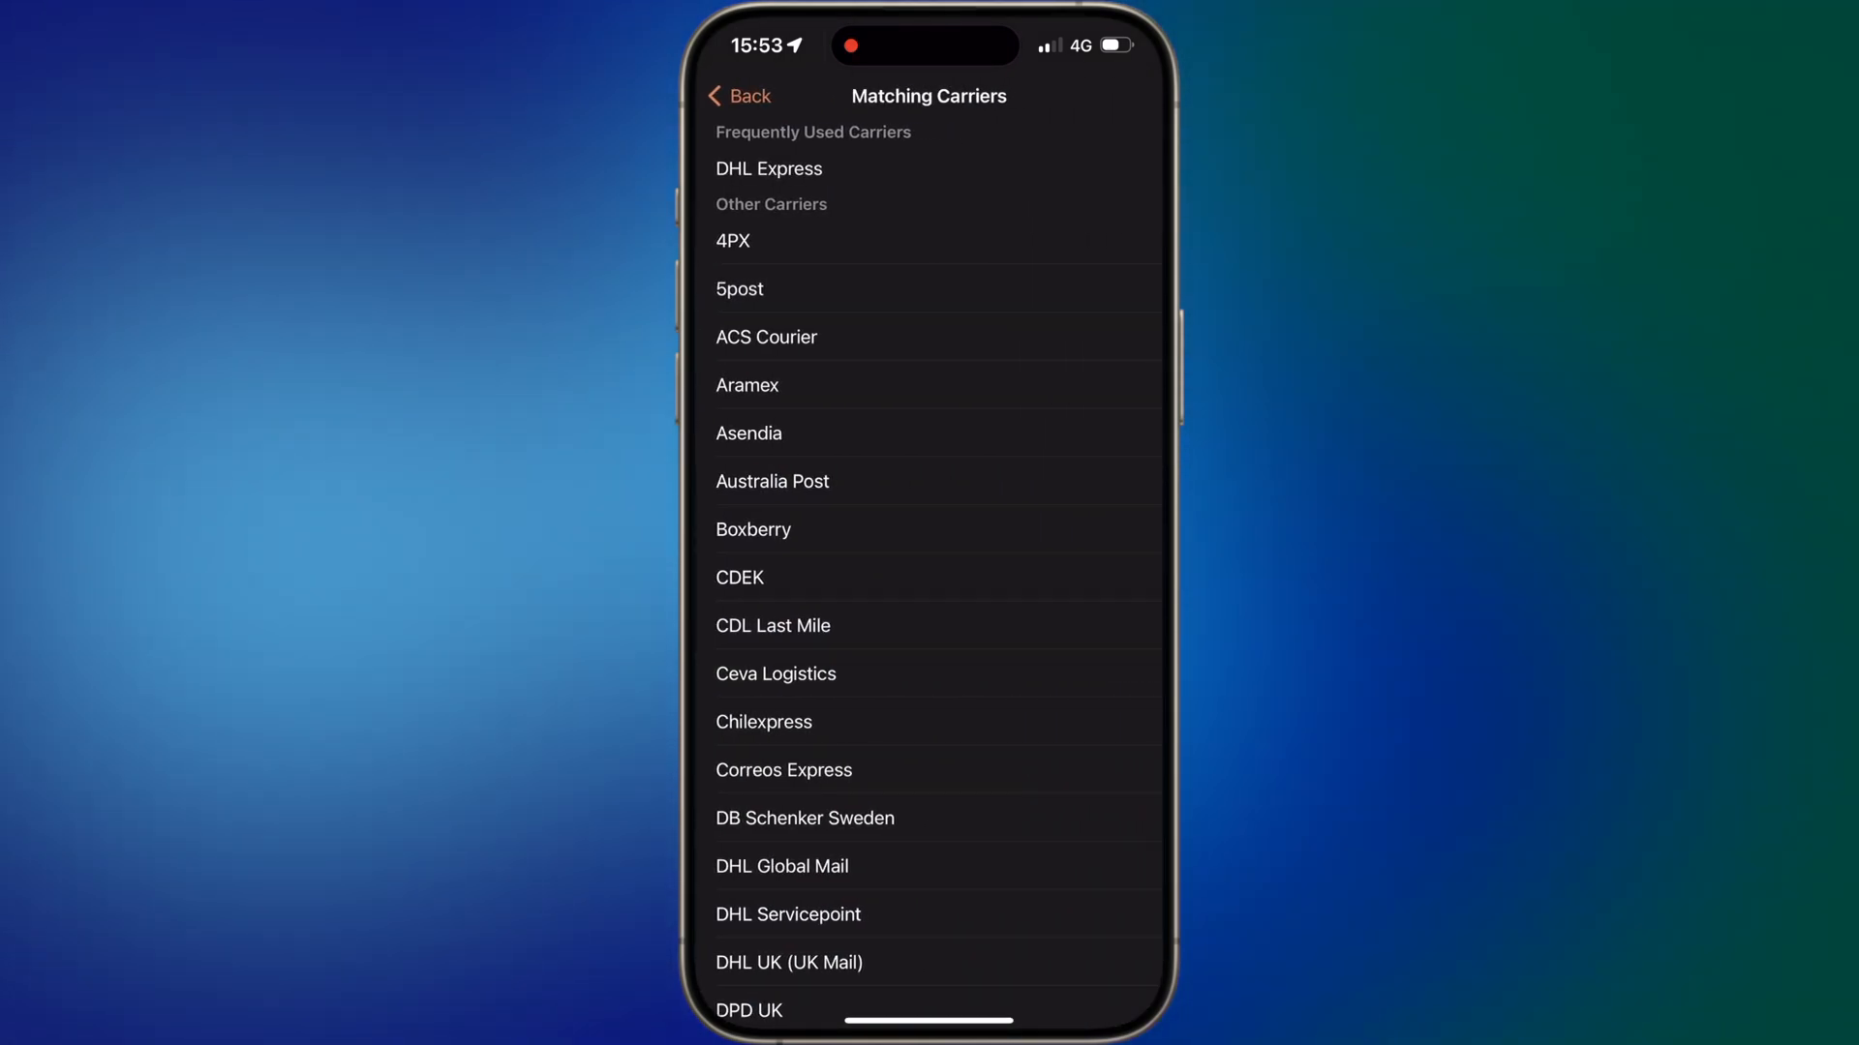
scroll(down, 3)
text(Order)
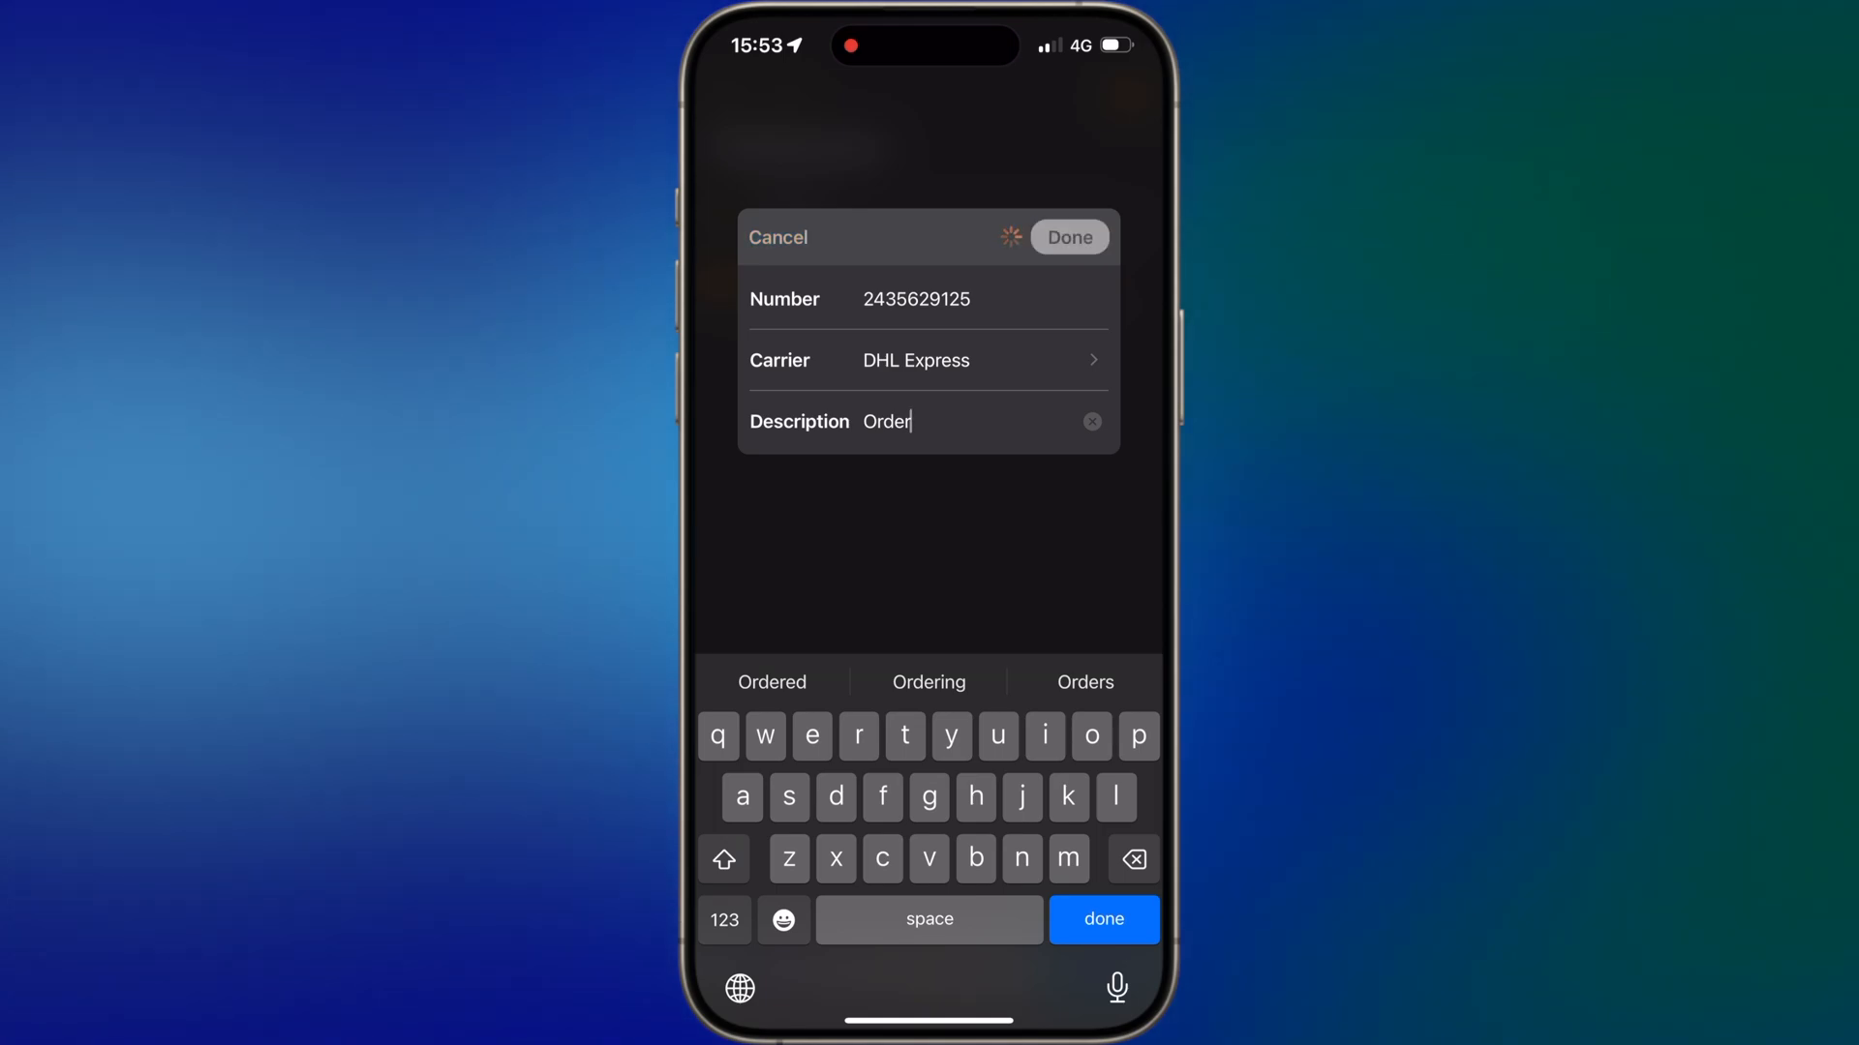
click(1069, 238)
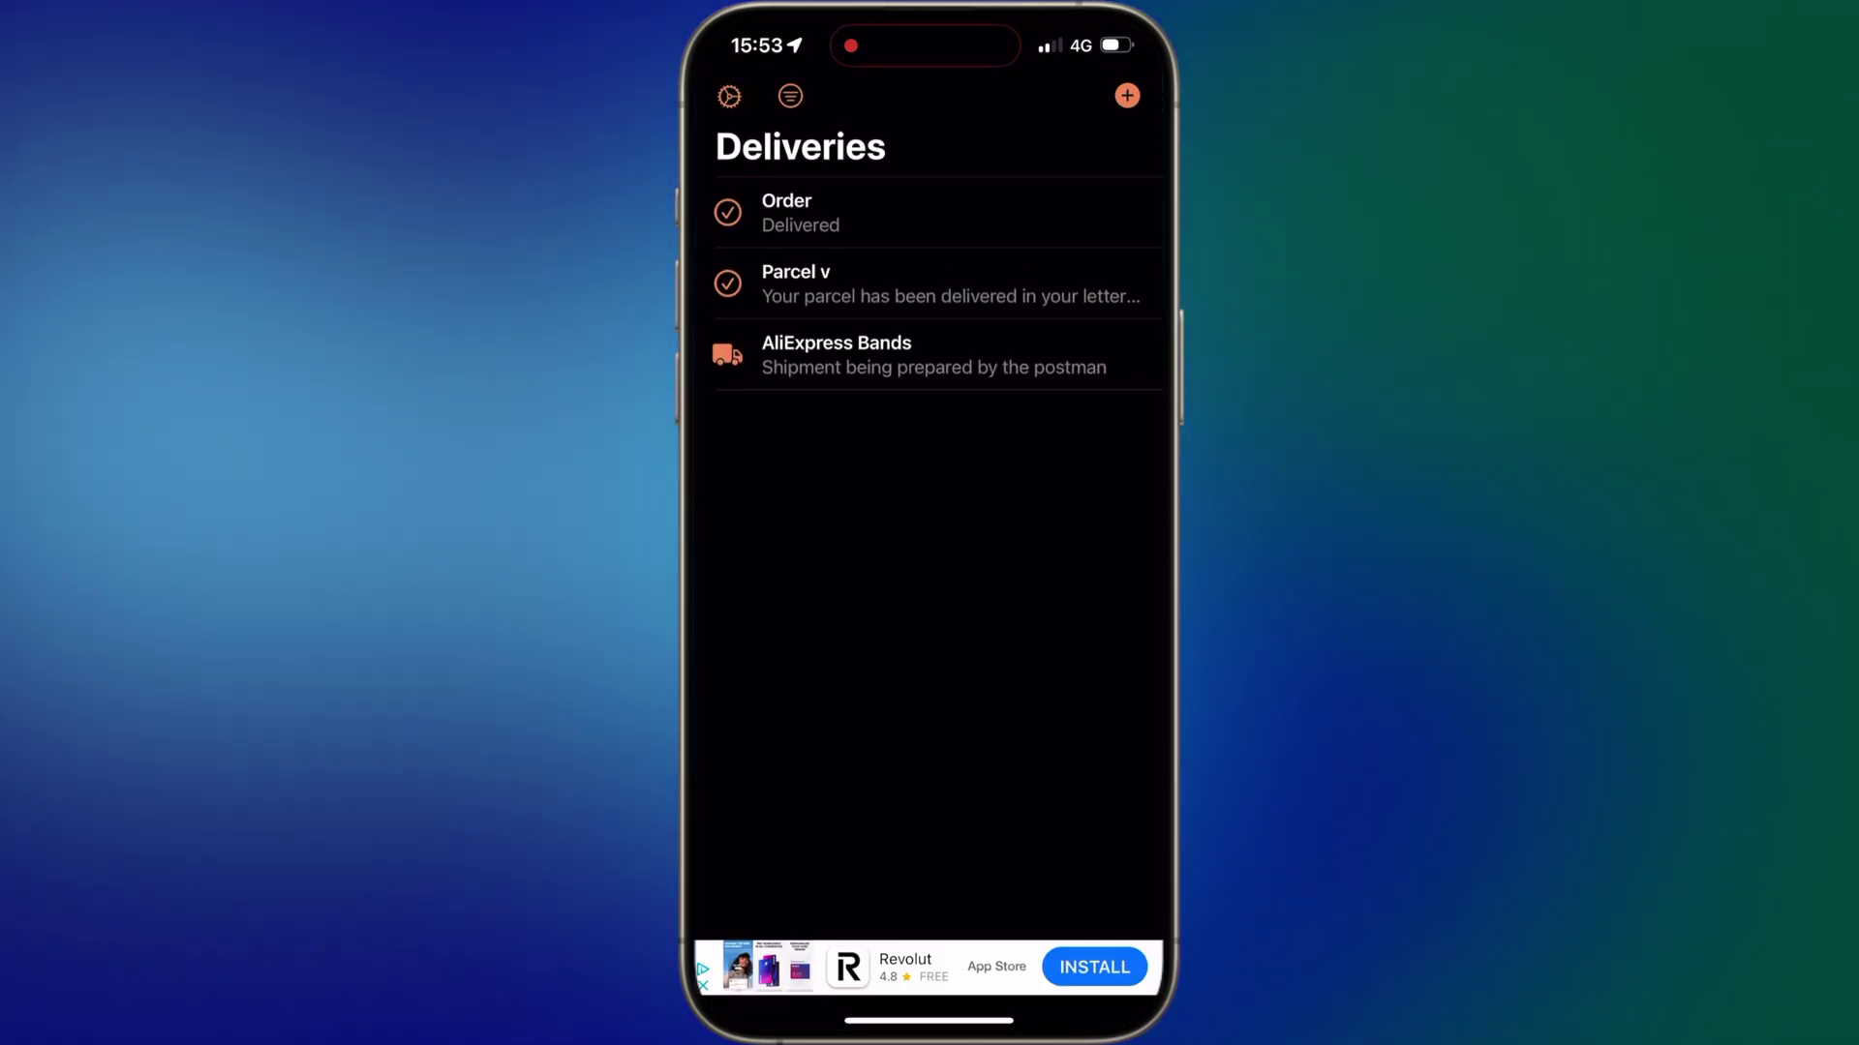
- Scroll the Order delivery's event history and view its Brussels–Orly route map full screen
click(830, 212)
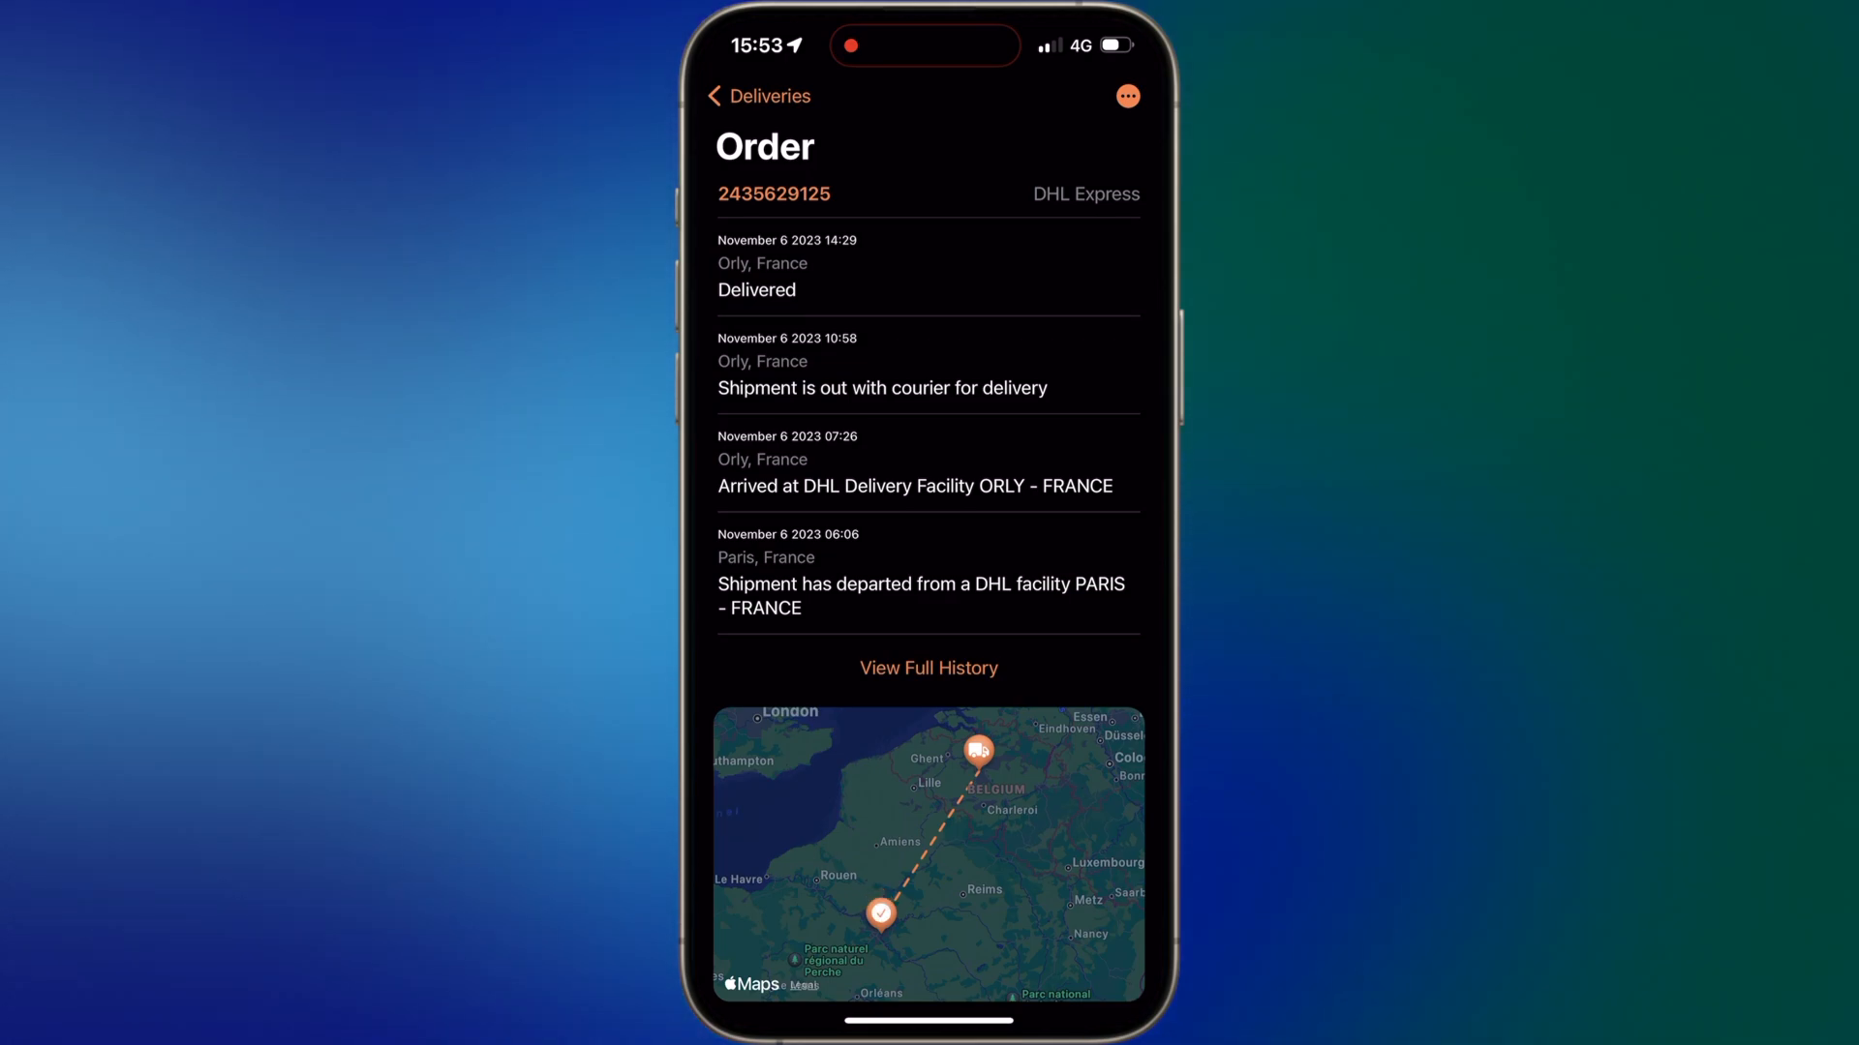
scroll(down, 3)
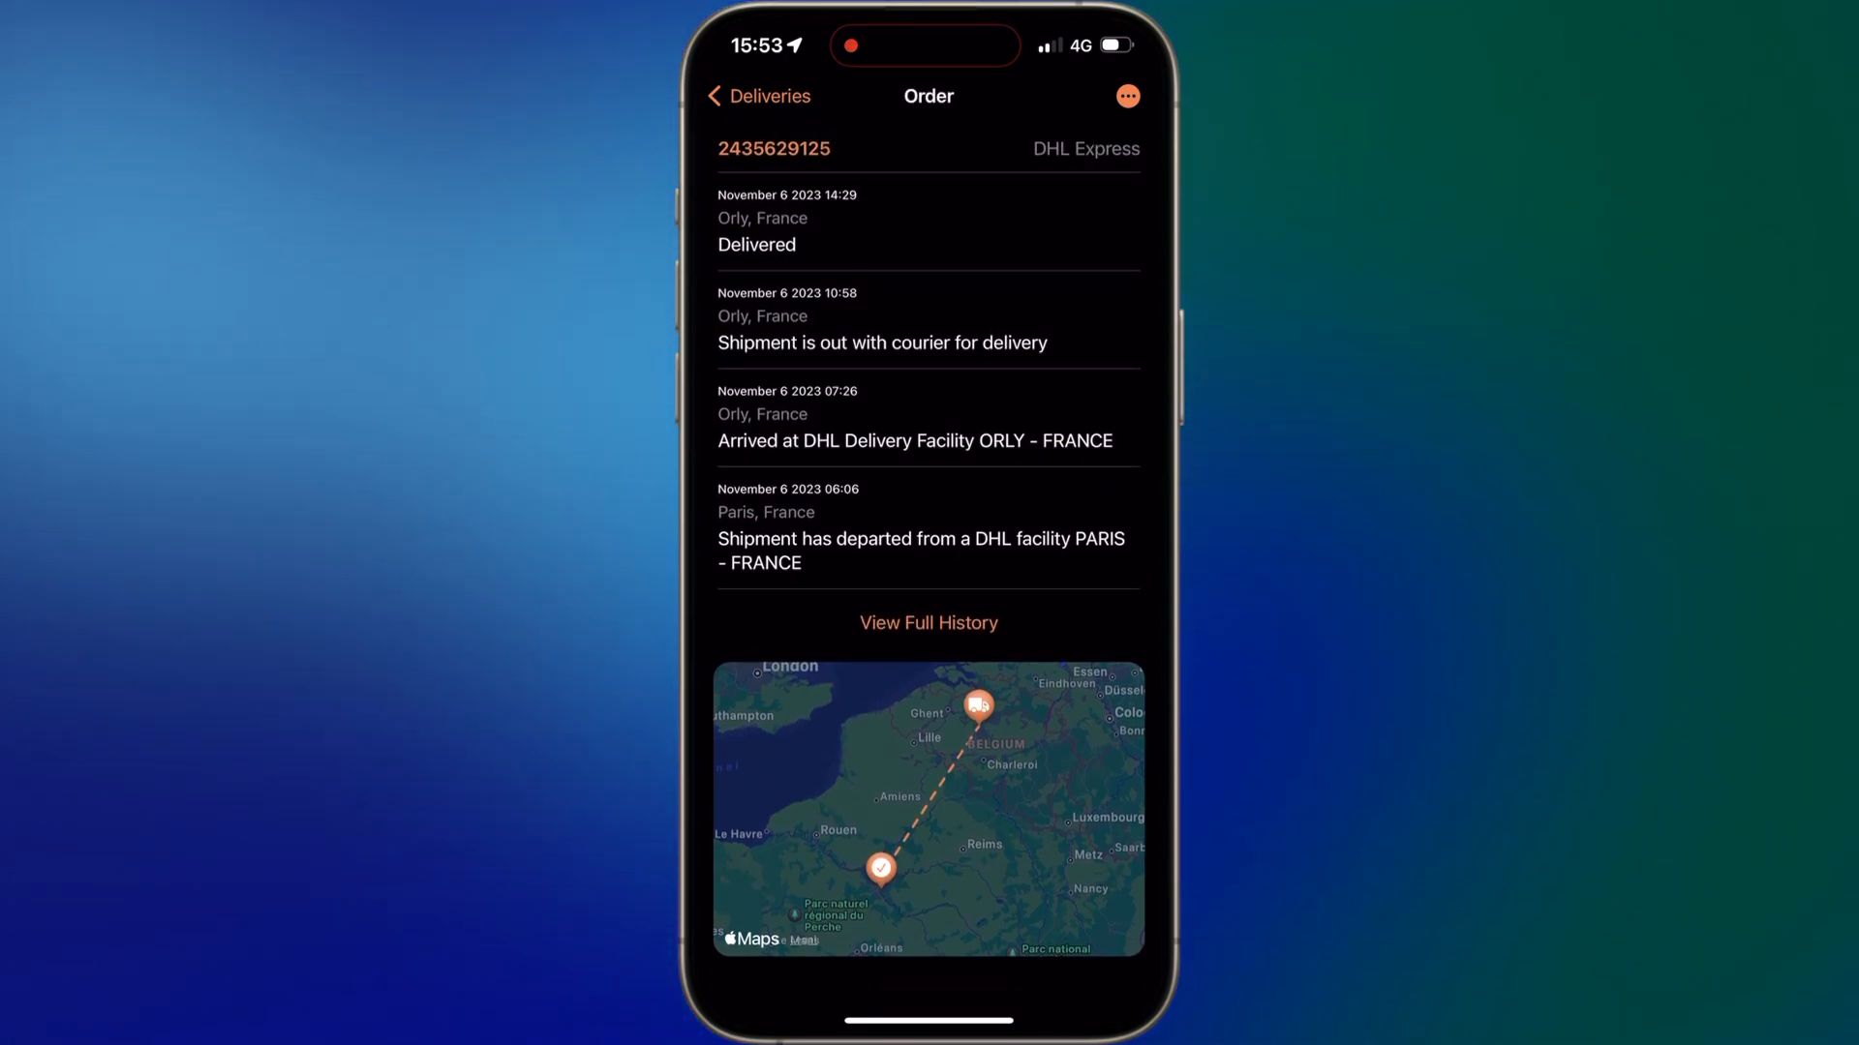
click(927, 820)
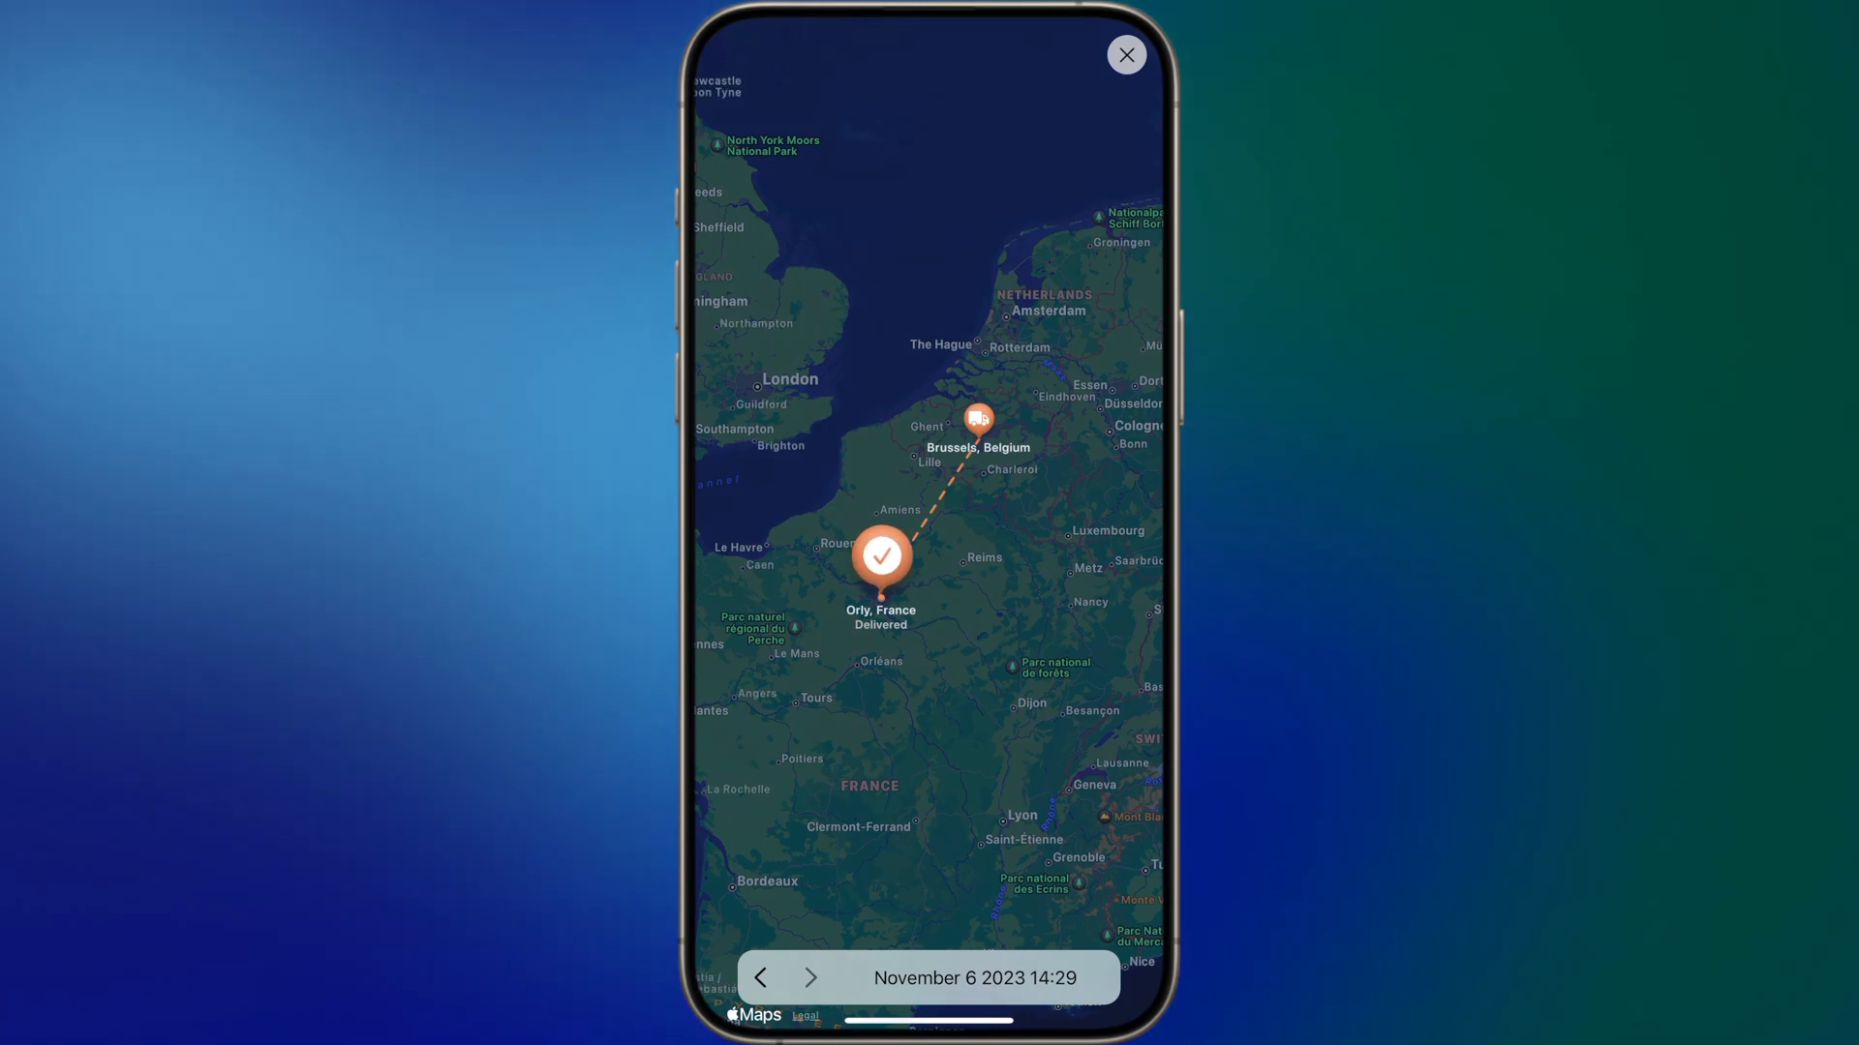
click(770, 975)
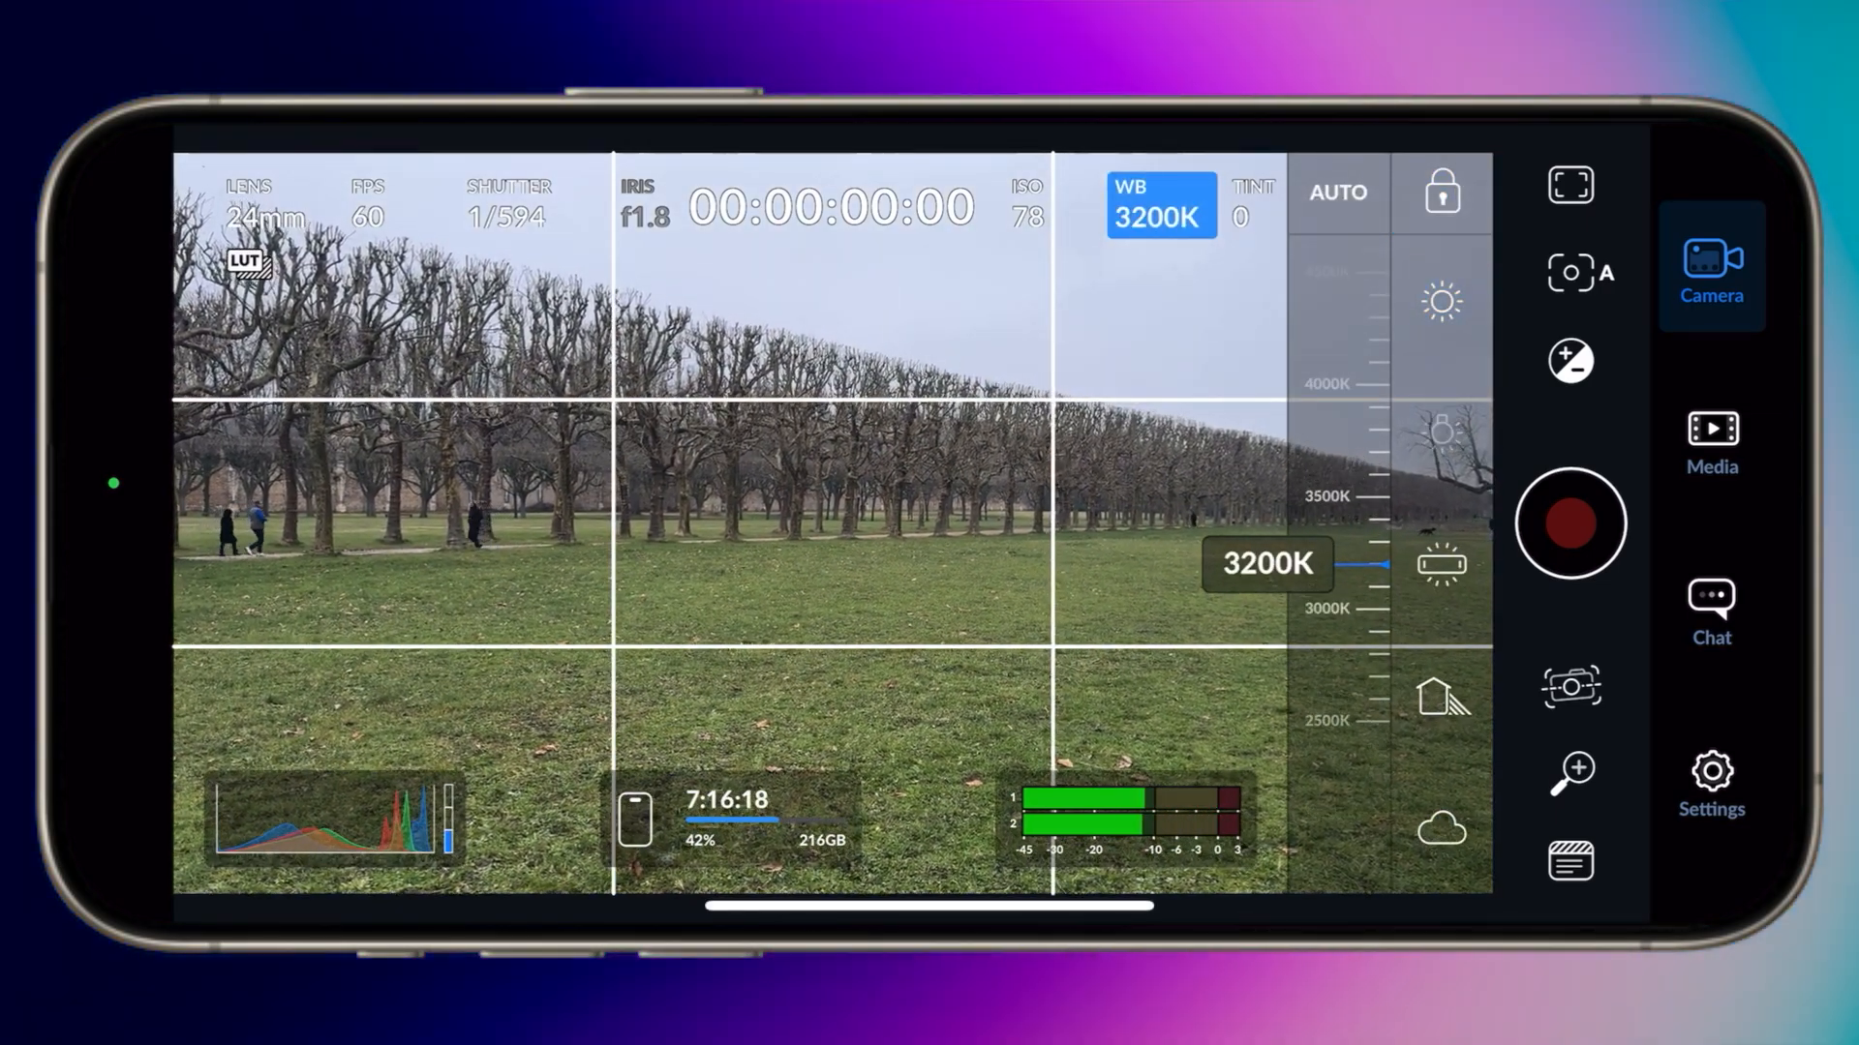
- Check the 5600K white balance and switch from the 24mm to the x.5 13mm lens
click(1440, 697)
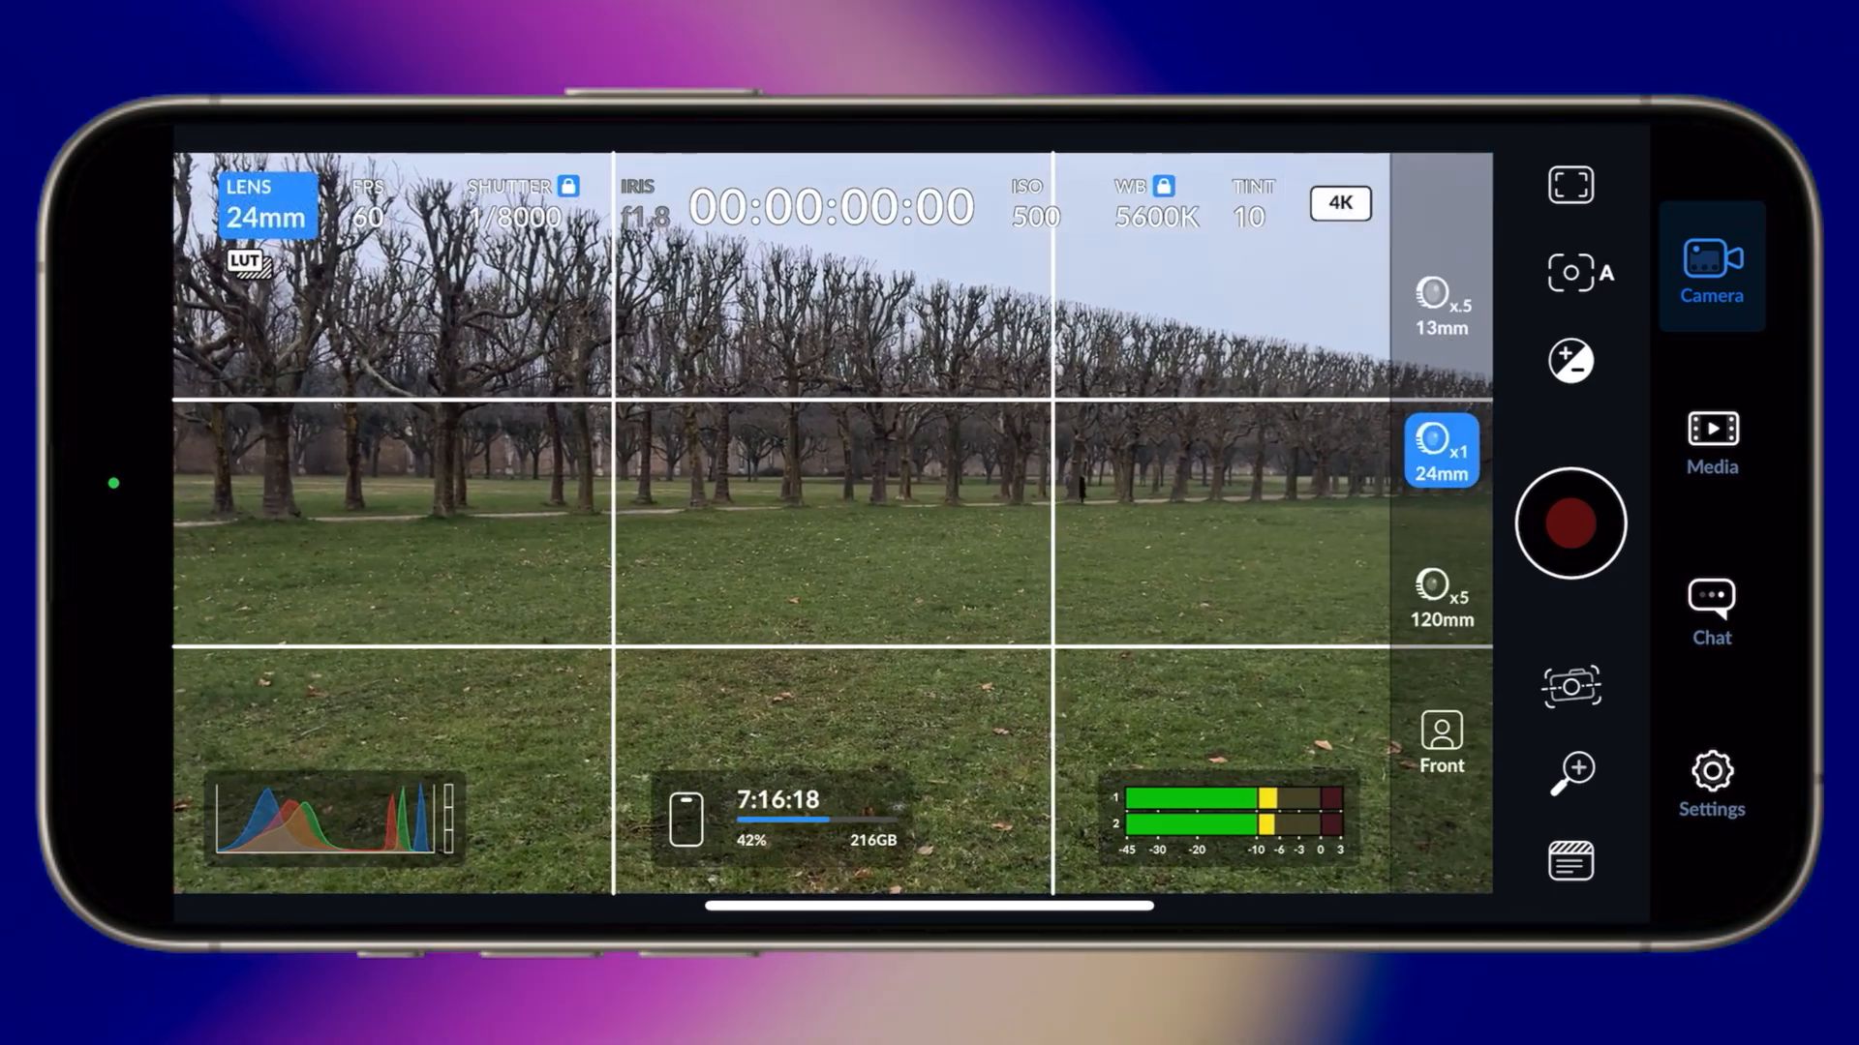
click(1438, 305)
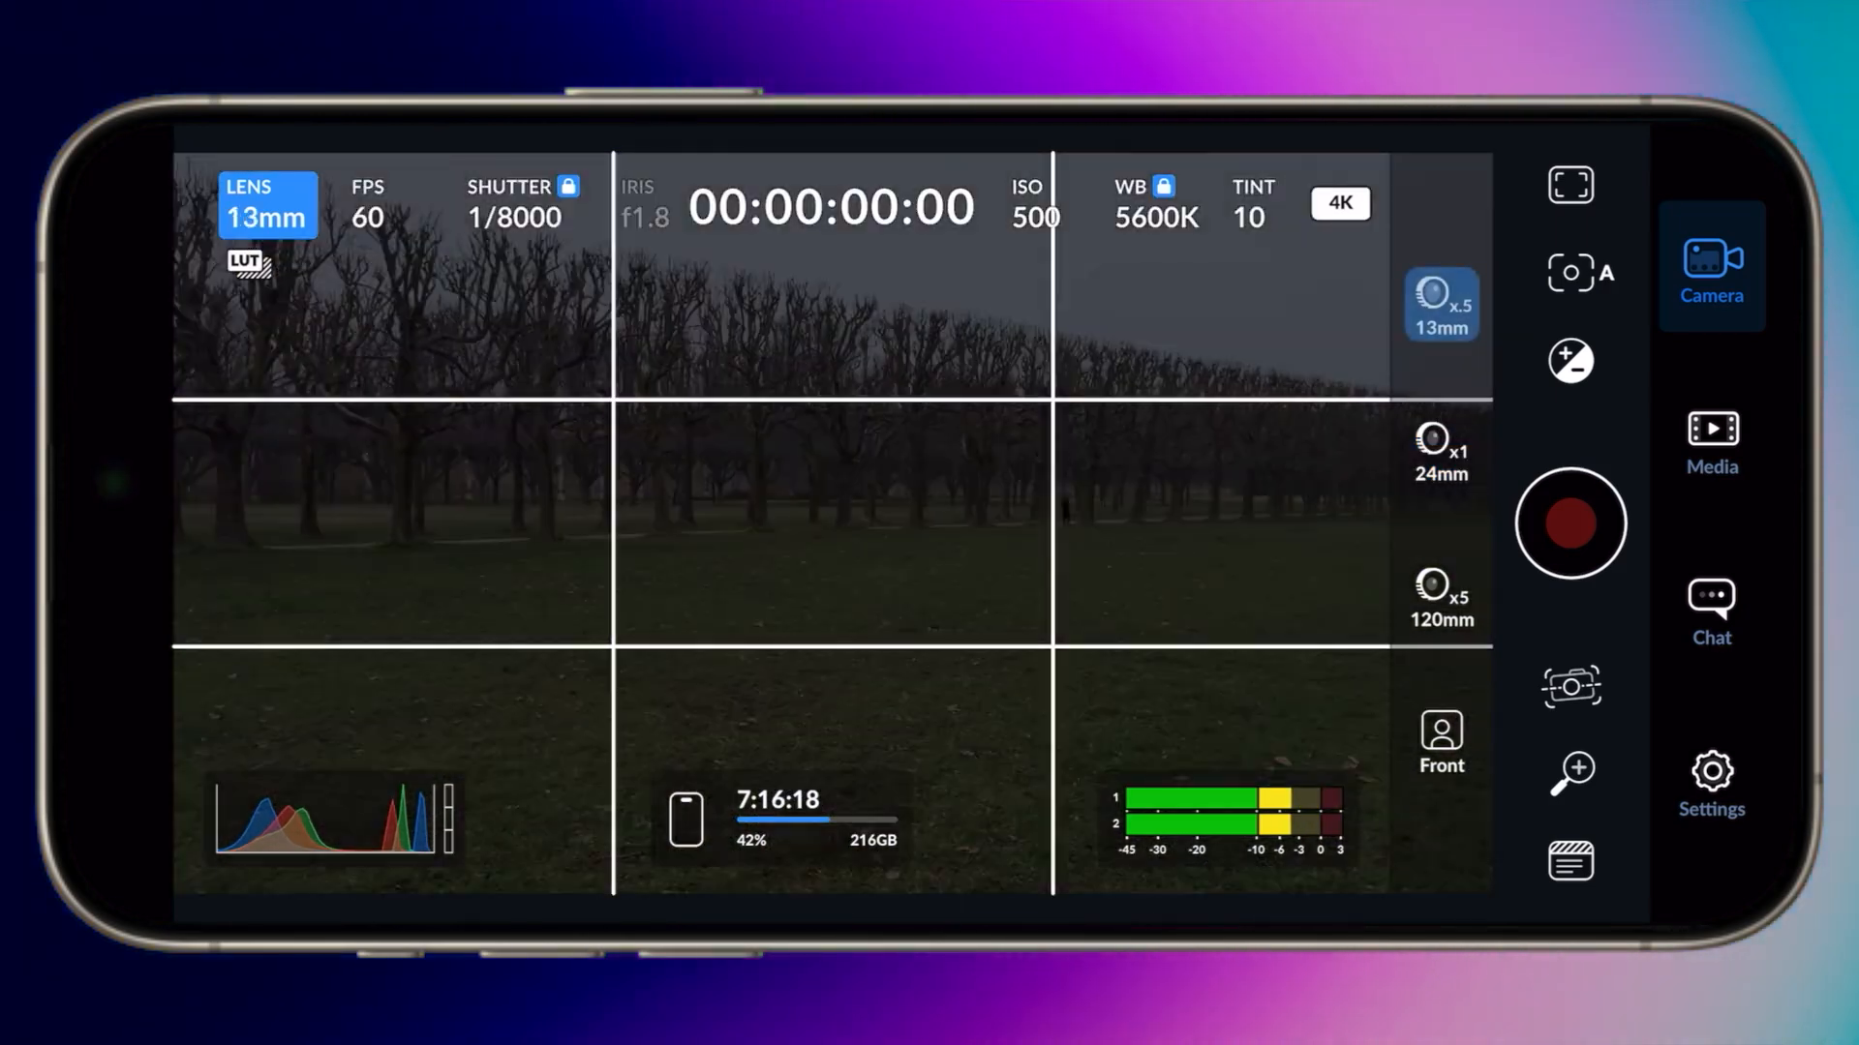
click(1709, 774)
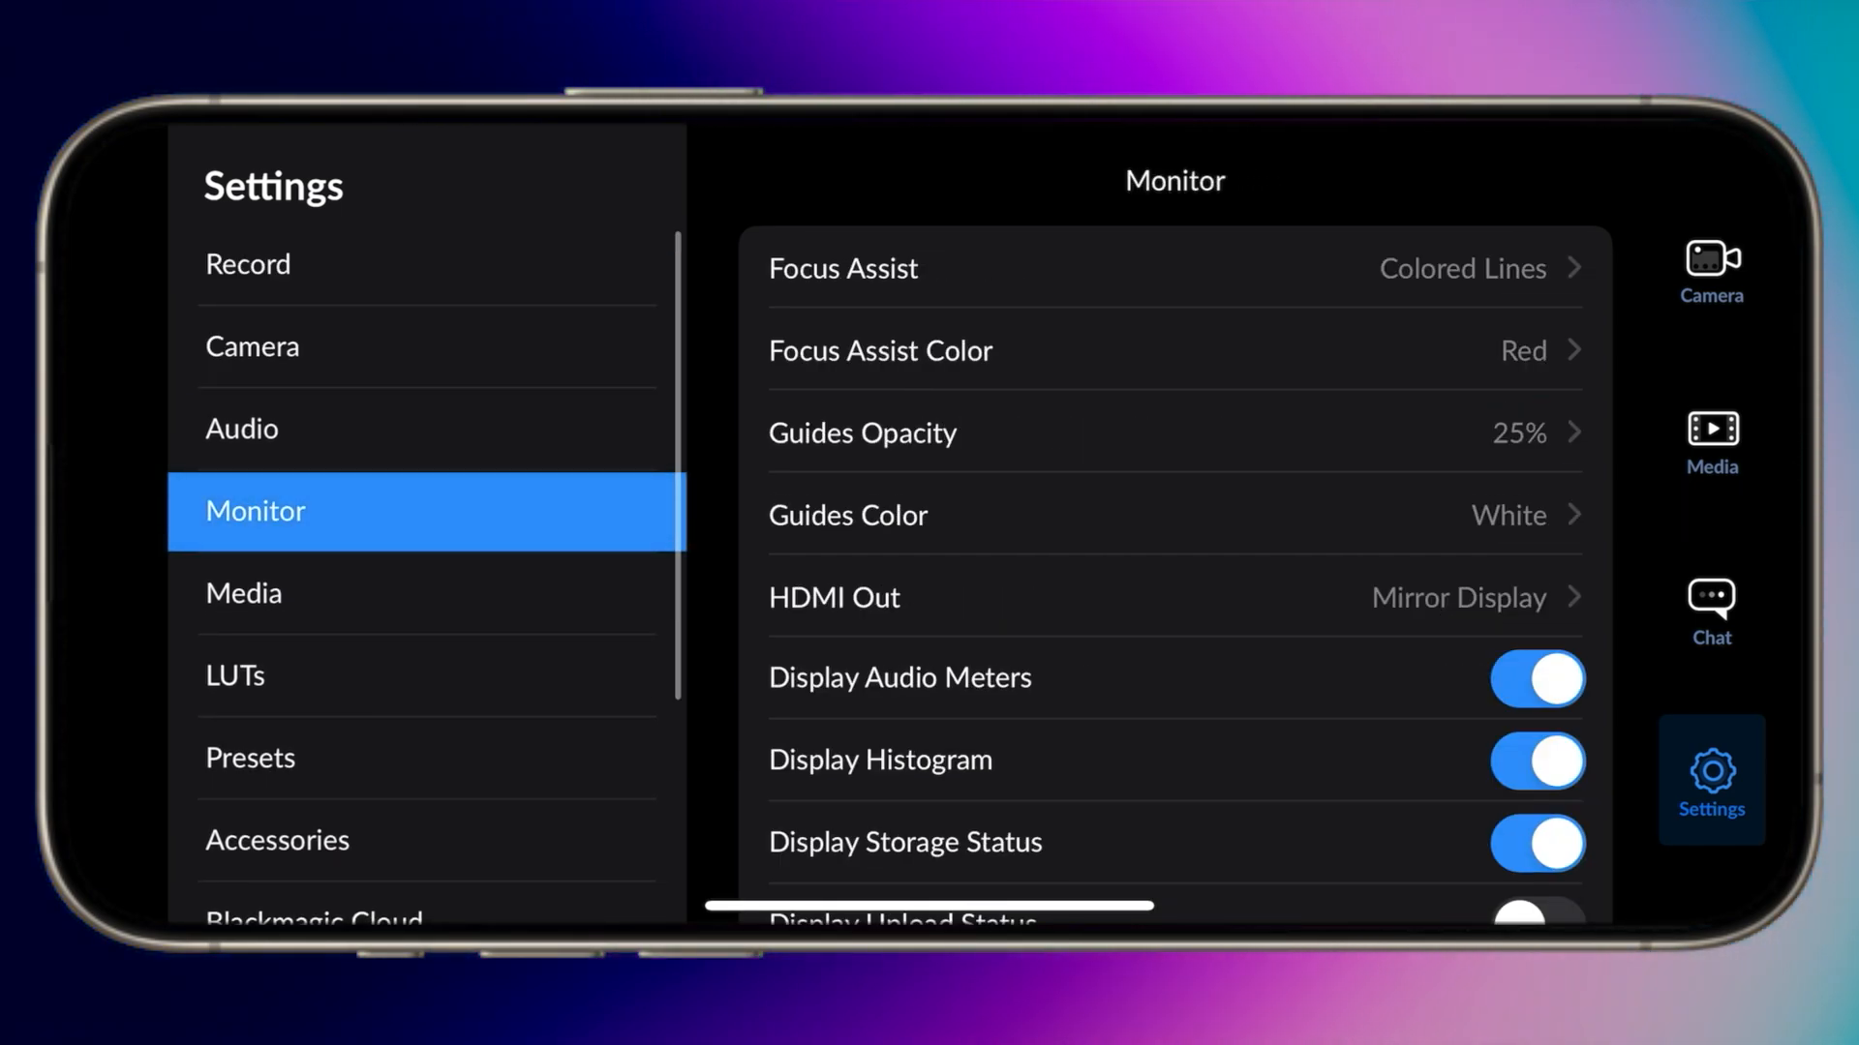
- View the Presets and Accessories settings pages, leaving zebra warnings on at 89%
click(250, 758)
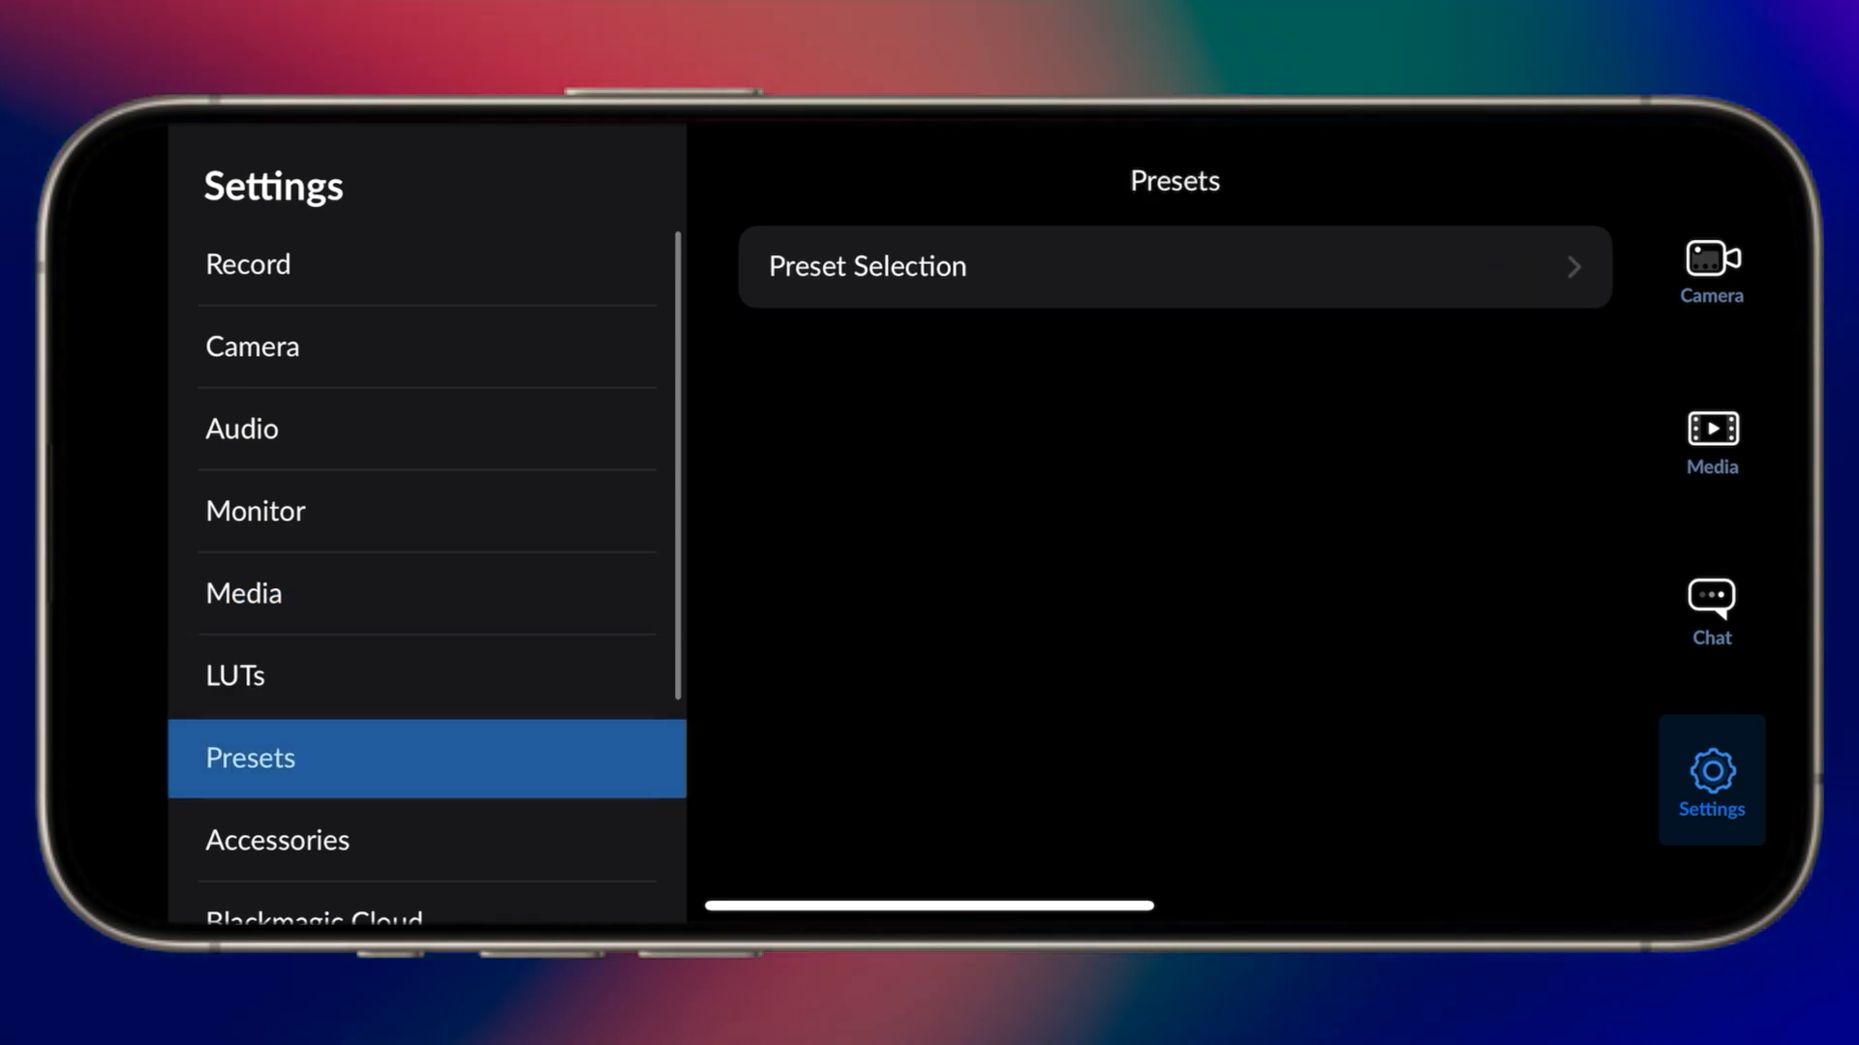
click(277, 840)
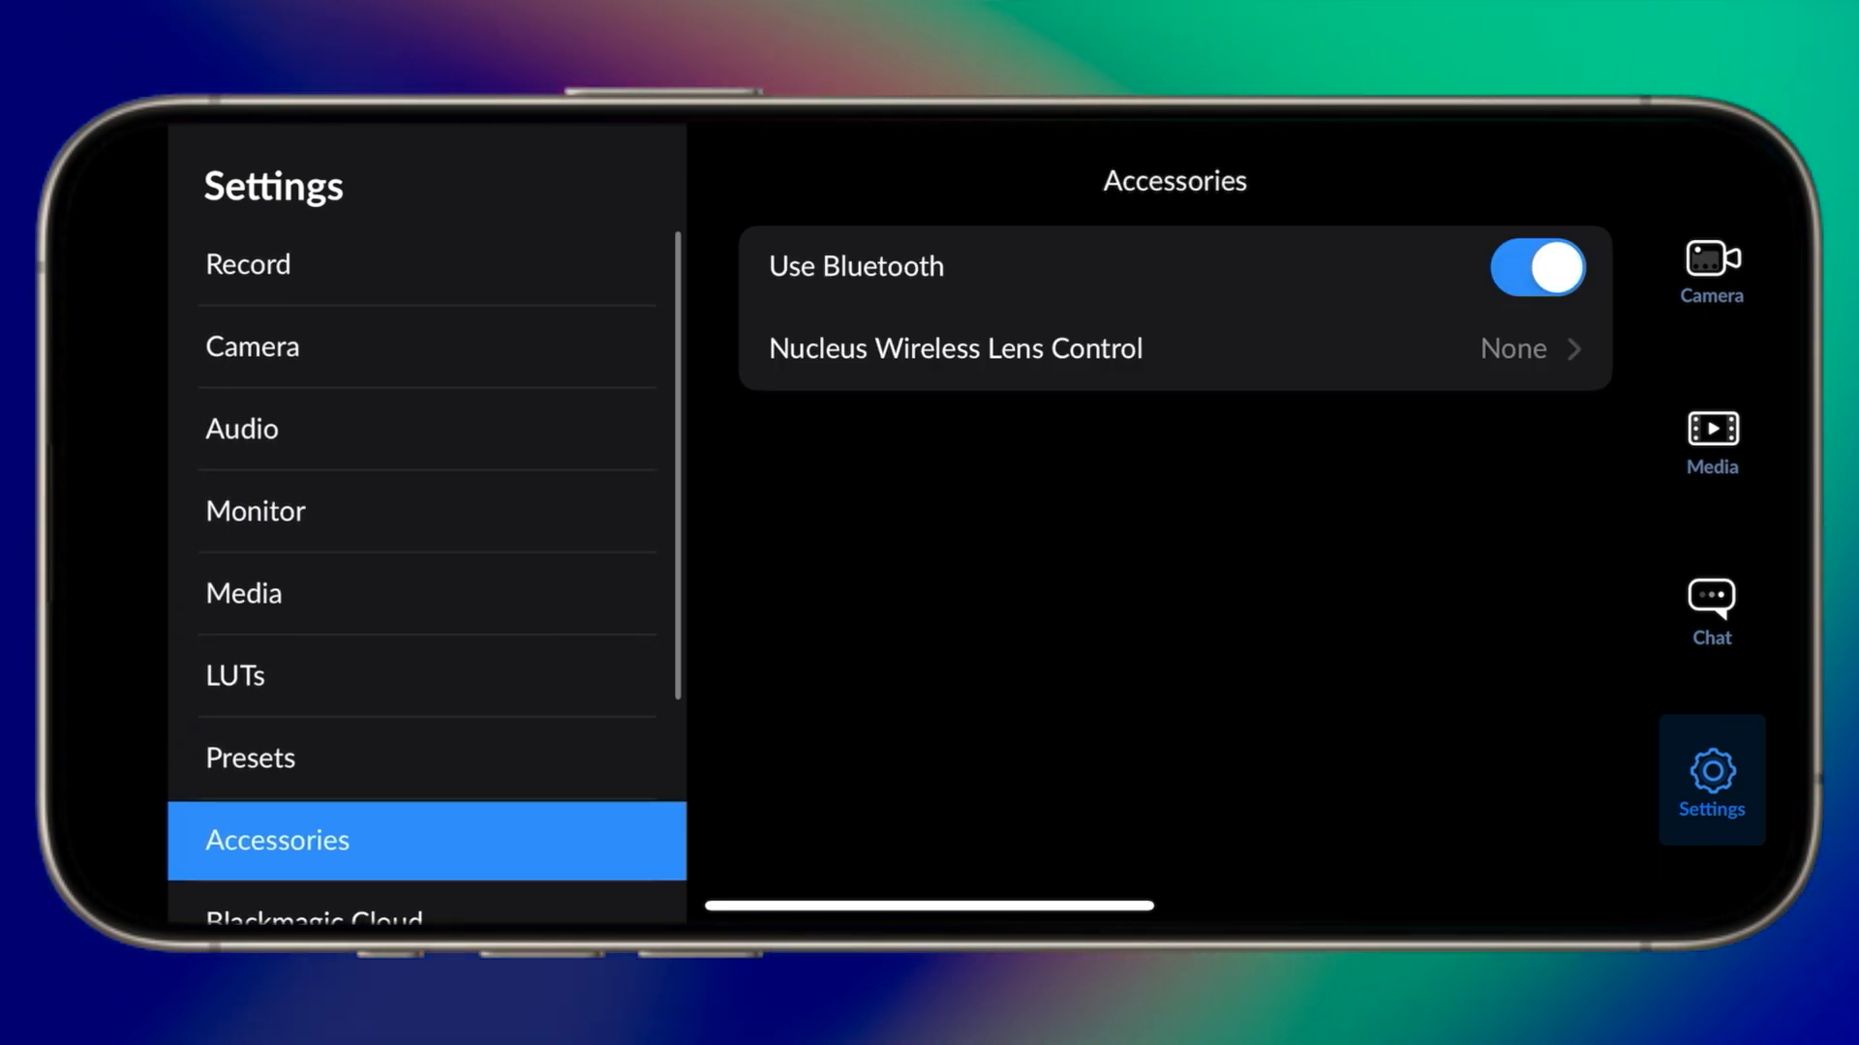
click(1710, 269)
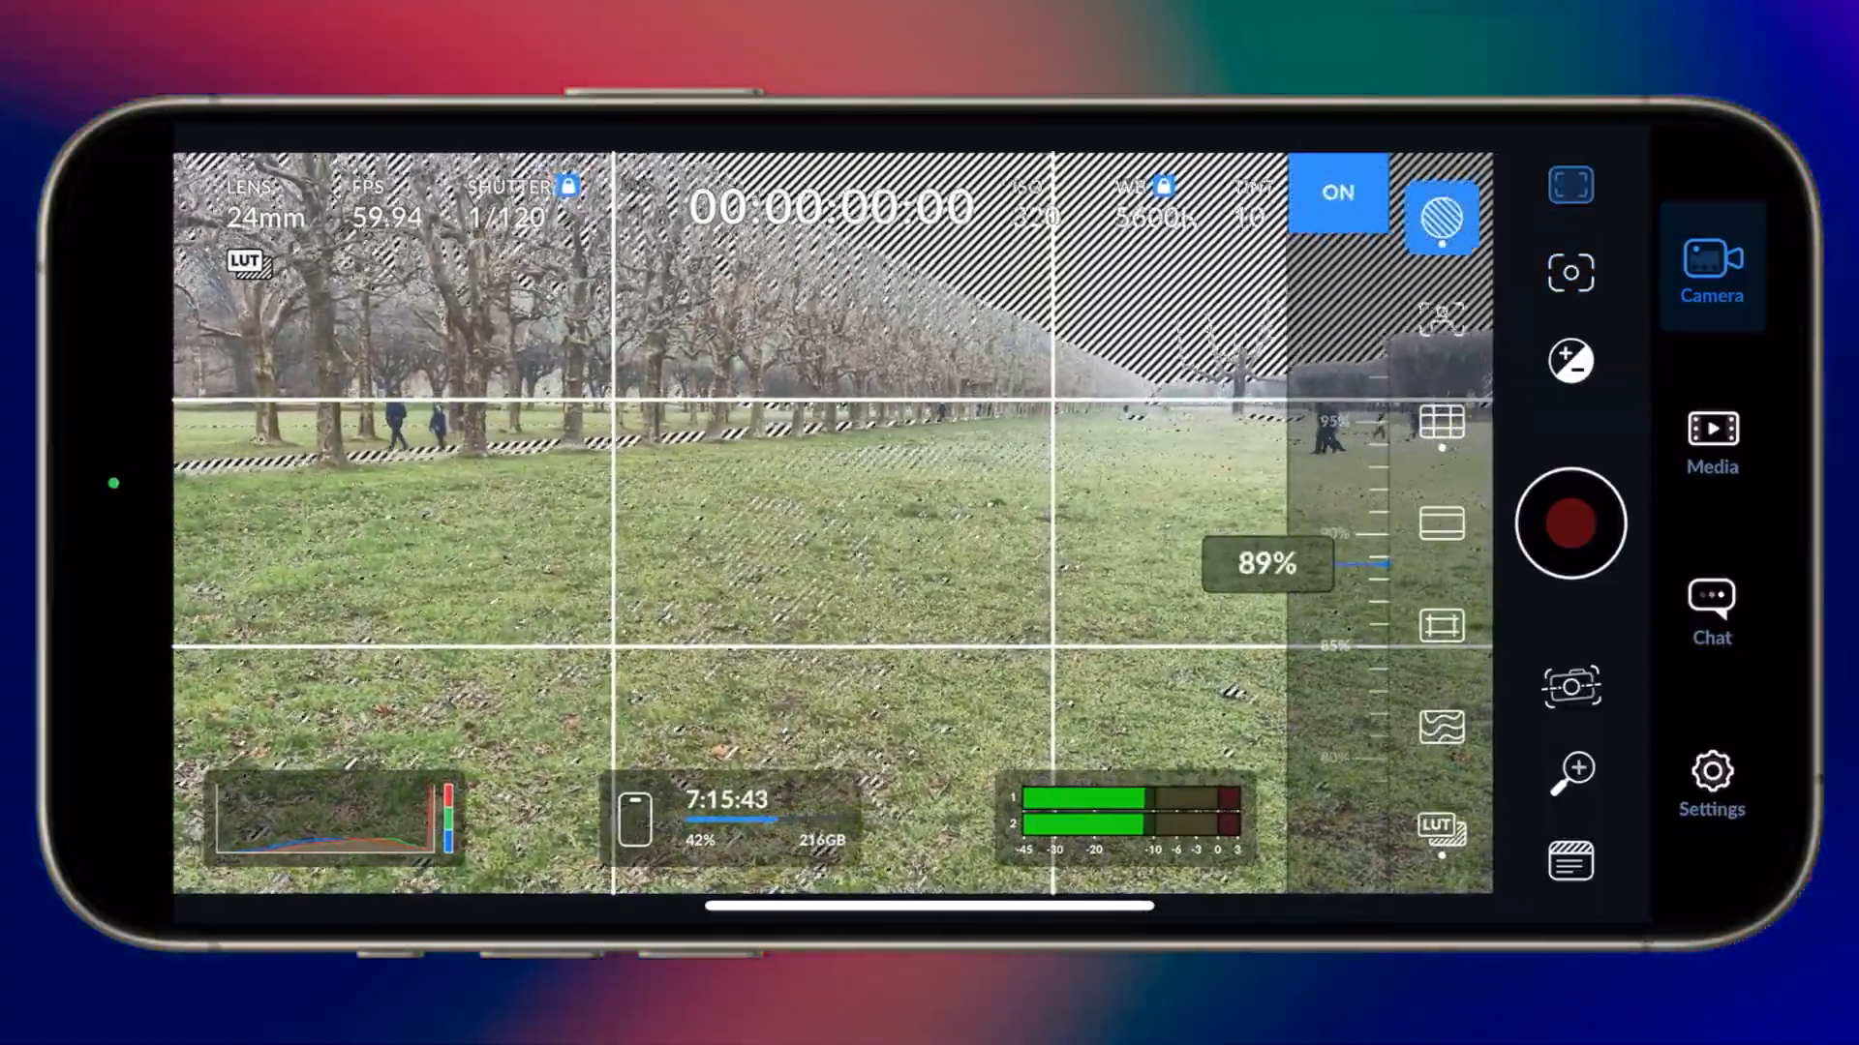
- Check the zebra and white balance panels, then record a clip of the park at 1x zoom
click(1337, 194)
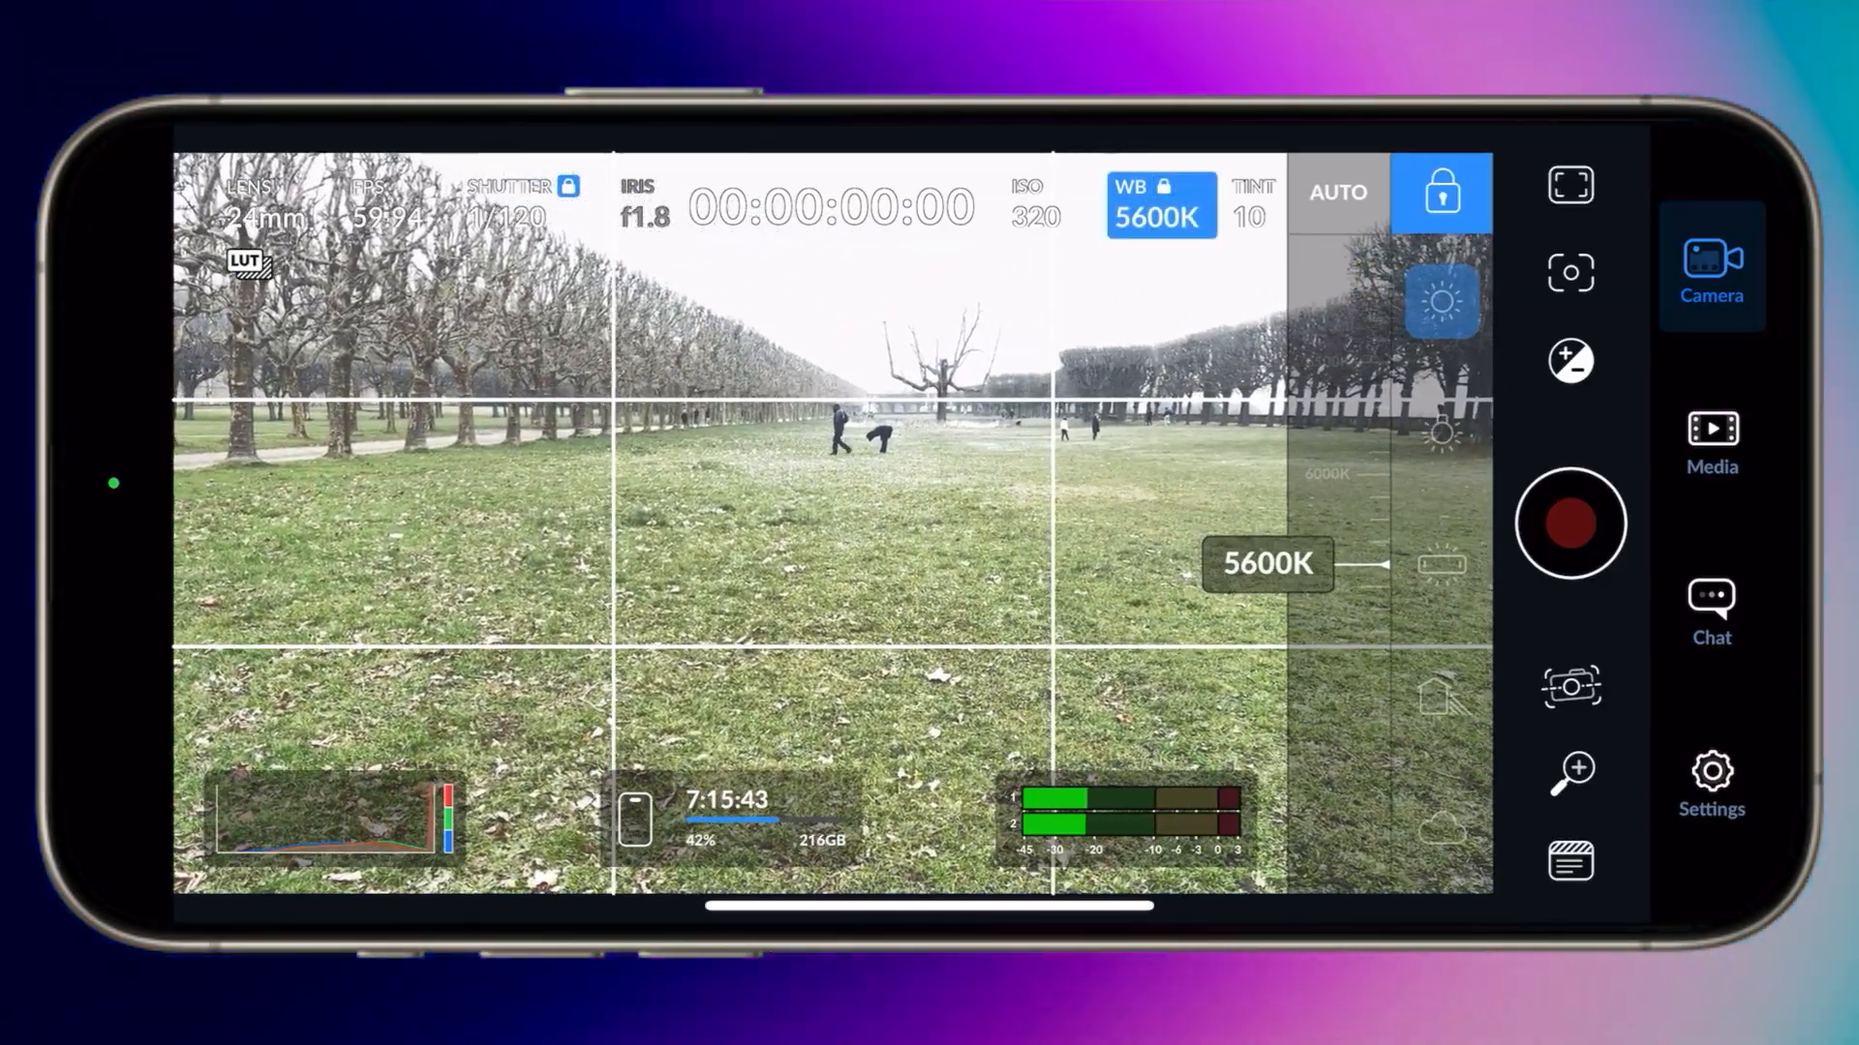
click(1026, 206)
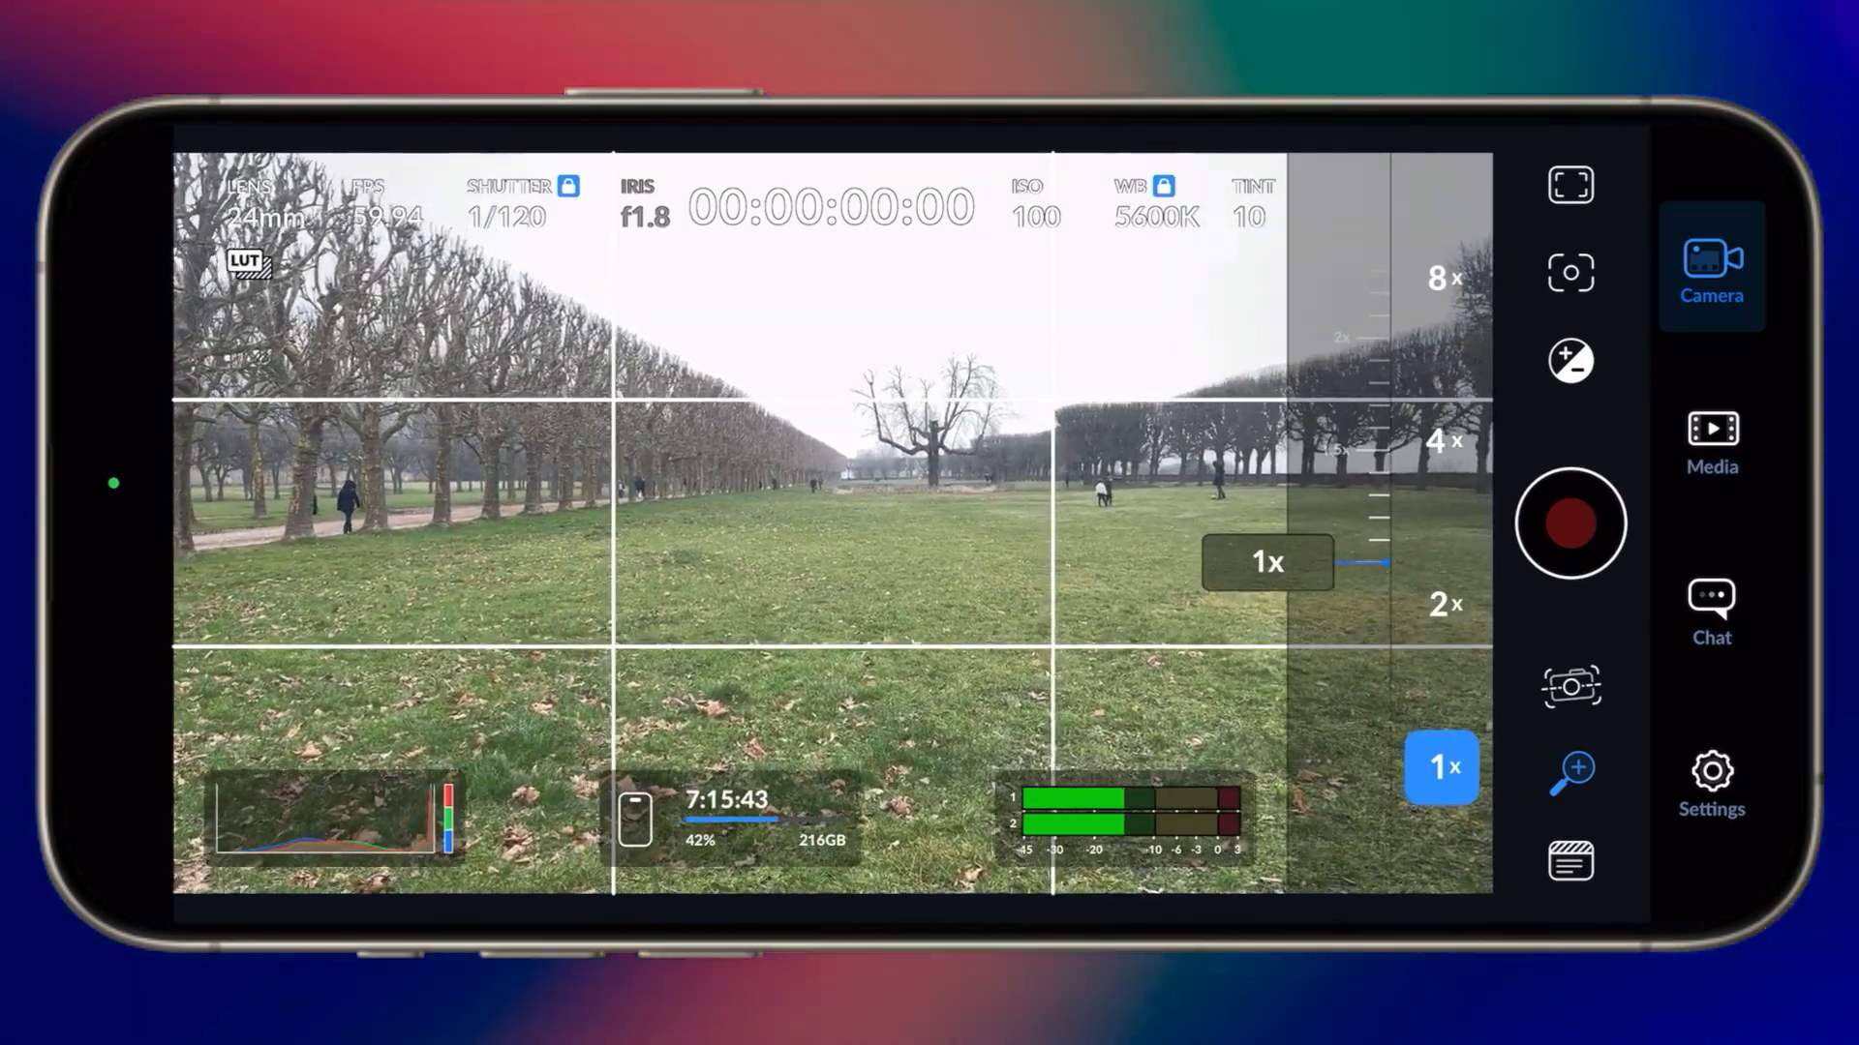
click(1568, 524)
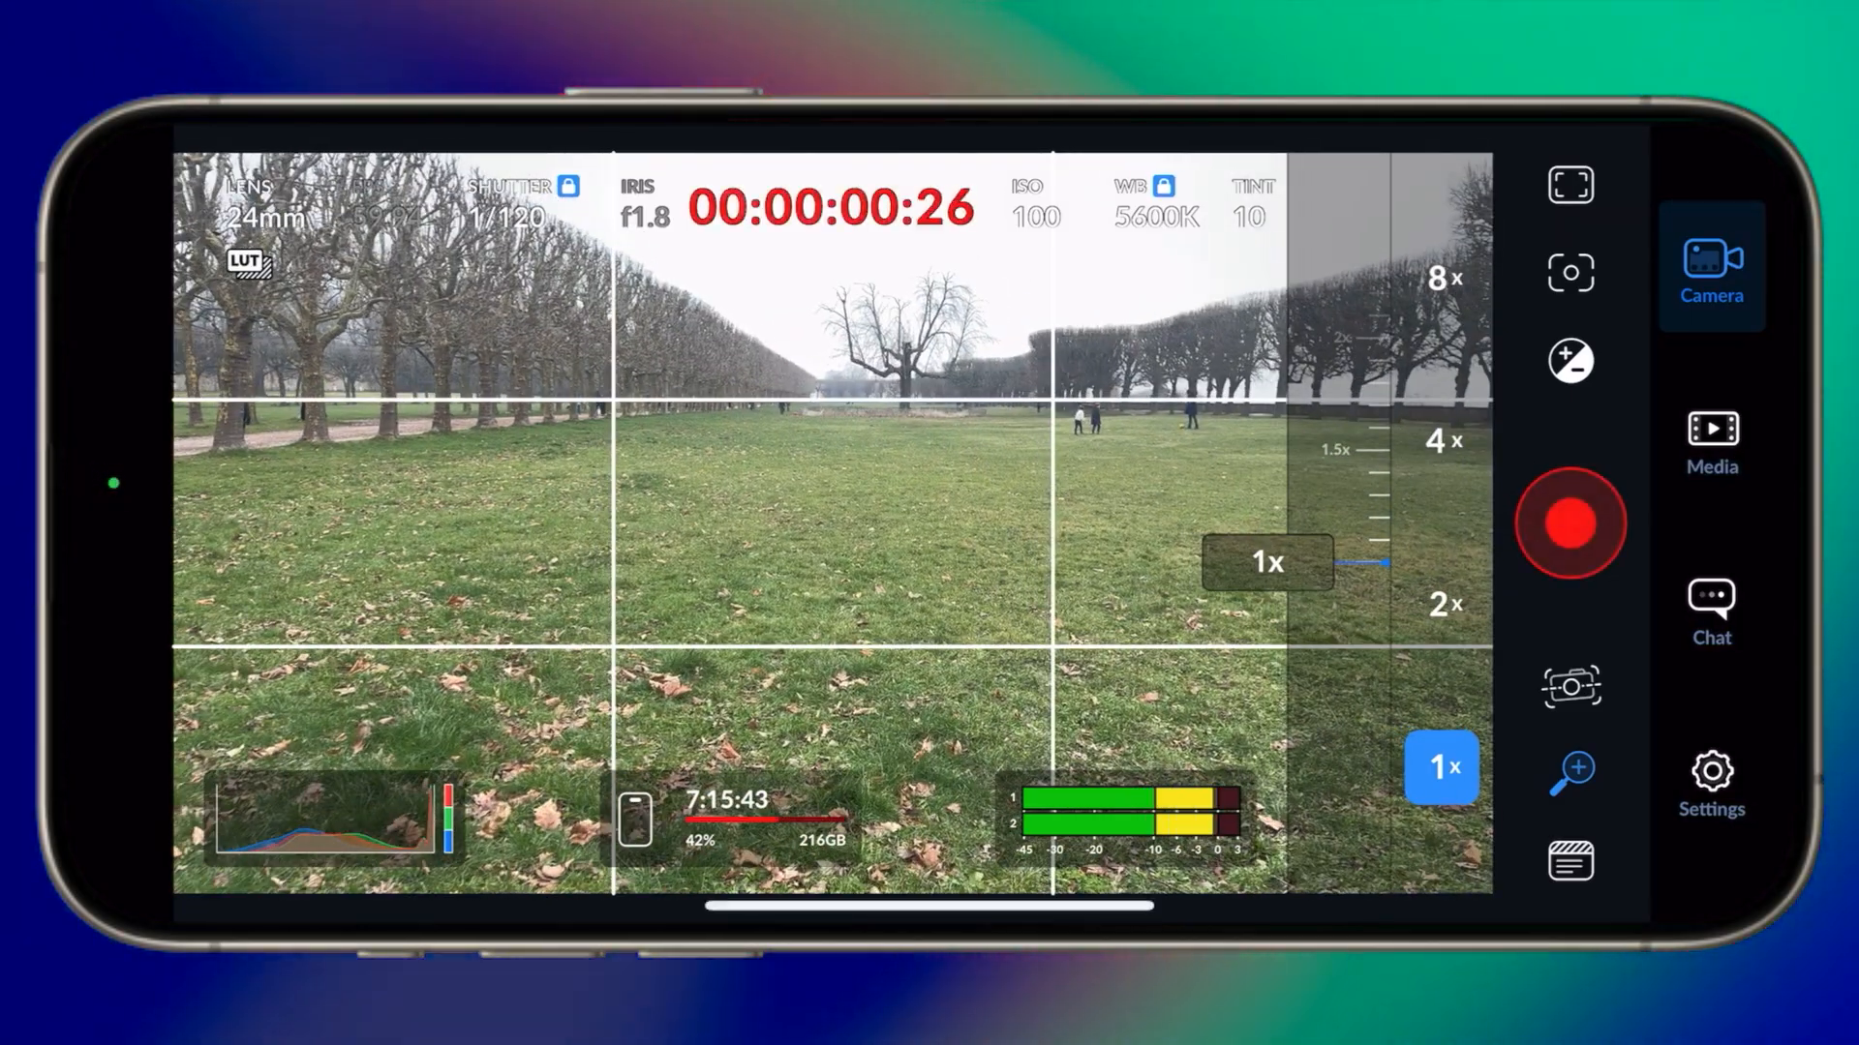
click(1568, 524)
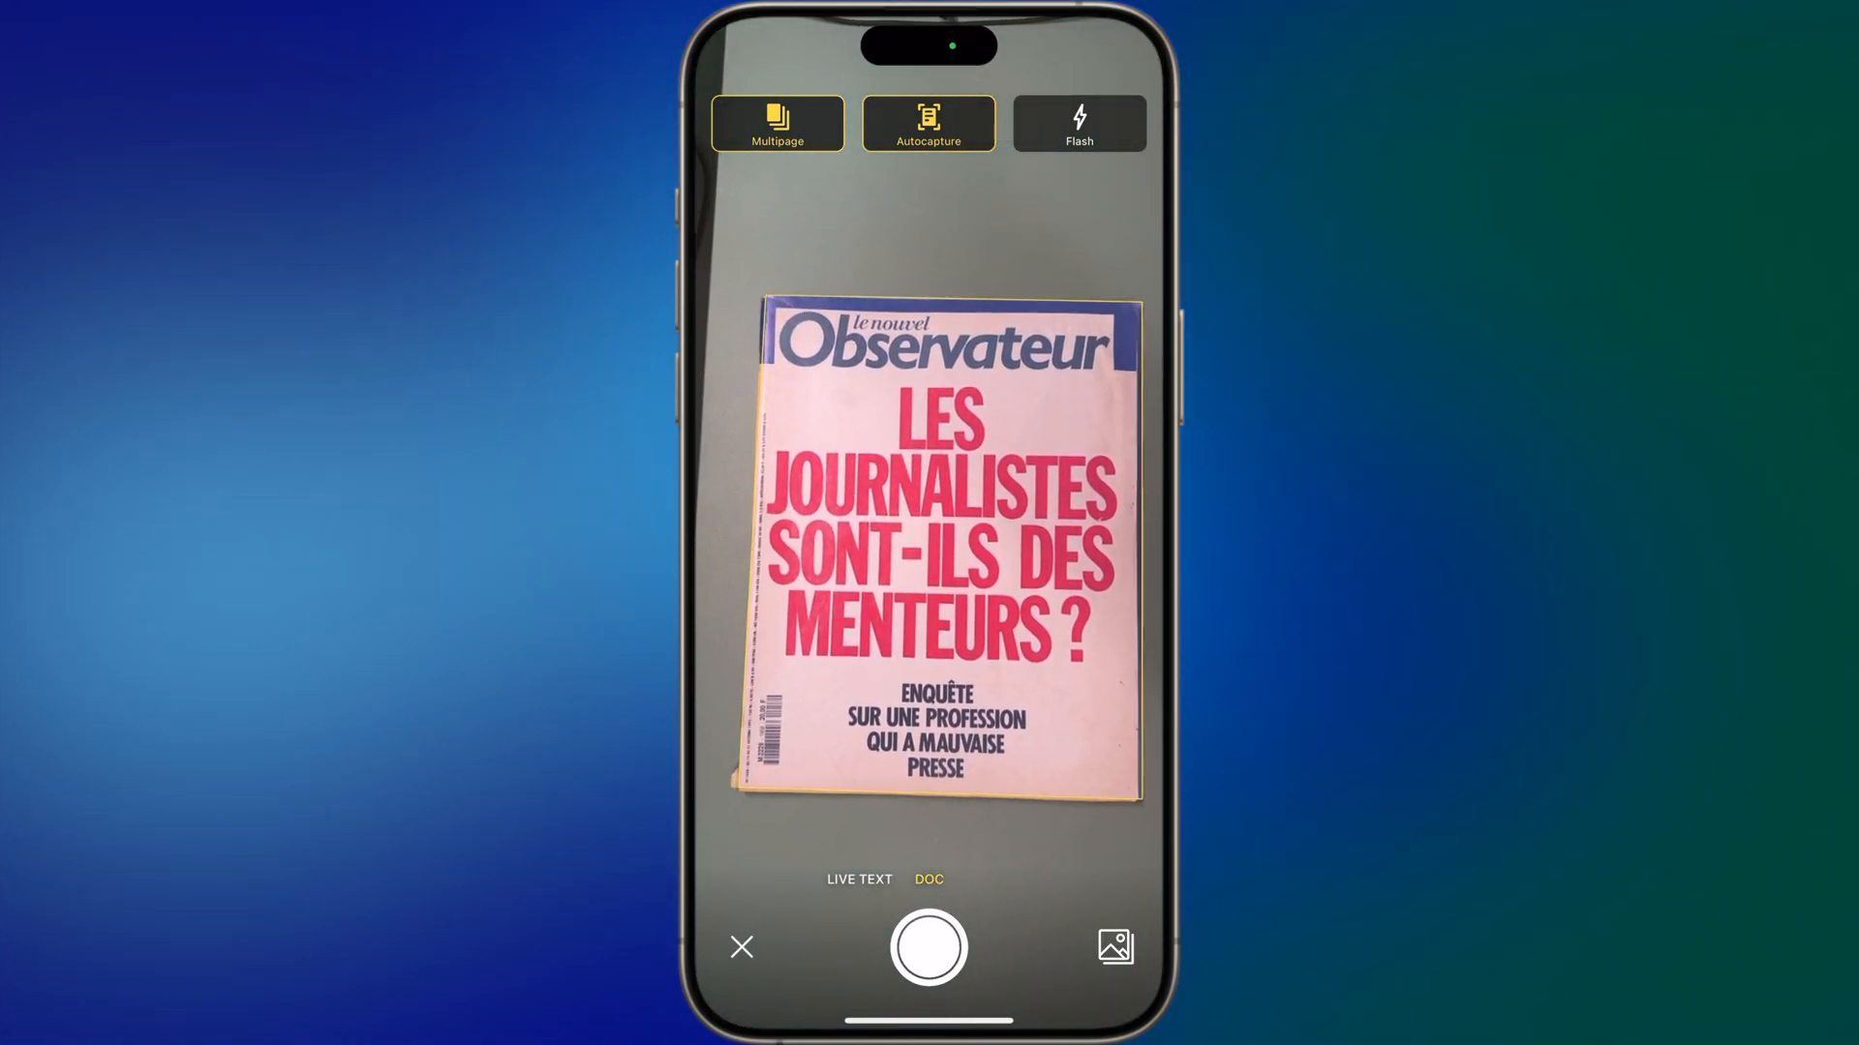
- Capture the magazine cover and car advert pages, then tighten the advert page's crop
click(925, 949)
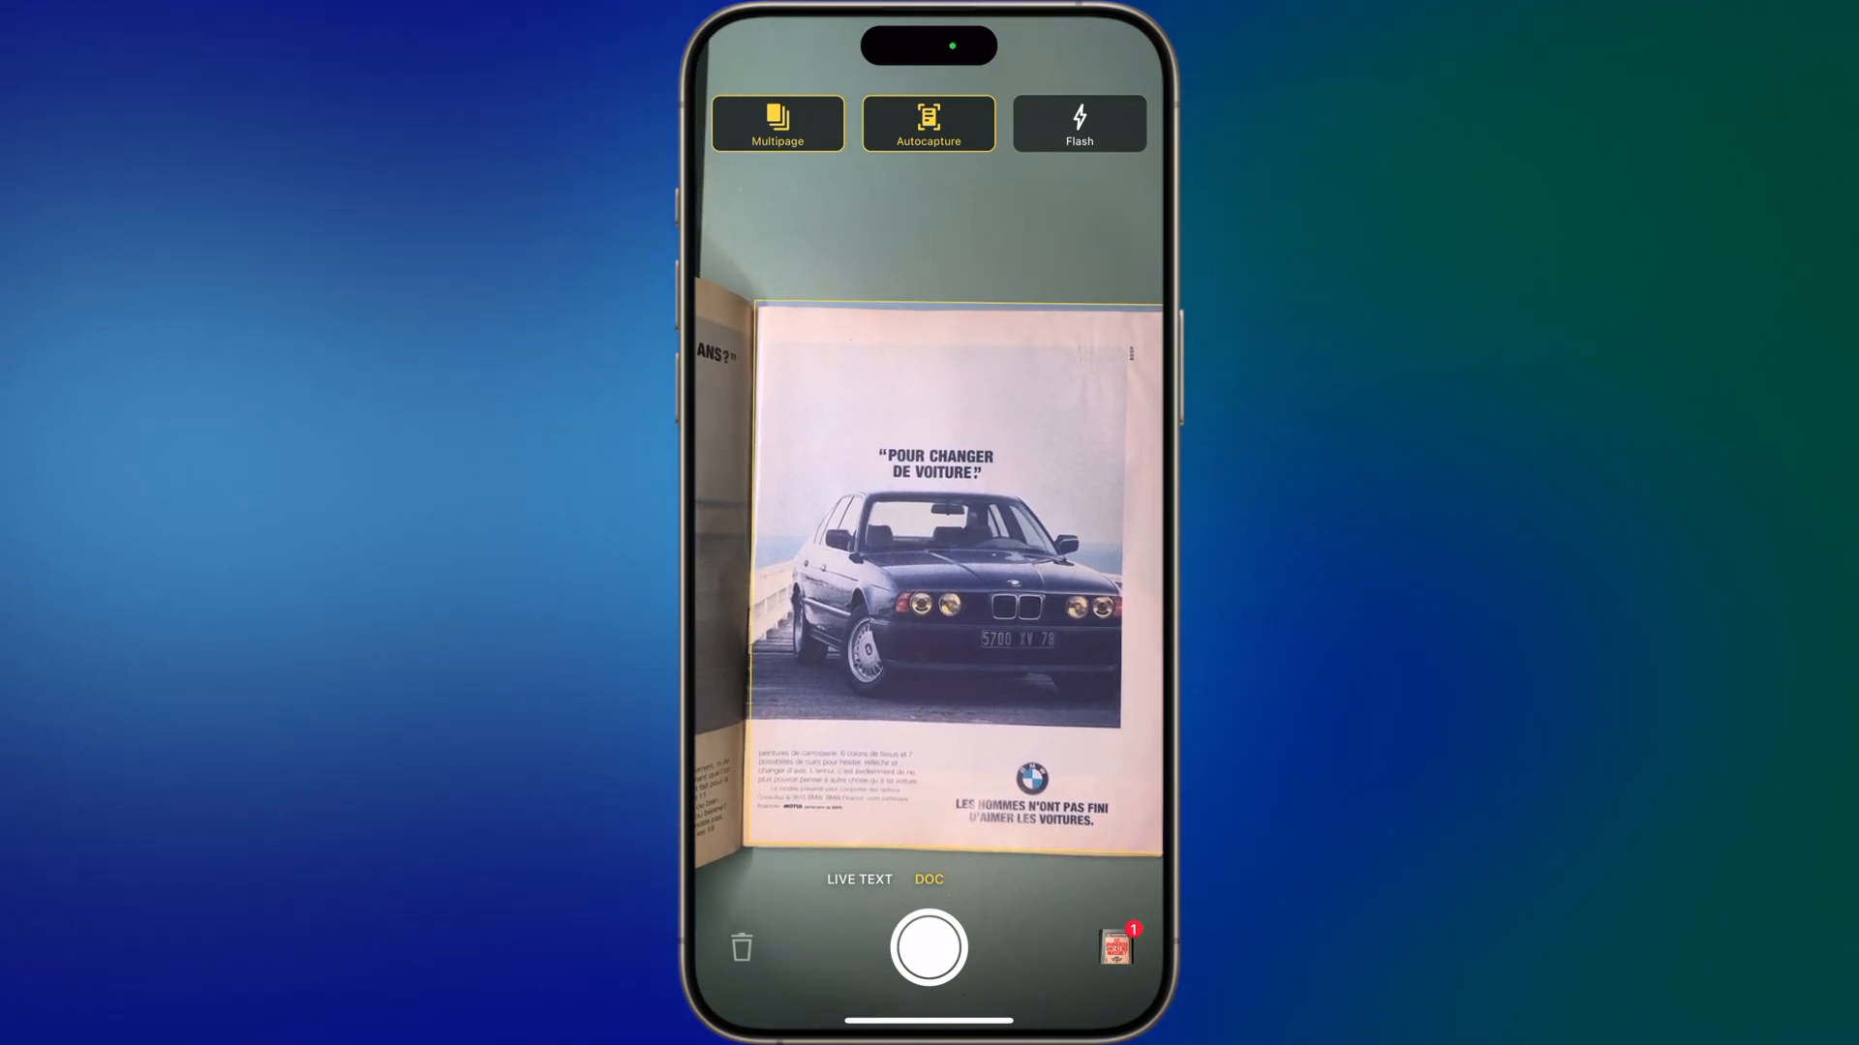
click(927, 957)
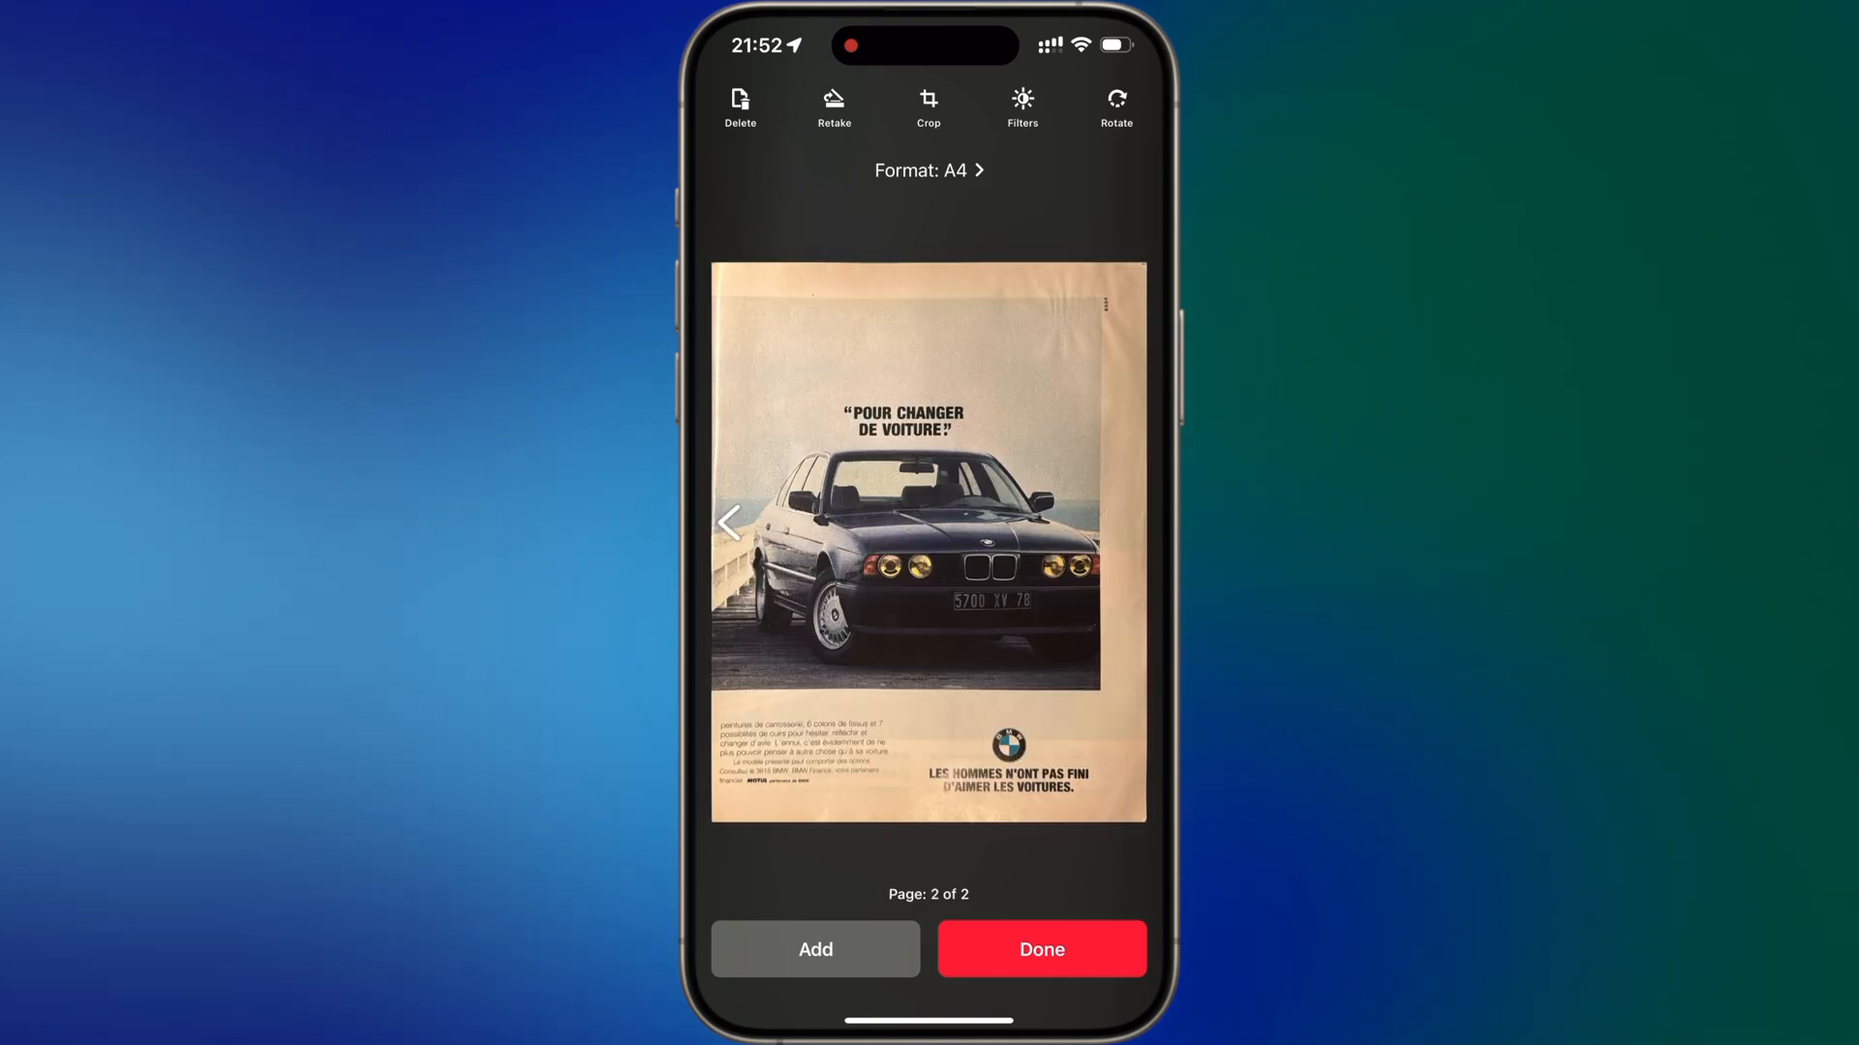
click(1021, 101)
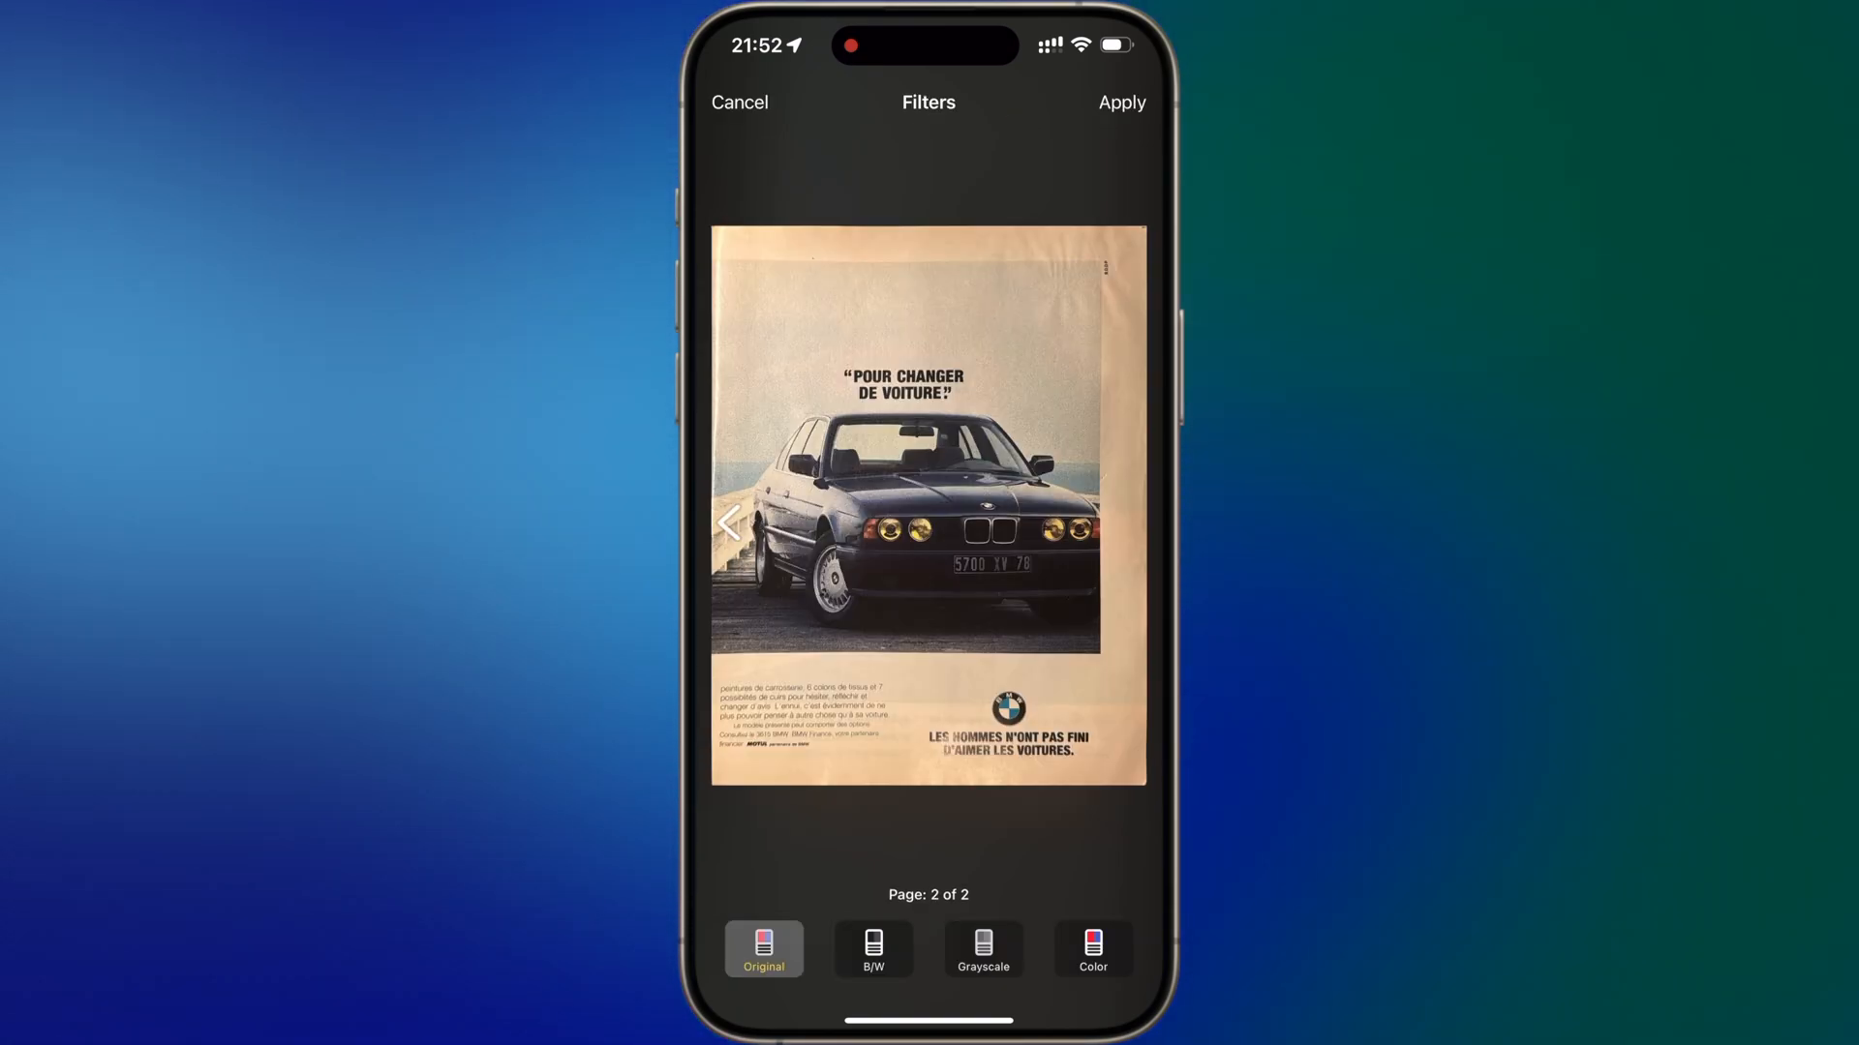
click(734, 523)
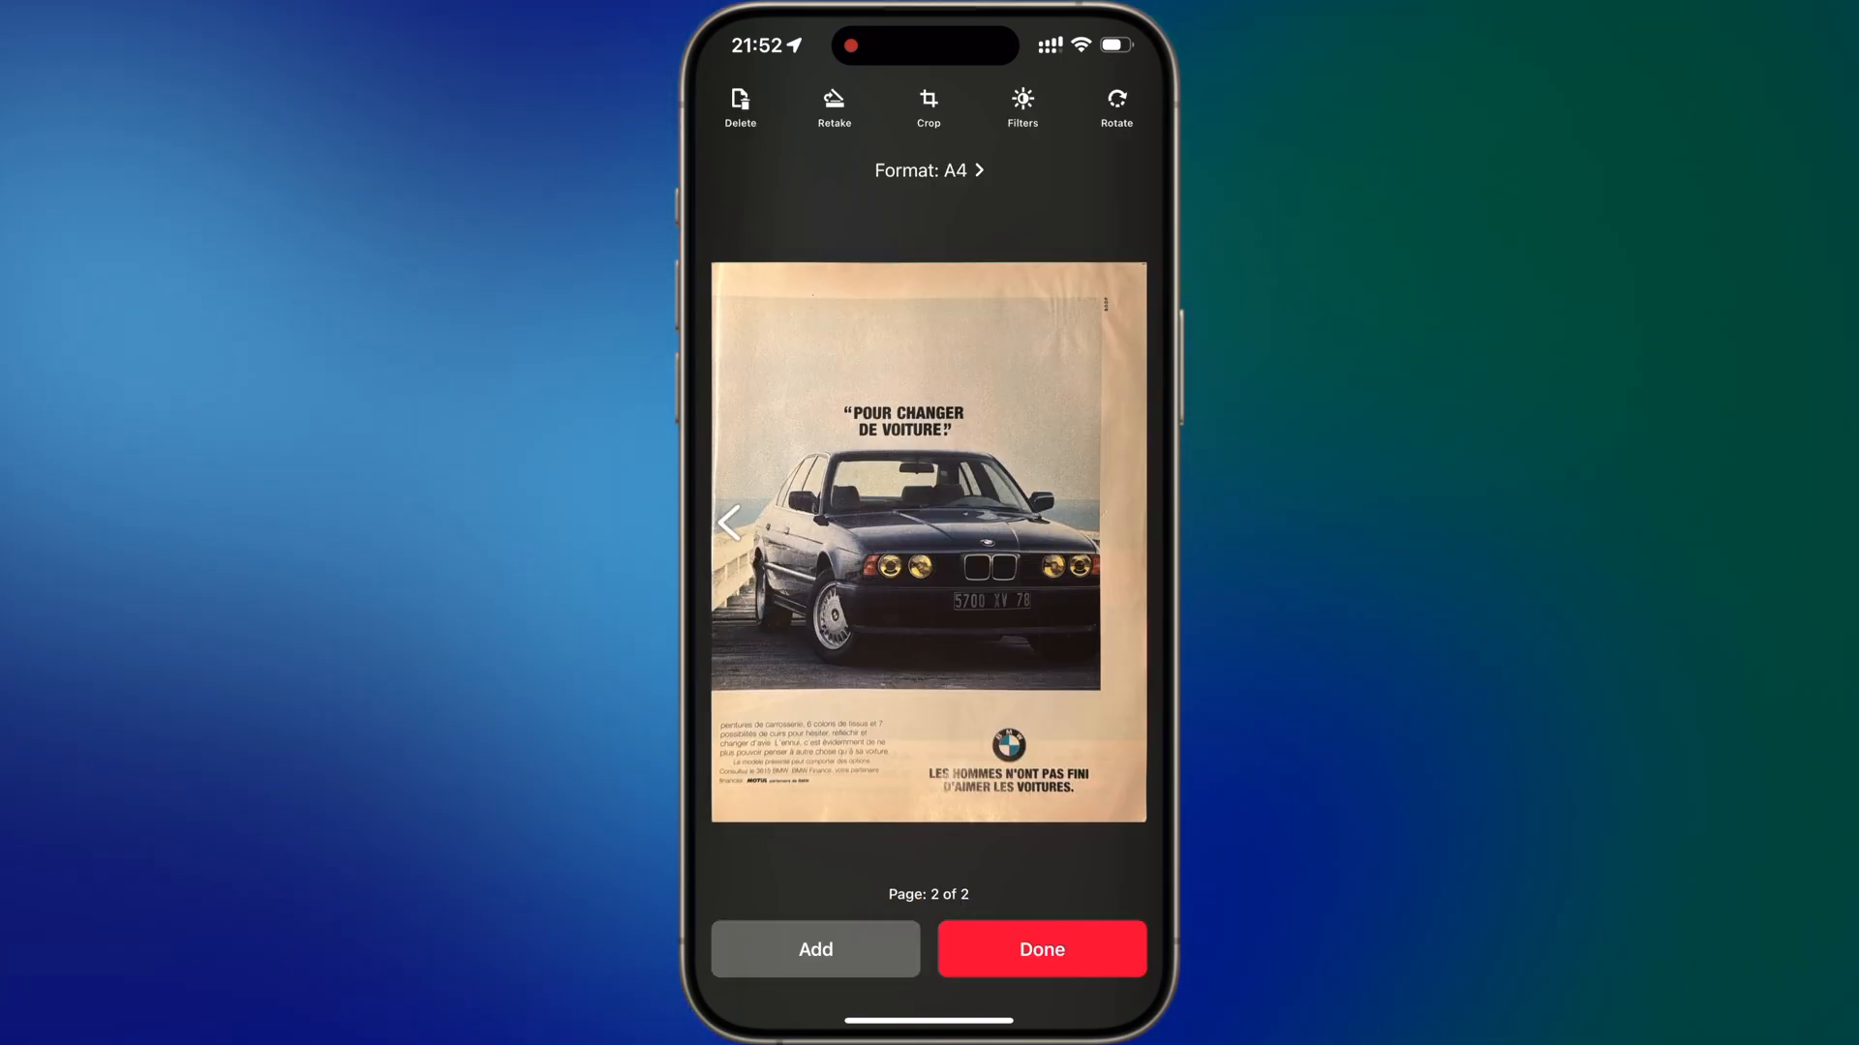
click(928, 100)
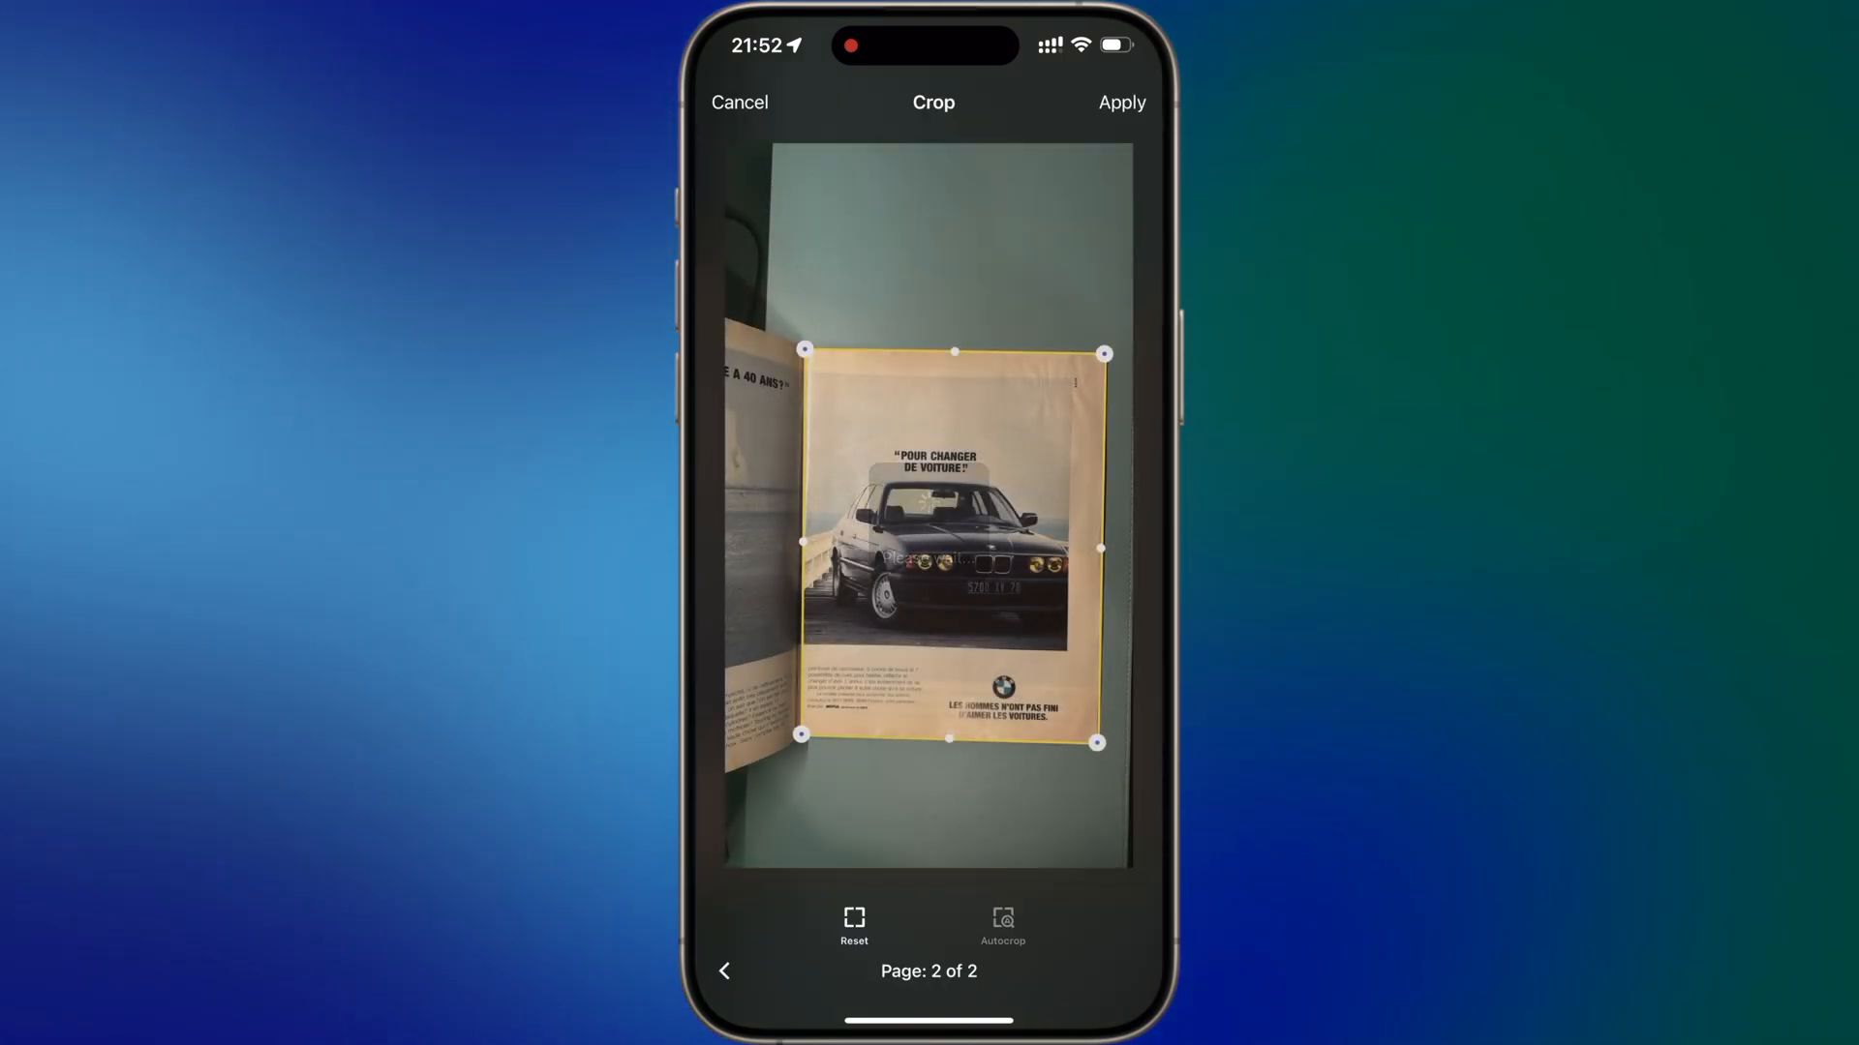
drag(1094, 742, 1063, 650)
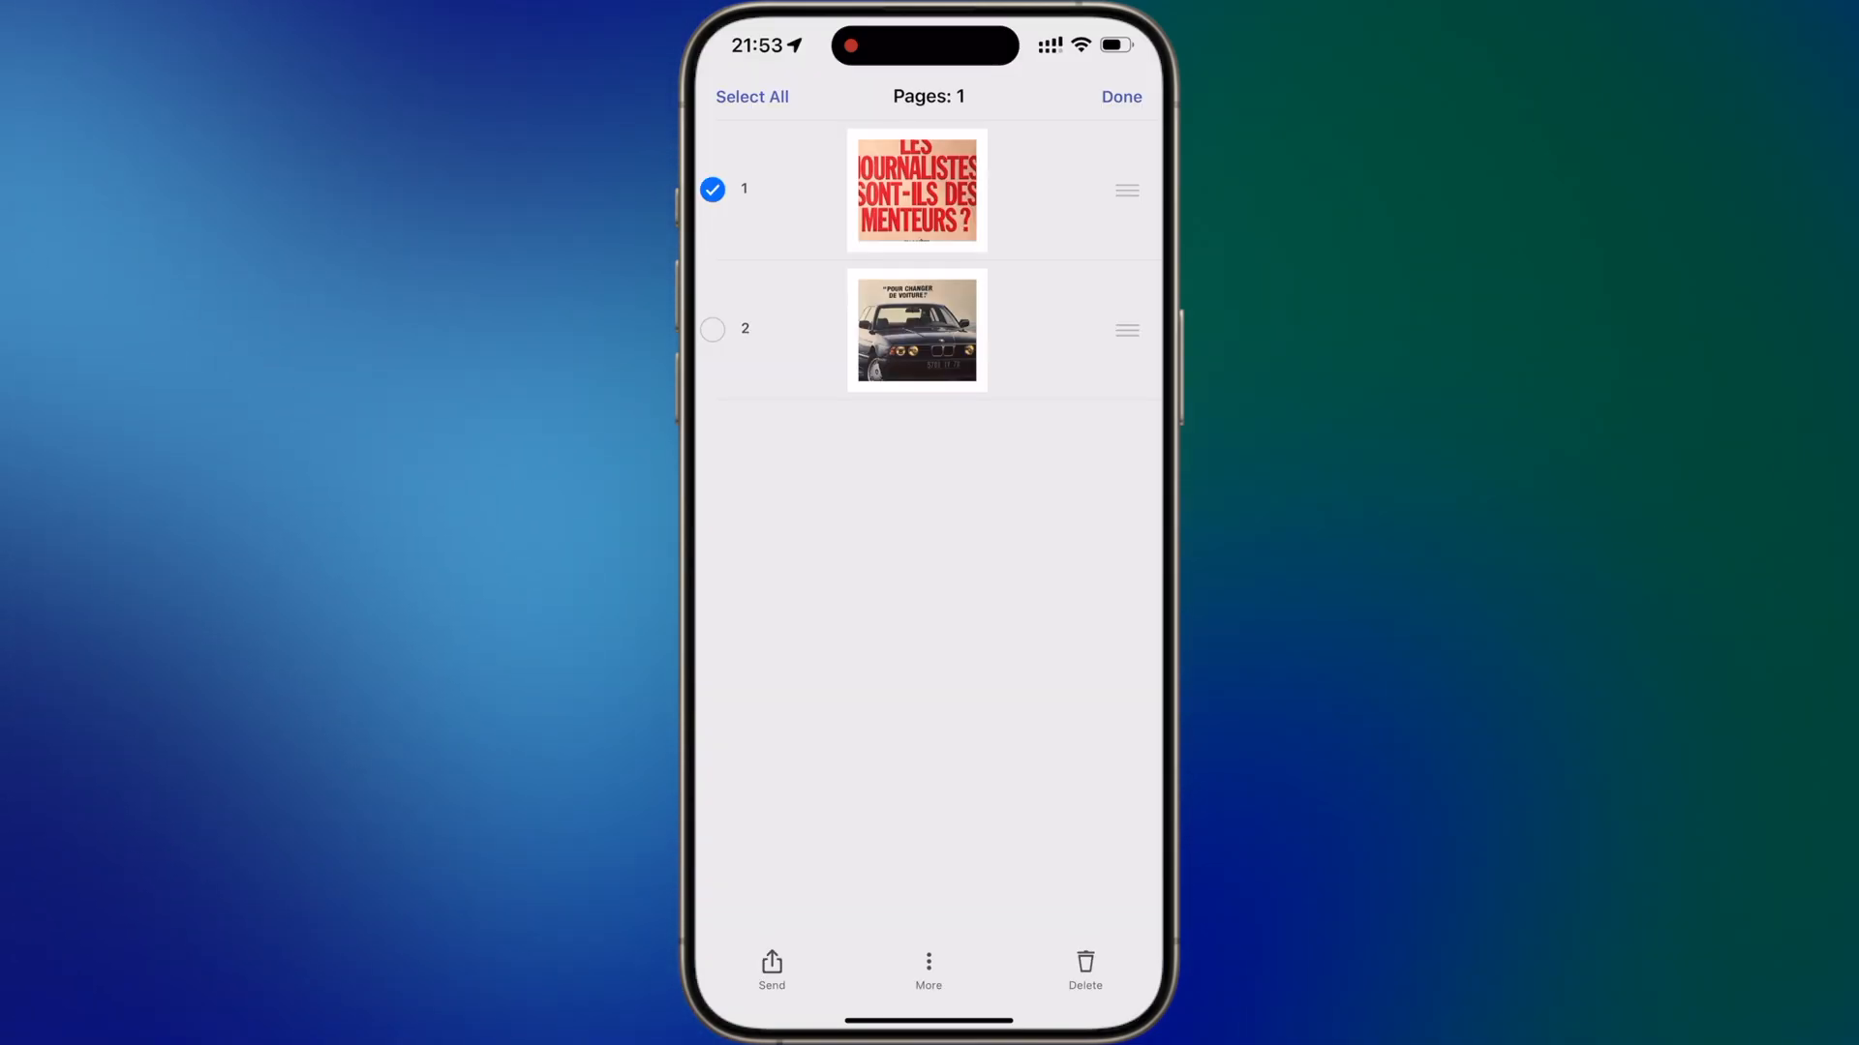
- Detect text on the French history page, then add a signature markup to the scan
click(1083, 964)
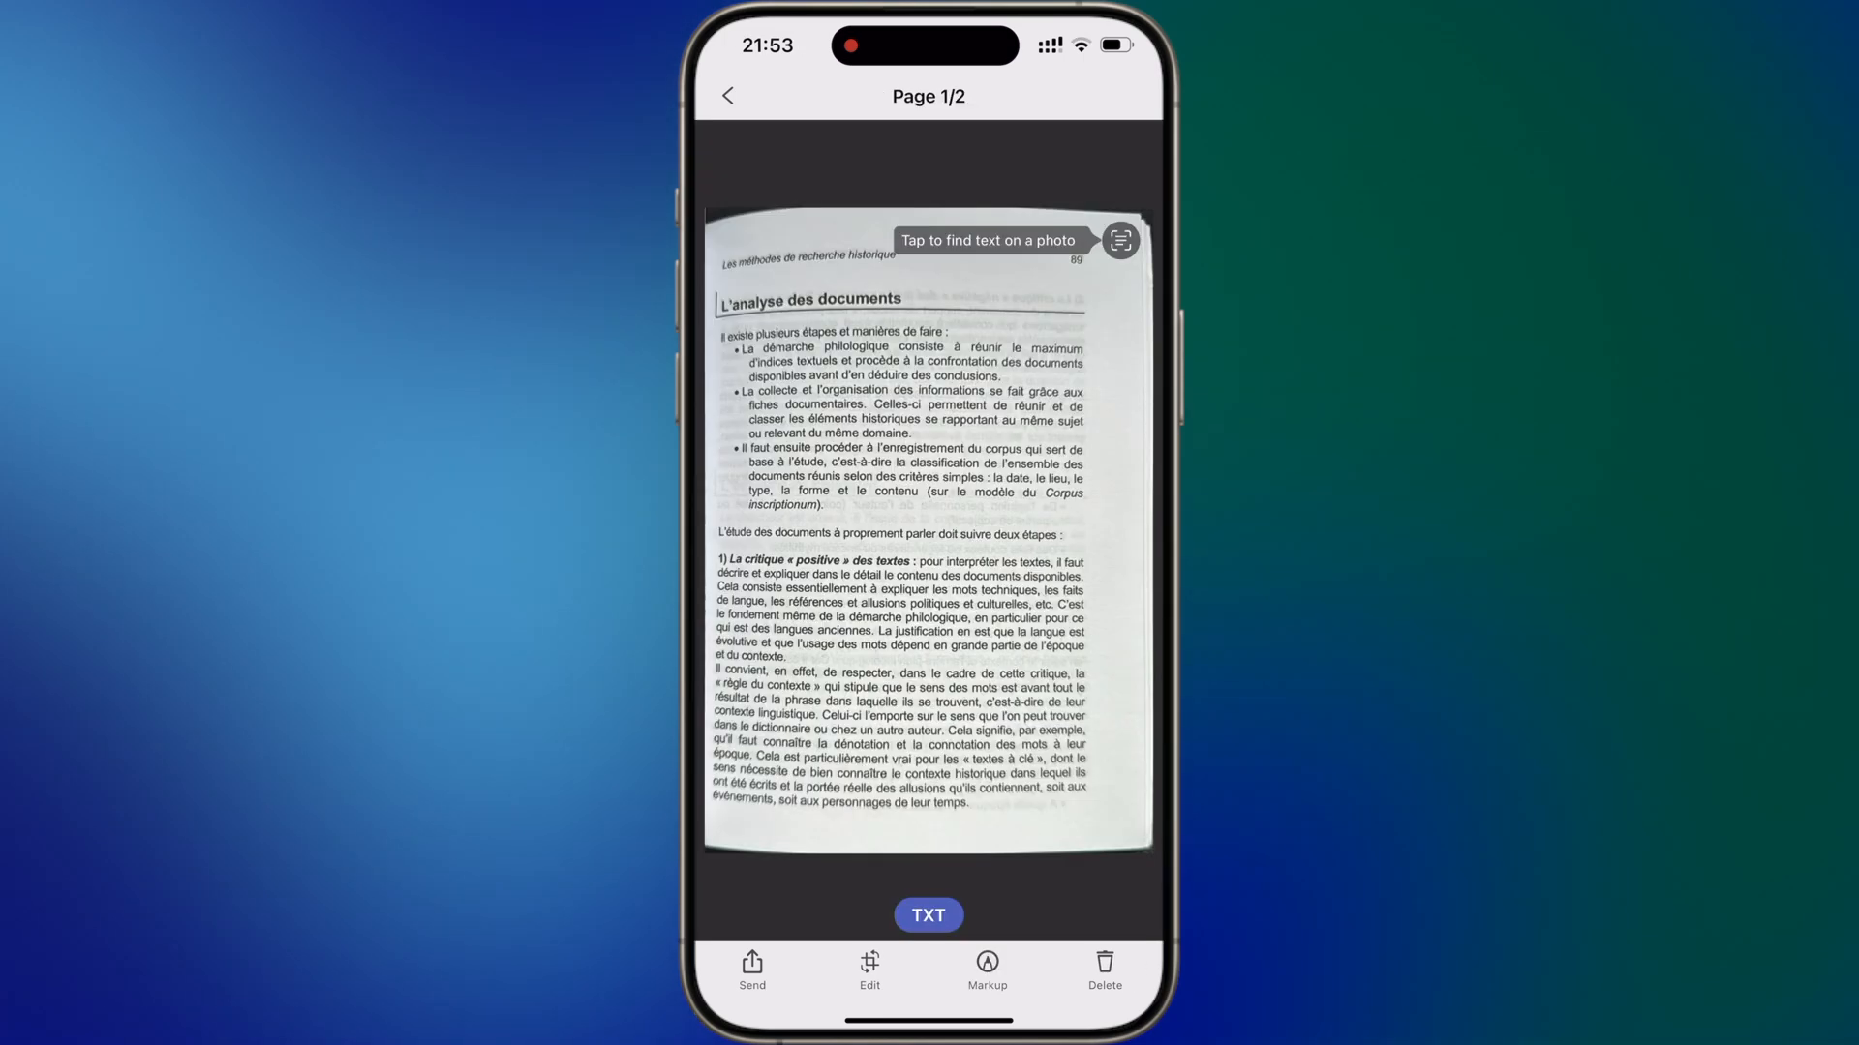
click(1119, 241)
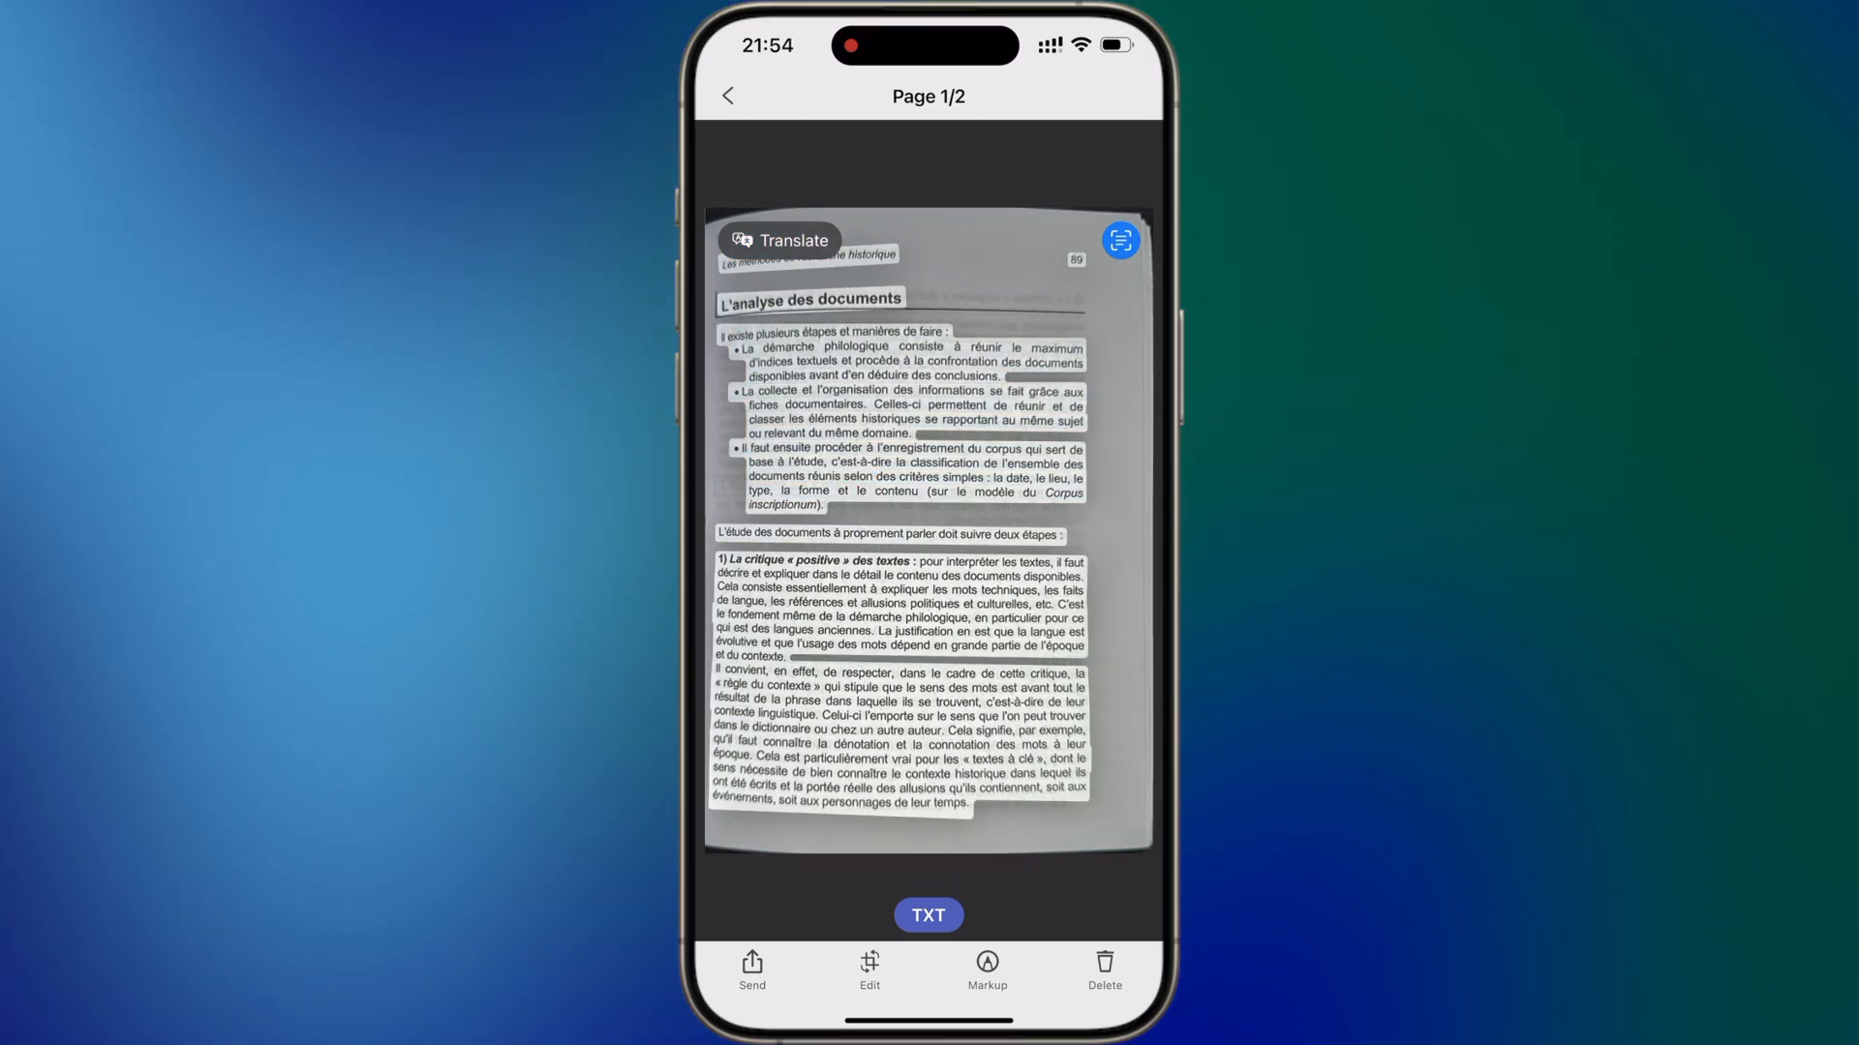
click(985, 962)
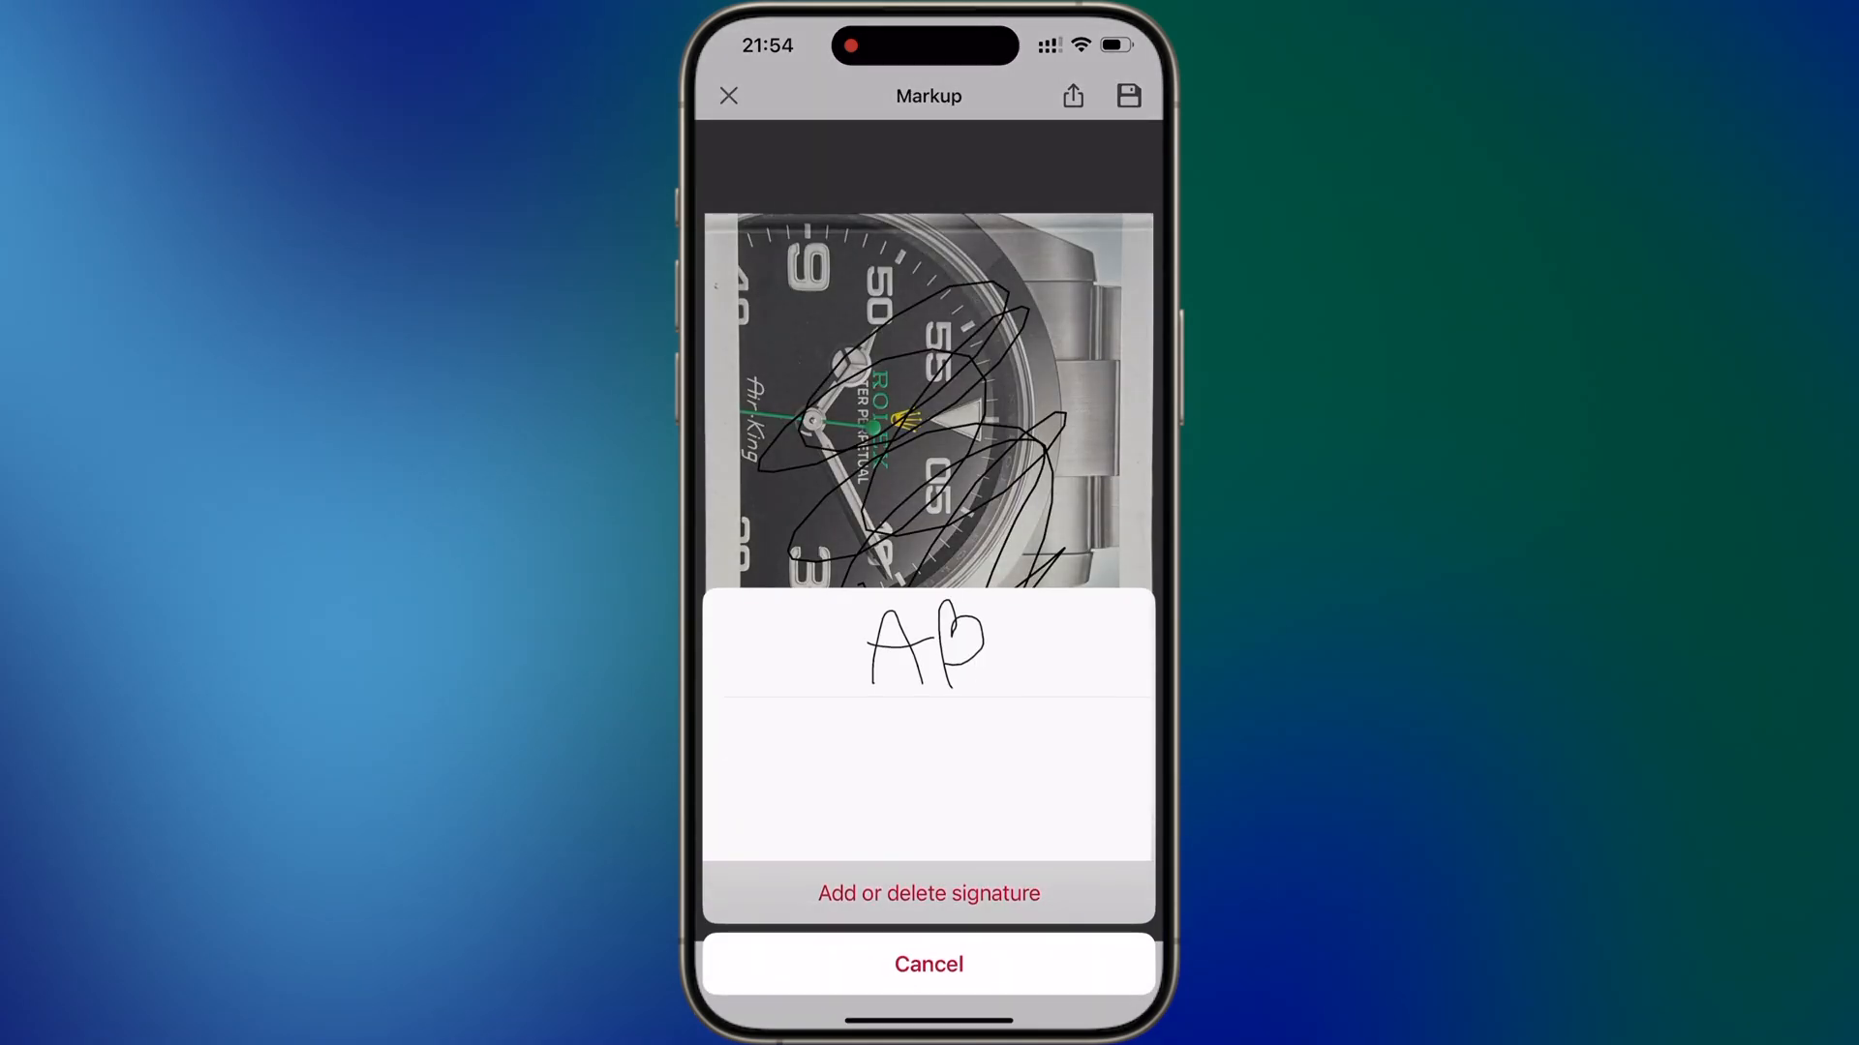
click(928, 638)
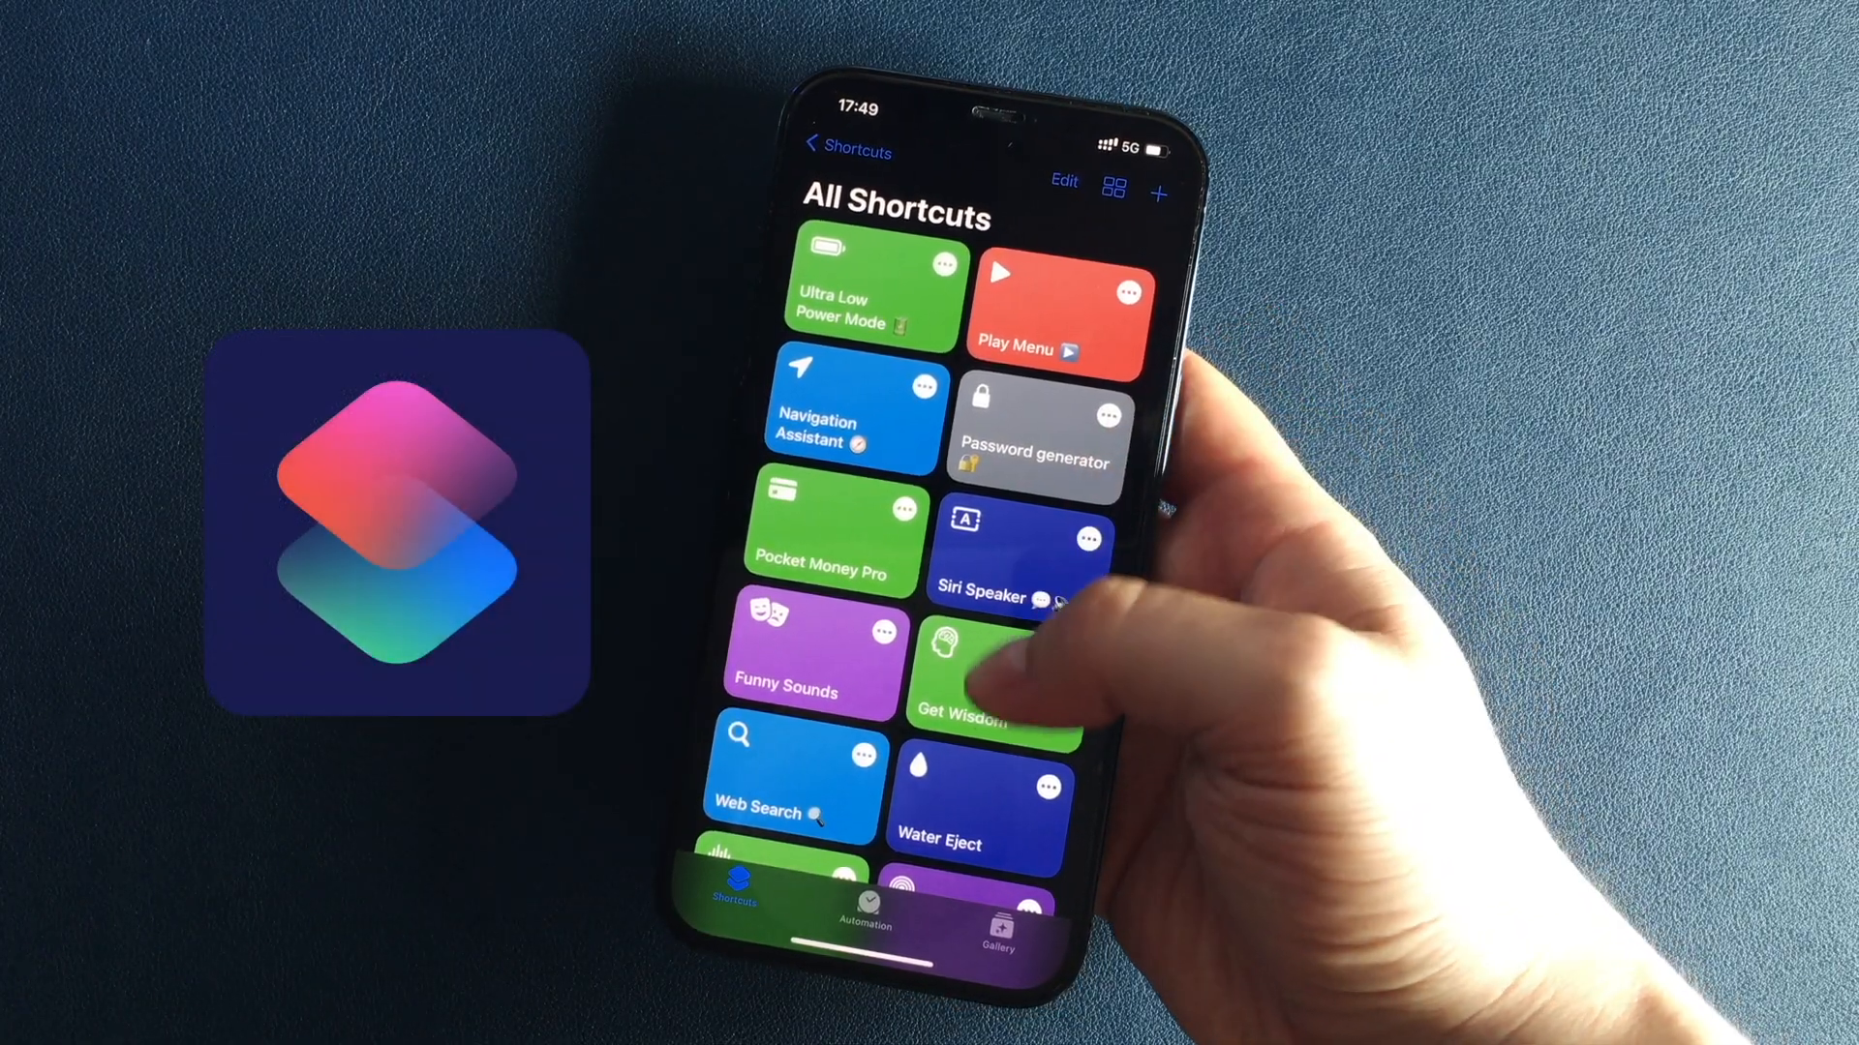
- Run Rock Paper Scissors from All Shortcuts and pick Rock to beat the bot's Scissors
scroll(down, 3)
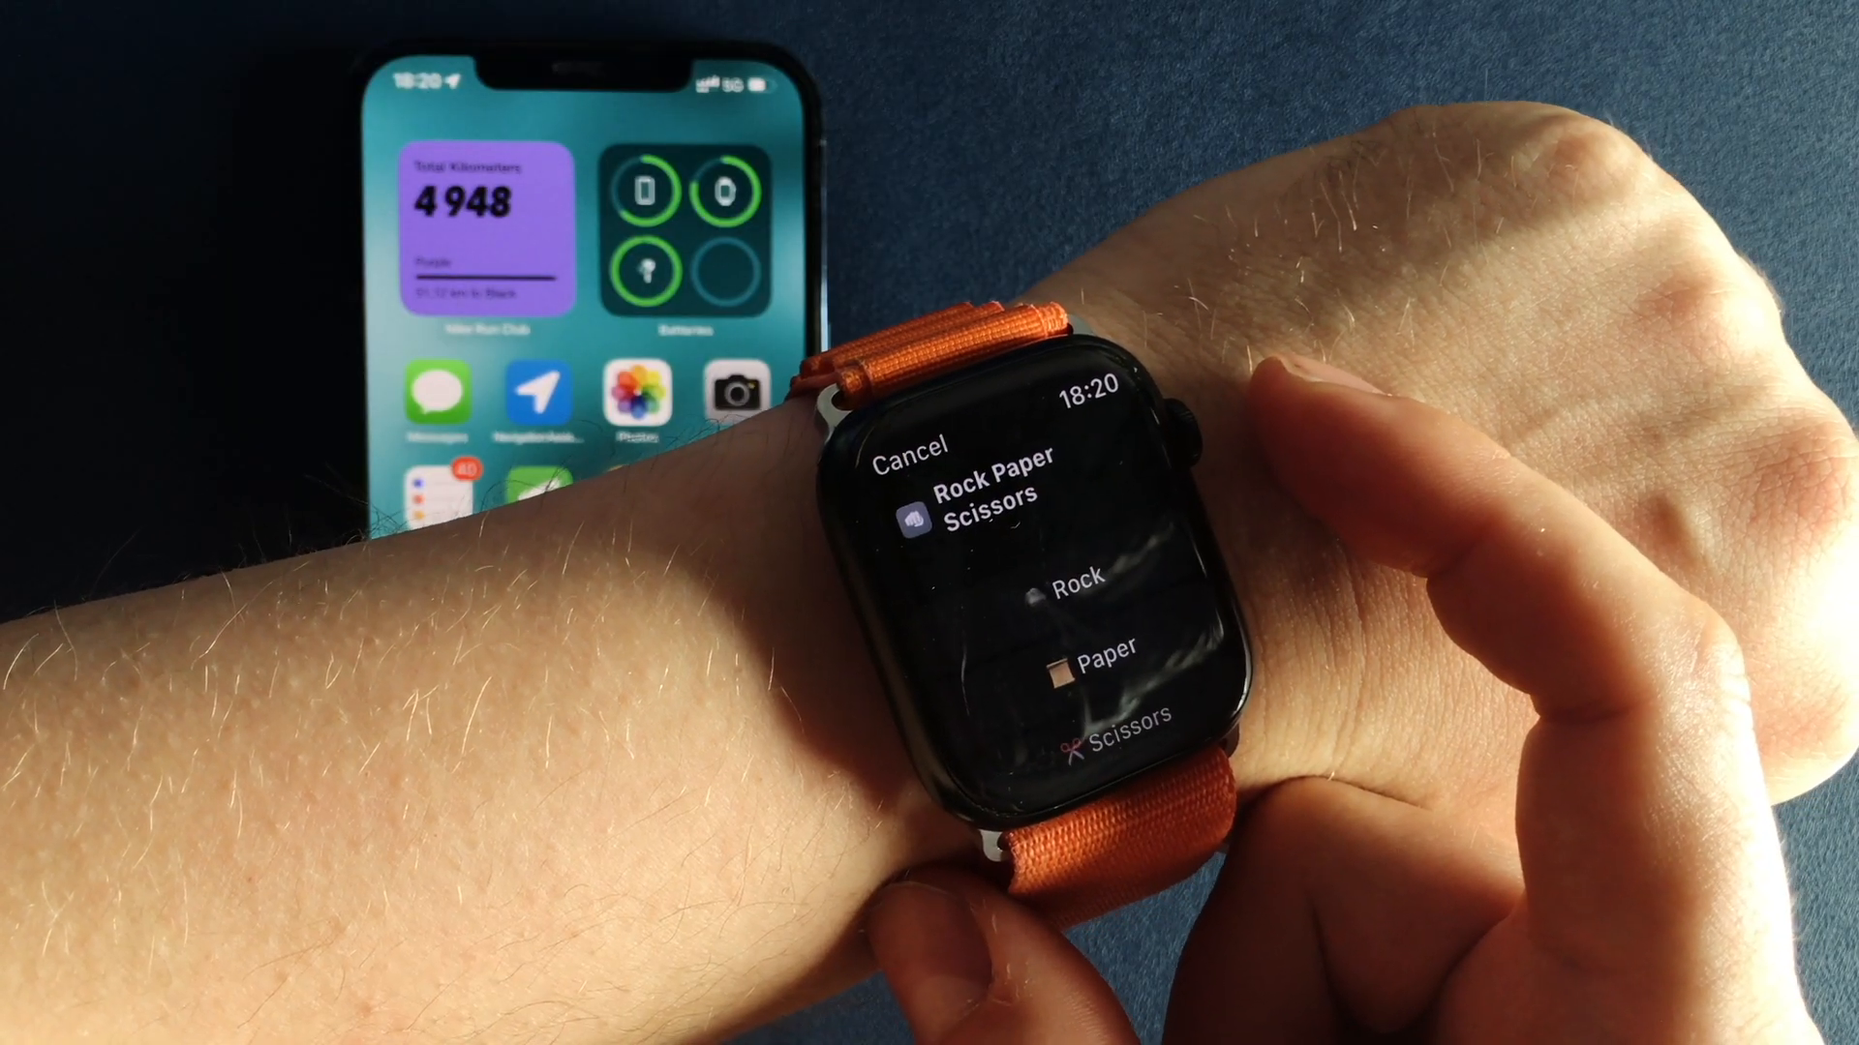
click(1073, 581)
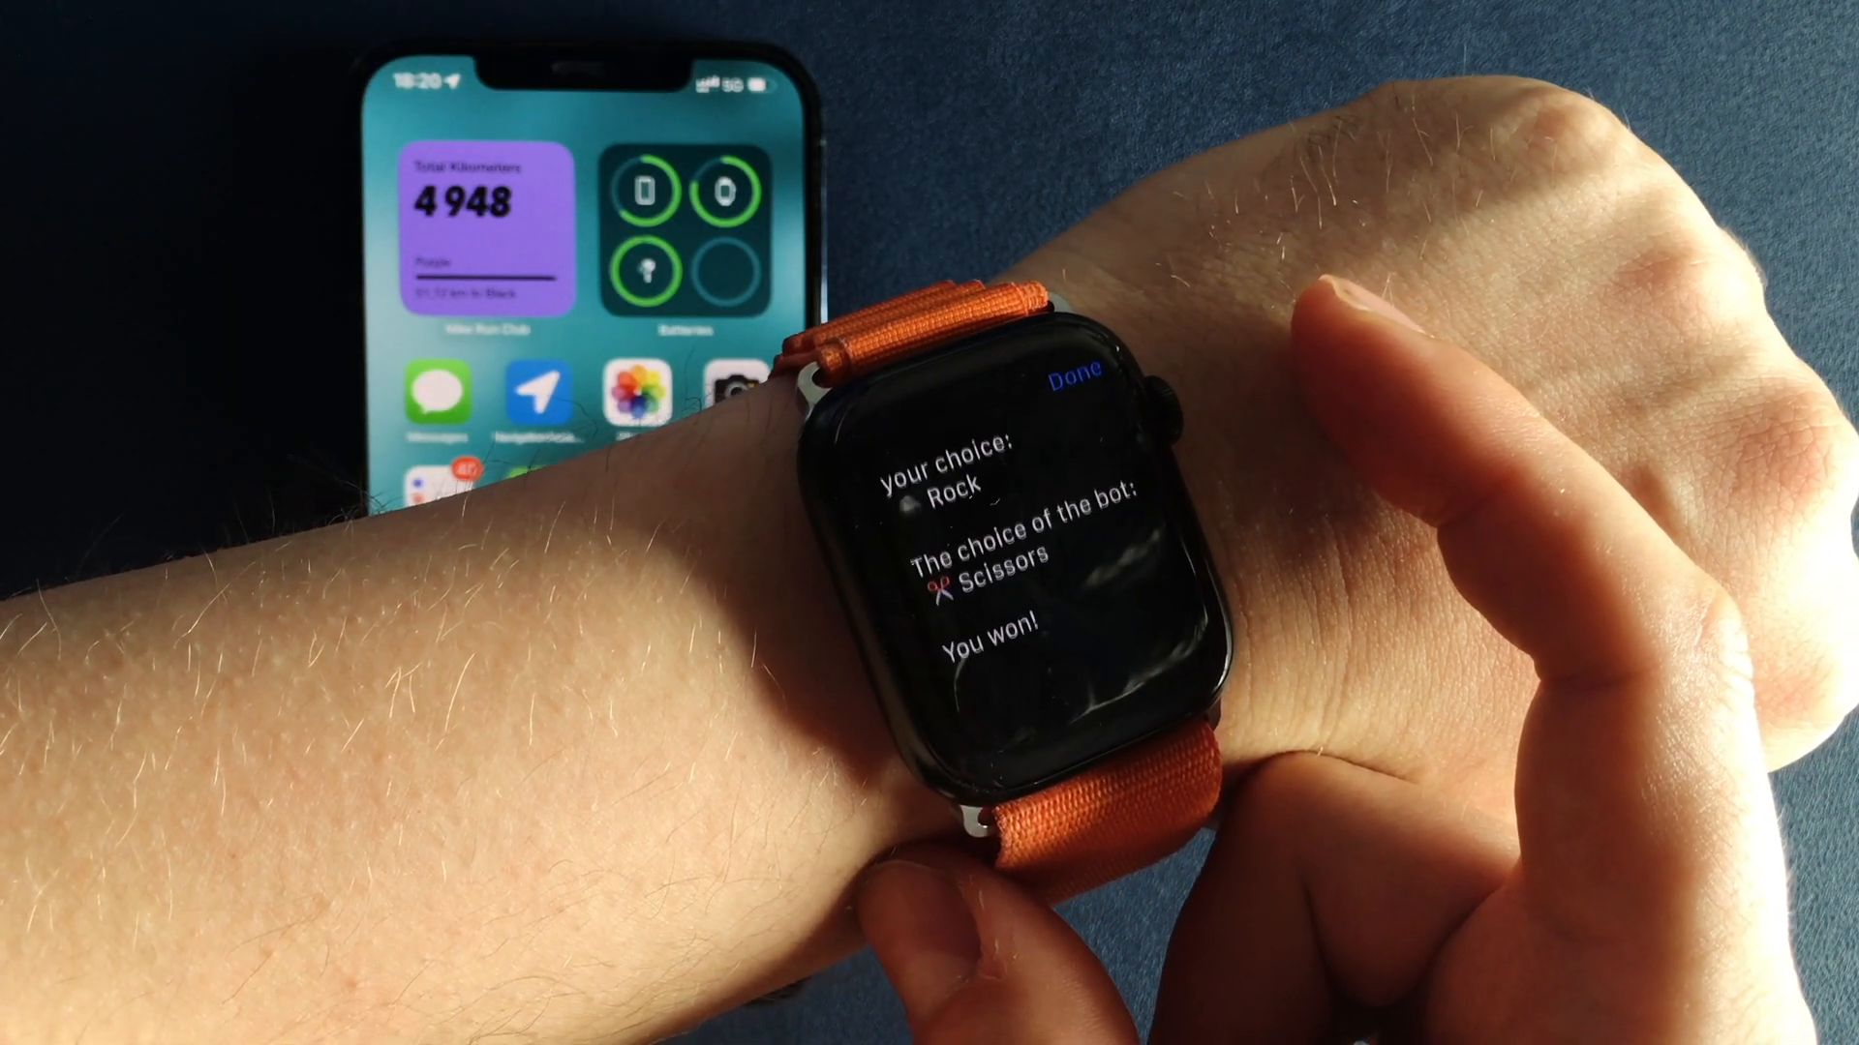